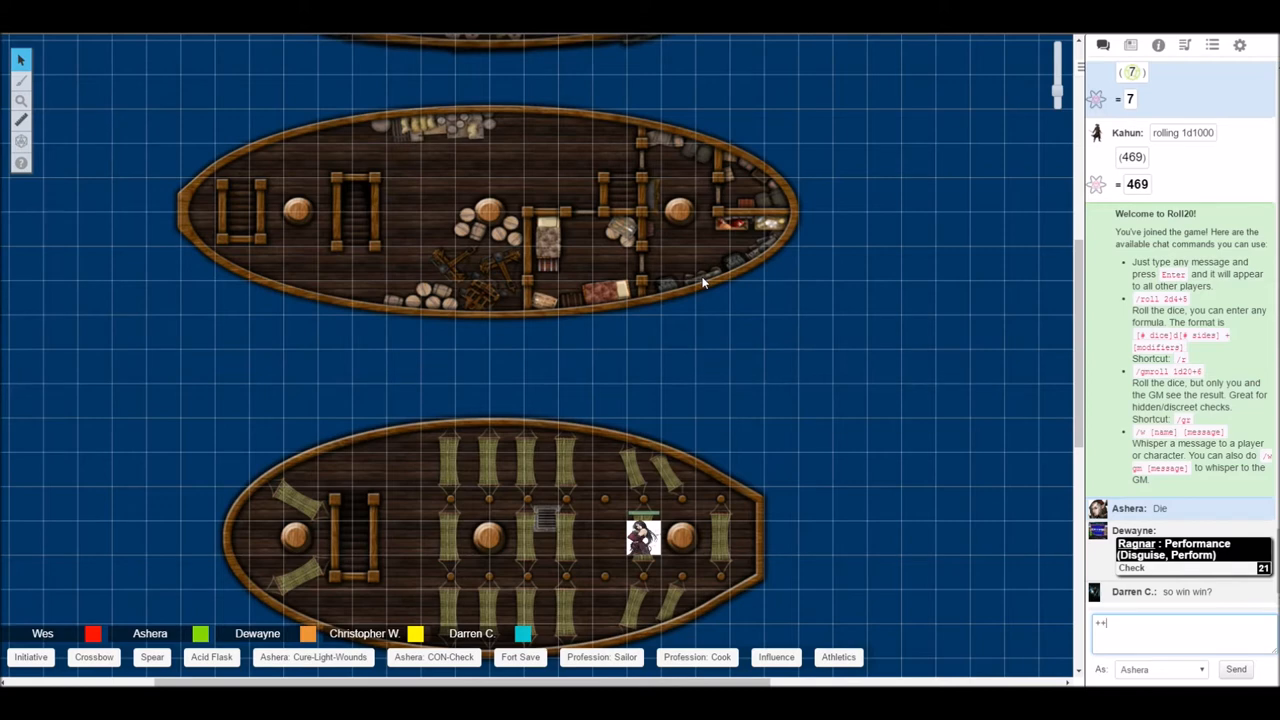
mouse_move(990, 240)
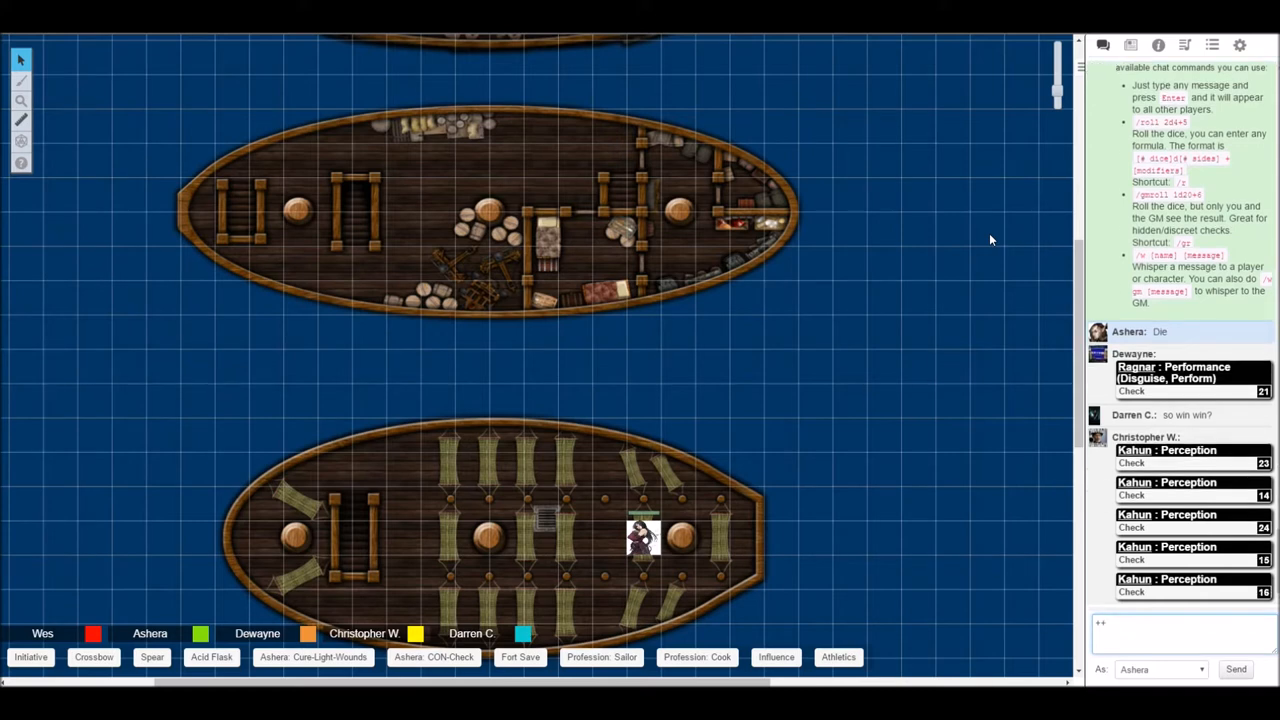
mouse_move(1275, 426)
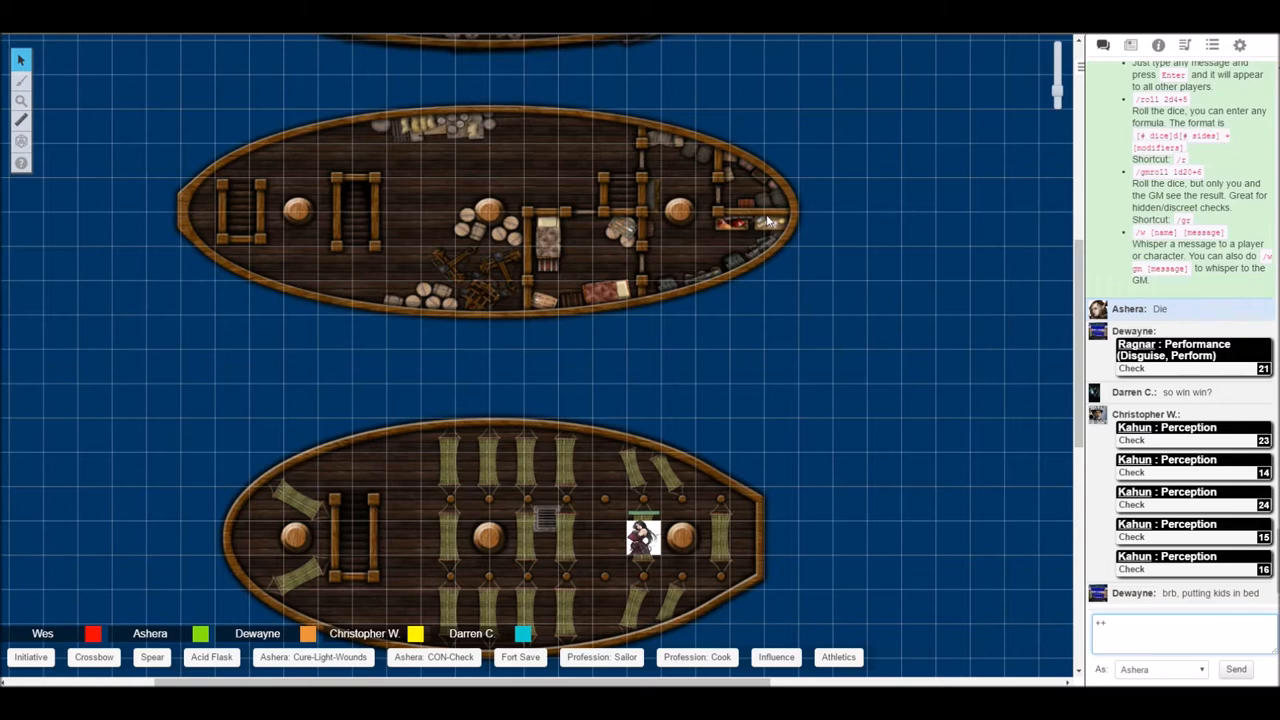
mouse_move(885, 243)
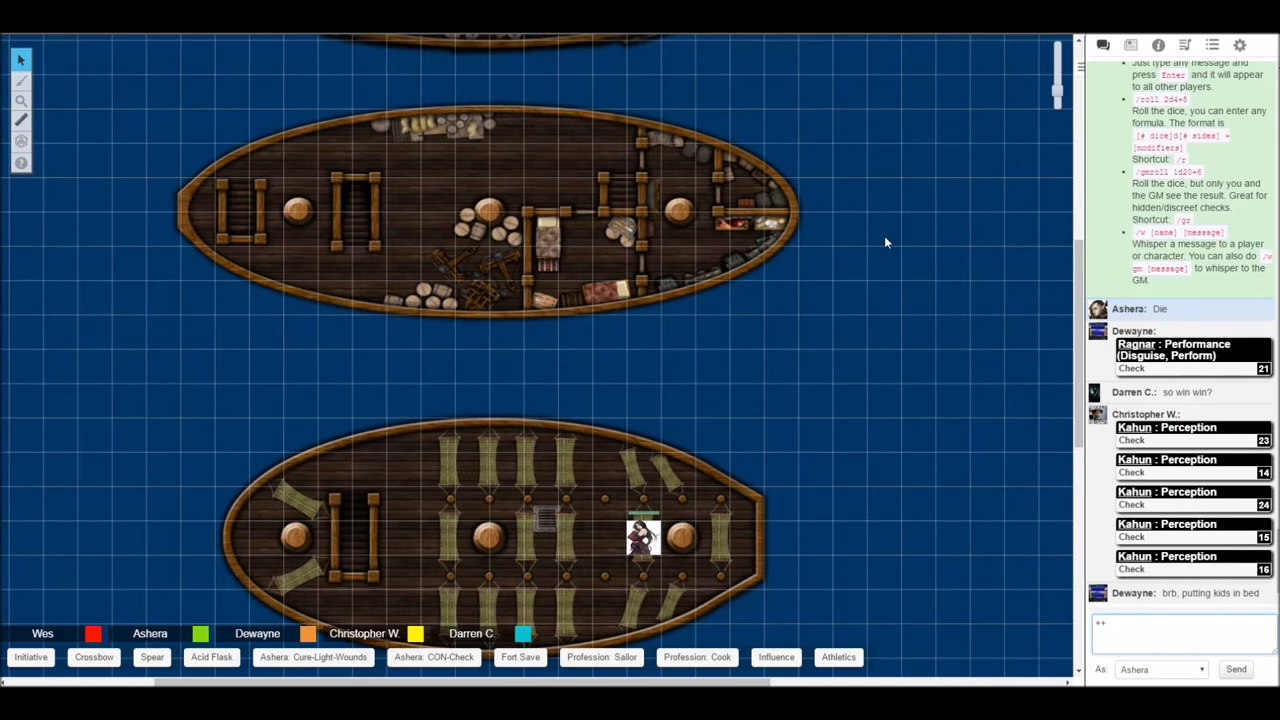
Zoom the tabletop with '+' so the upper ship deck with pirate and raven tokens shows.
type("+")
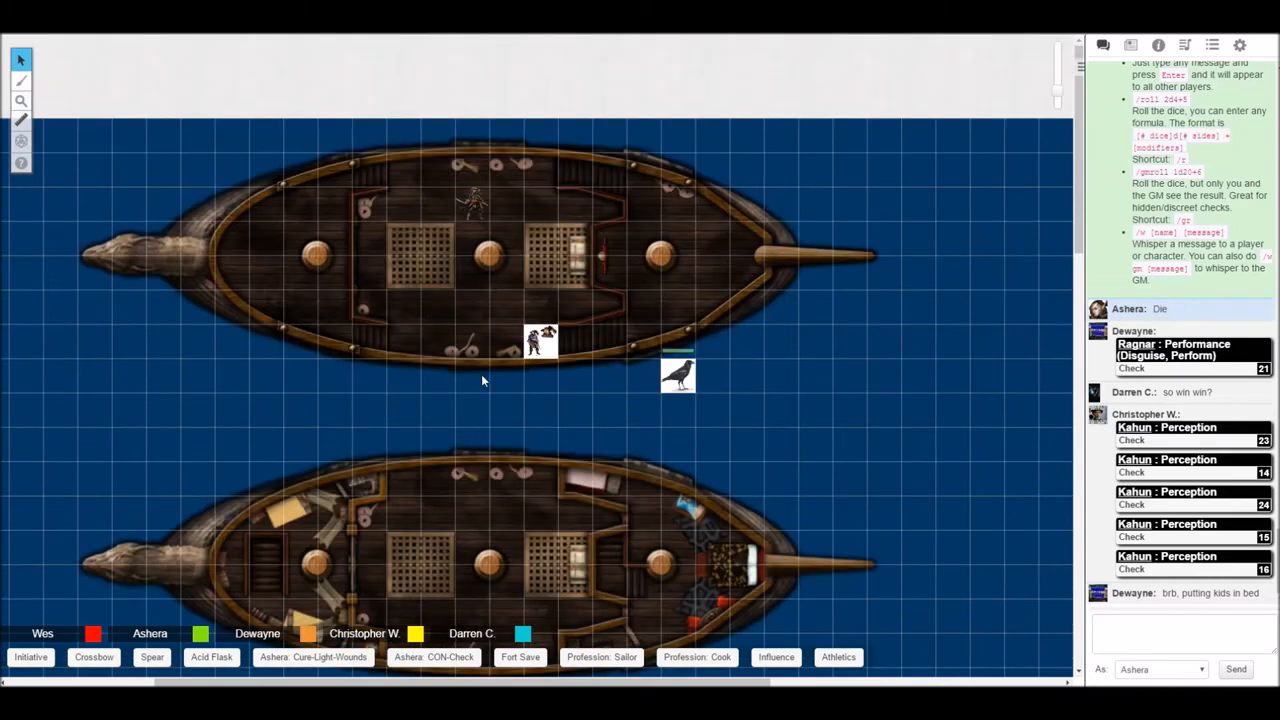
mouse_move(556, 396)
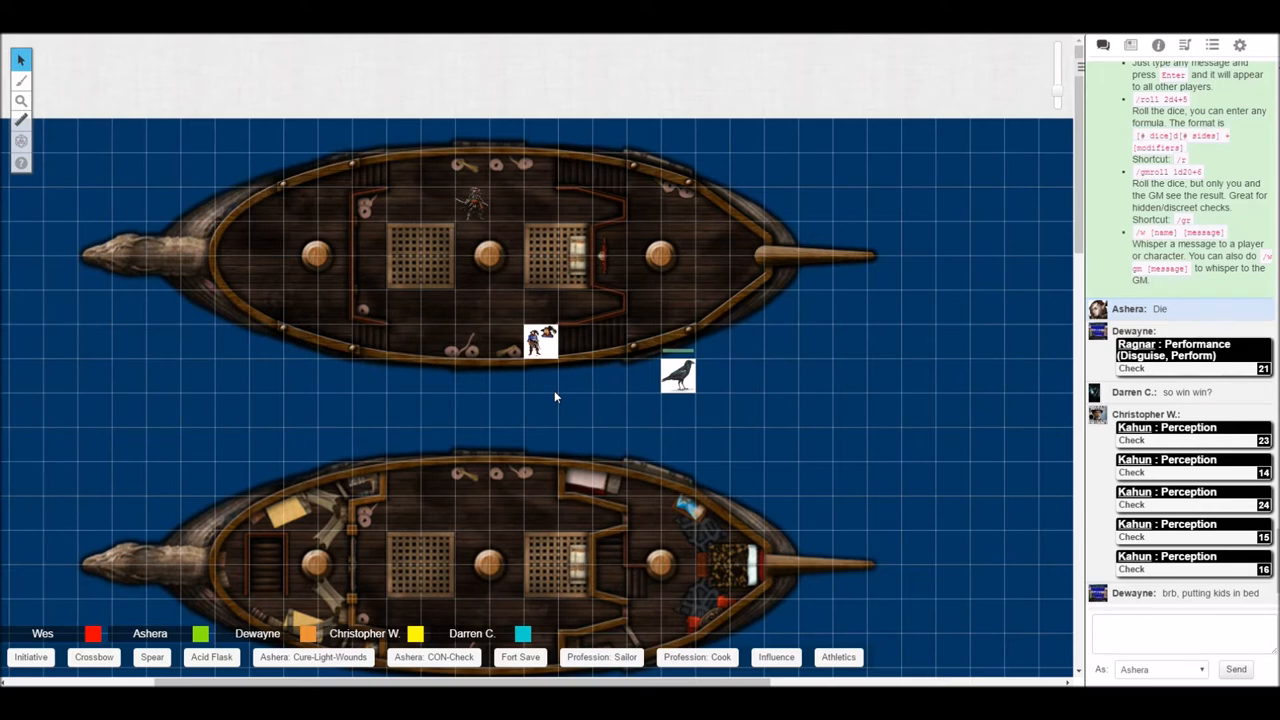
mouse_move(863, 483)
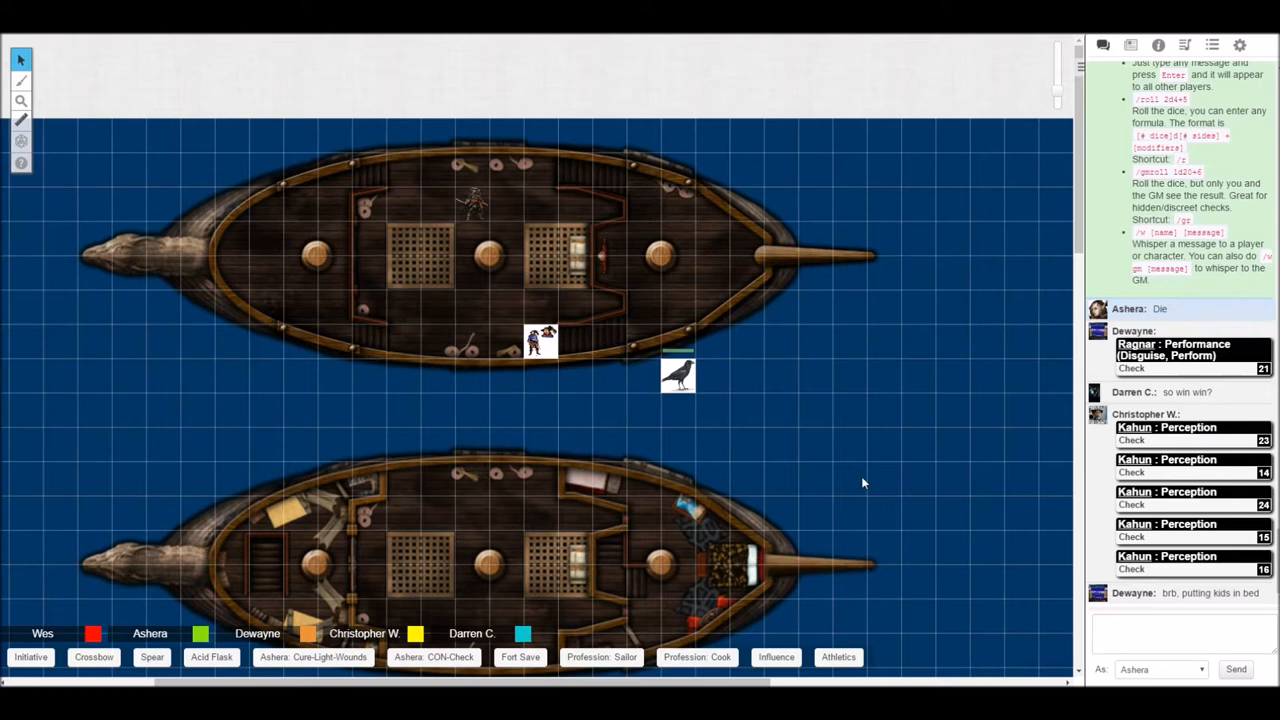
mouse_move(855, 486)
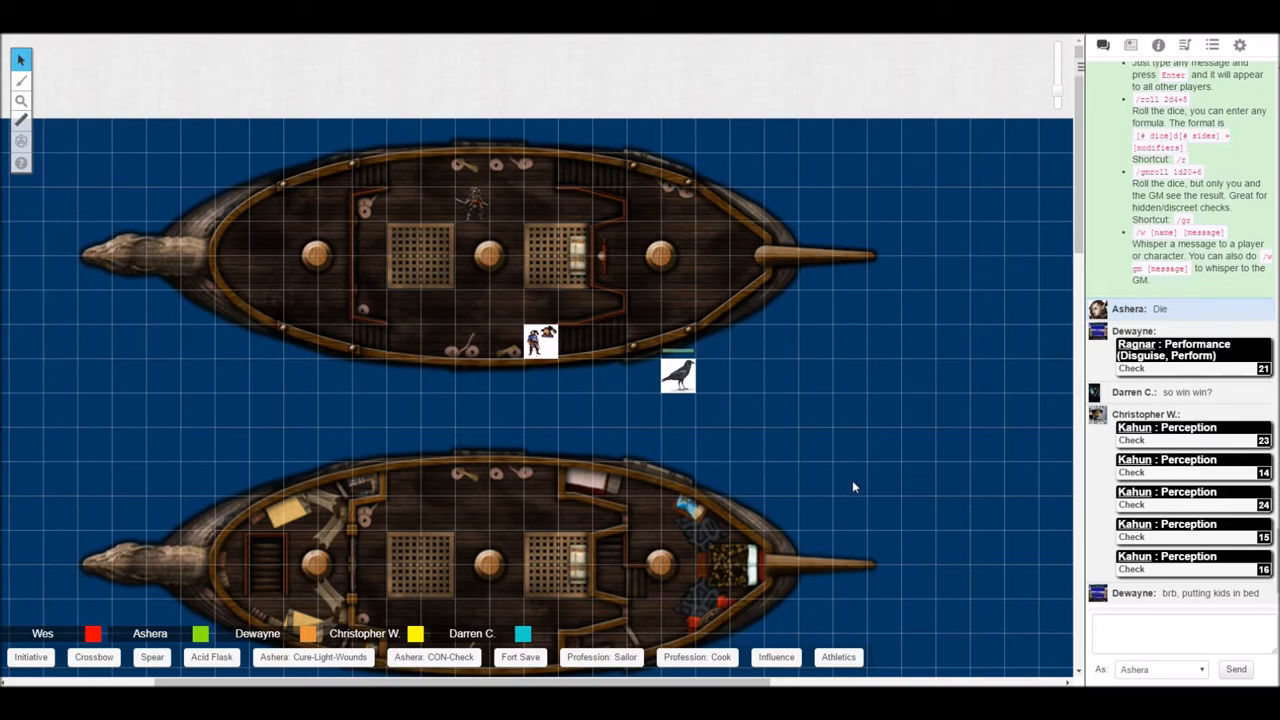
Scroll the map down to the cluttered deck and the cargo-laden deck below it.
scroll("down", 3)
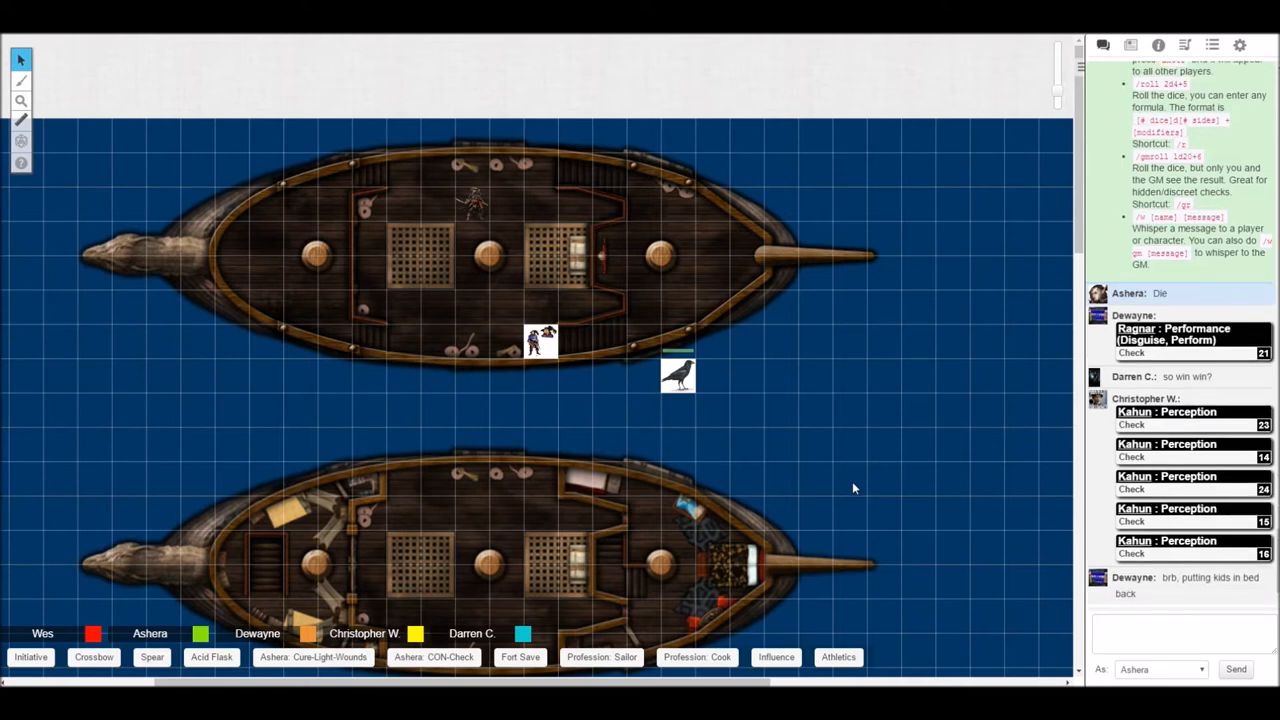
mouse_move(858, 486)
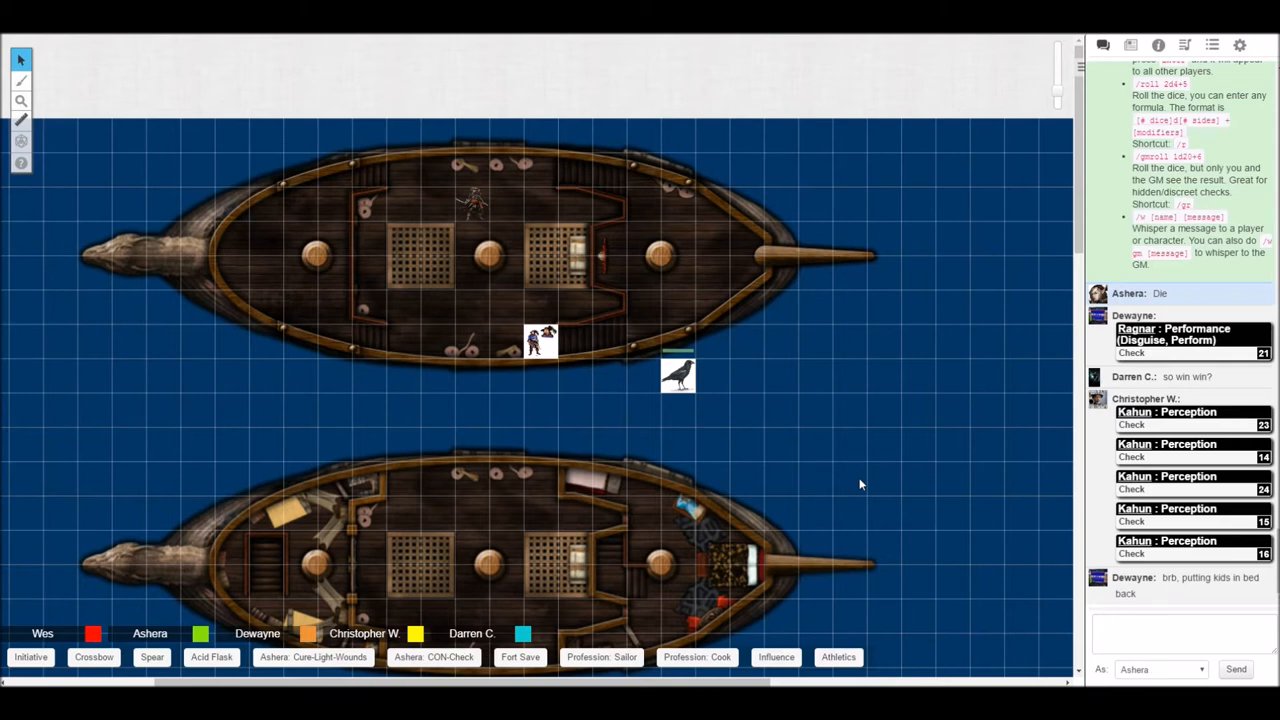
mouse_move(918, 430)
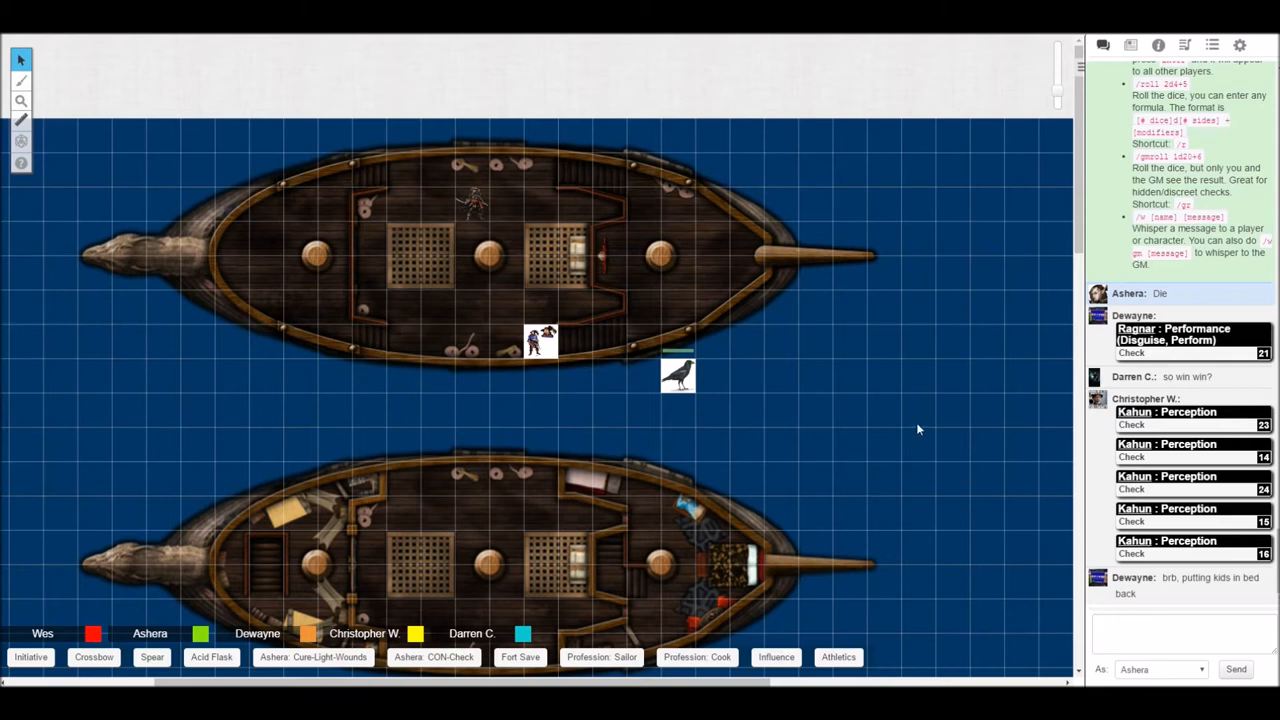
mouse_move(845, 410)
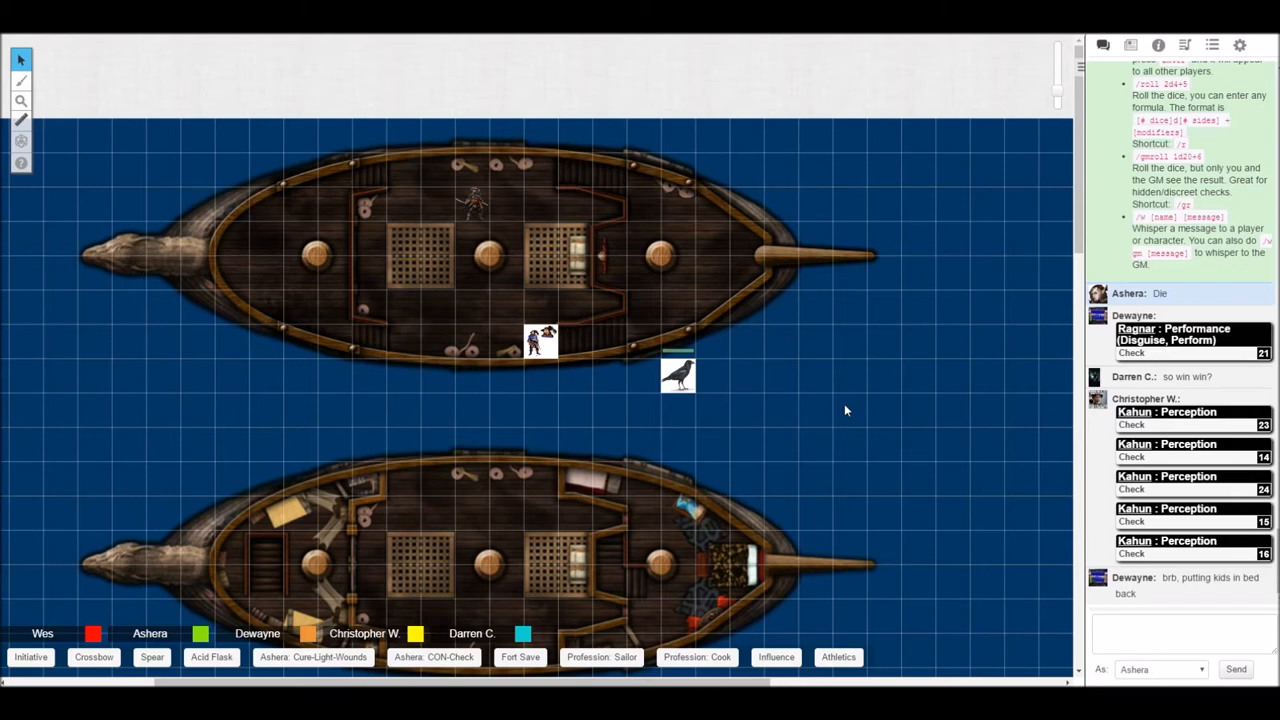
mouse_move(821, 382)
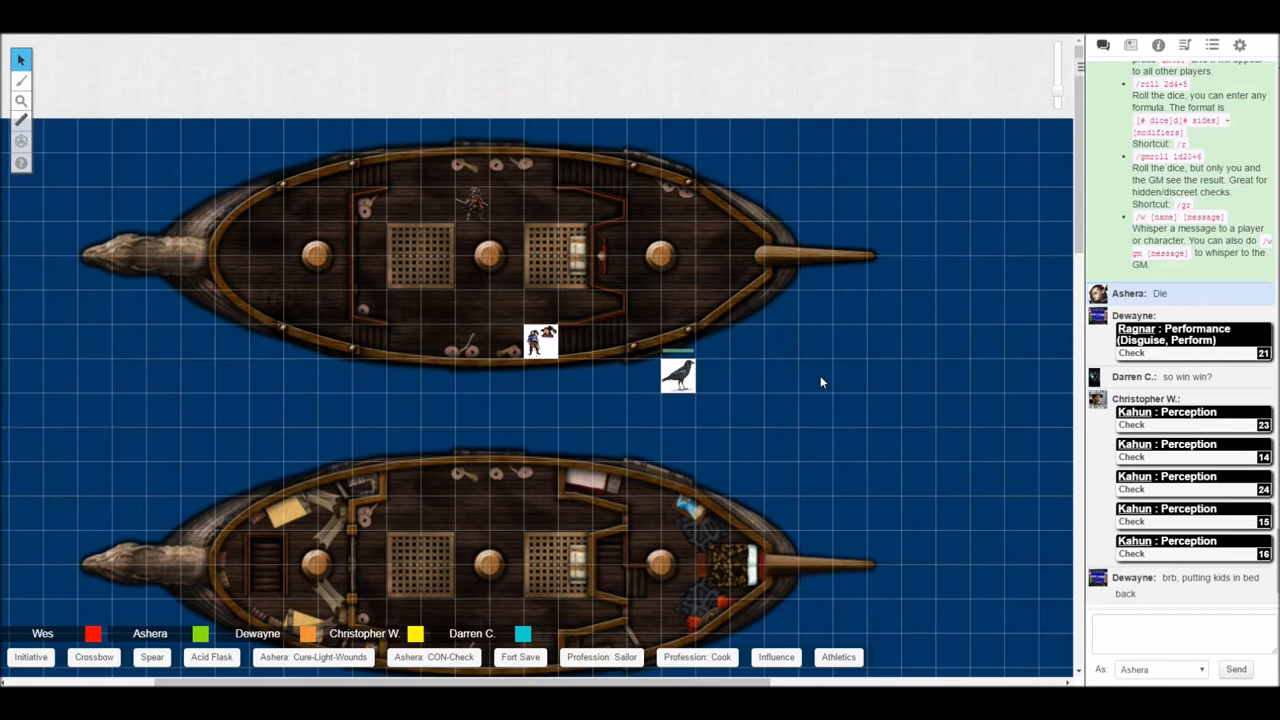
mouse_move(821, 366)
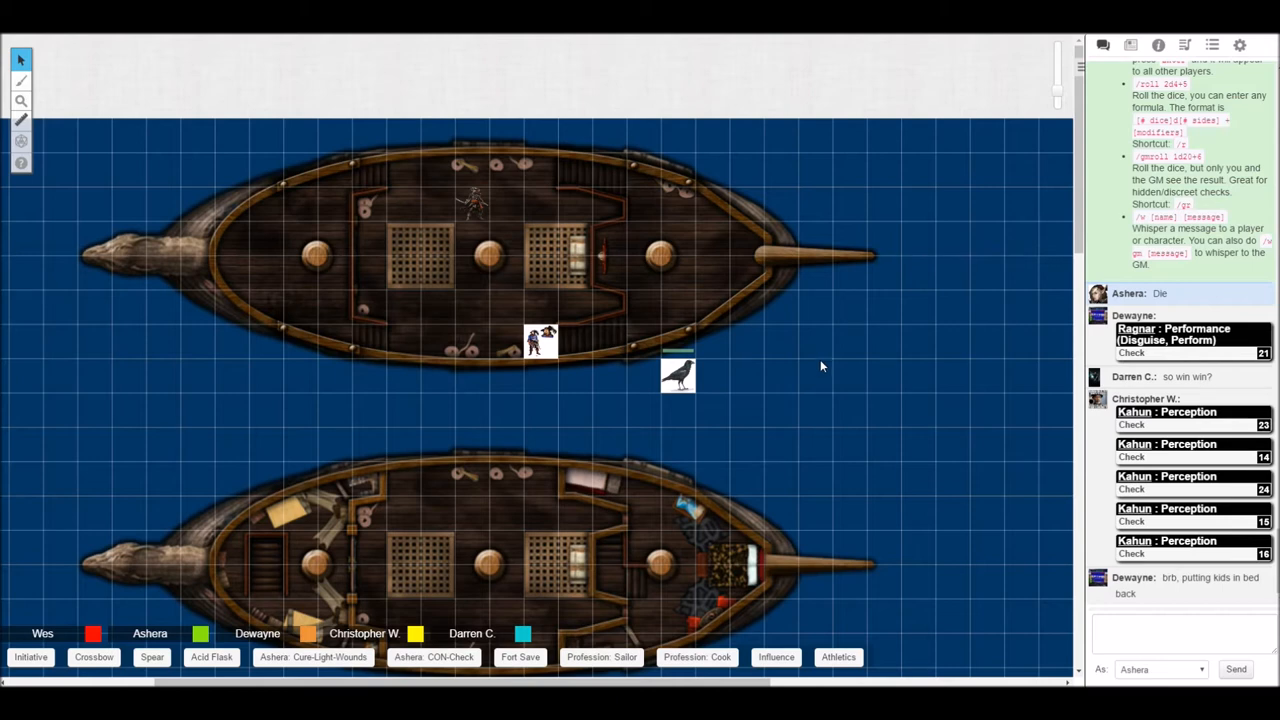
mouse_move(817, 367)
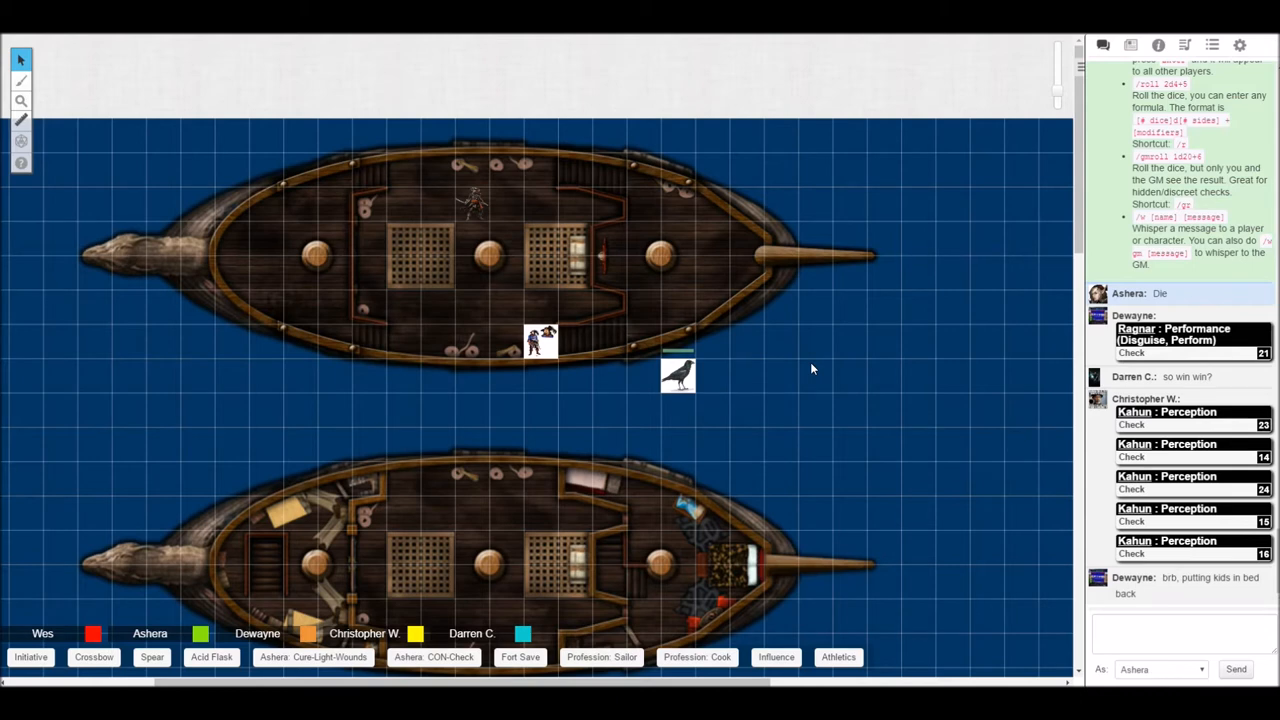
mouse_move(617, 370)
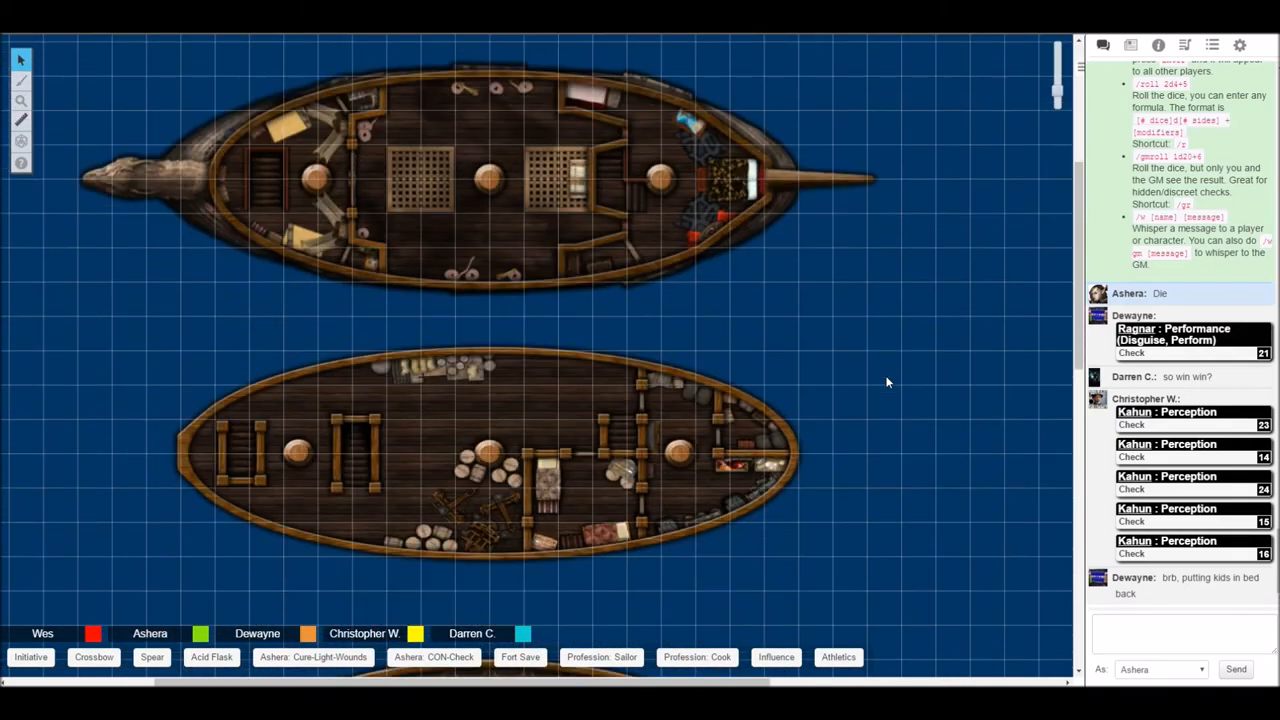
Scroll down across the lower decks to Ashera's deck while Kahun's Constitution 21 posts.
scroll("down", 3)
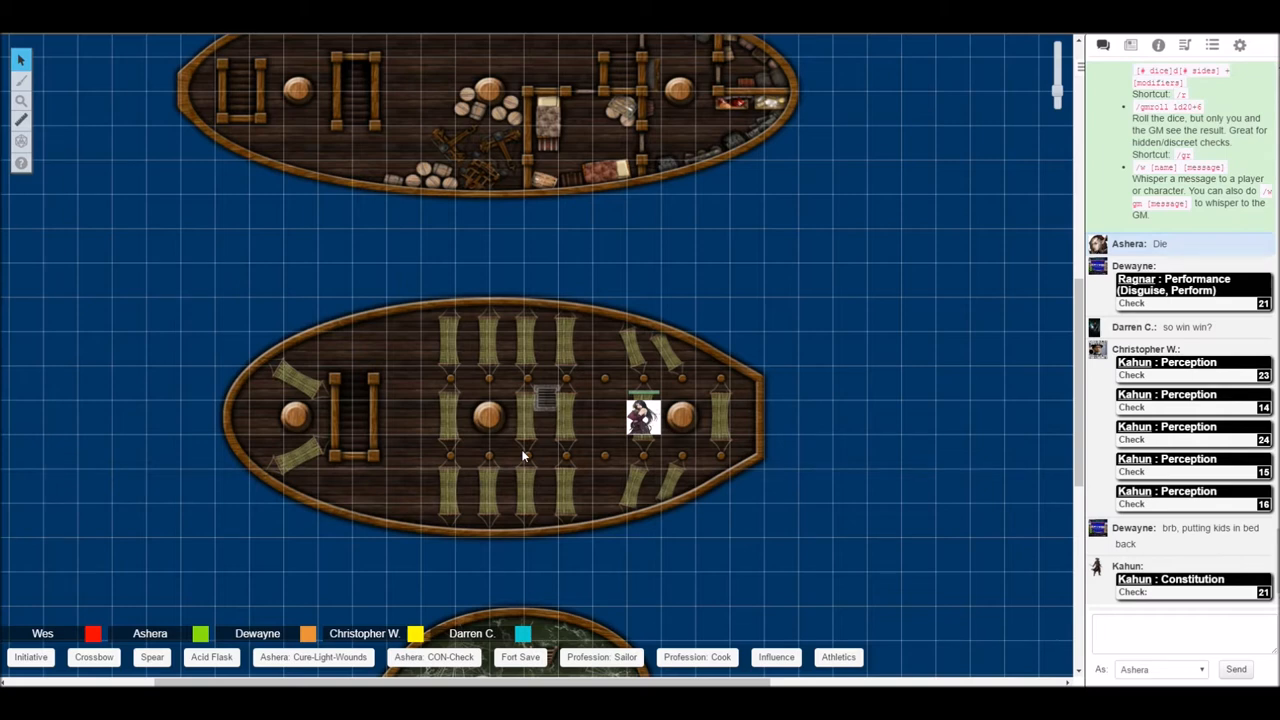
mouse_move(757, 390)
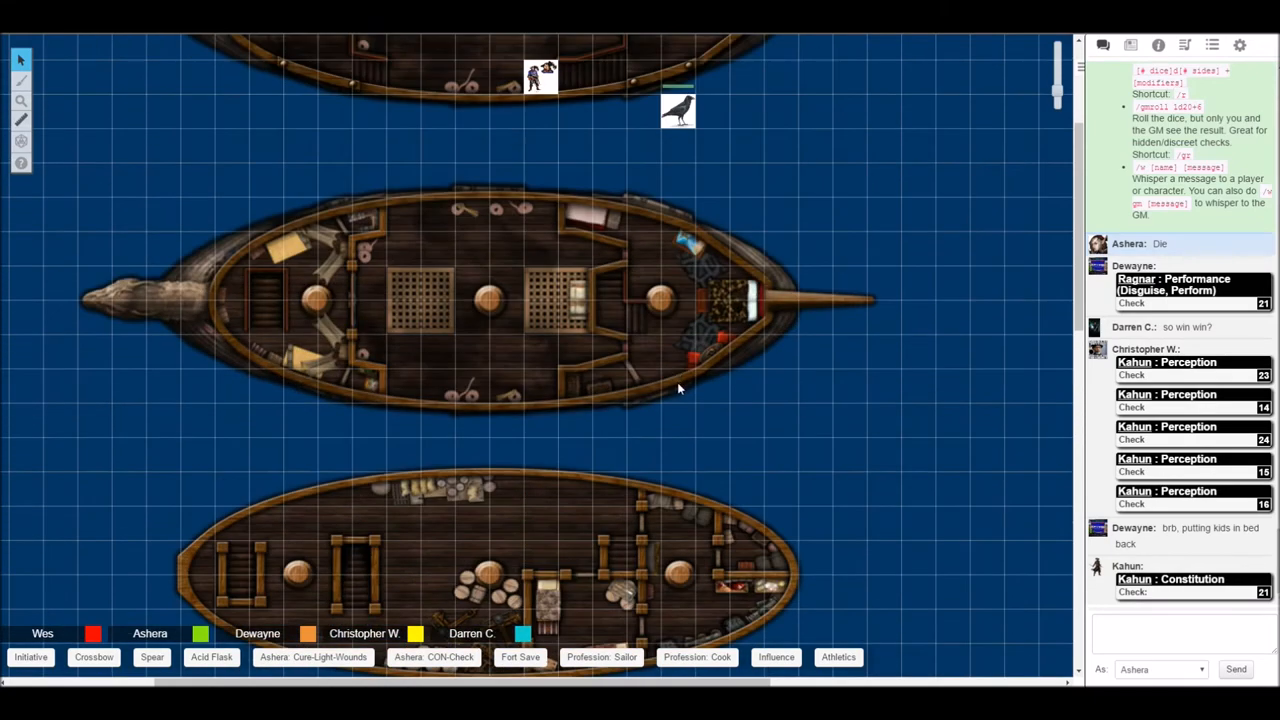
scroll("down", 3)
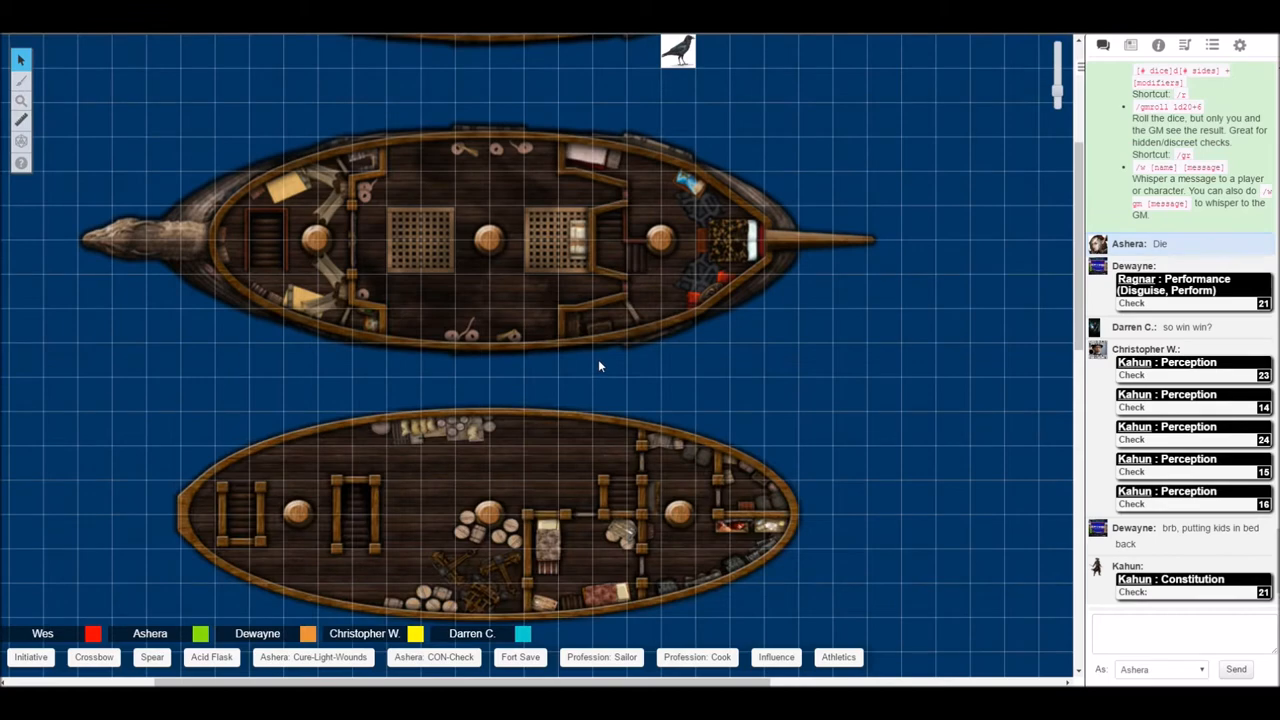
scroll("down", 3)
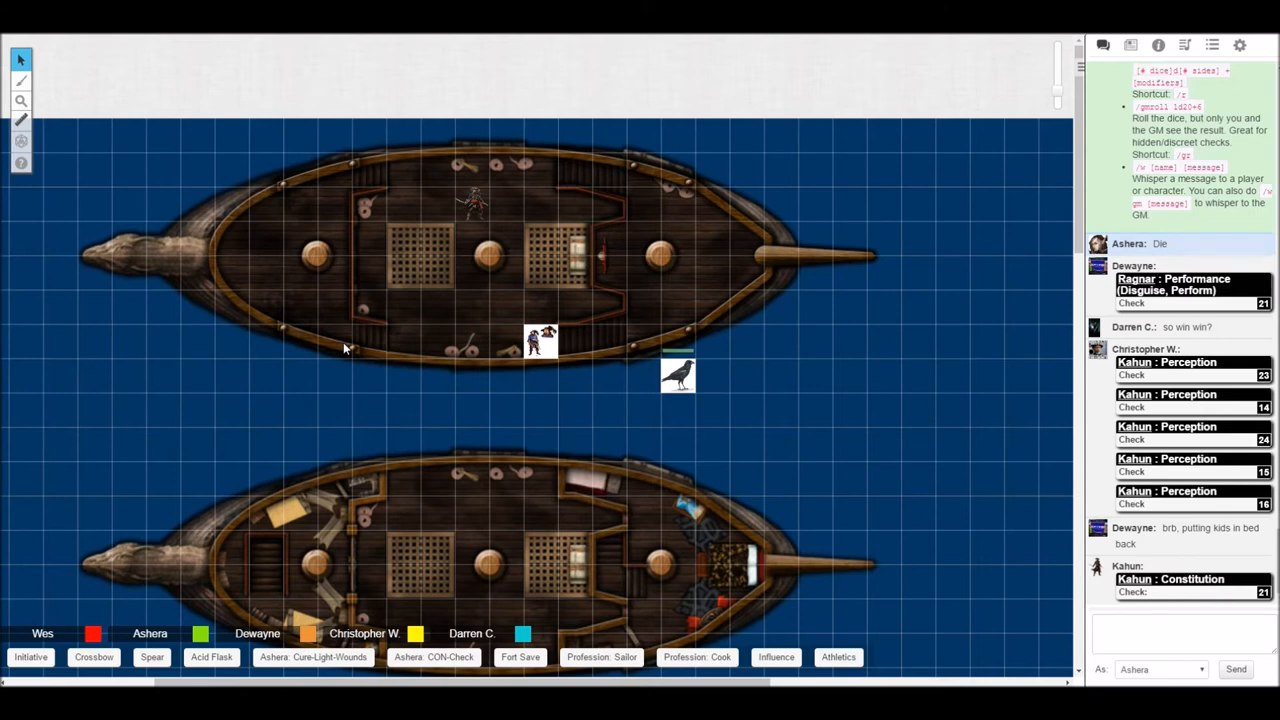
mouse_move(584, 311)
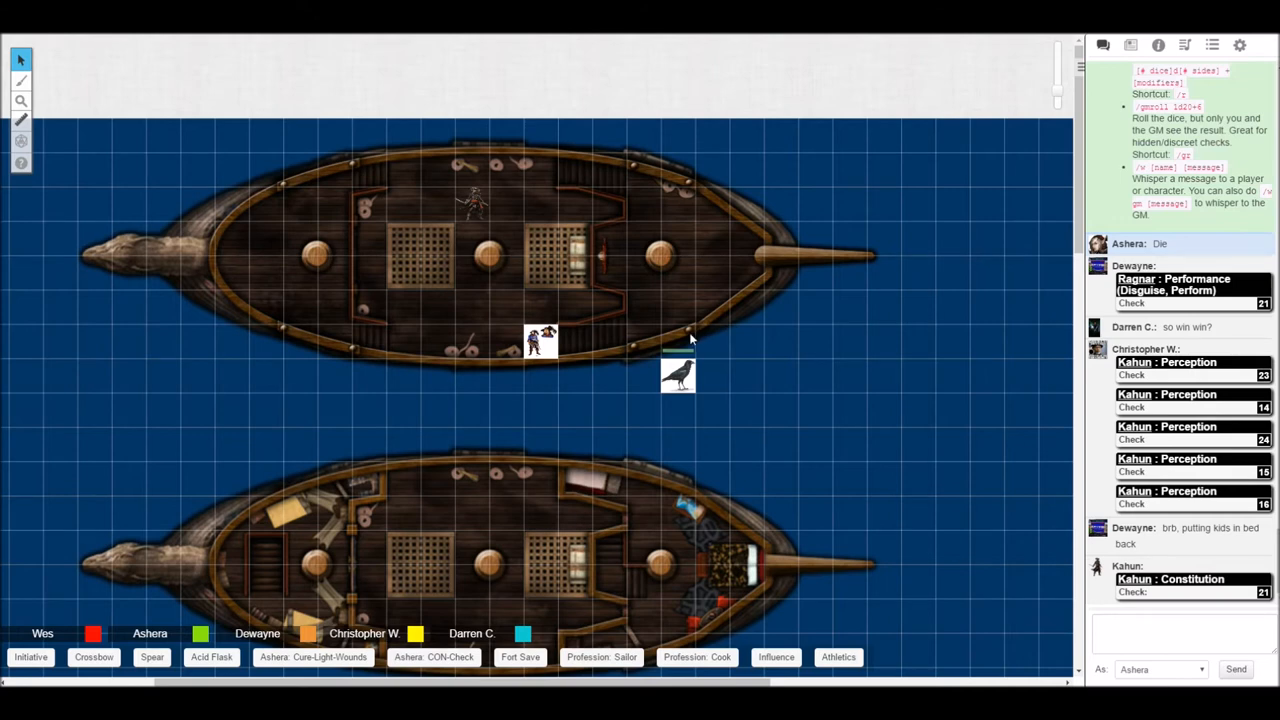
mouse_move(718, 342)
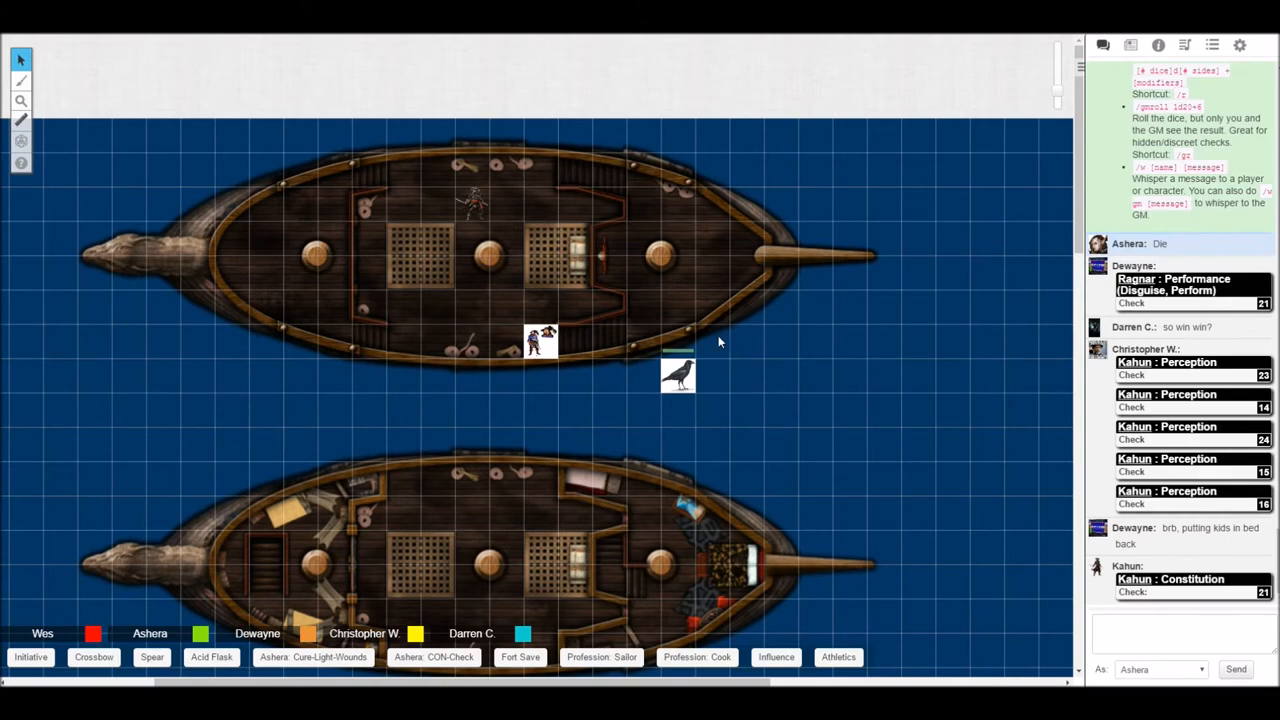
mouse_move(713, 345)
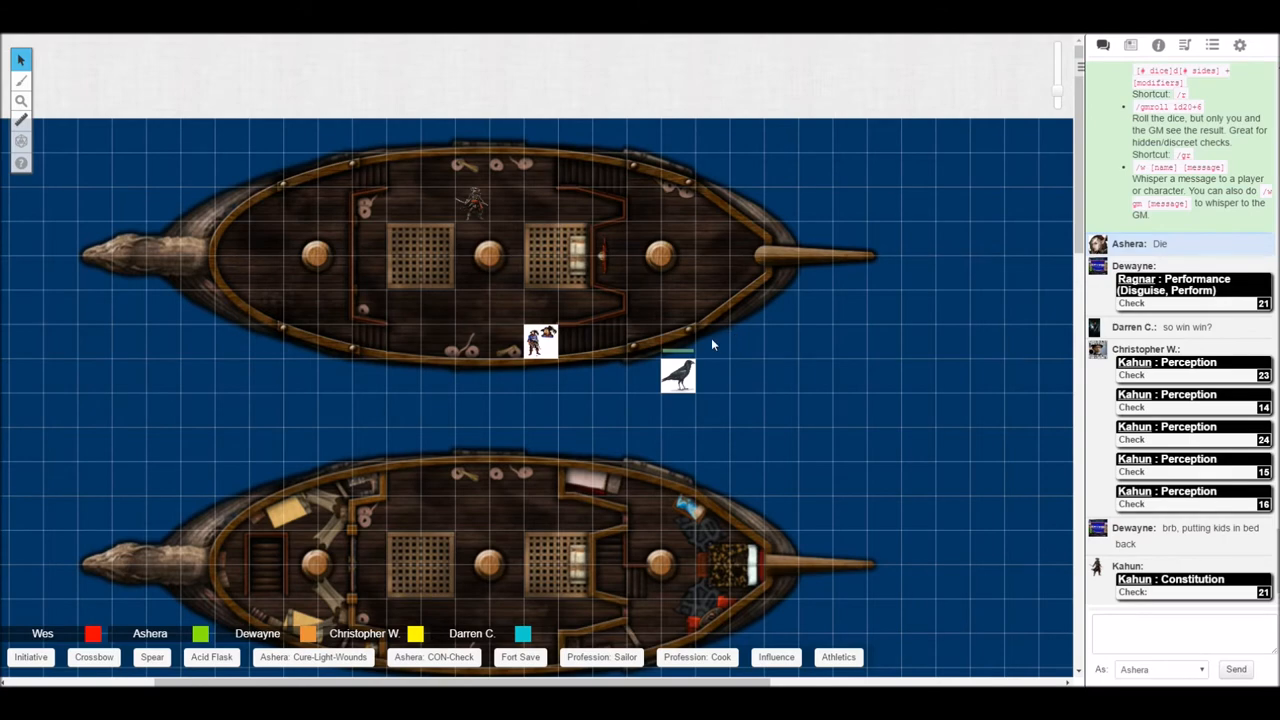
Scroll the ocean map down toward the cargo-hold deck for Ashera's token.
scroll("down", 3)
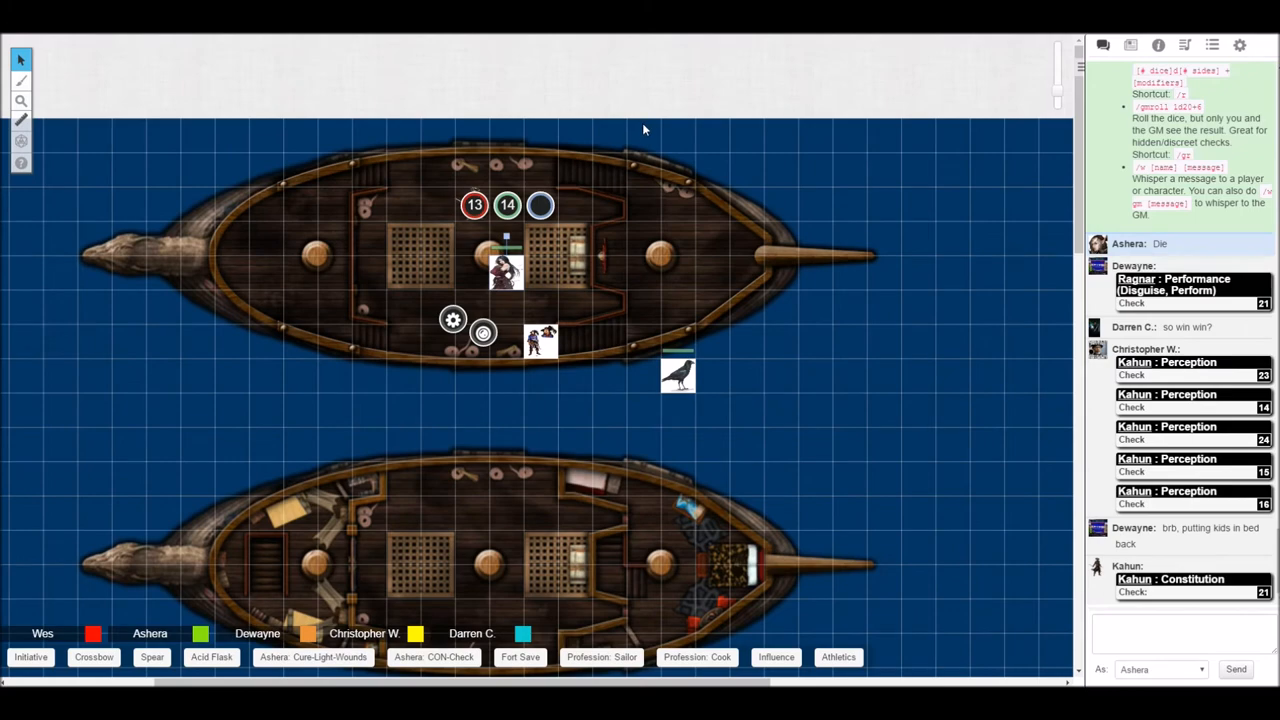
mouse_move(640, 131)
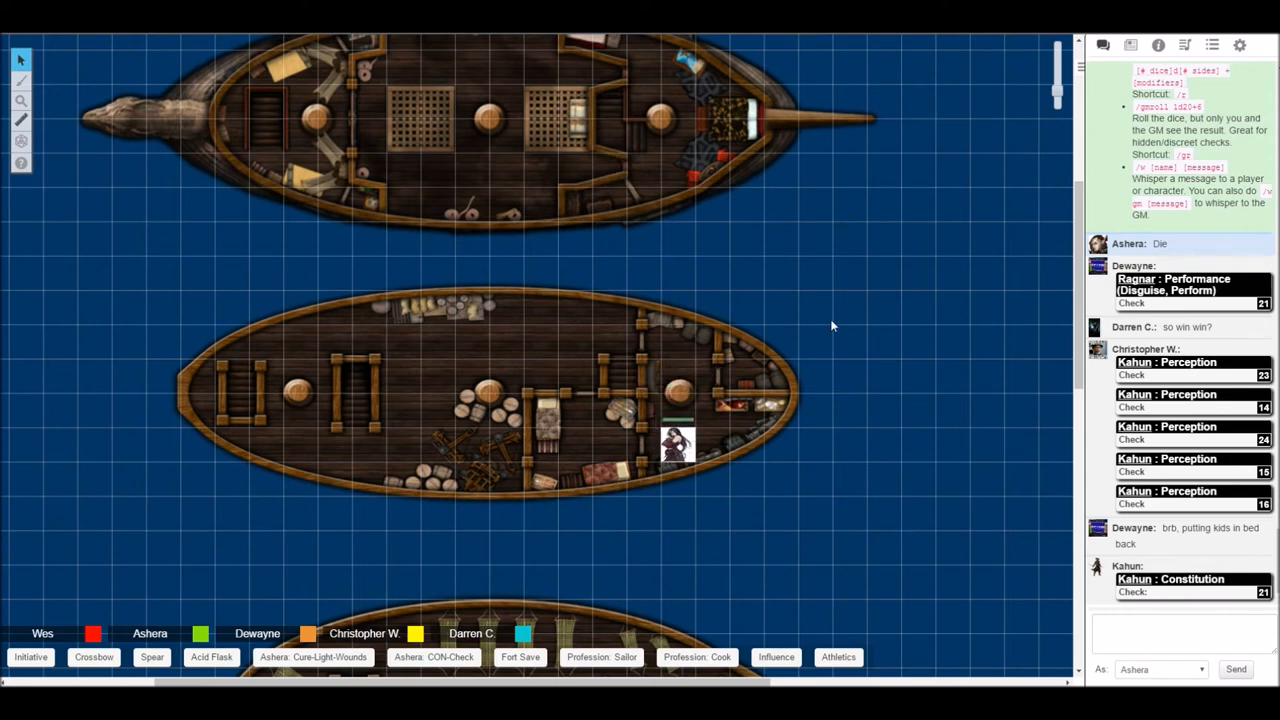
left_click_drag(678, 445, 678, 410)
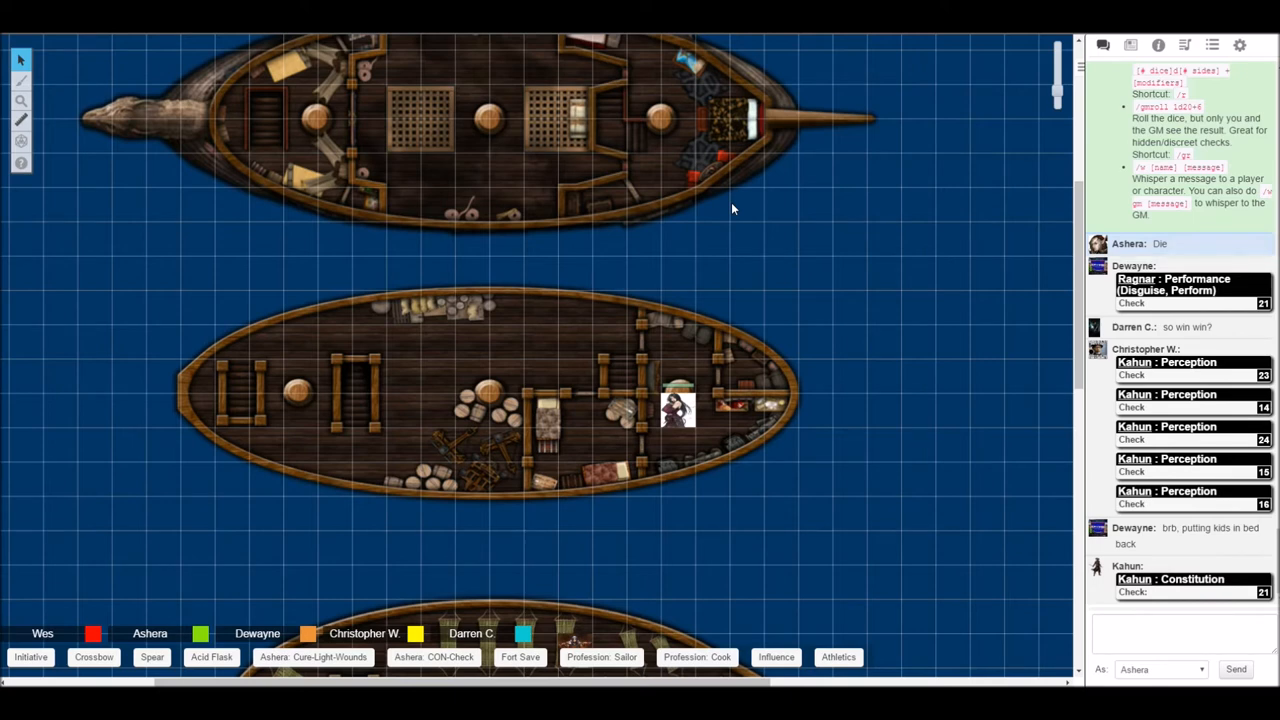
mouse_move(690, 397)
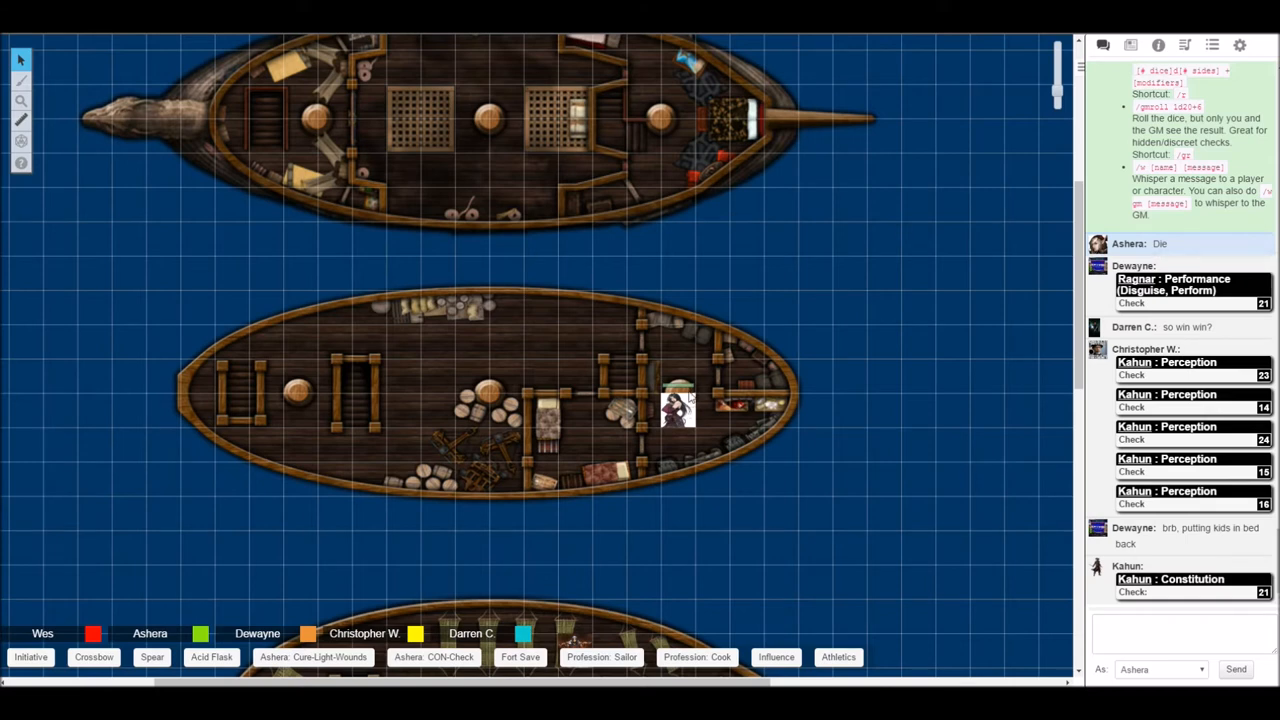
mouse_move(690, 397)
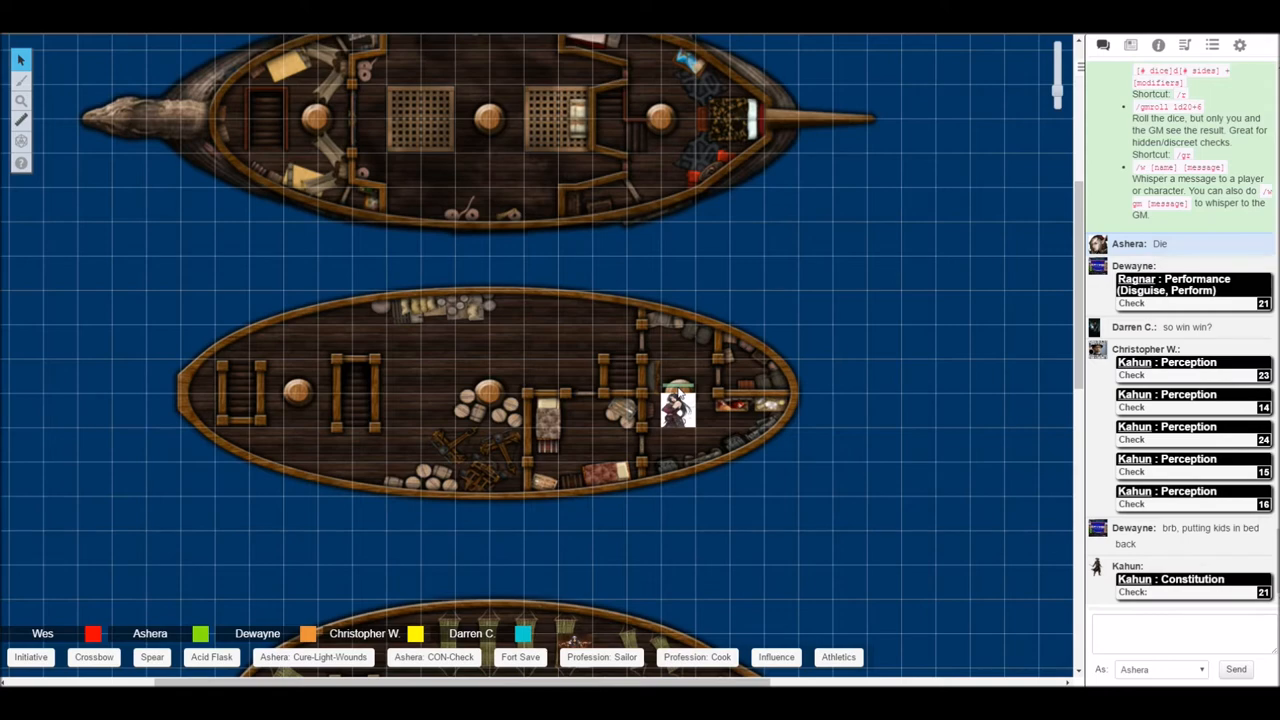
mouse_move(792, 248)
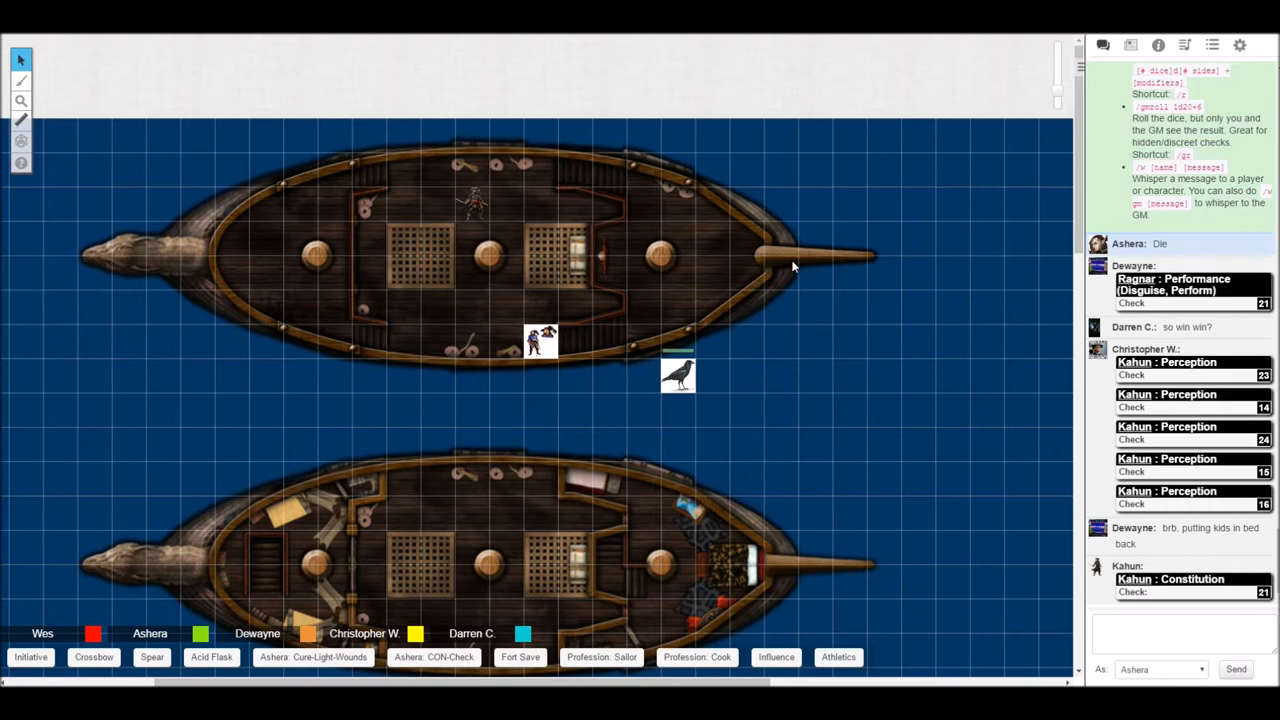
mouse_move(786, 250)
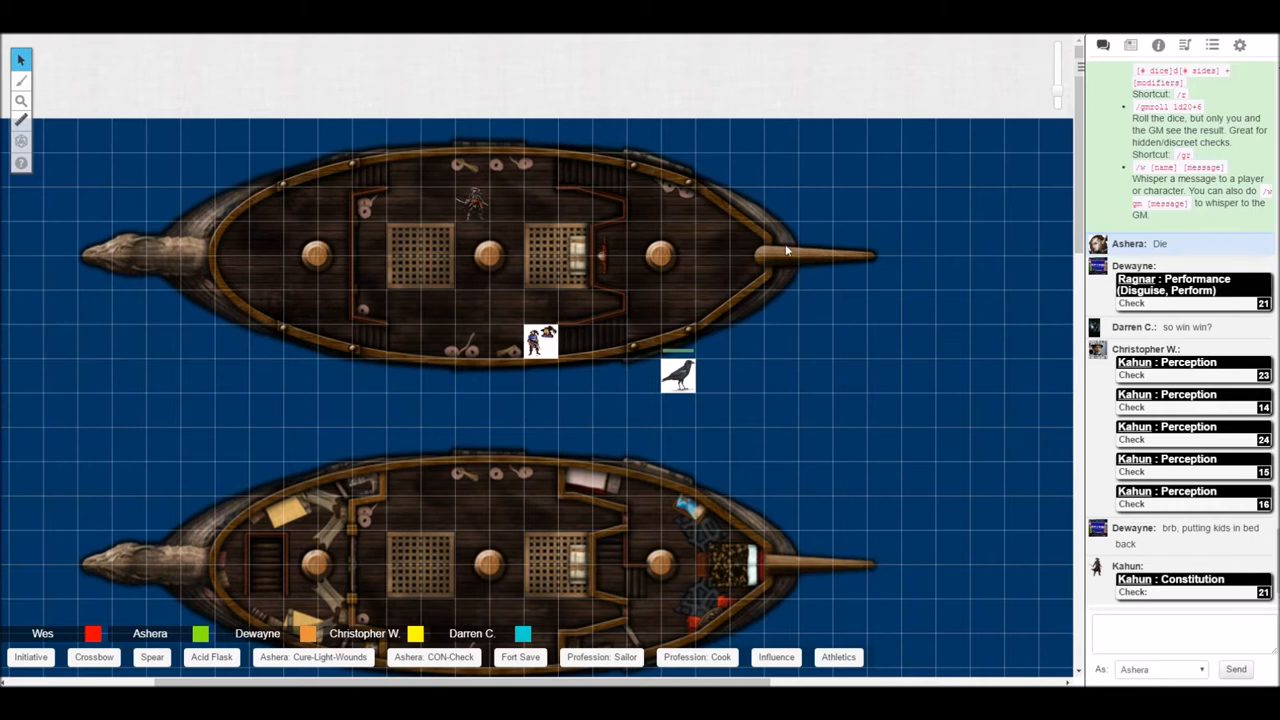
mouse_move(838, 350)
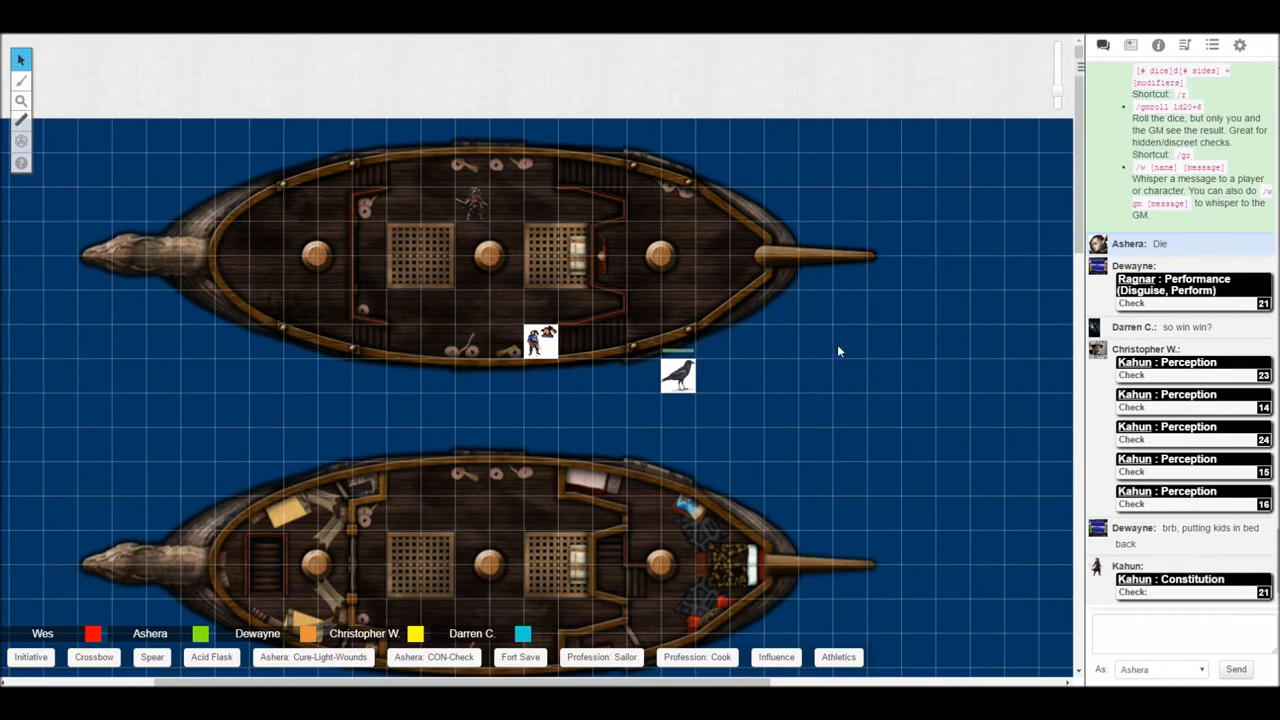
mouse_move(818, 338)
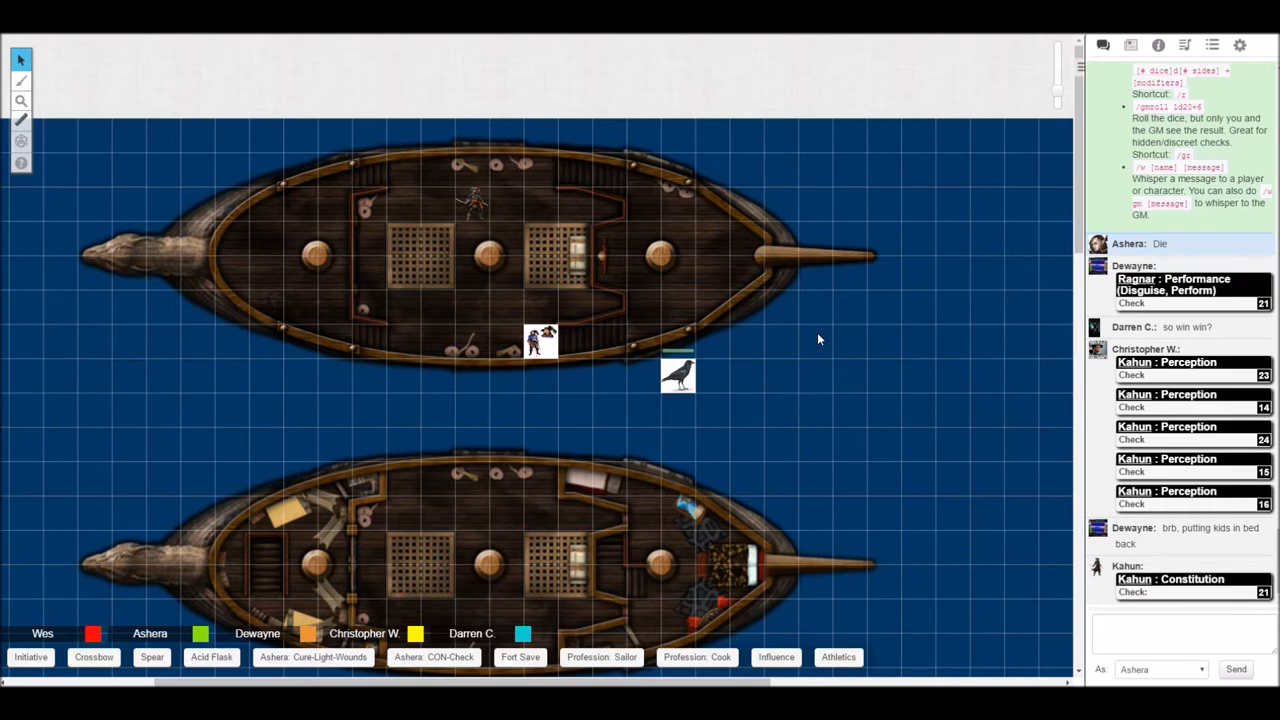
scroll("down", 3)
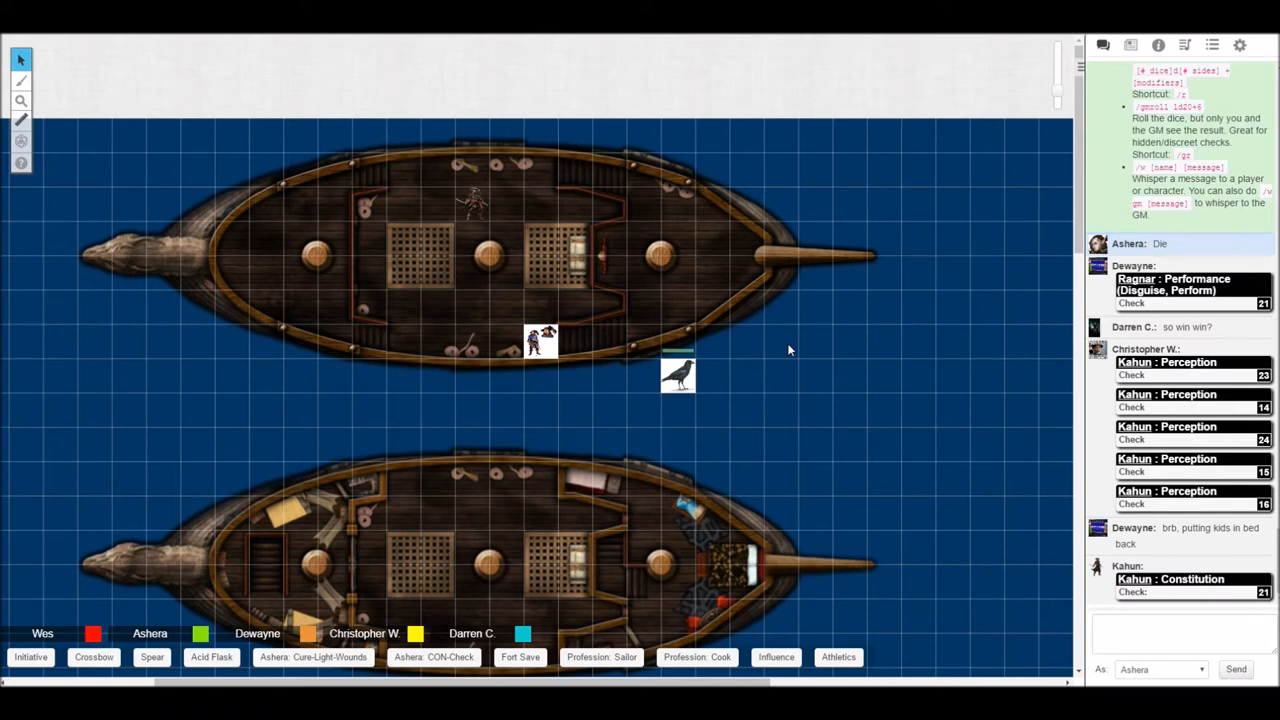
mouse_move(795, 349)
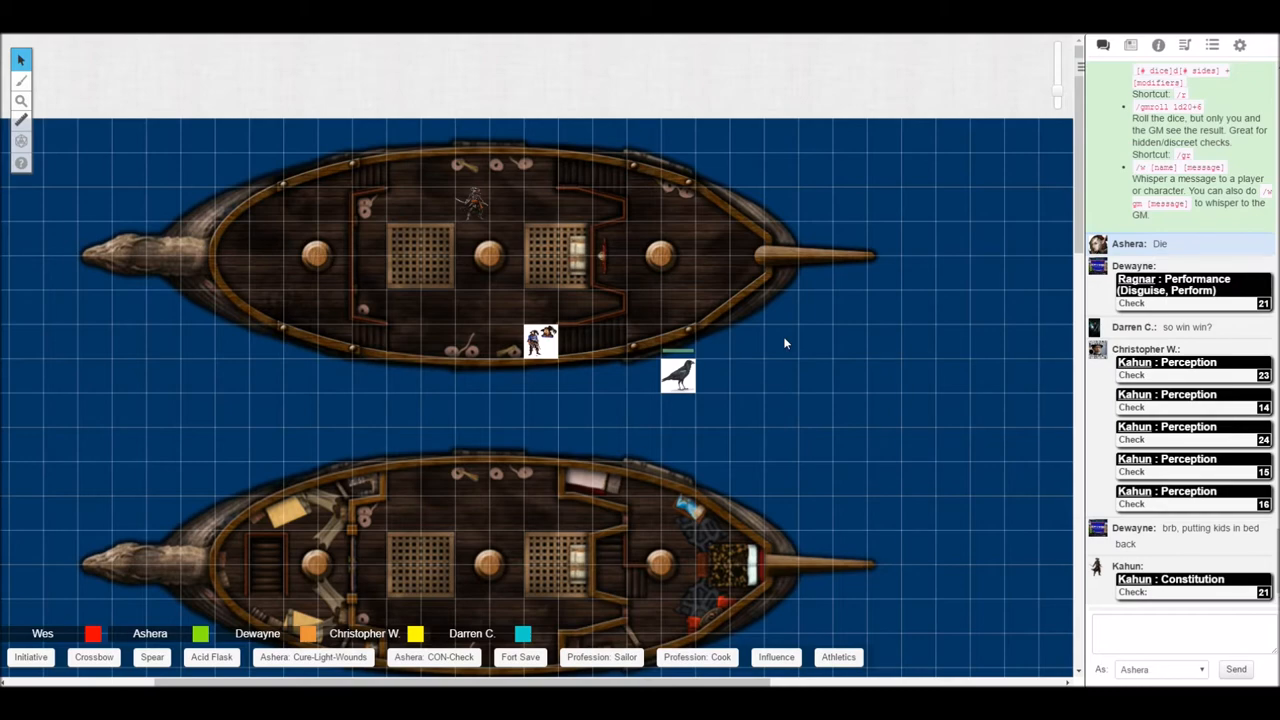
scroll("down", 3)
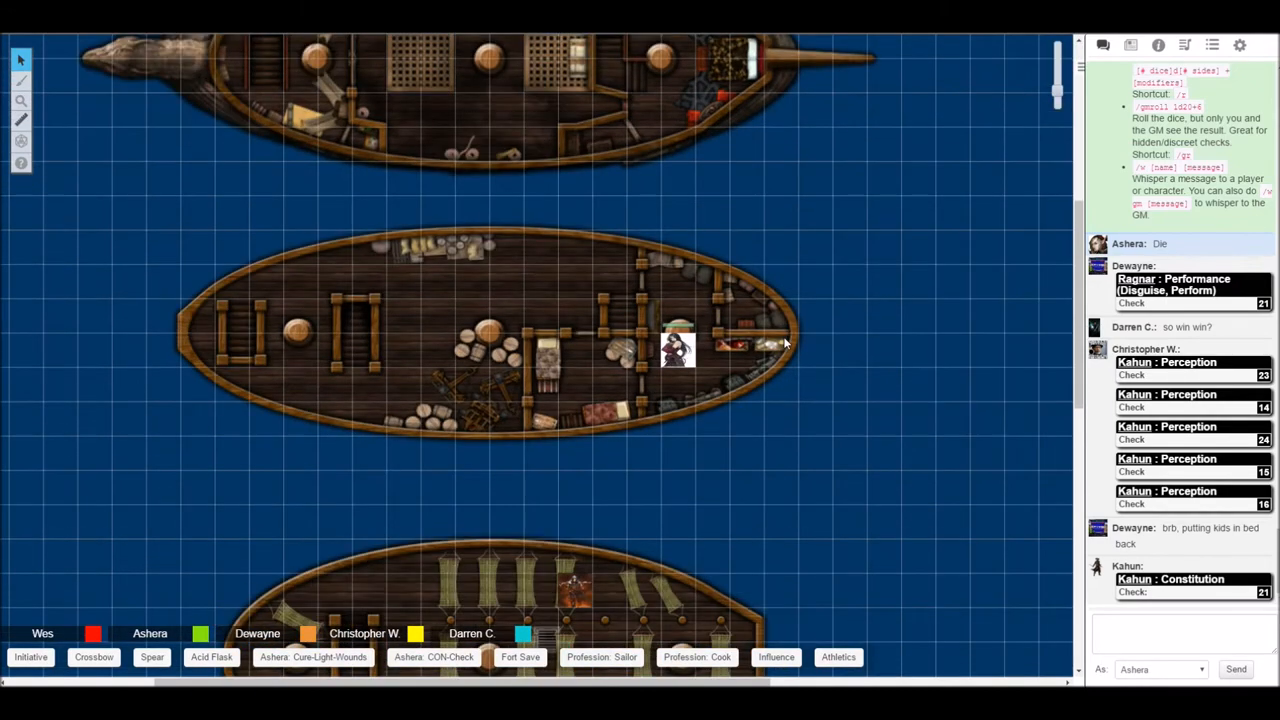
mouse_move(797, 347)
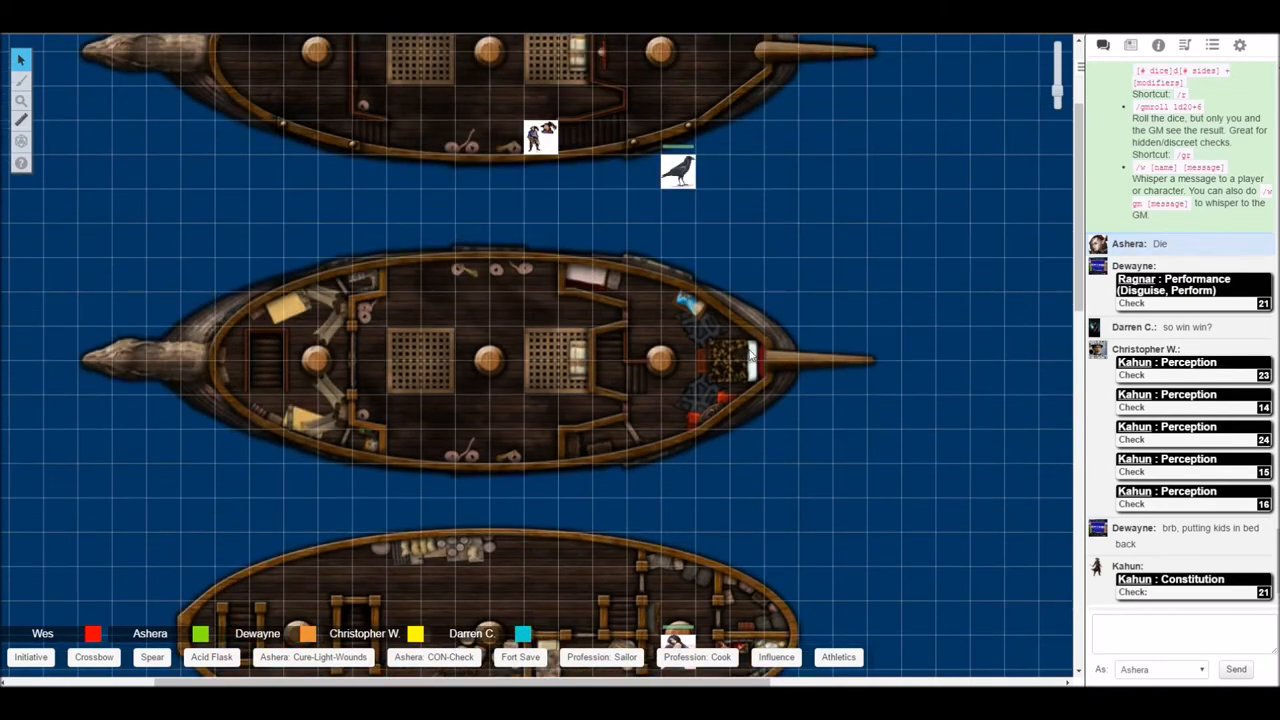
mouse_move(830, 358)
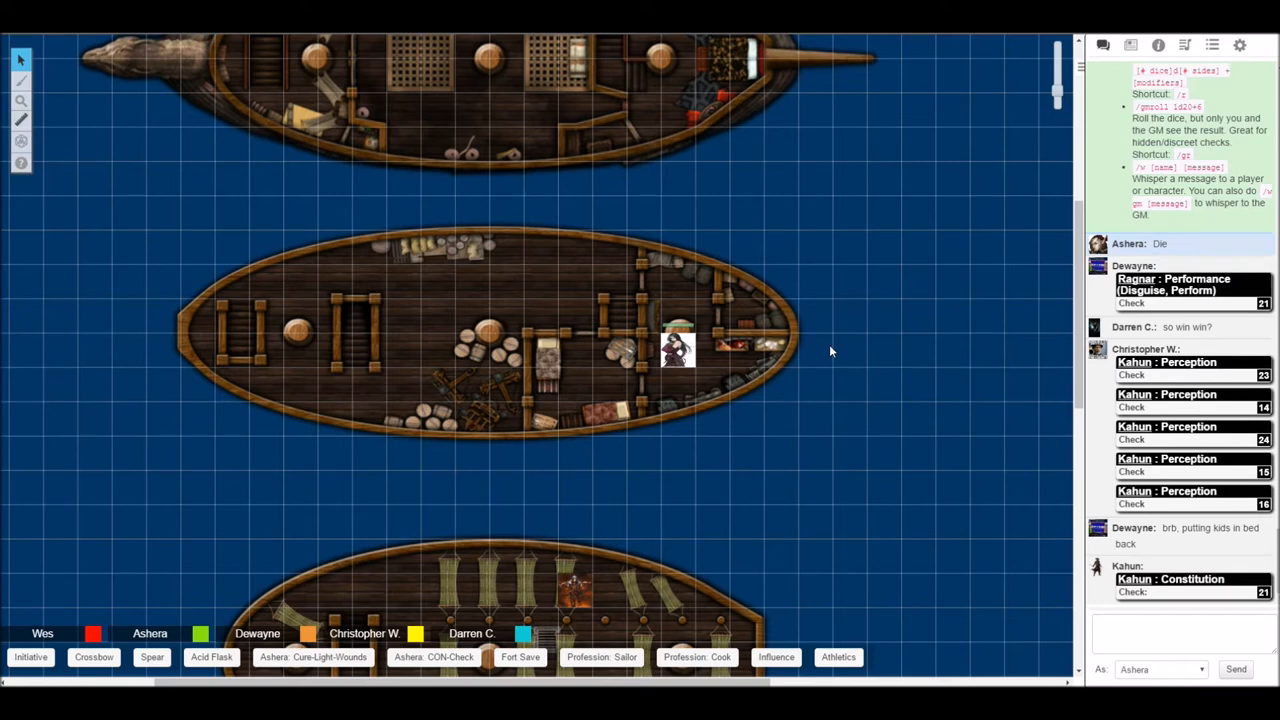
mouse_move(768, 390)
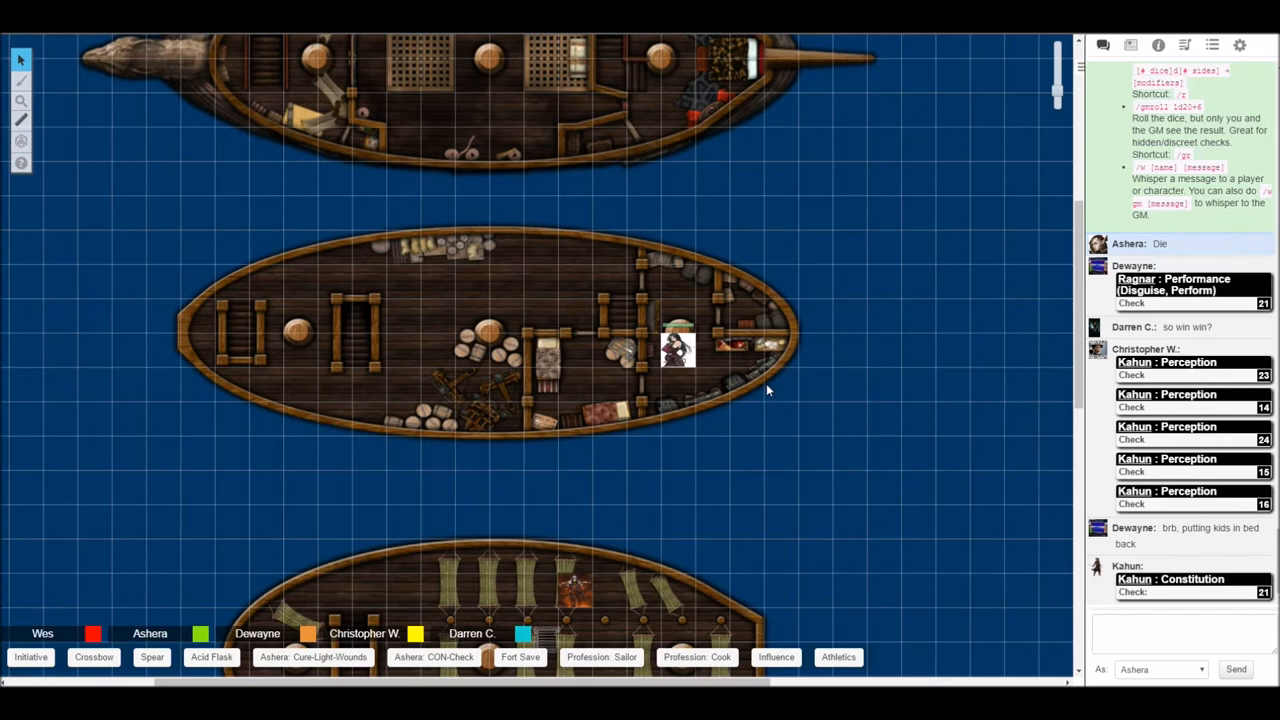
scroll("down", 3)
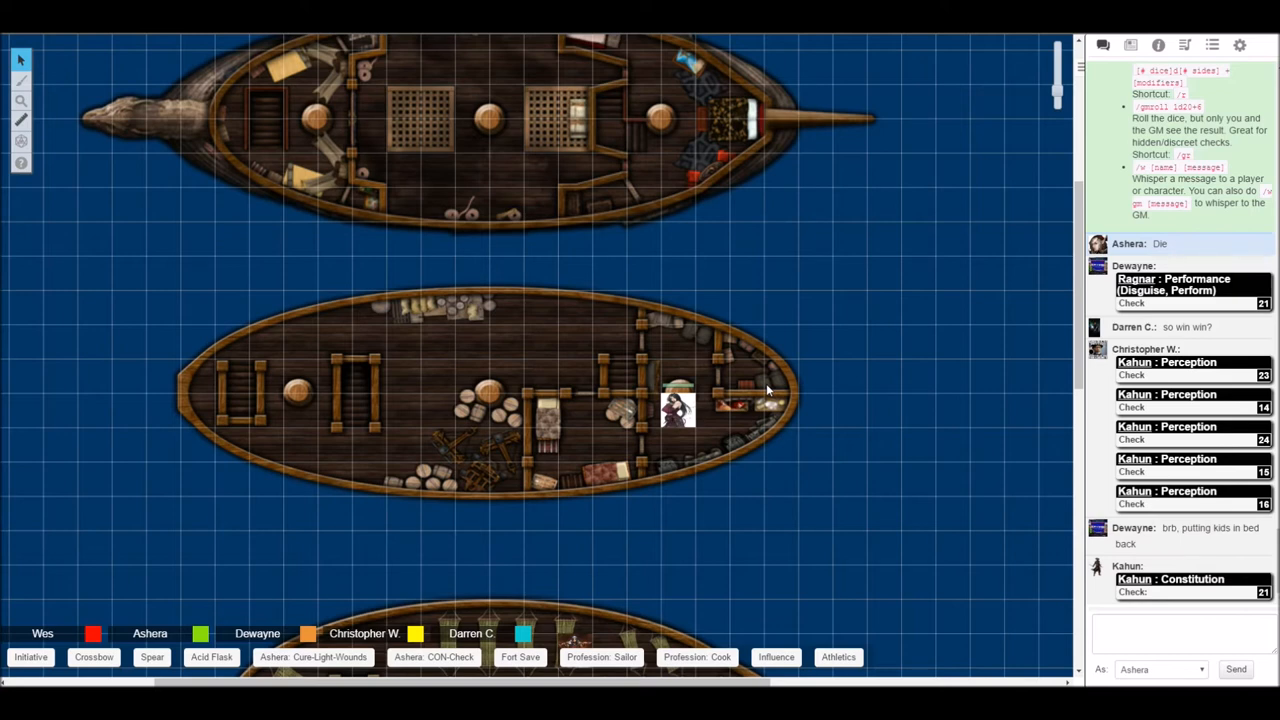
mouse_move(815, 428)
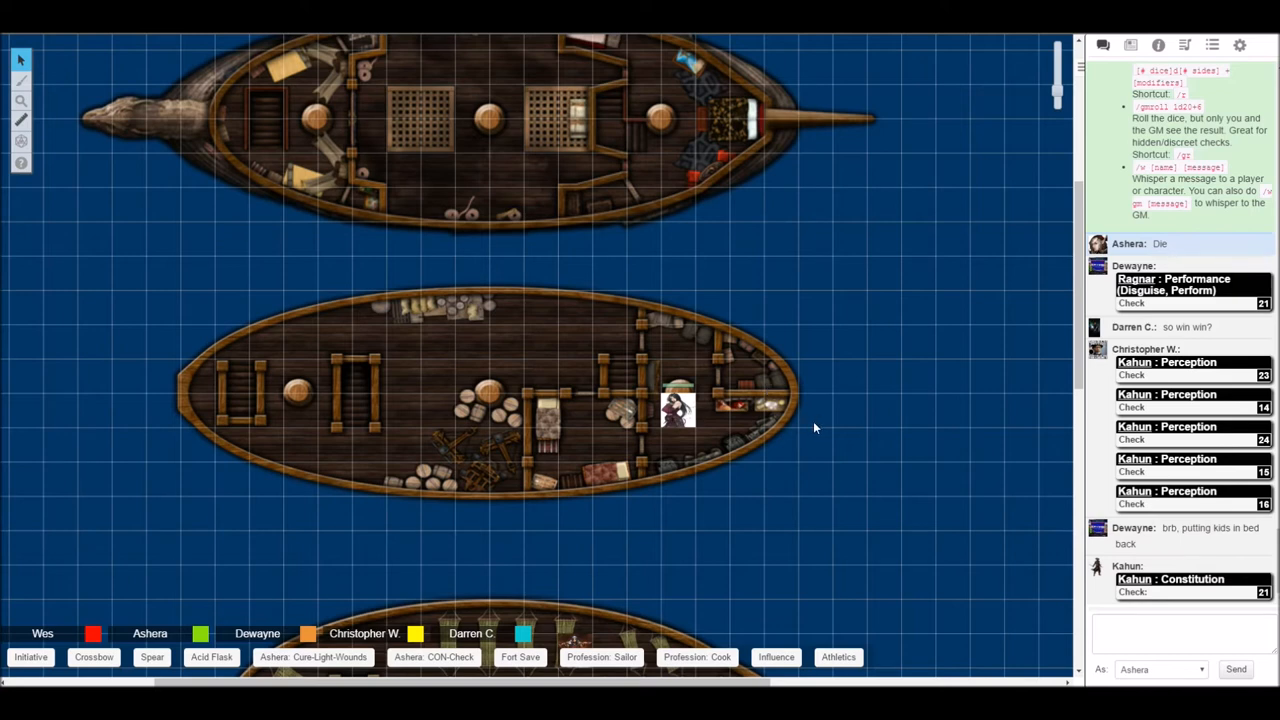
left_click(1130, 45)
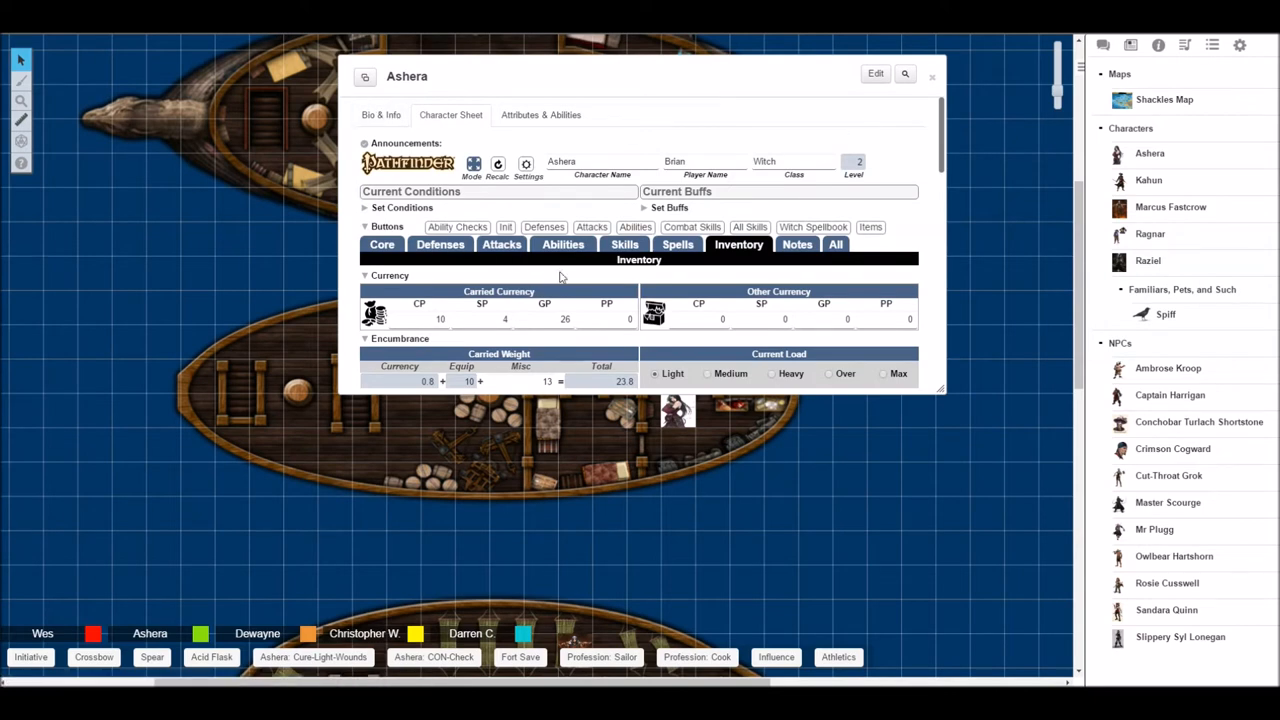
left_click(382, 244)
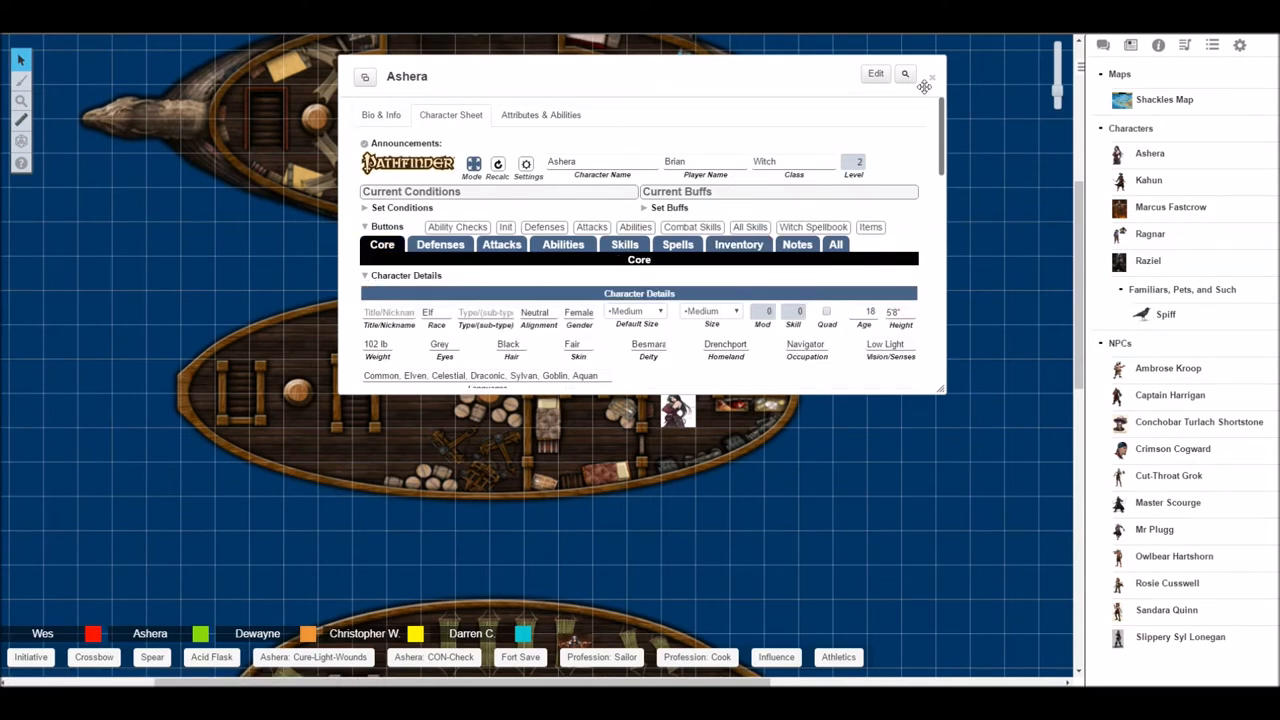
left_click(931, 77)
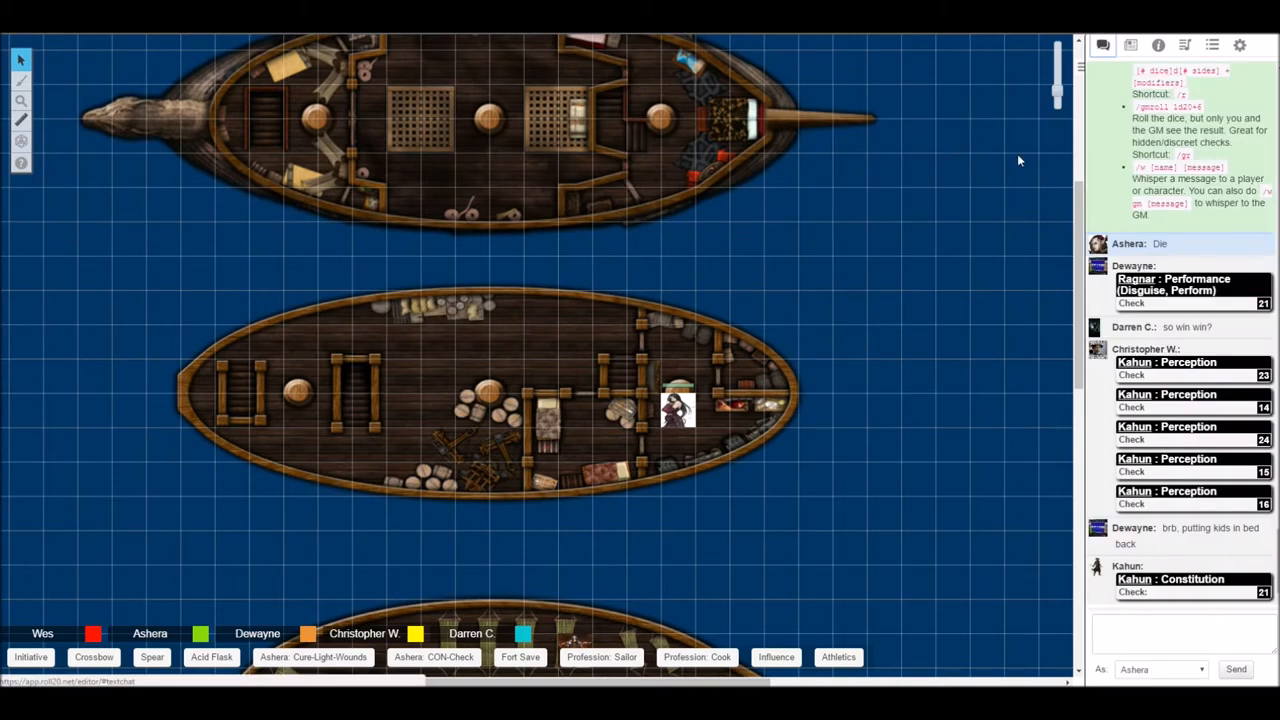
mouse_move(910, 324)
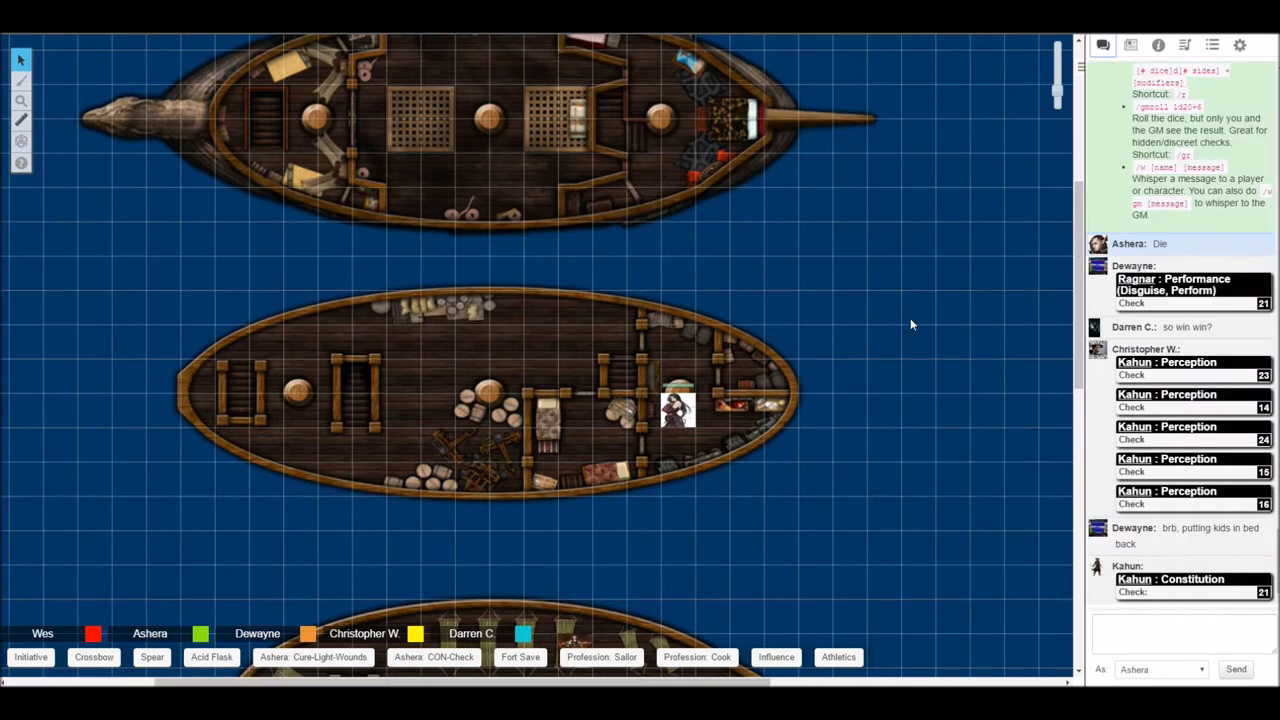
mouse_move(893, 307)
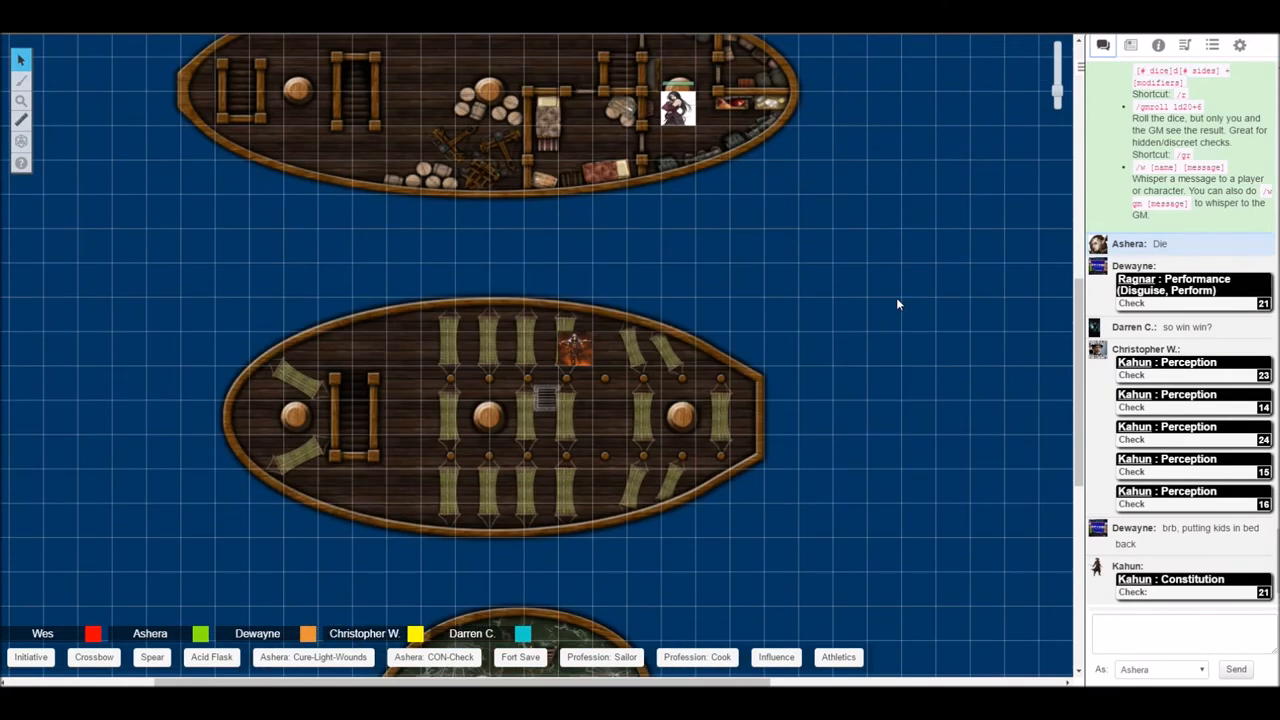
scroll("down", 3)
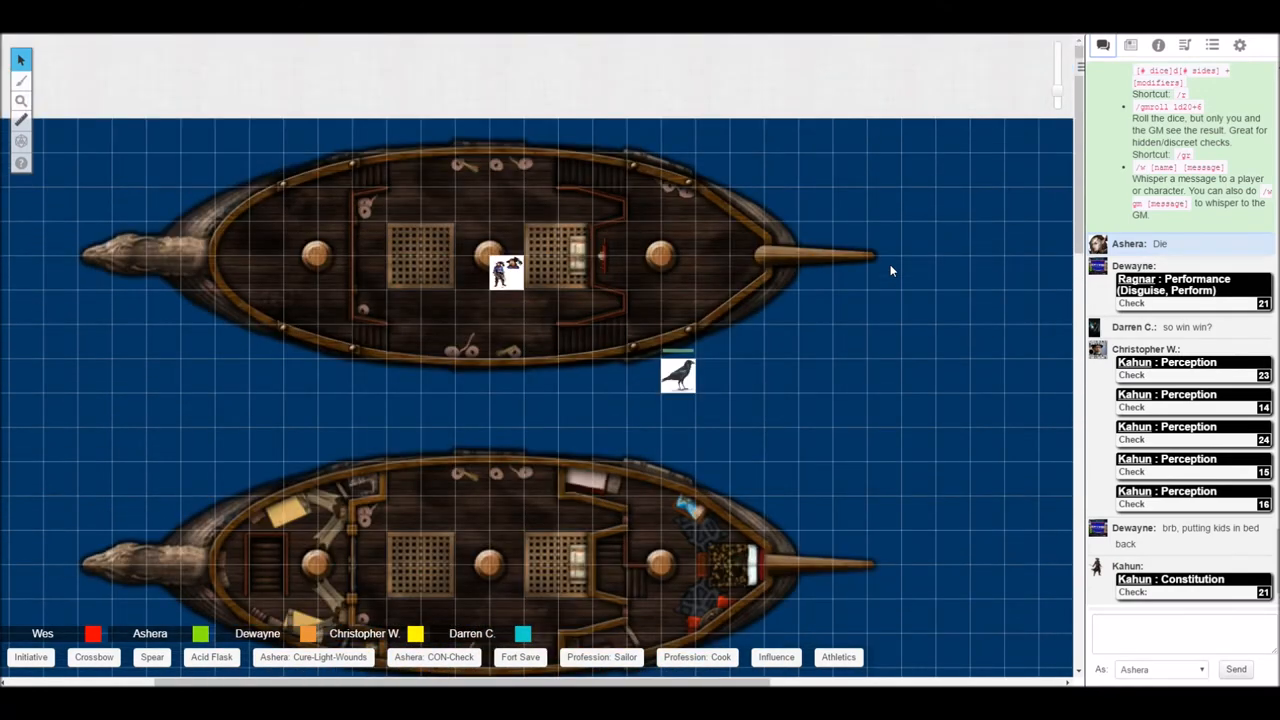
mouse_move(886, 270)
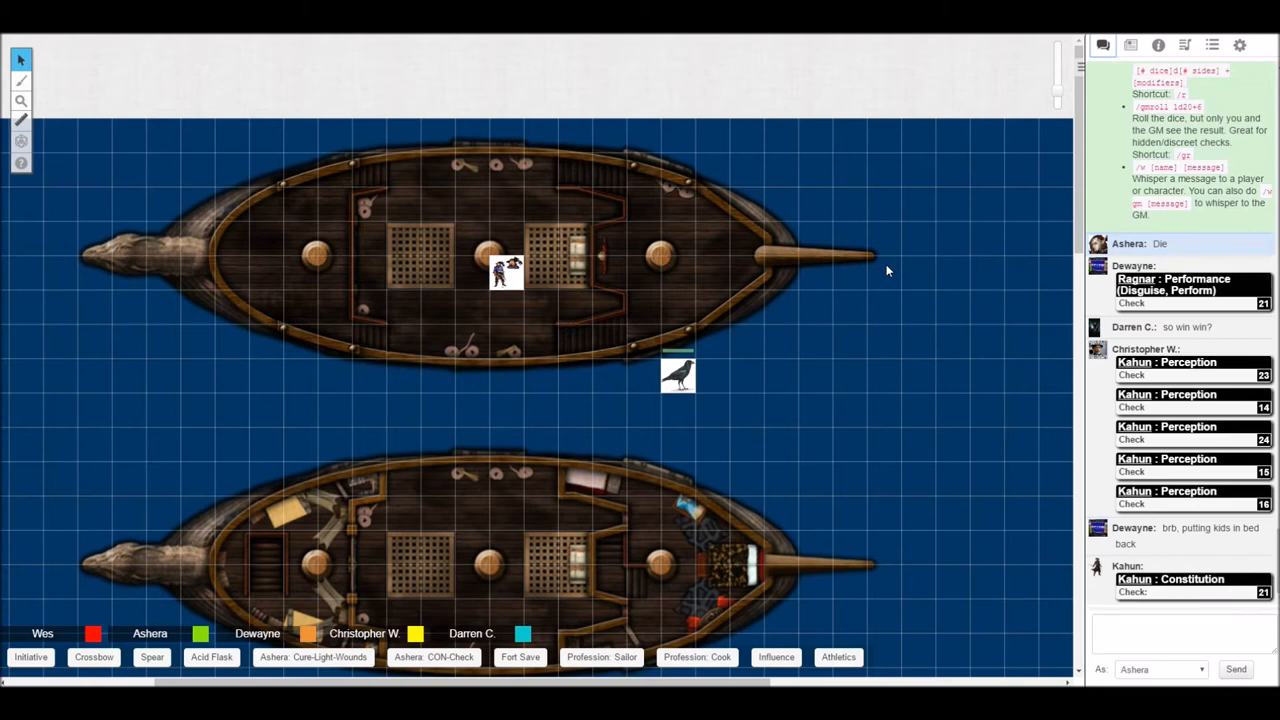
scroll("down", 3)
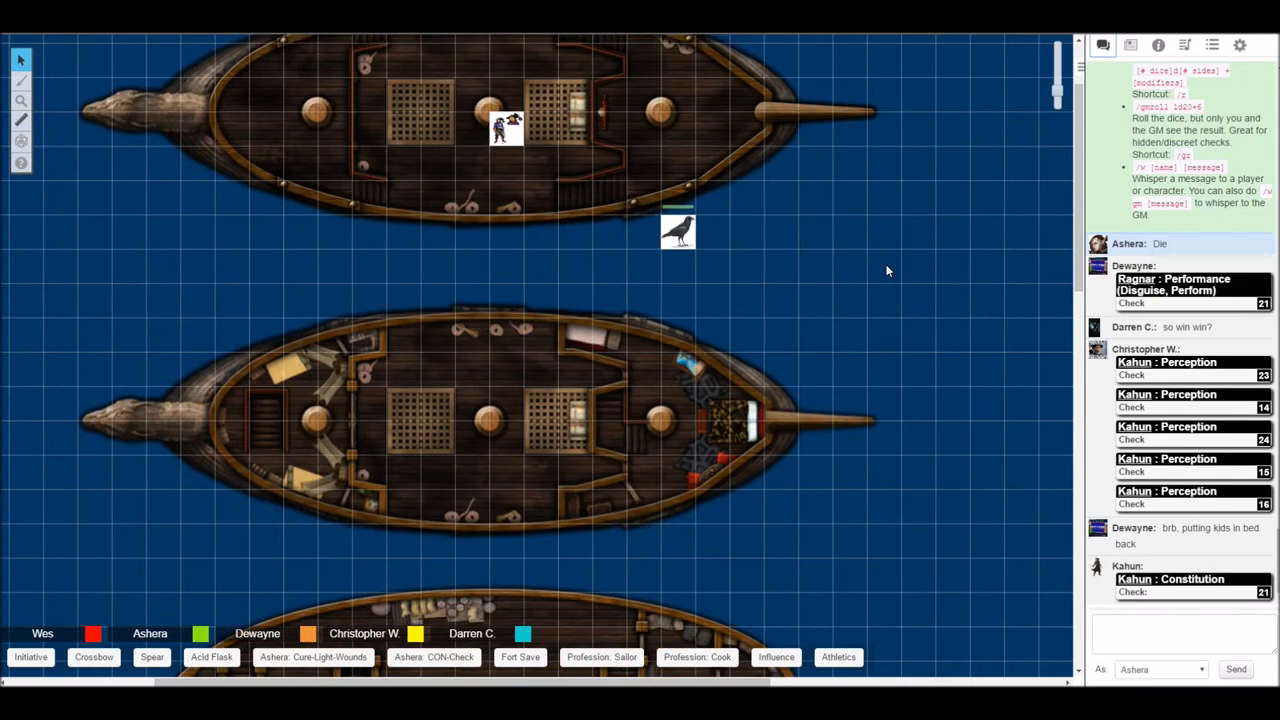
scroll("down", 3)
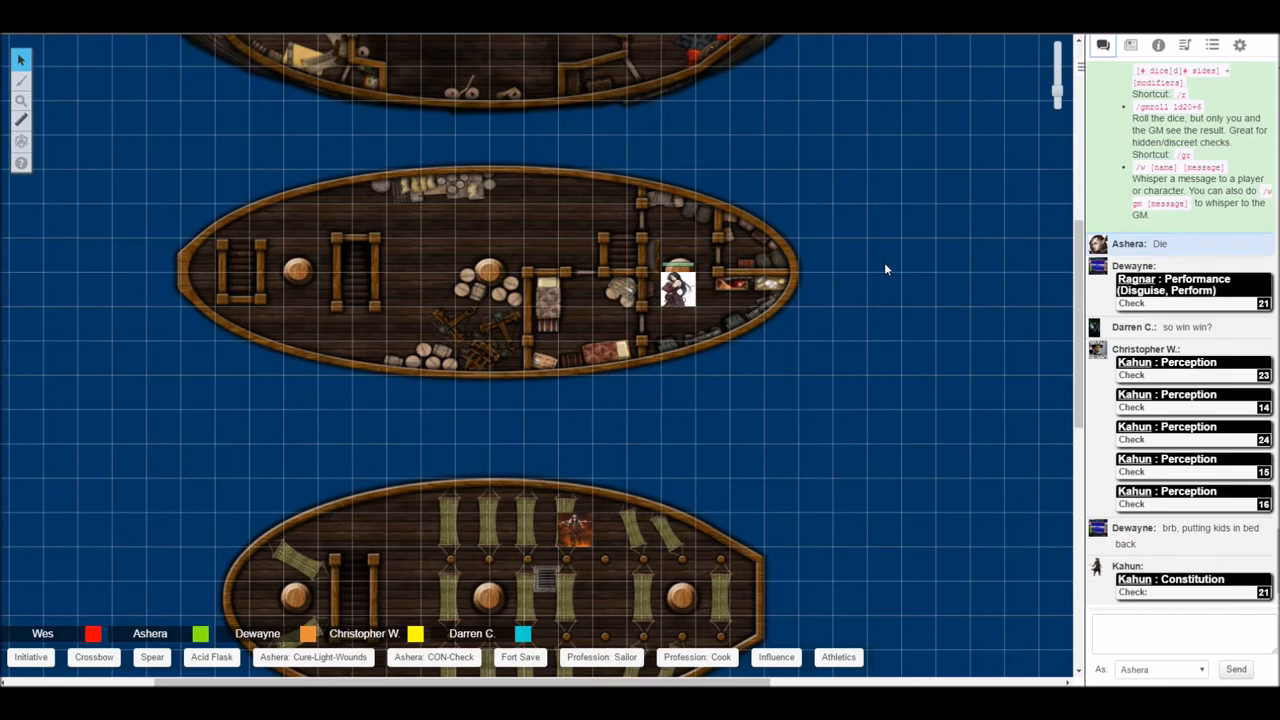
mouse_move(880, 267)
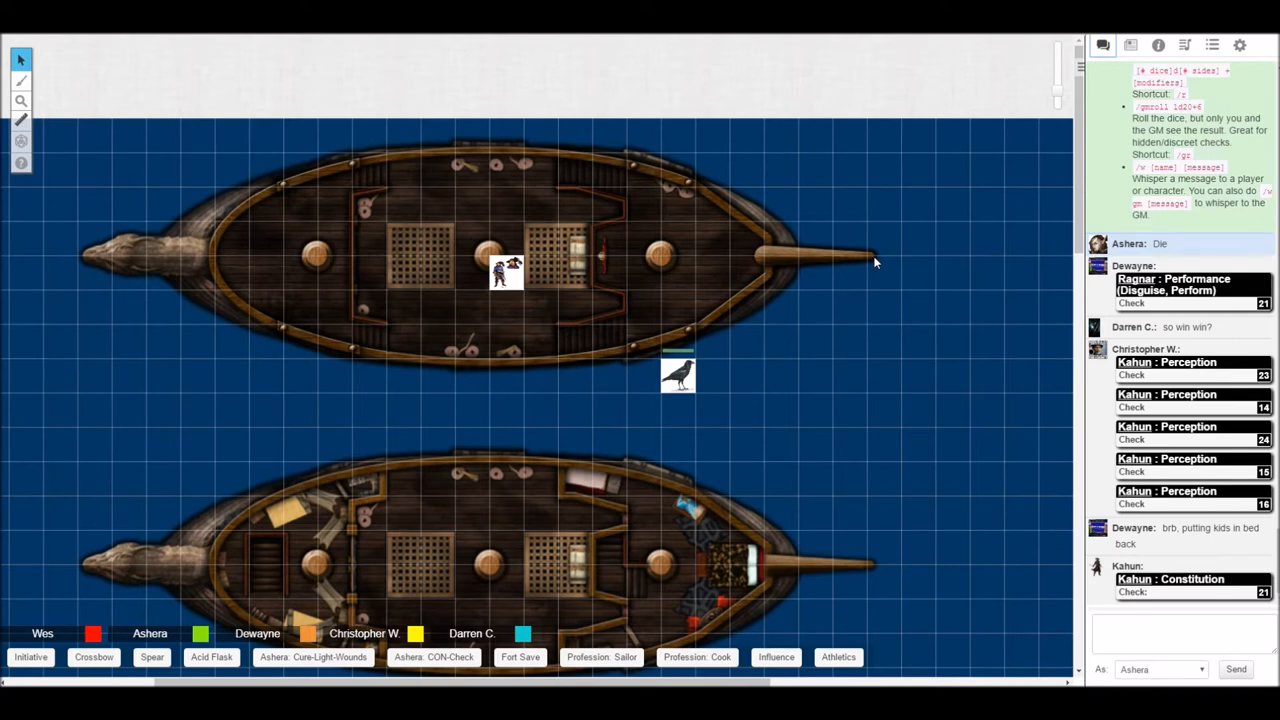
mouse_move(855, 268)
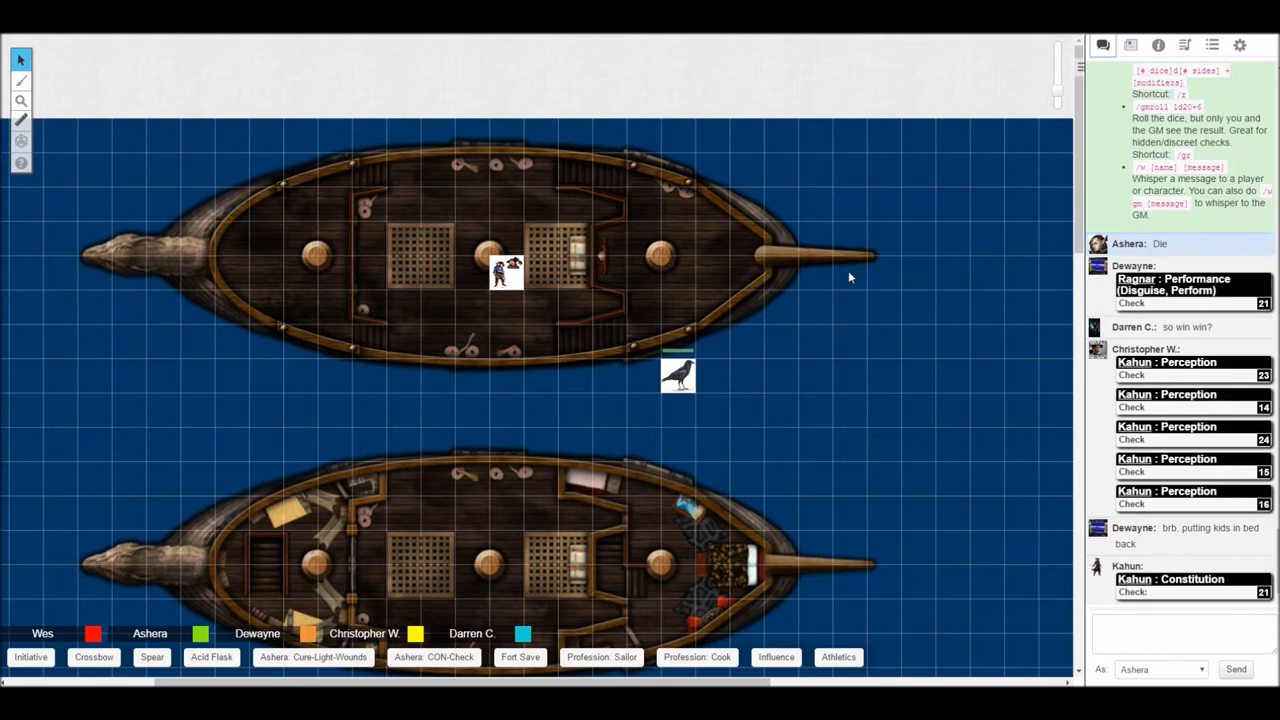
mouse_move(645, 372)
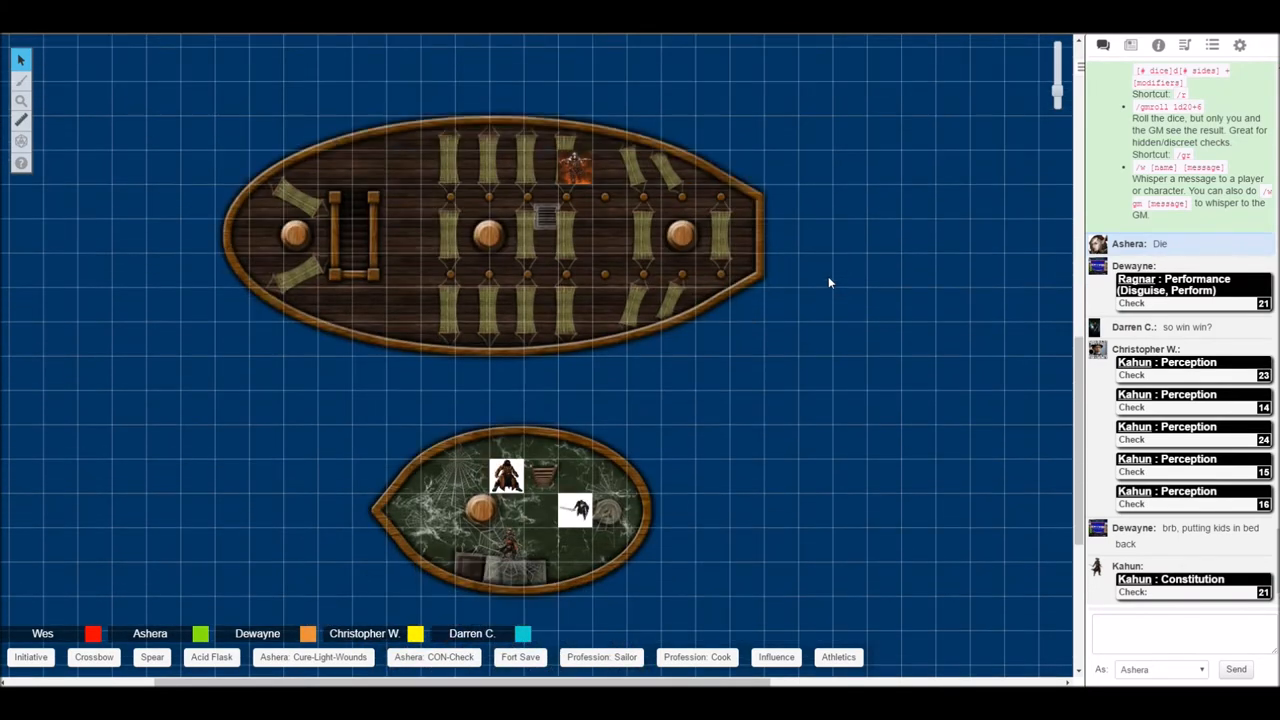
mouse_move(838, 280)
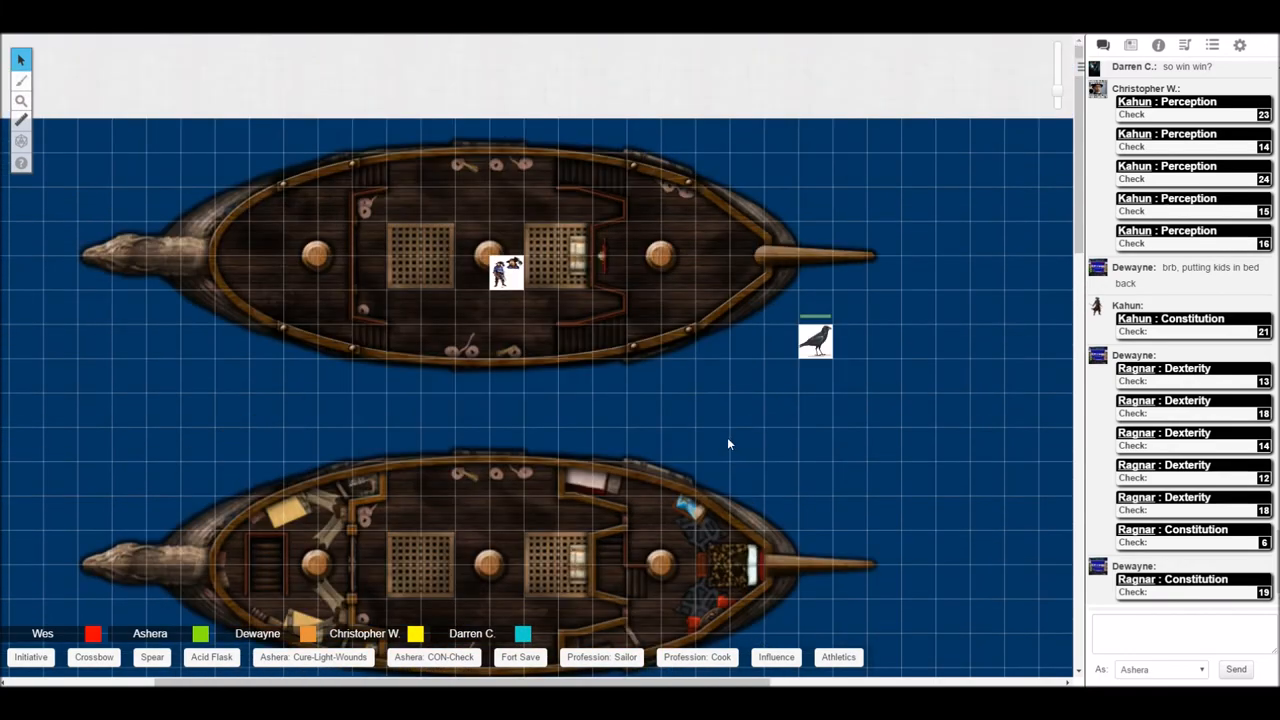
scroll("down", 3)
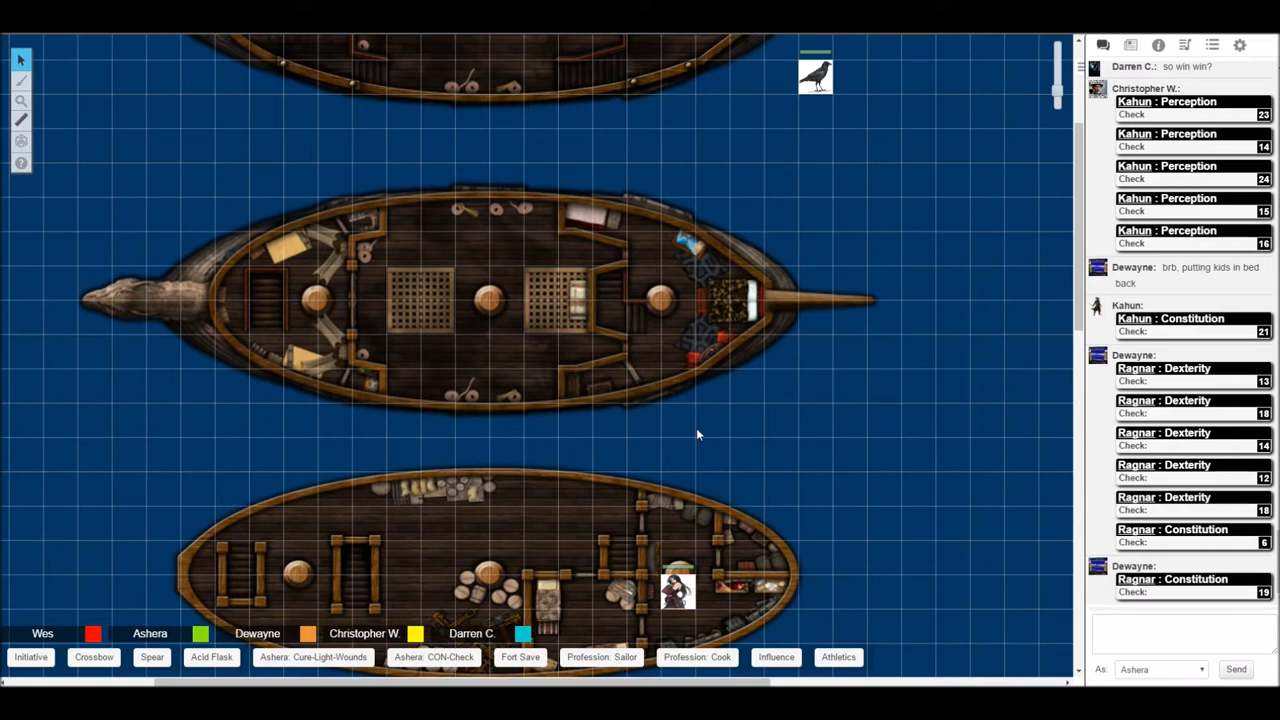
scroll("down", 3)
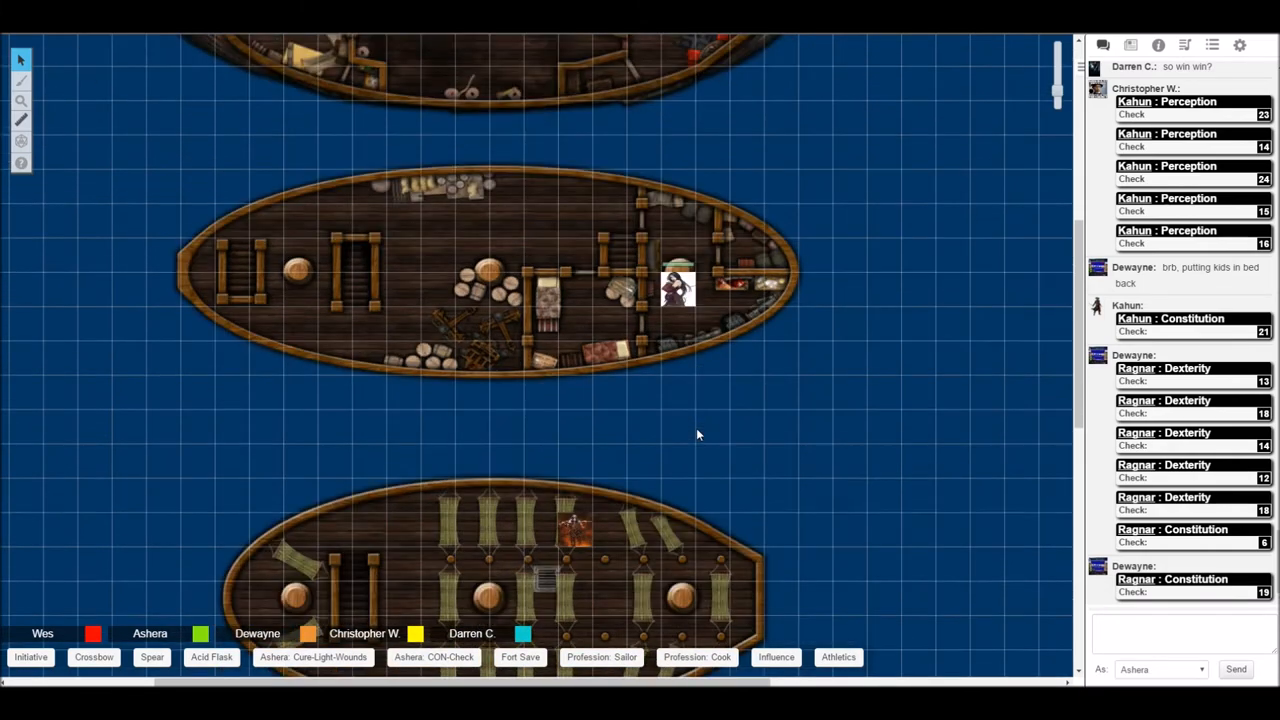
mouse_move(694, 434)
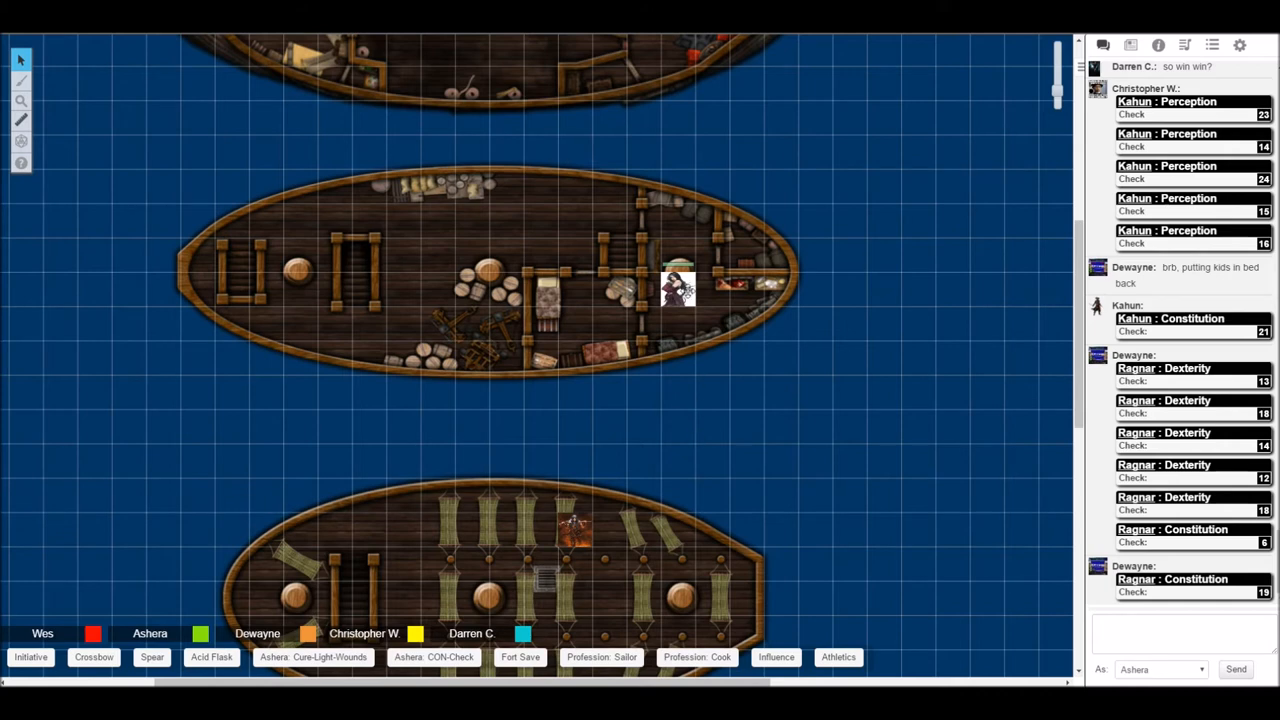
mouse_move(730, 377)
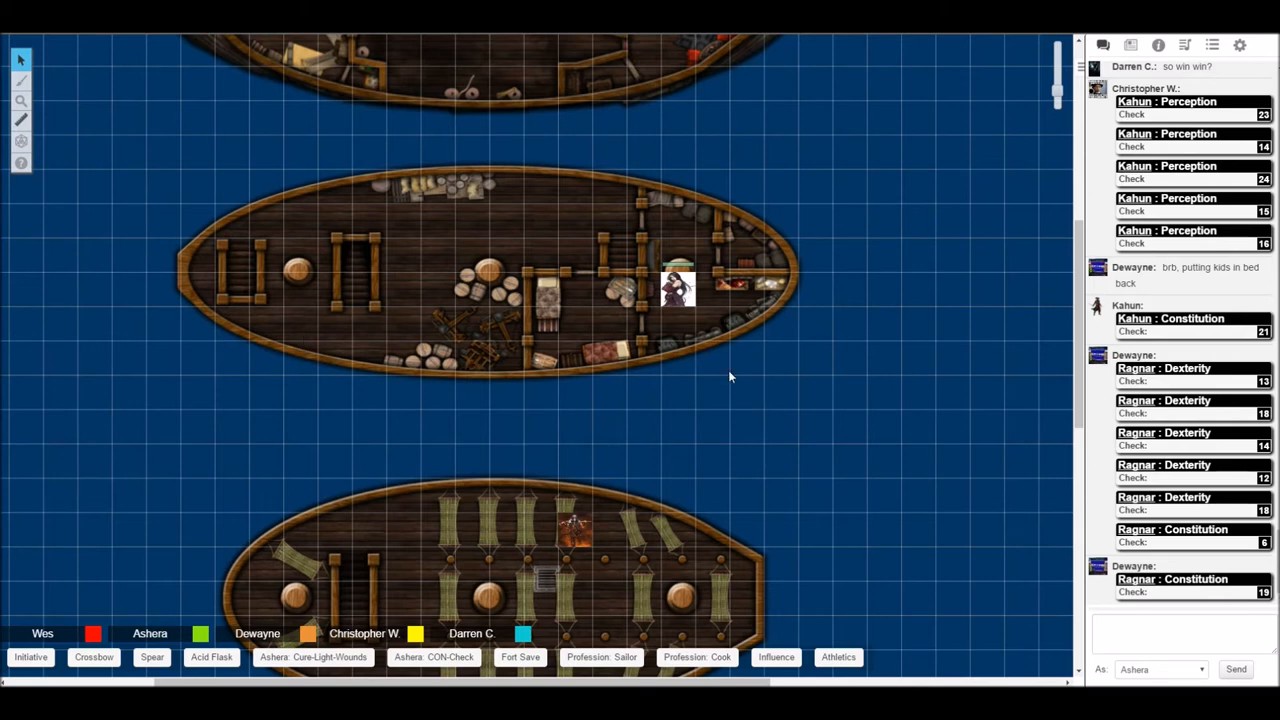
mouse_move(757, 320)
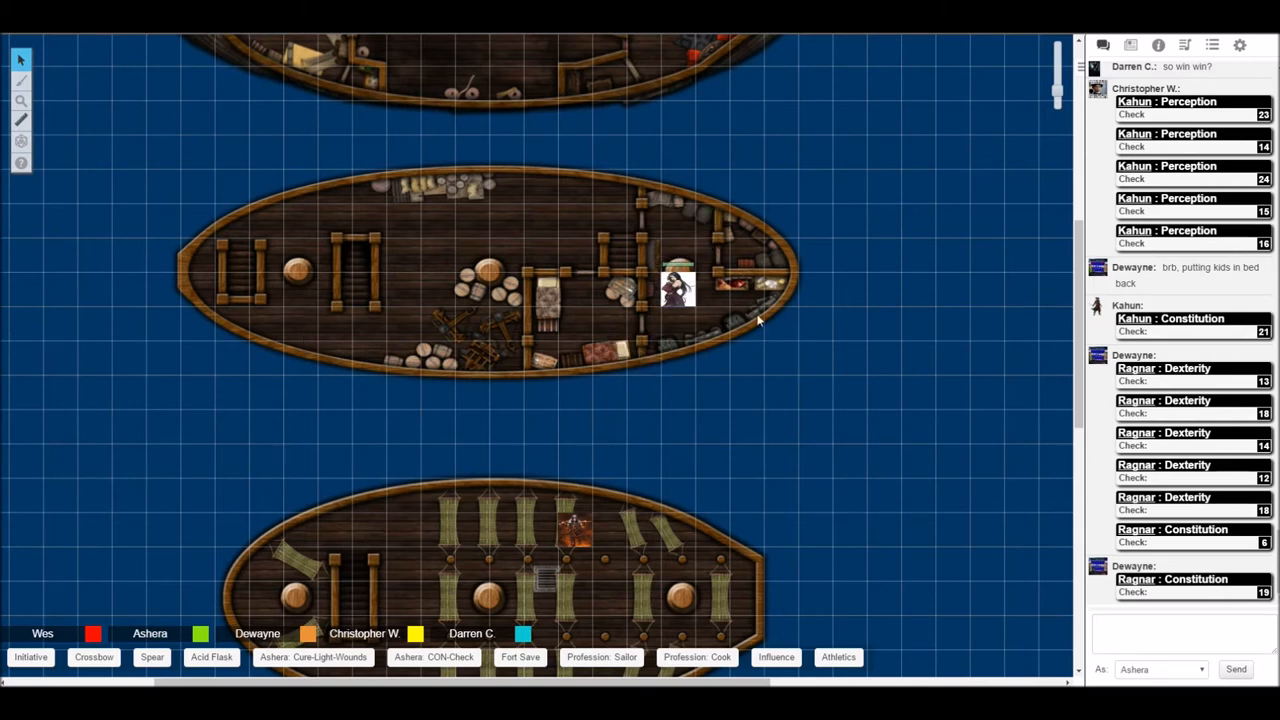
mouse_move(757, 320)
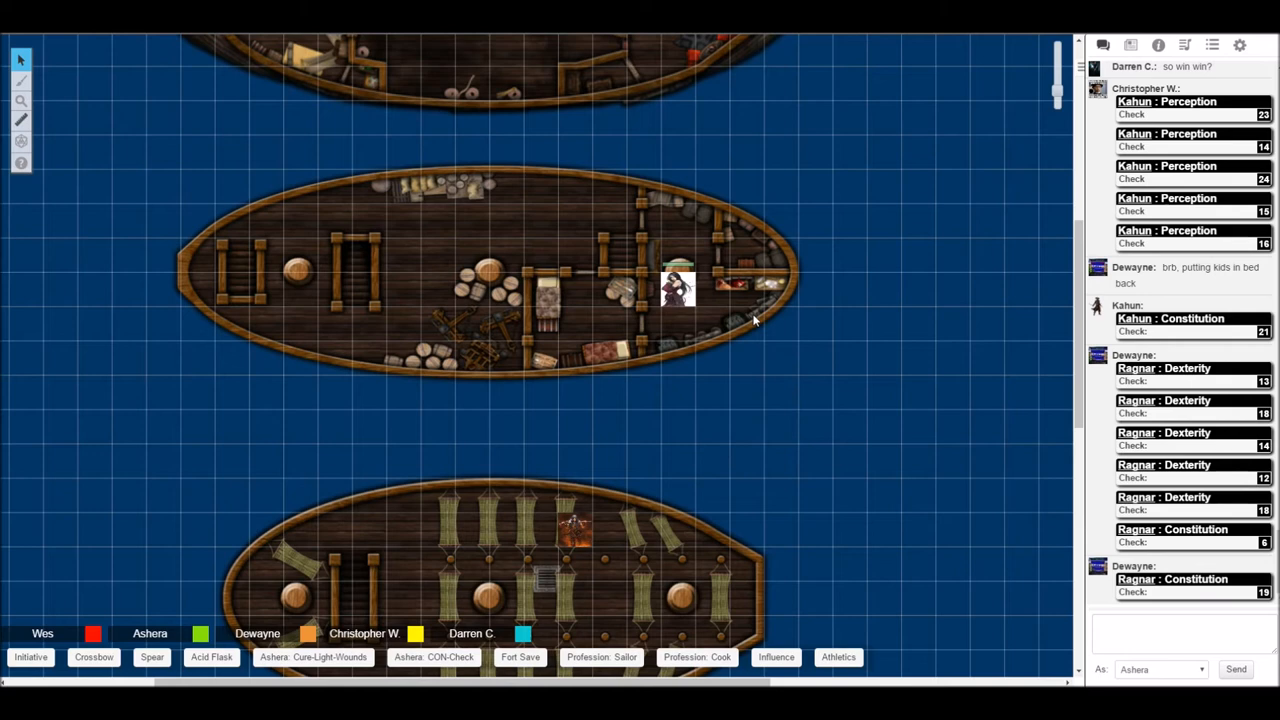
scroll("down", 3)
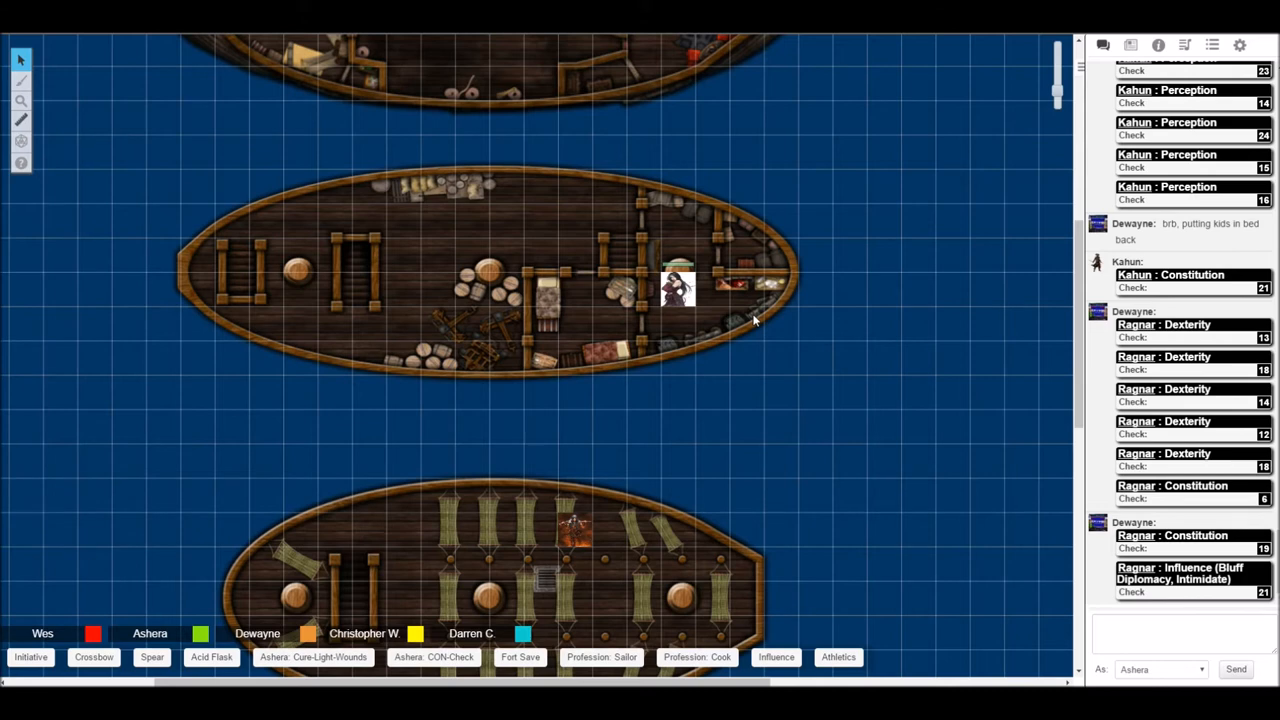
mouse_move(980, 449)
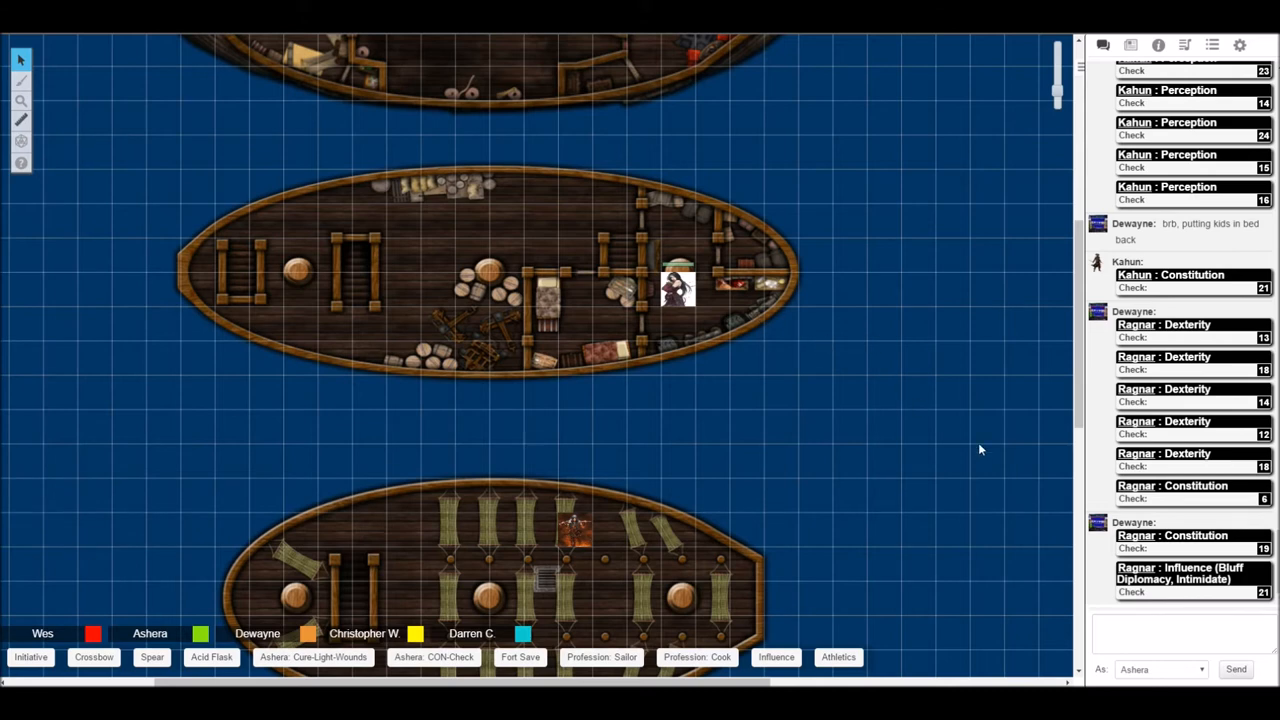
mouse_move(470, 194)
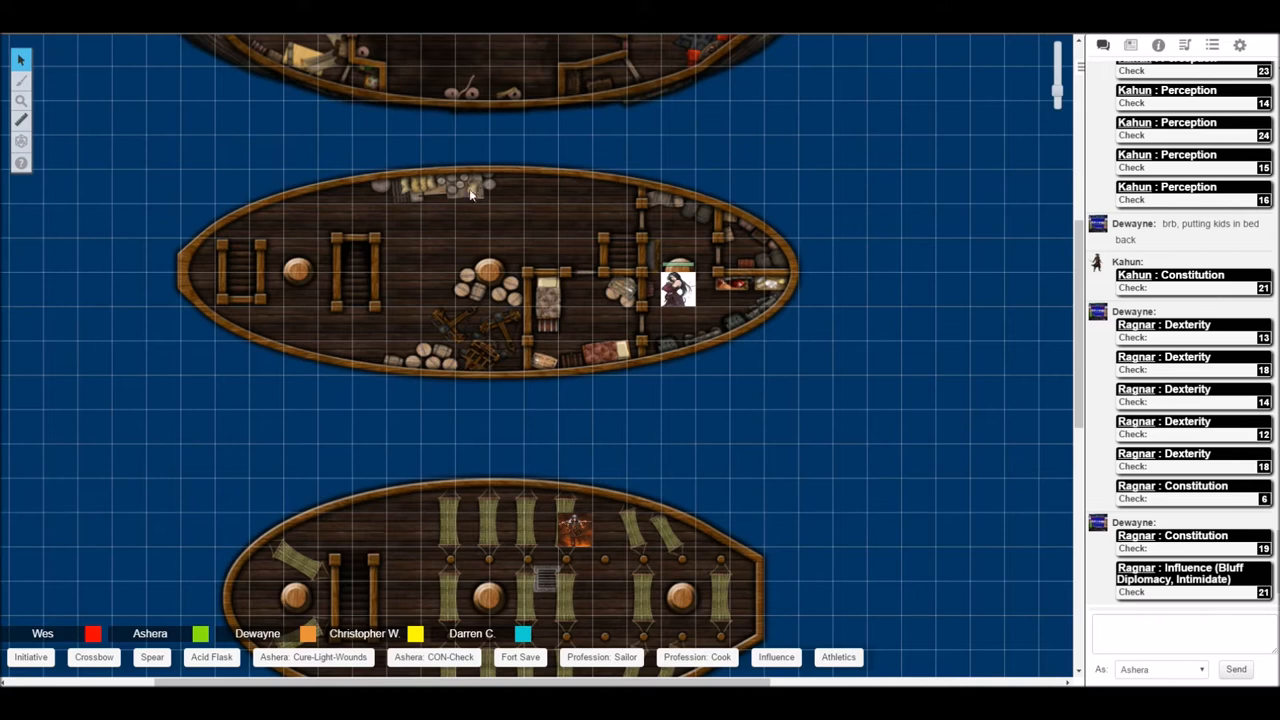
mouse_move(285, 168)
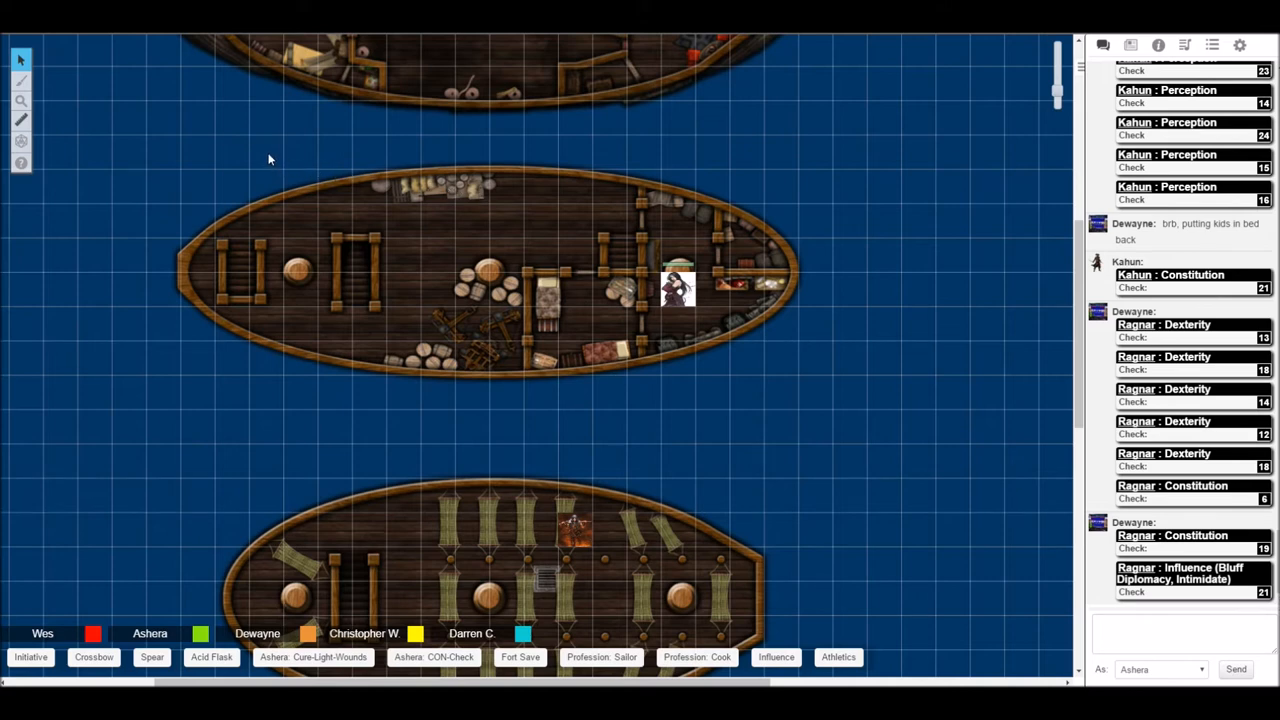
mouse_move(190, 328)
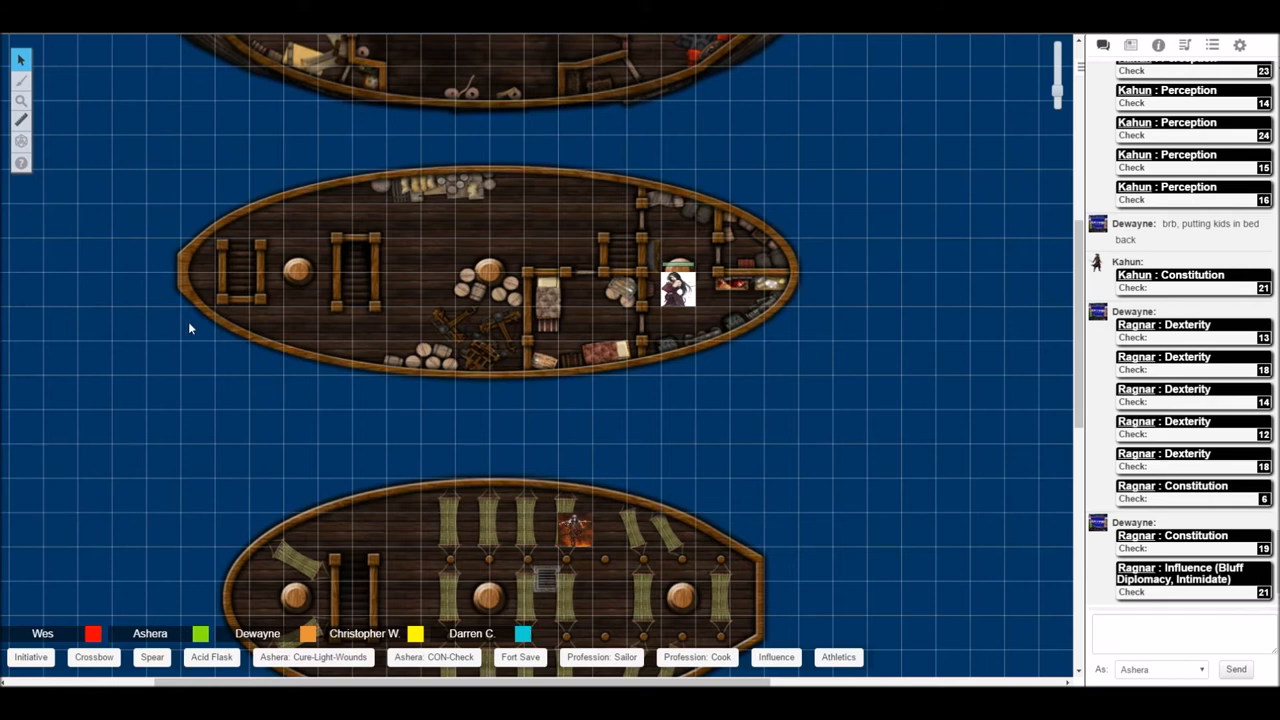
mouse_move(200, 328)
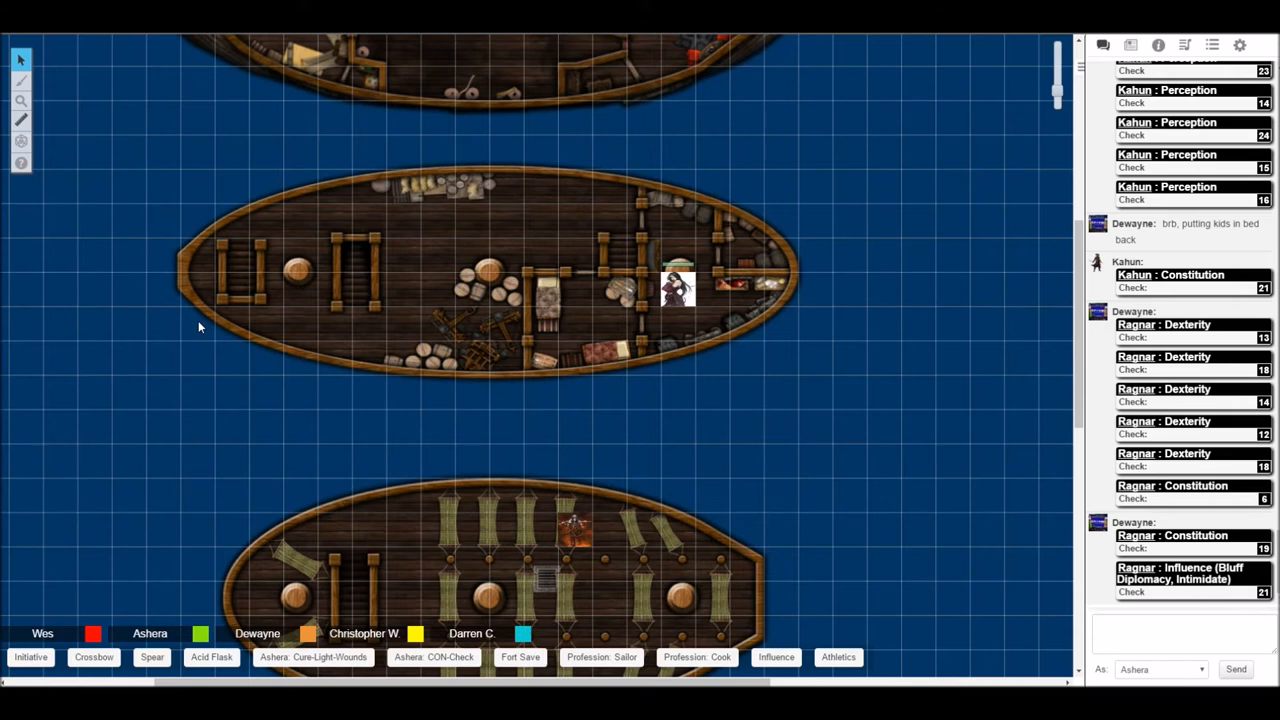
mouse_move(481, 352)
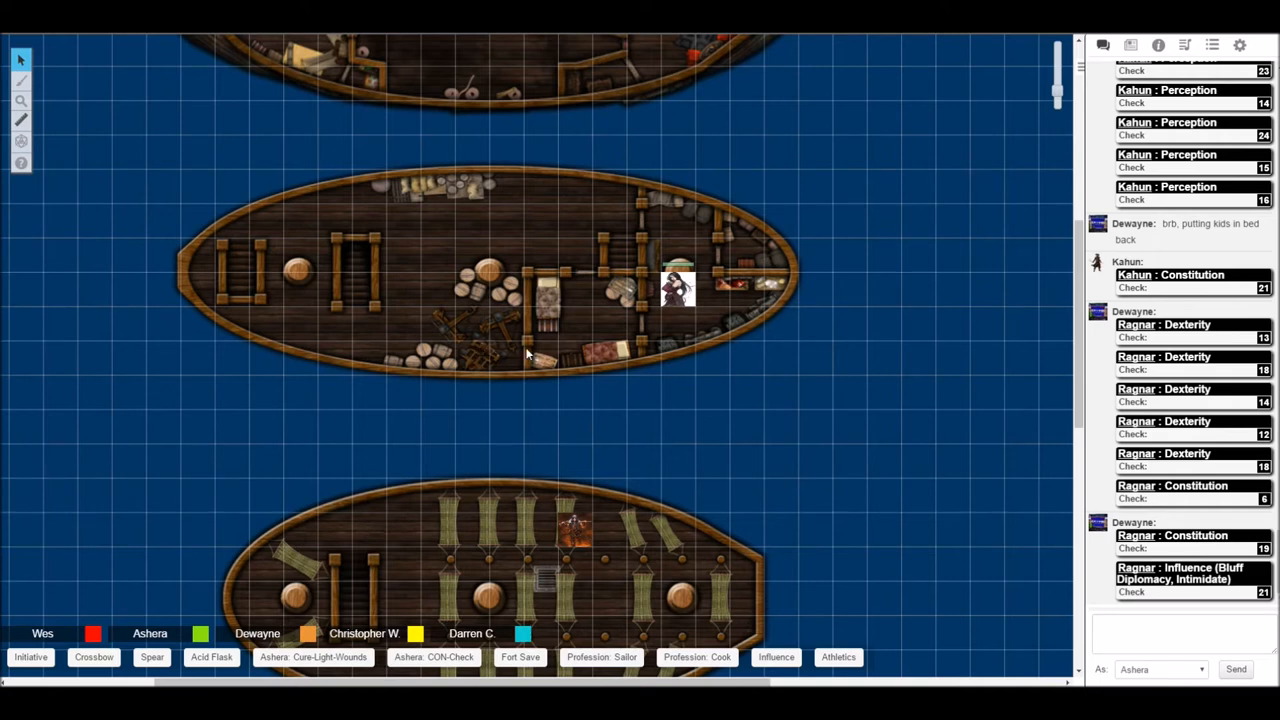
mouse_move(881, 431)
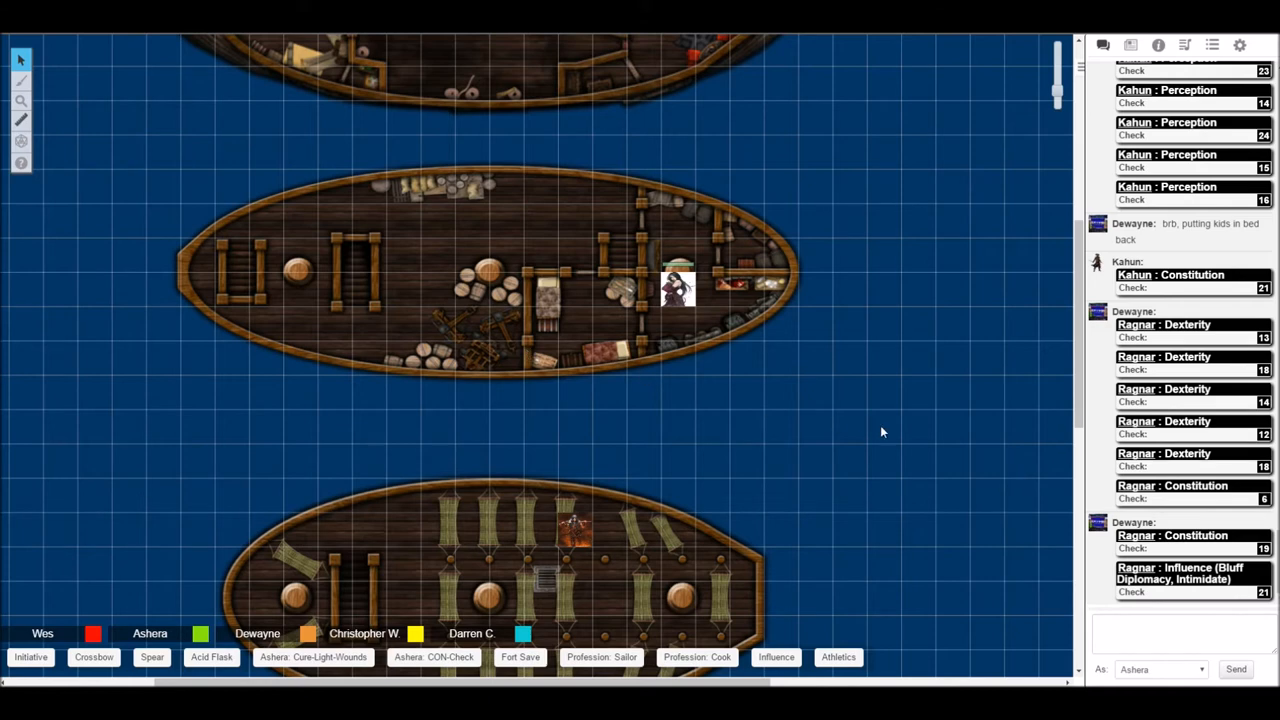
mouse_move(825, 365)
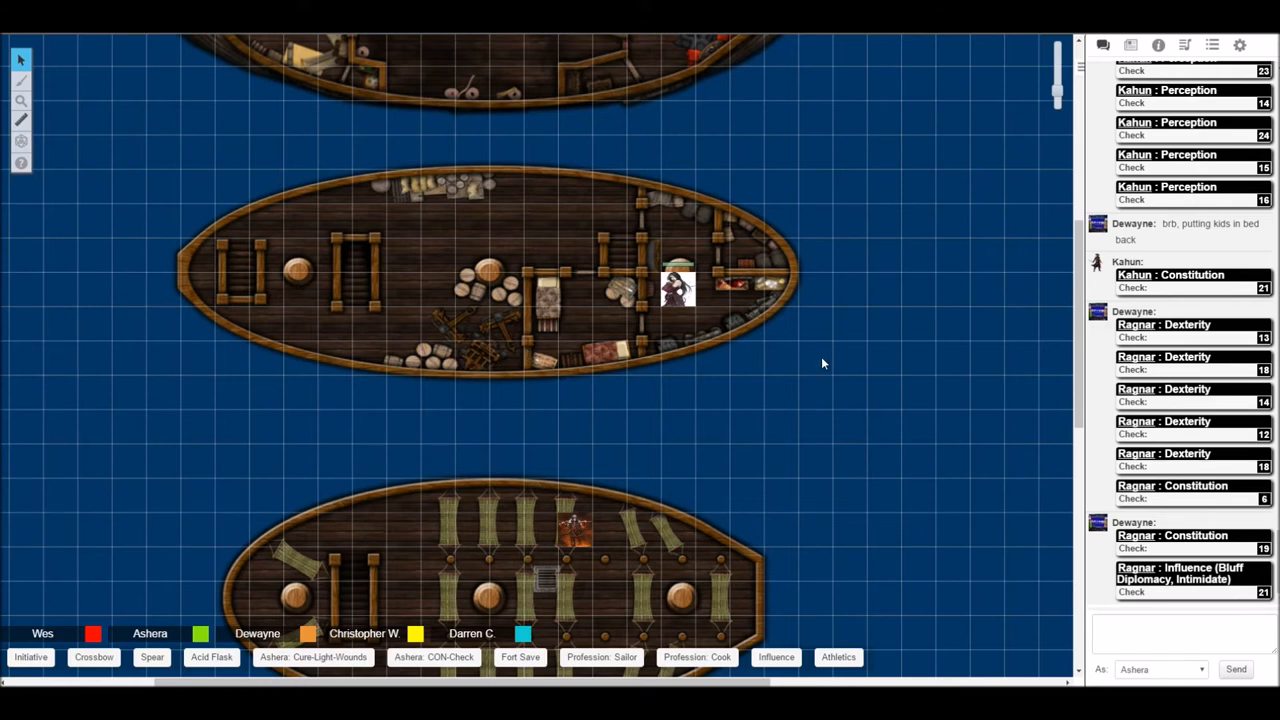
Roll Ashera's Profession (Cook) check from the macro bar, posting a 24 to chat.
scroll("down", 3)
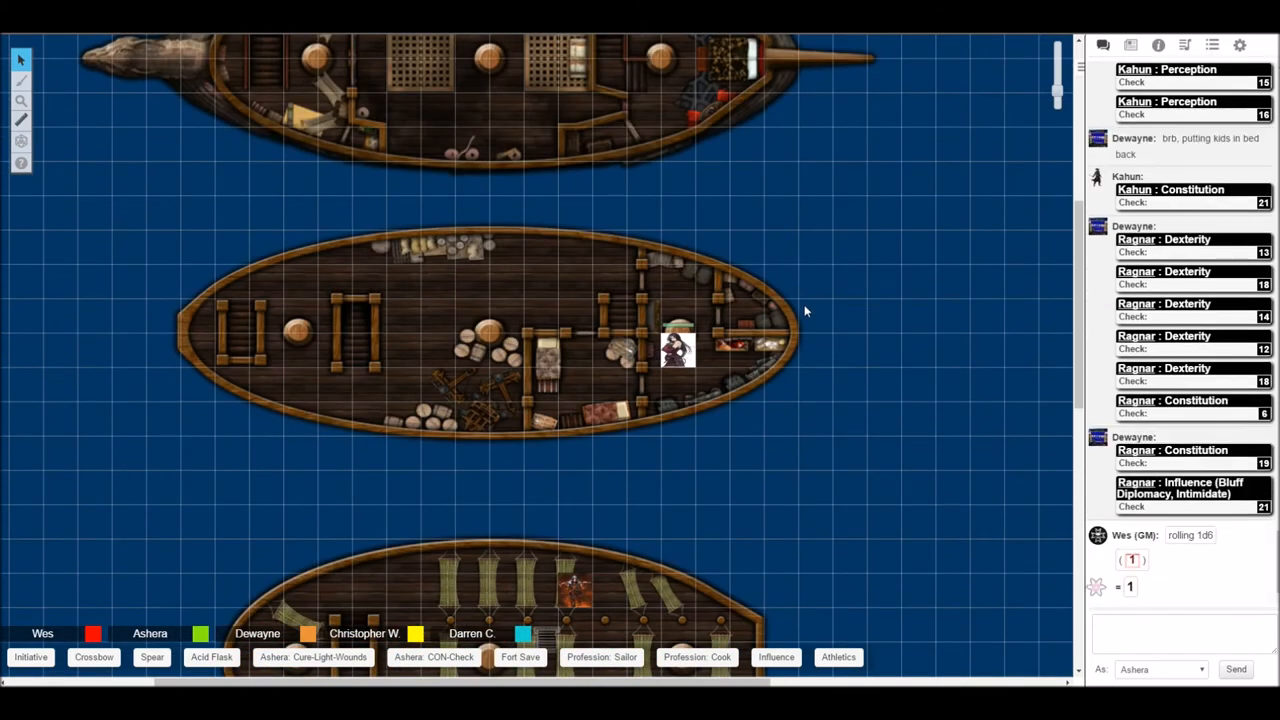
mouse_move(800, 308)
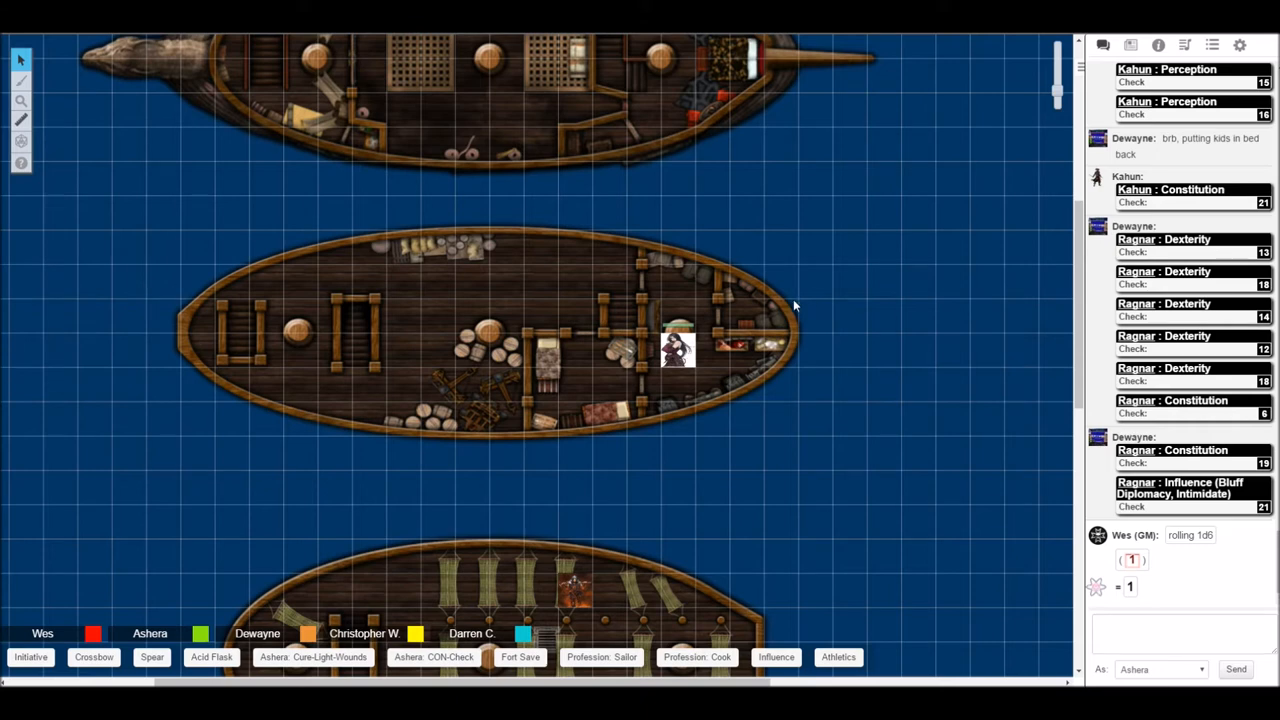
mouse_move(790, 302)
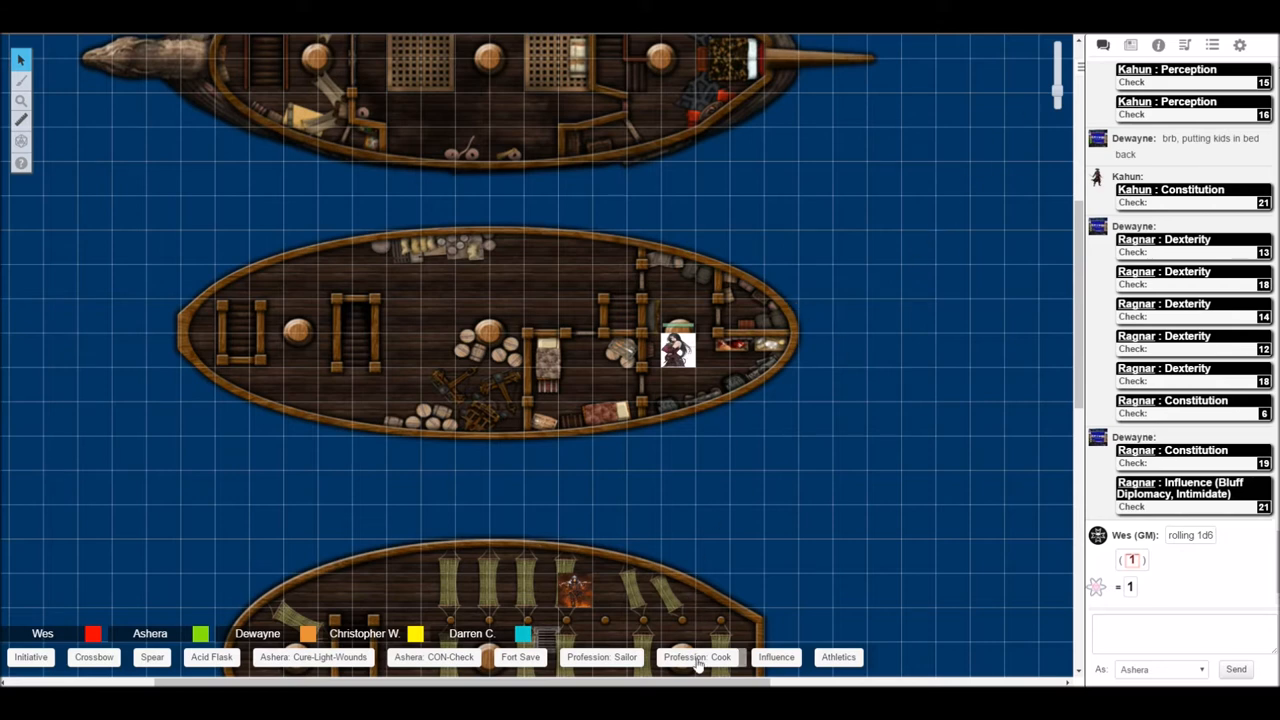
left_click(697, 657)
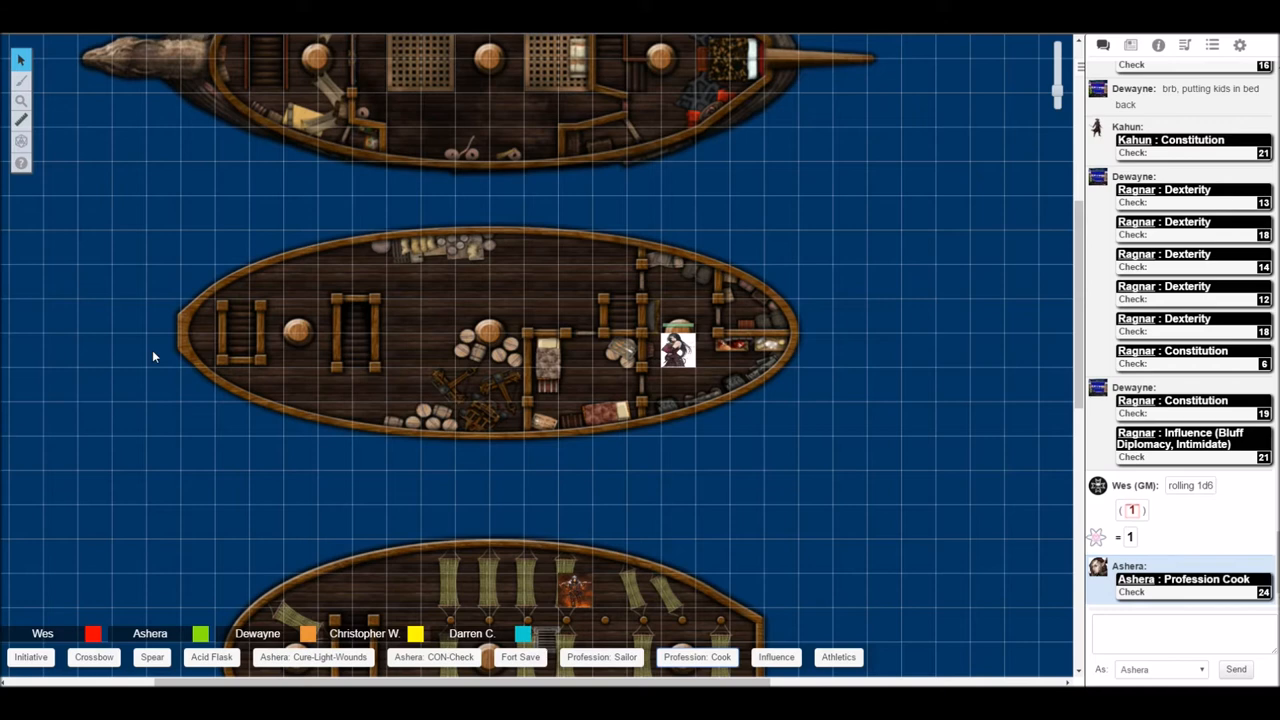
mouse_move(184, 350)
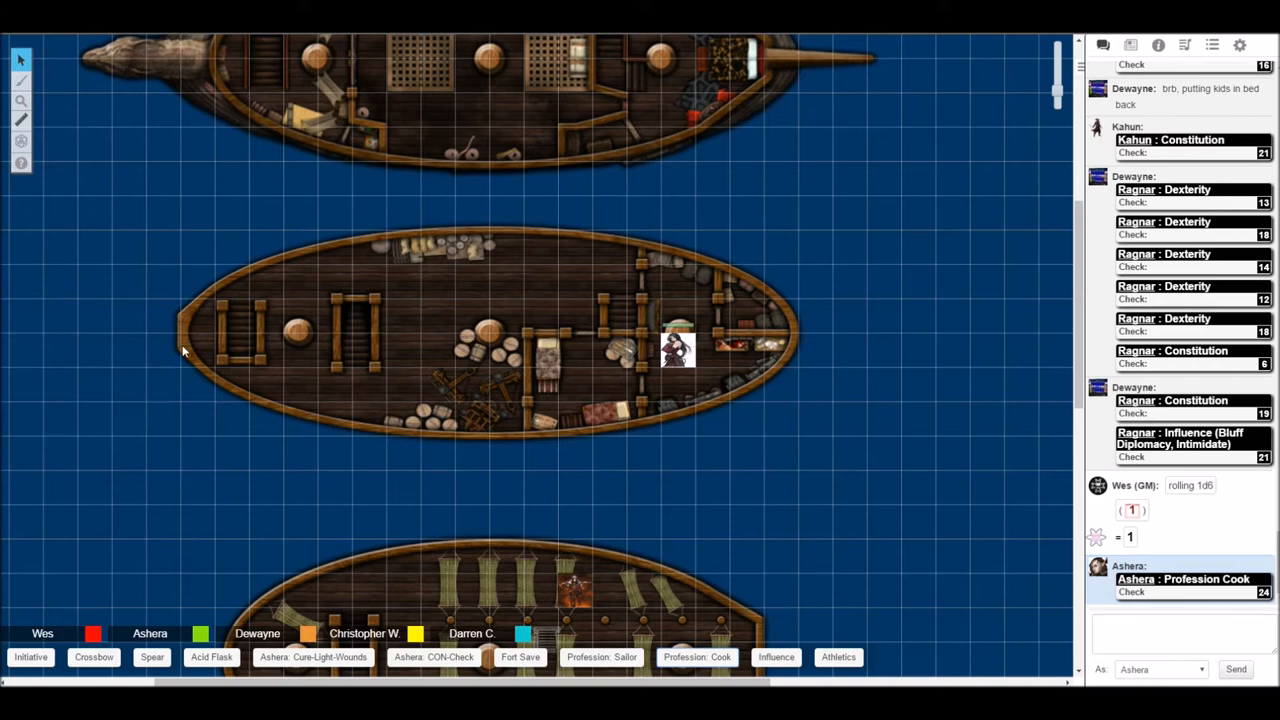
mouse_move(198, 348)
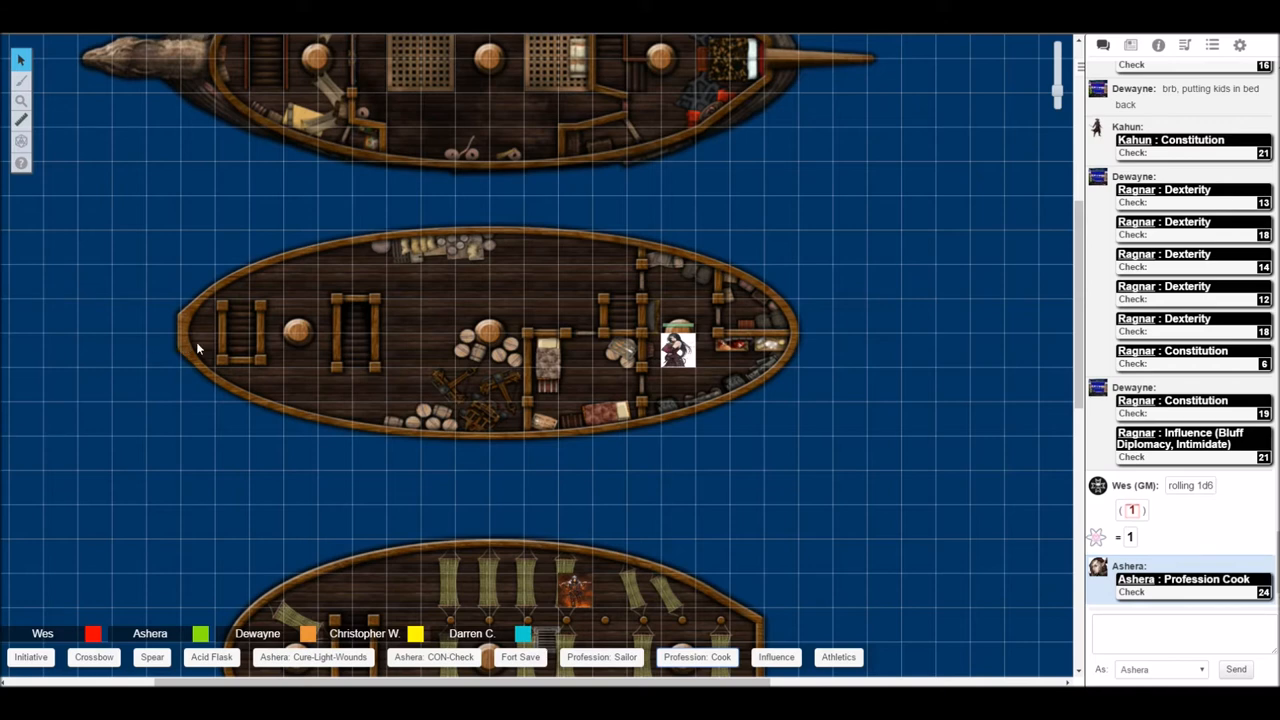
mouse_move(193, 352)
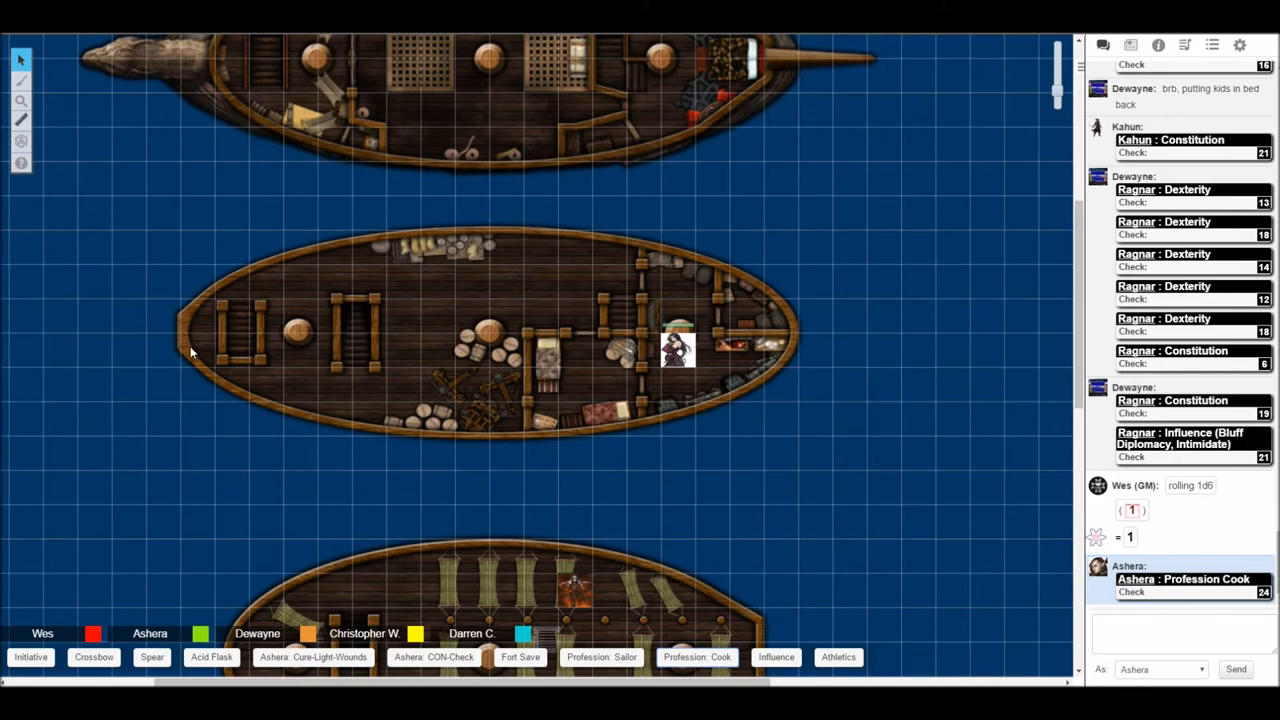
scroll("down", 3)
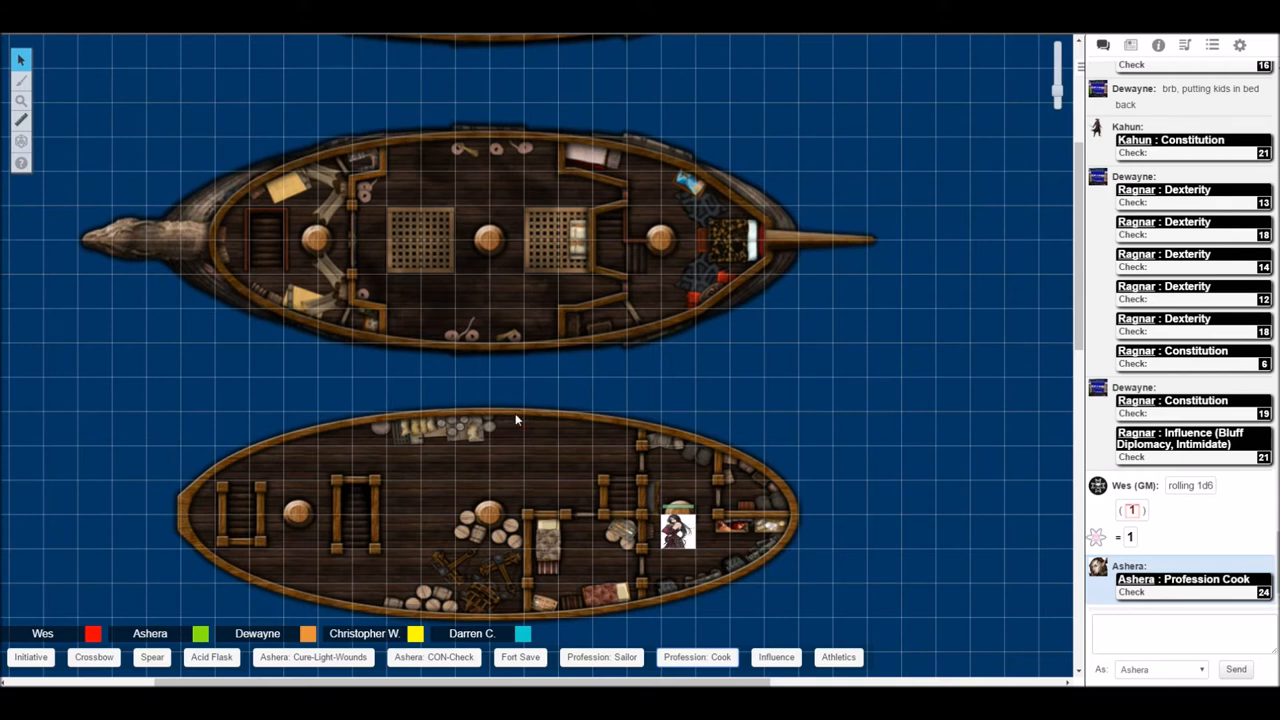
mouse_move(501, 471)
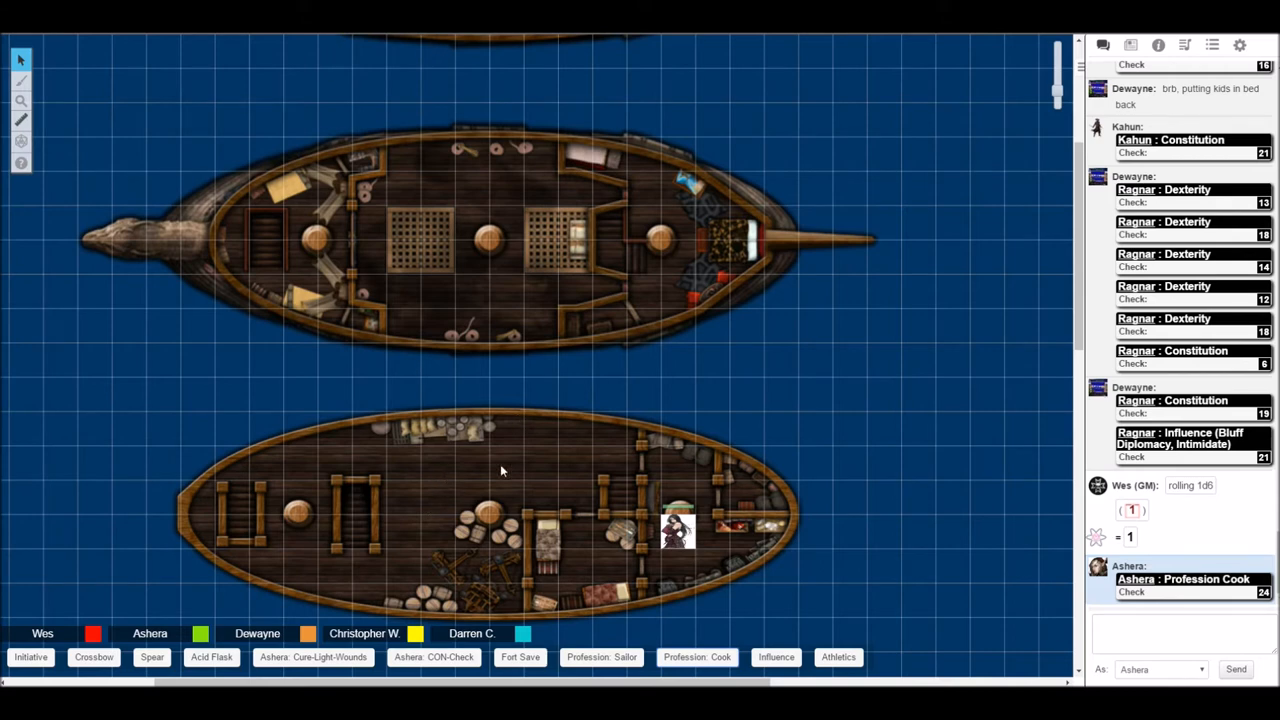
mouse_move(748, 377)
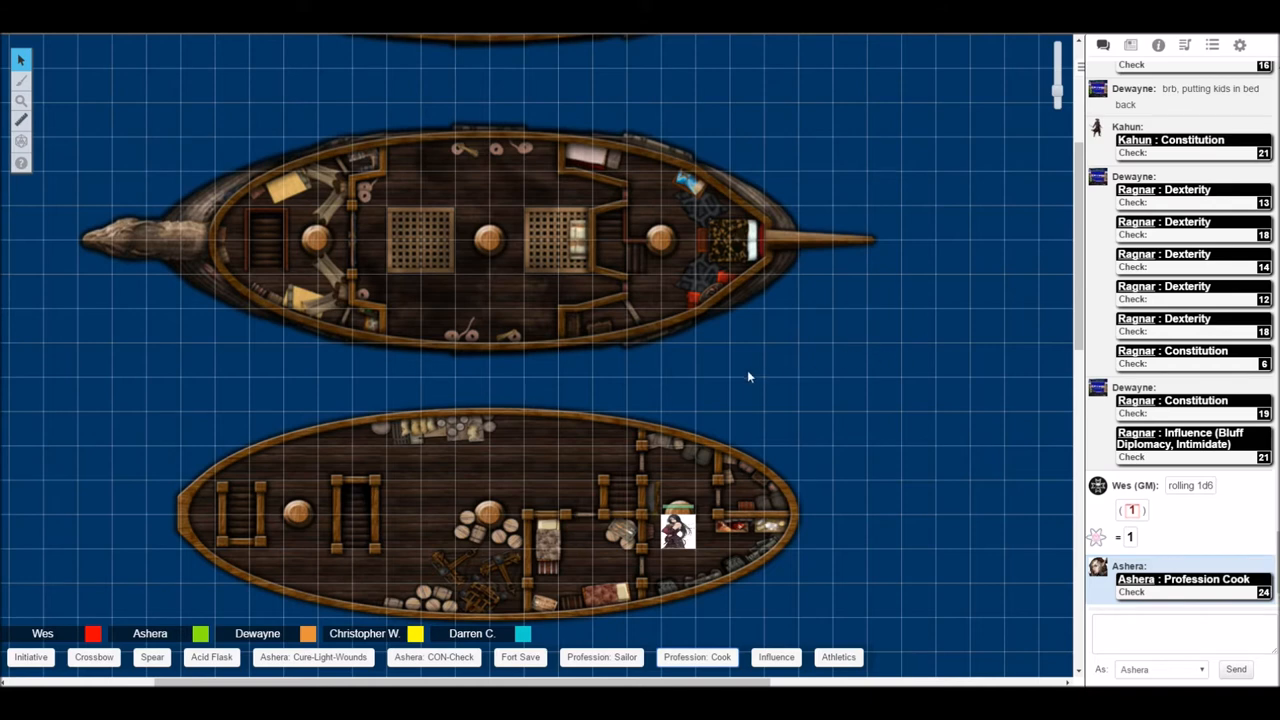
mouse_move(718, 381)
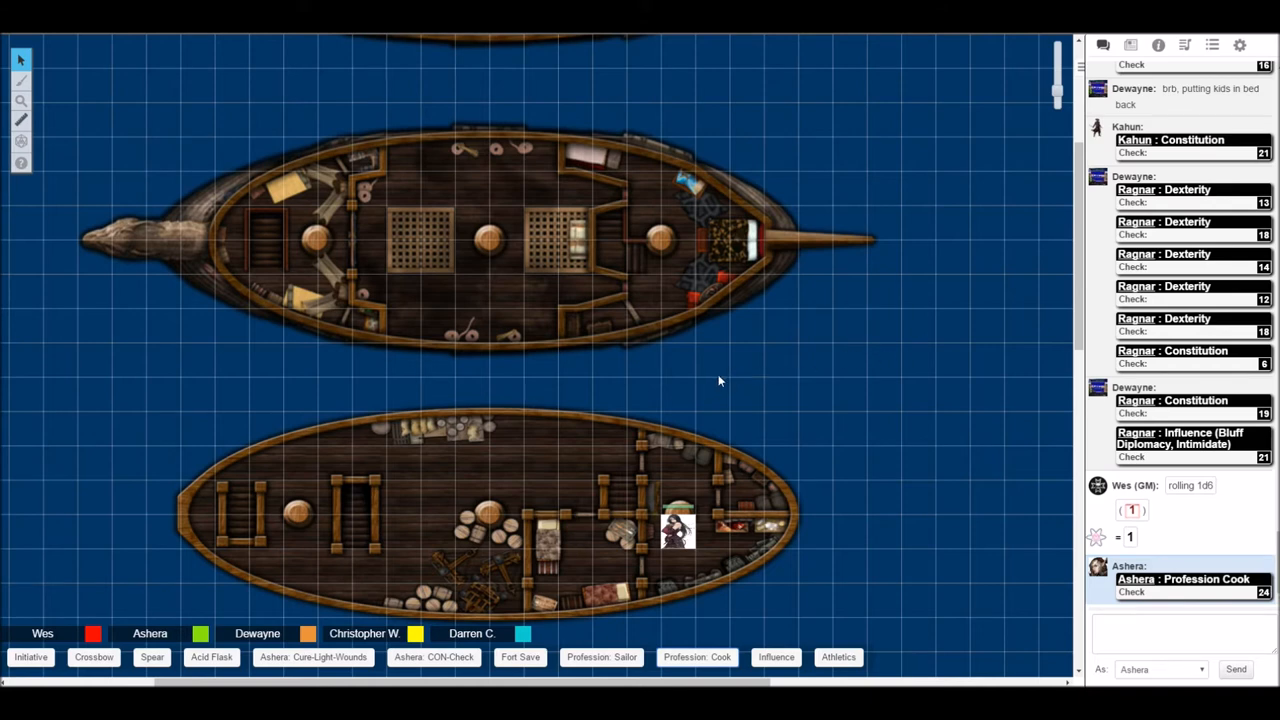
mouse_move(687, 385)
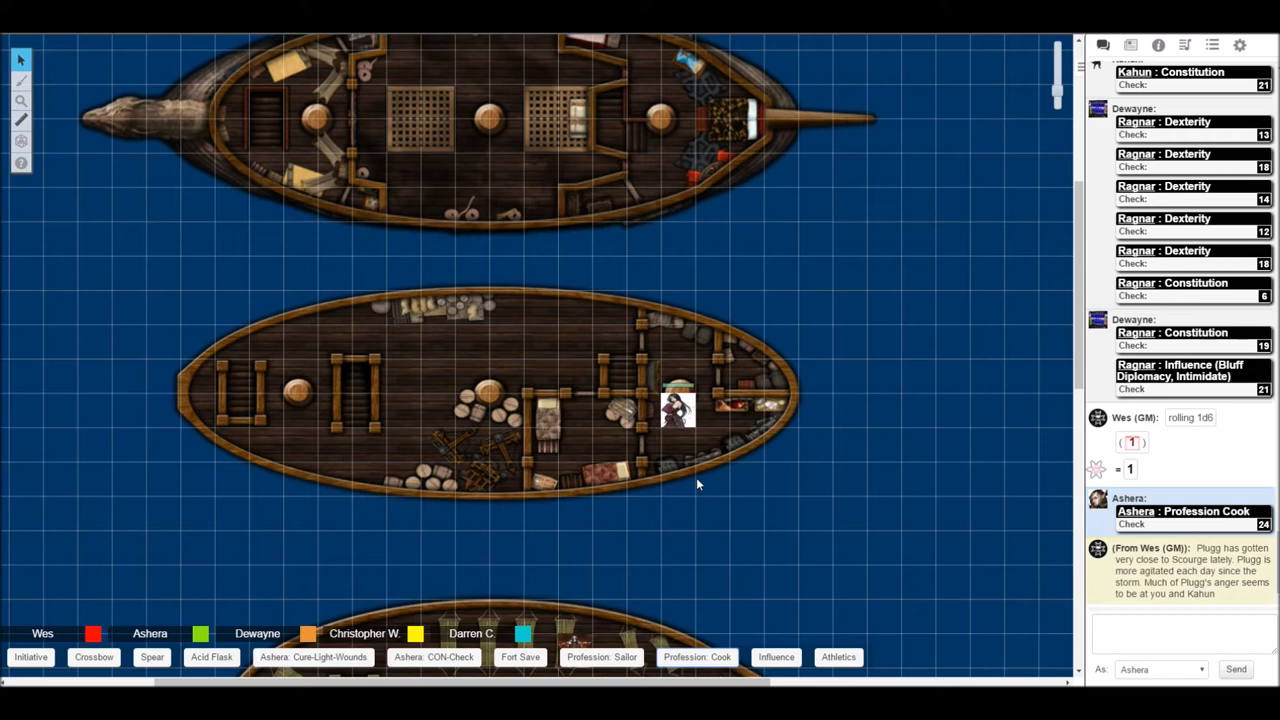
mouse_move(700, 475)
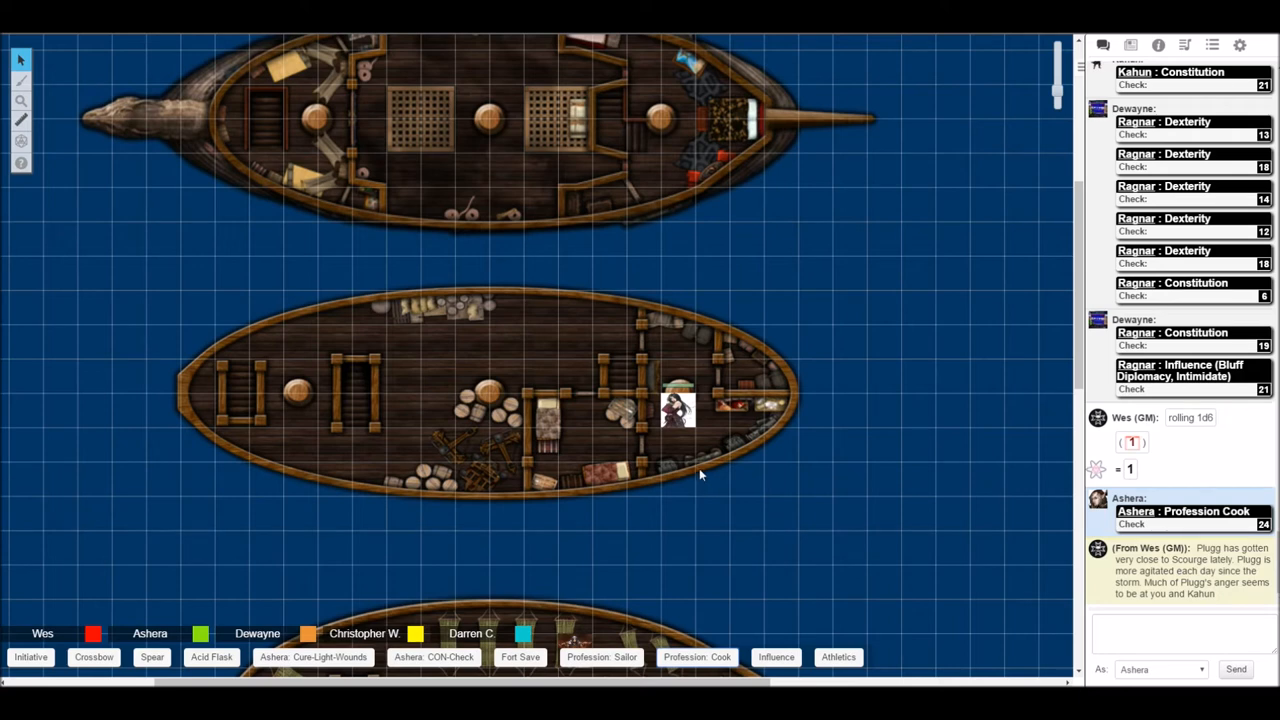
mouse_move(693, 470)
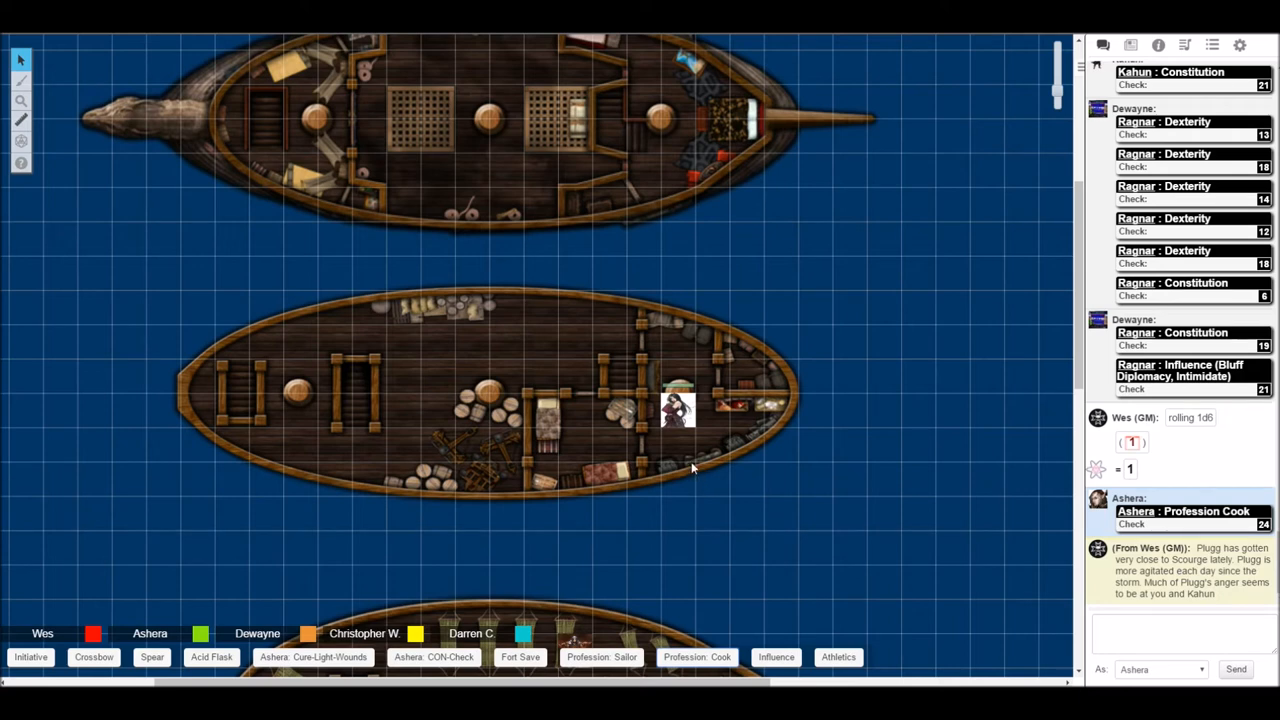
mouse_move(703, 456)
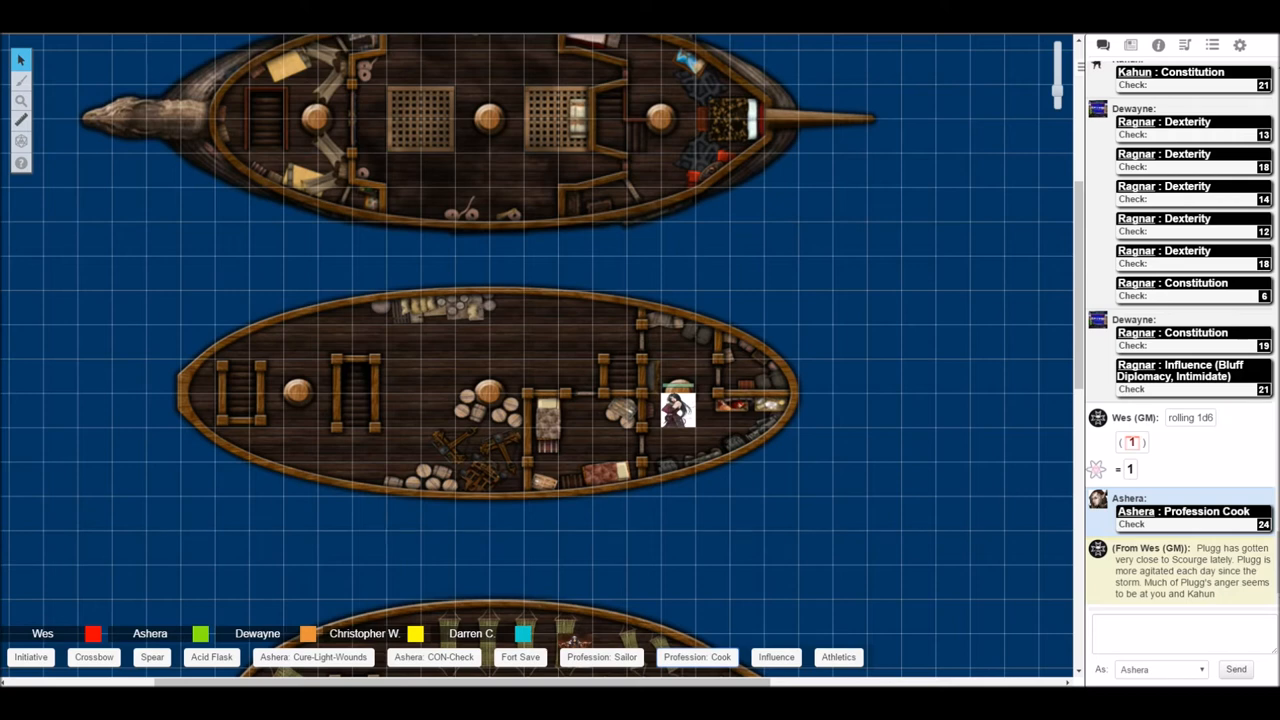
Scroll the map down to the hammock deck and the small web-covered boat.
scroll("down", 3)
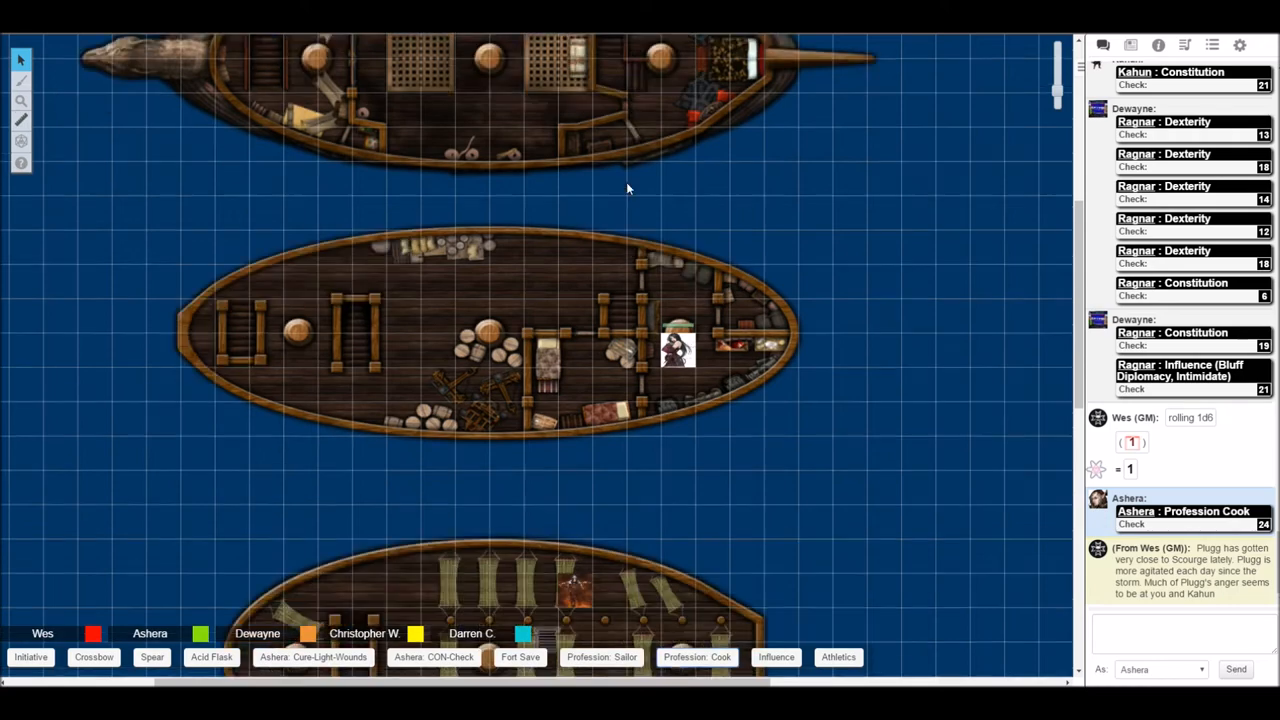
scroll("down", 3)
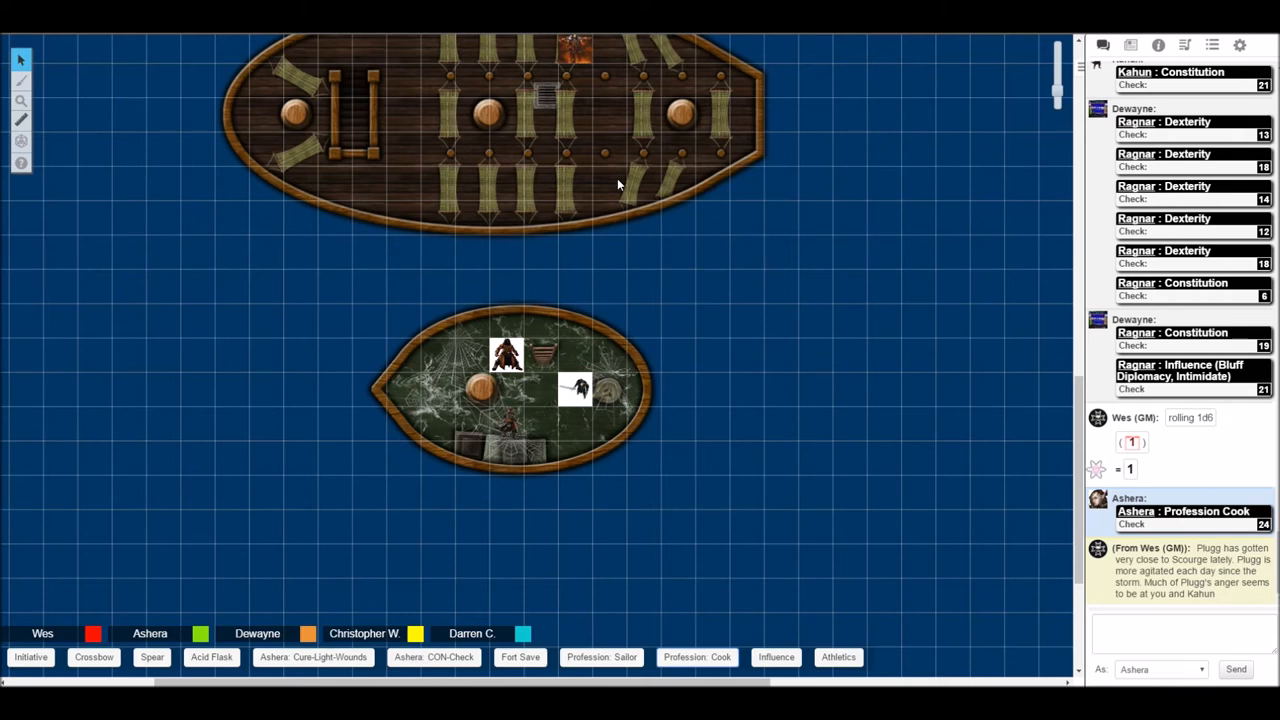
mouse_move(462, 110)
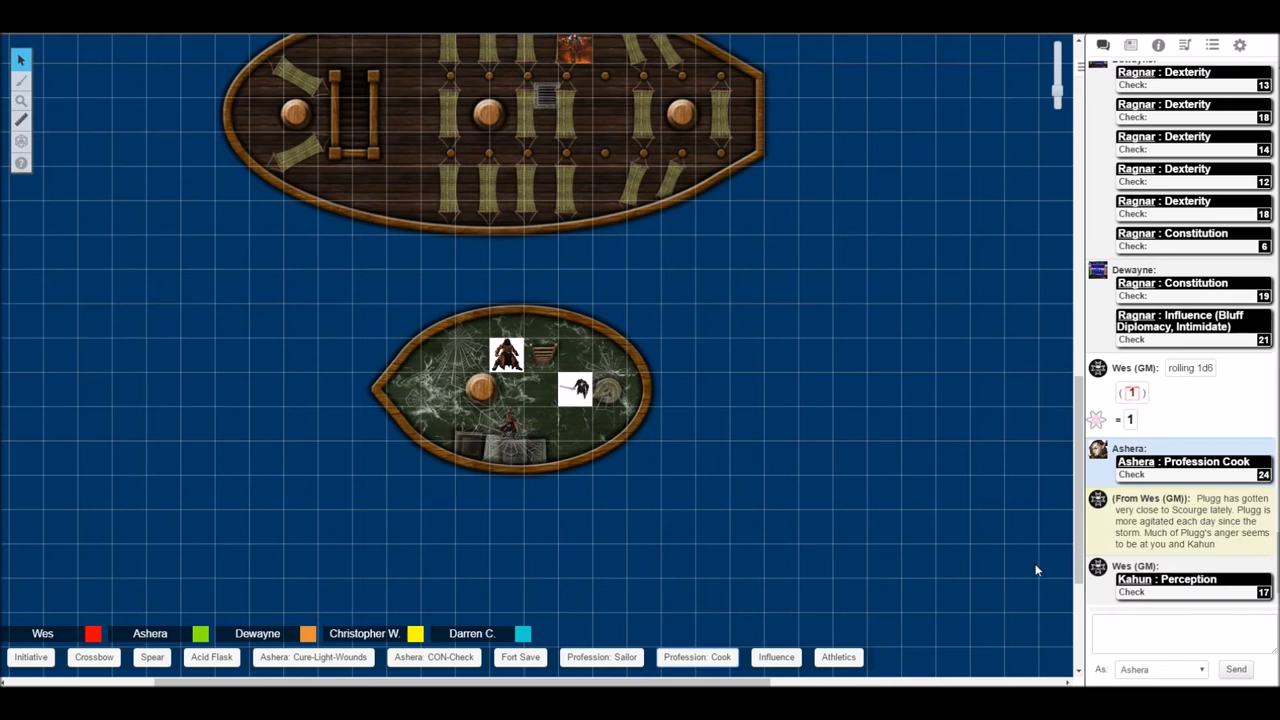
mouse_move(820, 456)
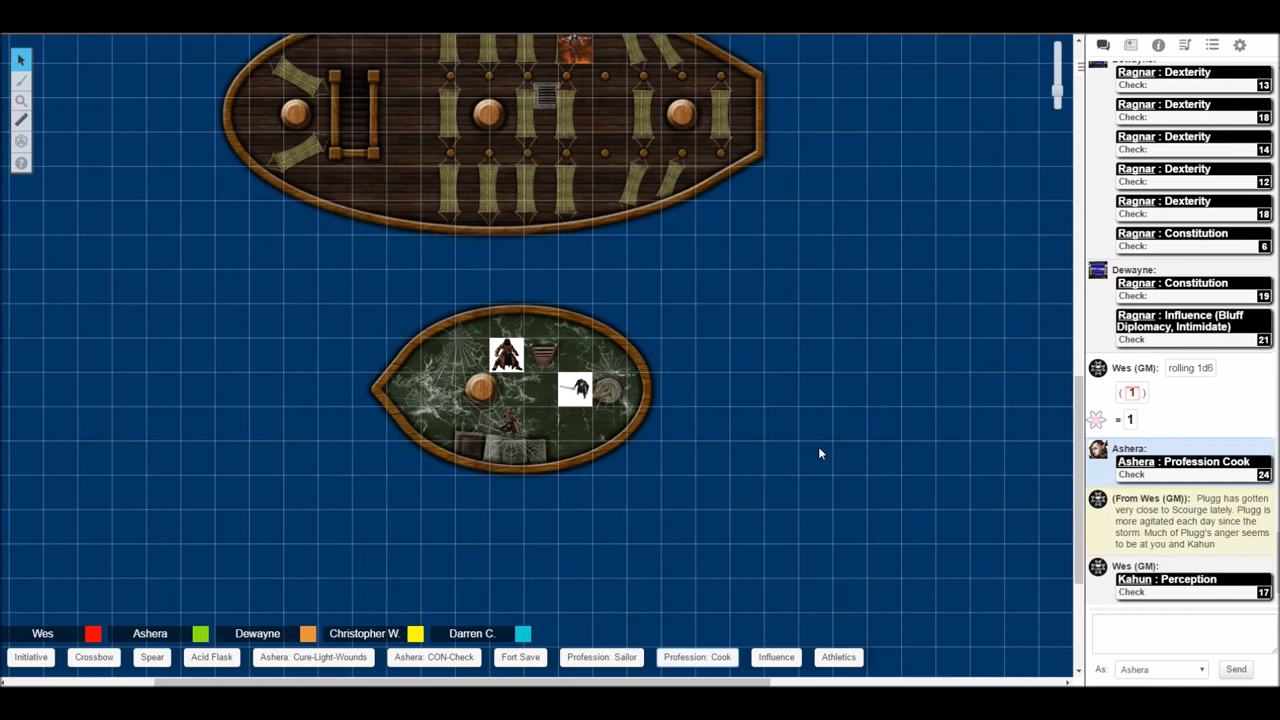
mouse_move(827, 486)
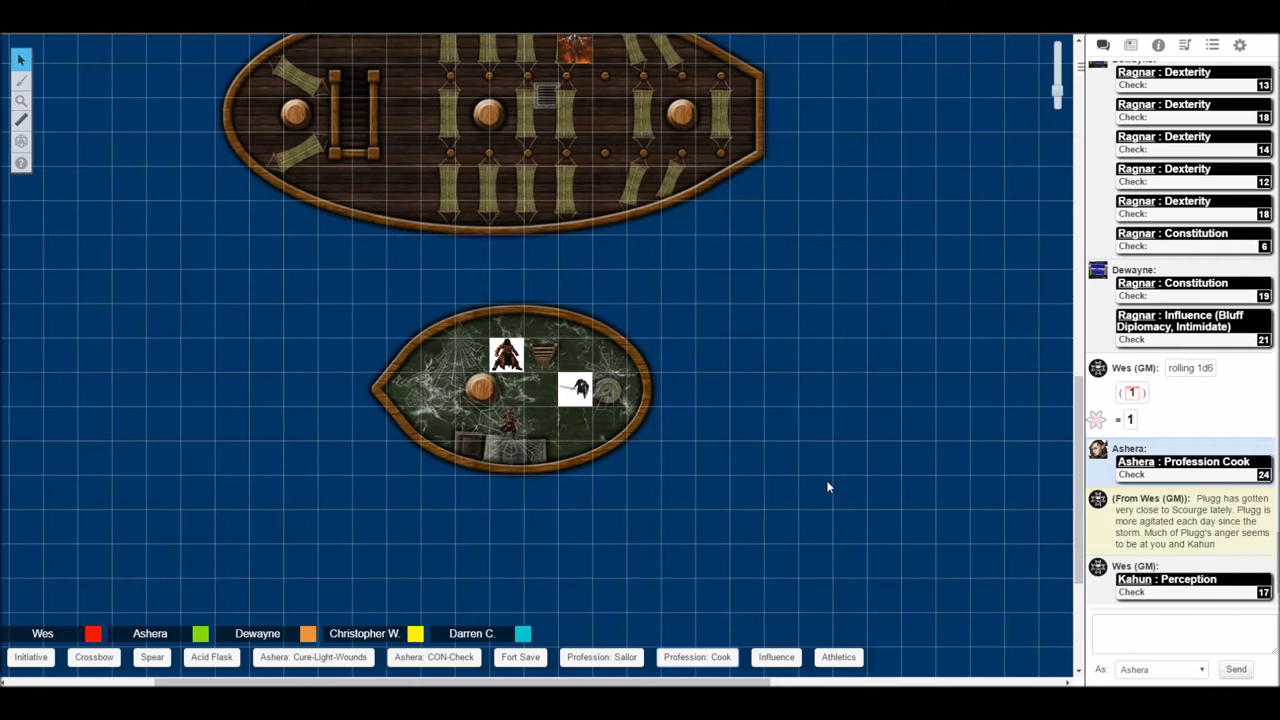
mouse_move(788, 480)
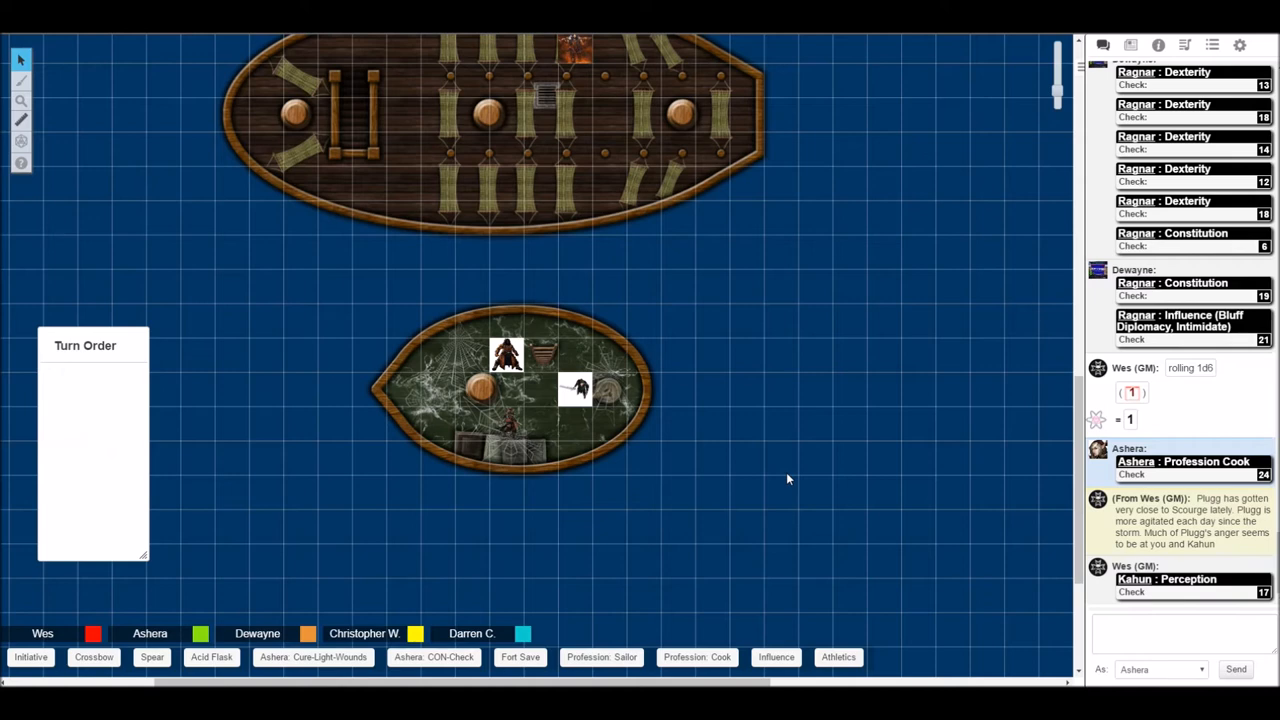
Move the sword-wielding token further down the small deck during initiative setup.
scroll("down", 3)
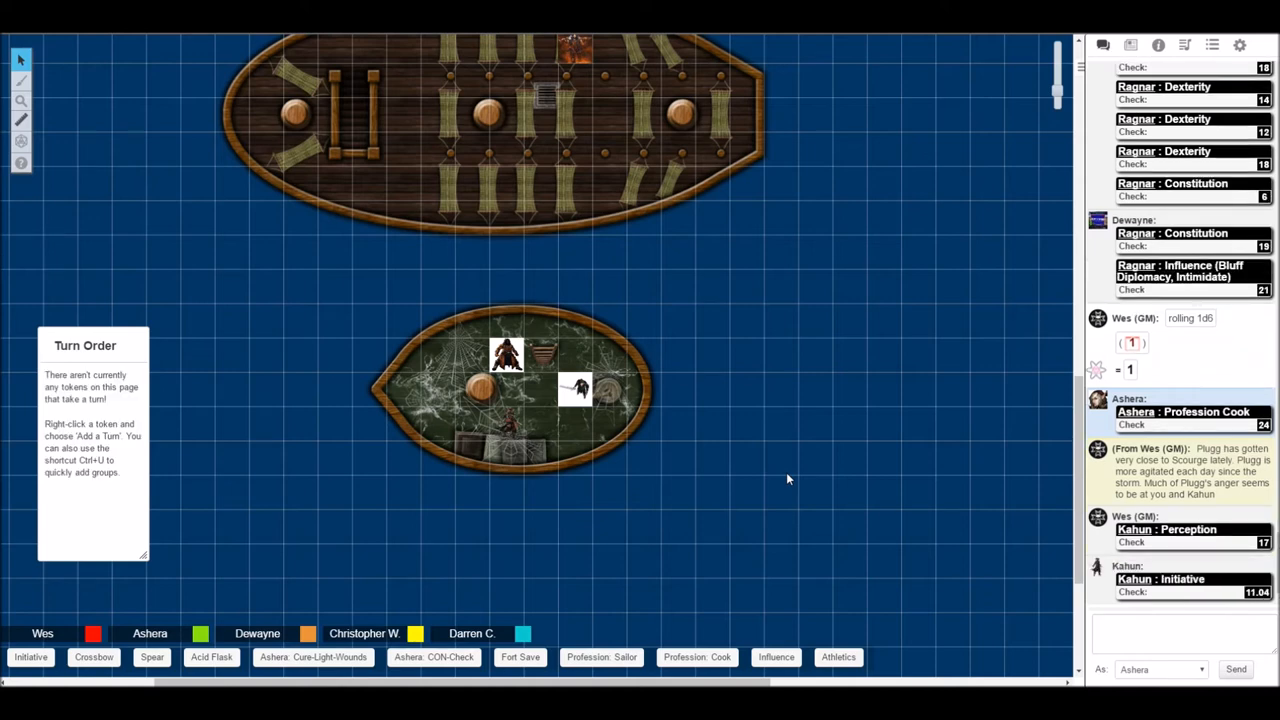
mouse_move(770, 490)
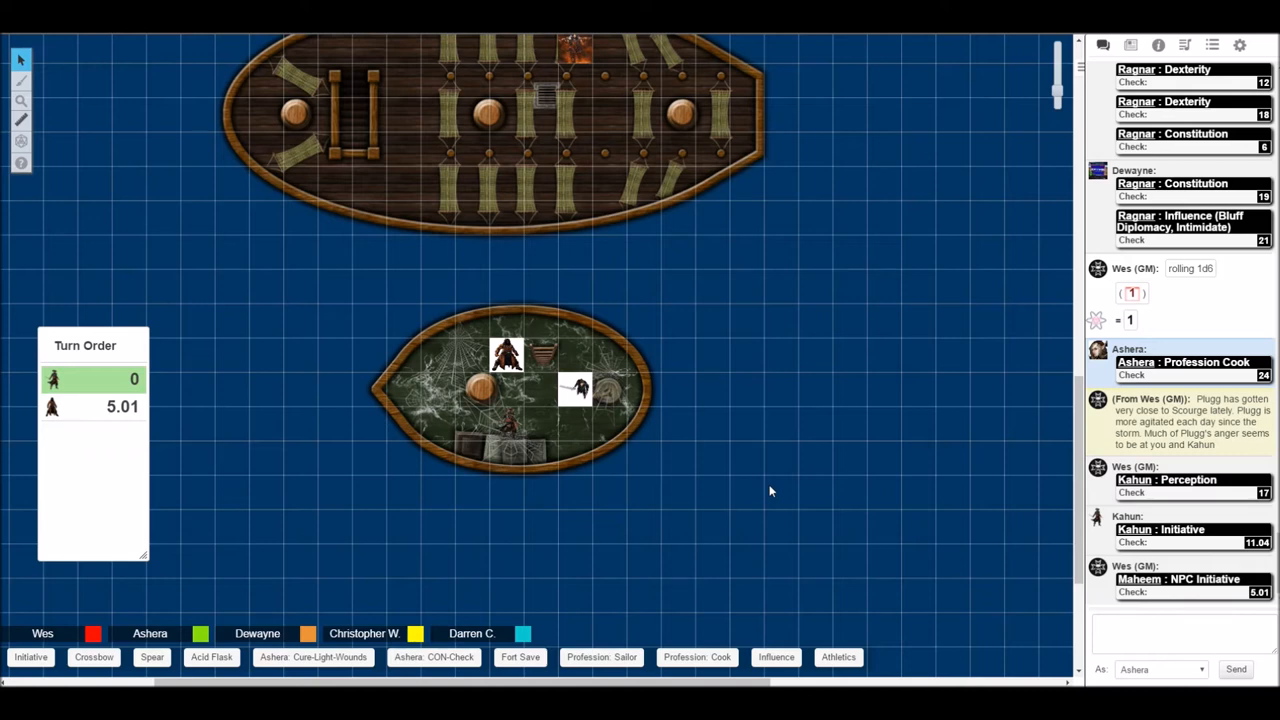
mouse_move(615, 409)
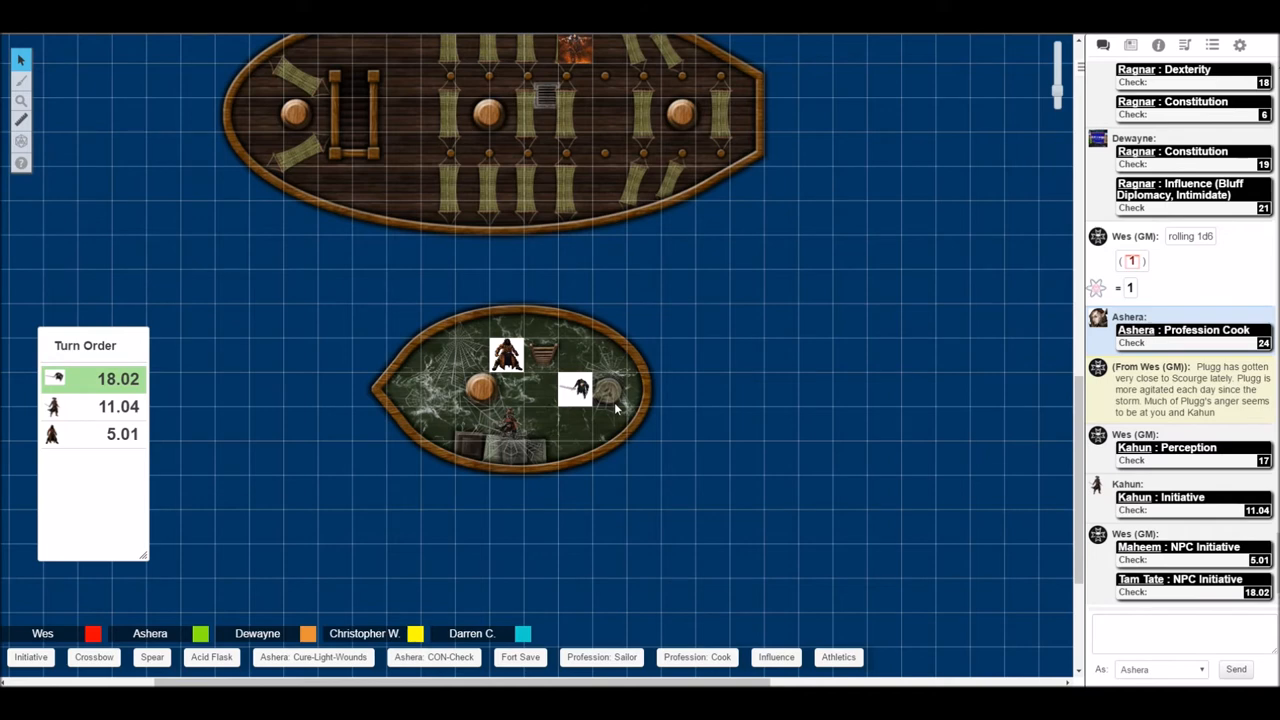
left_click_drag(575, 390, 540, 420)
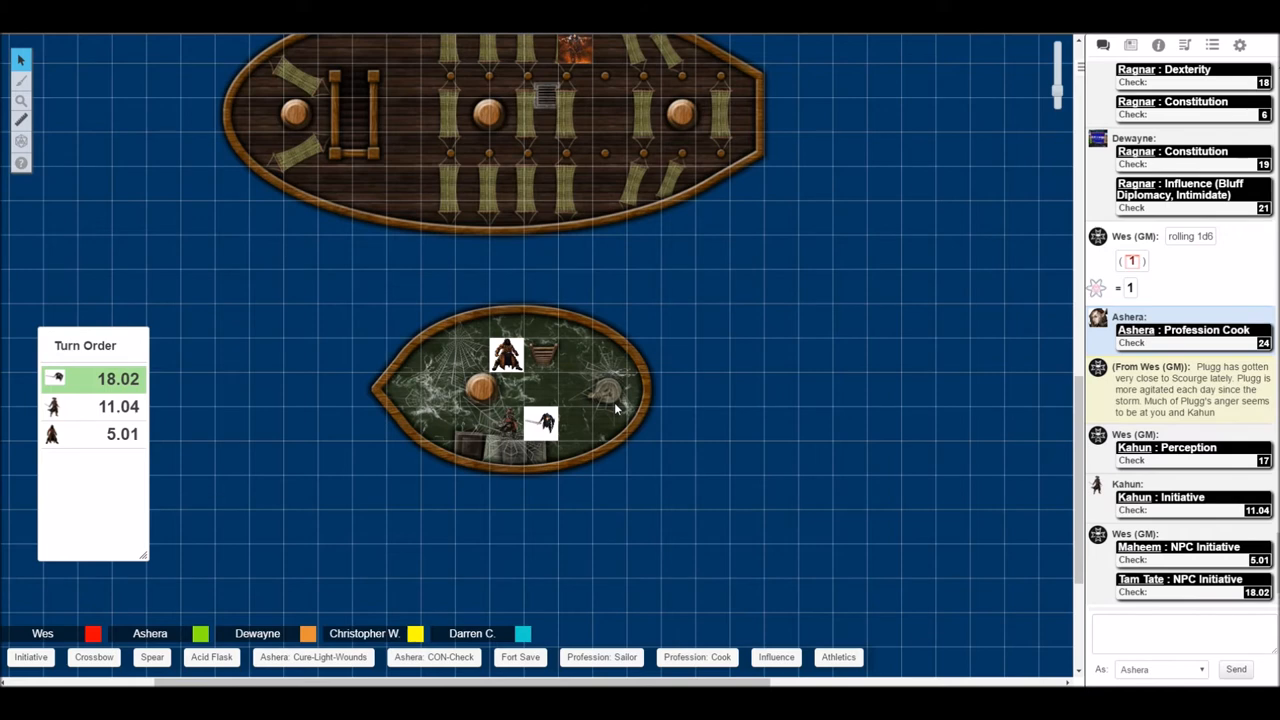
mouse_move(763, 417)
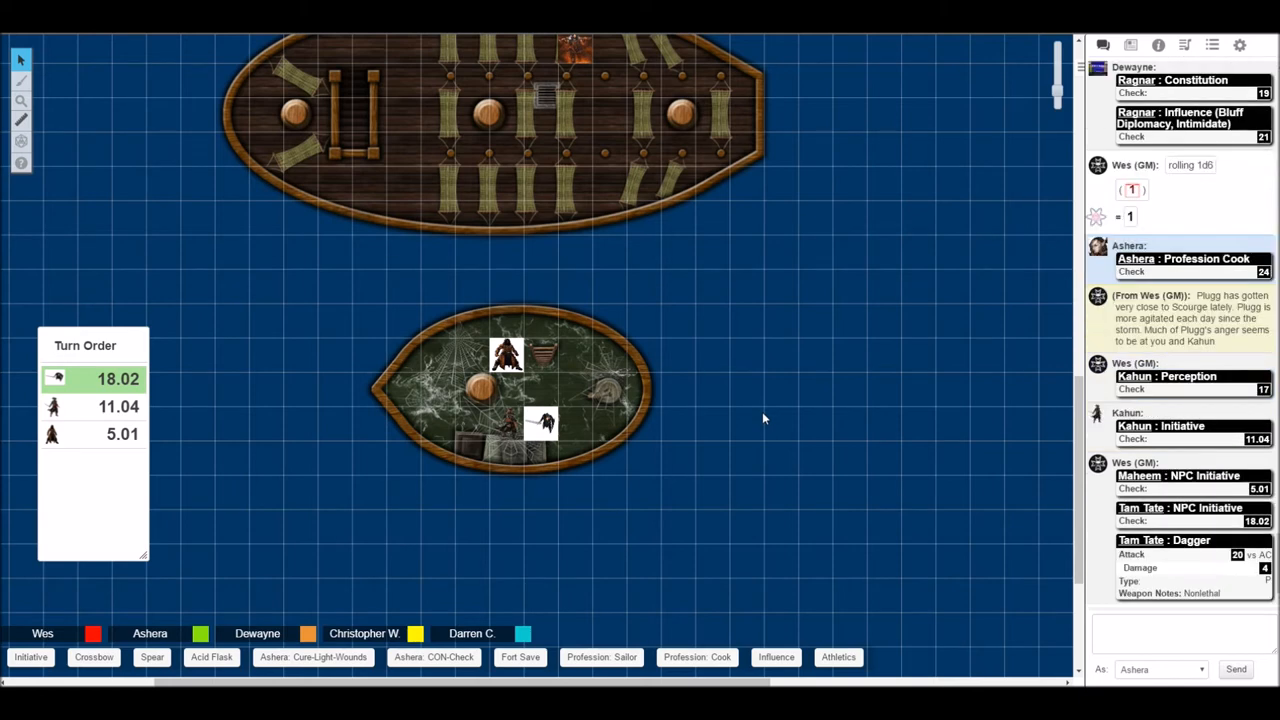
mouse_move(976, 561)
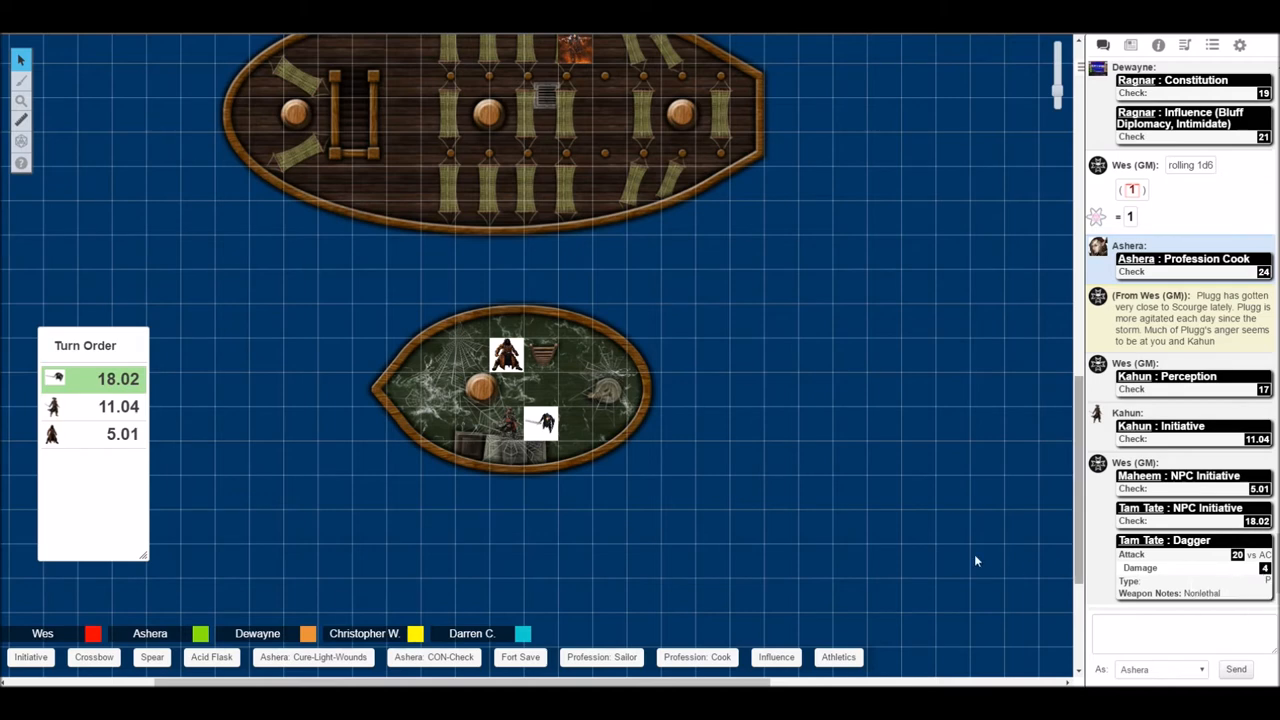
mouse_move(941, 554)
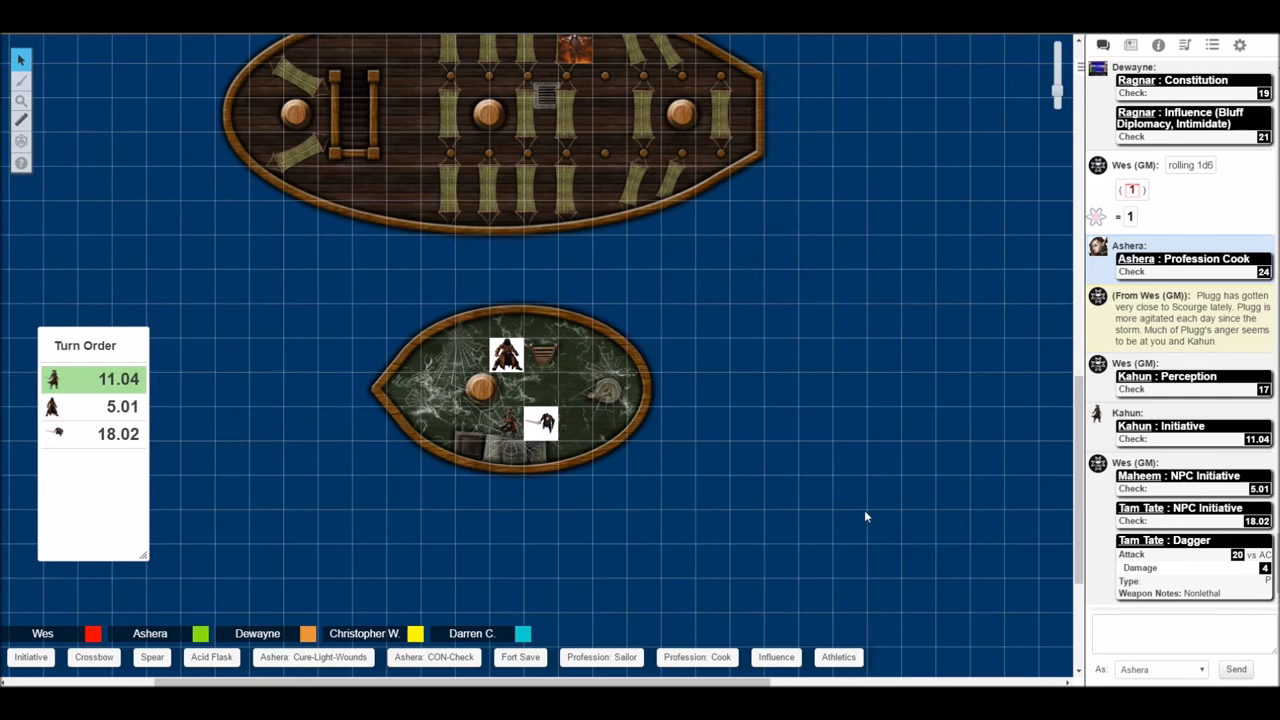
mouse_move(780, 440)
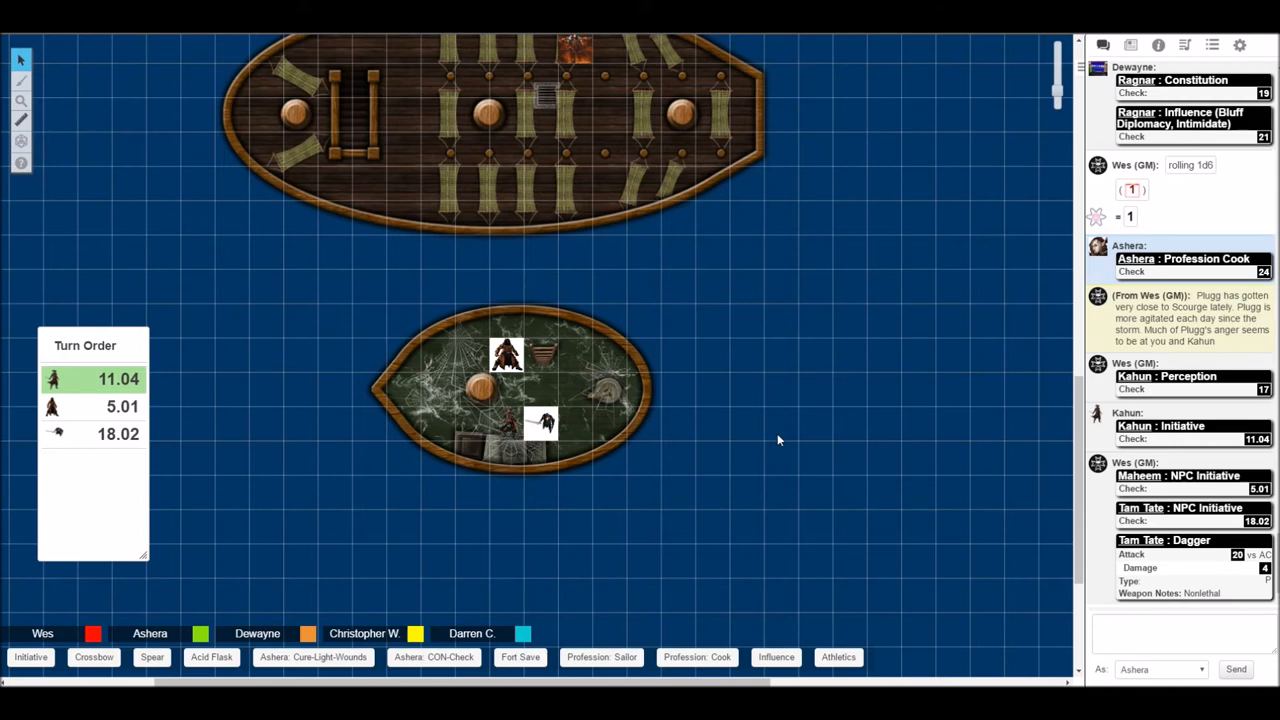
mouse_move(745, 405)
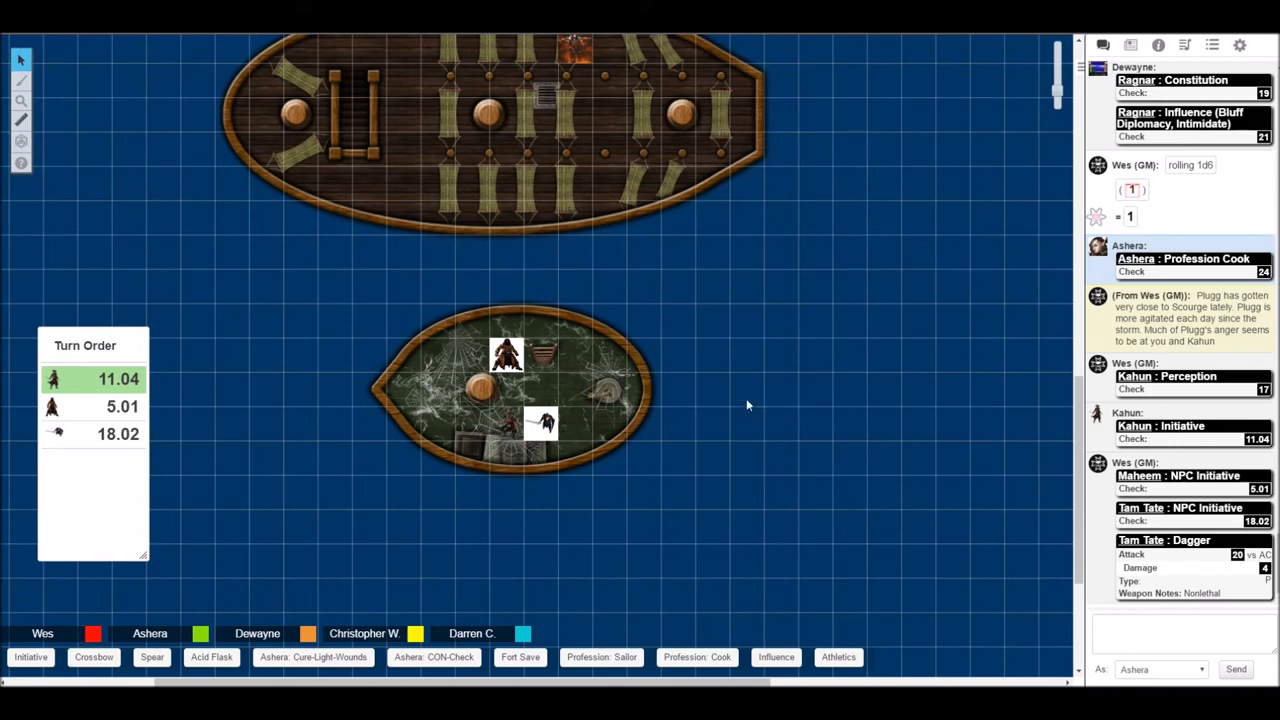
mouse_move(658, 365)
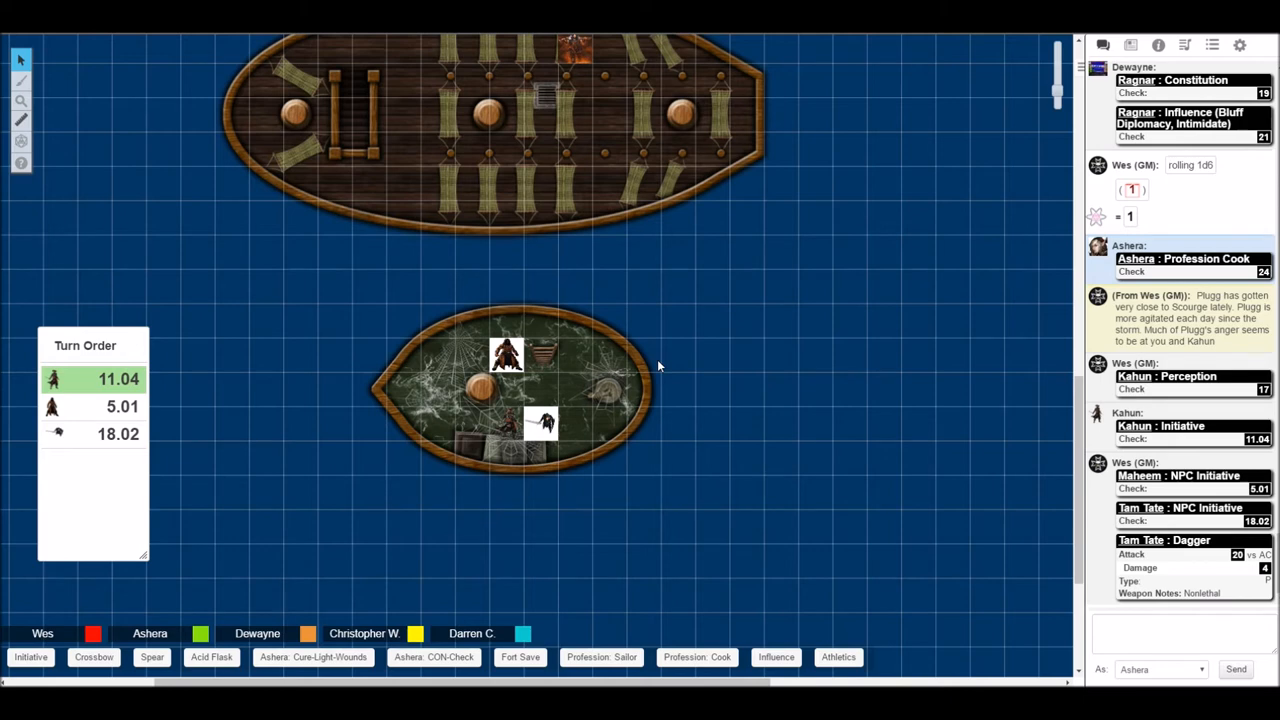
mouse_move(712, 349)
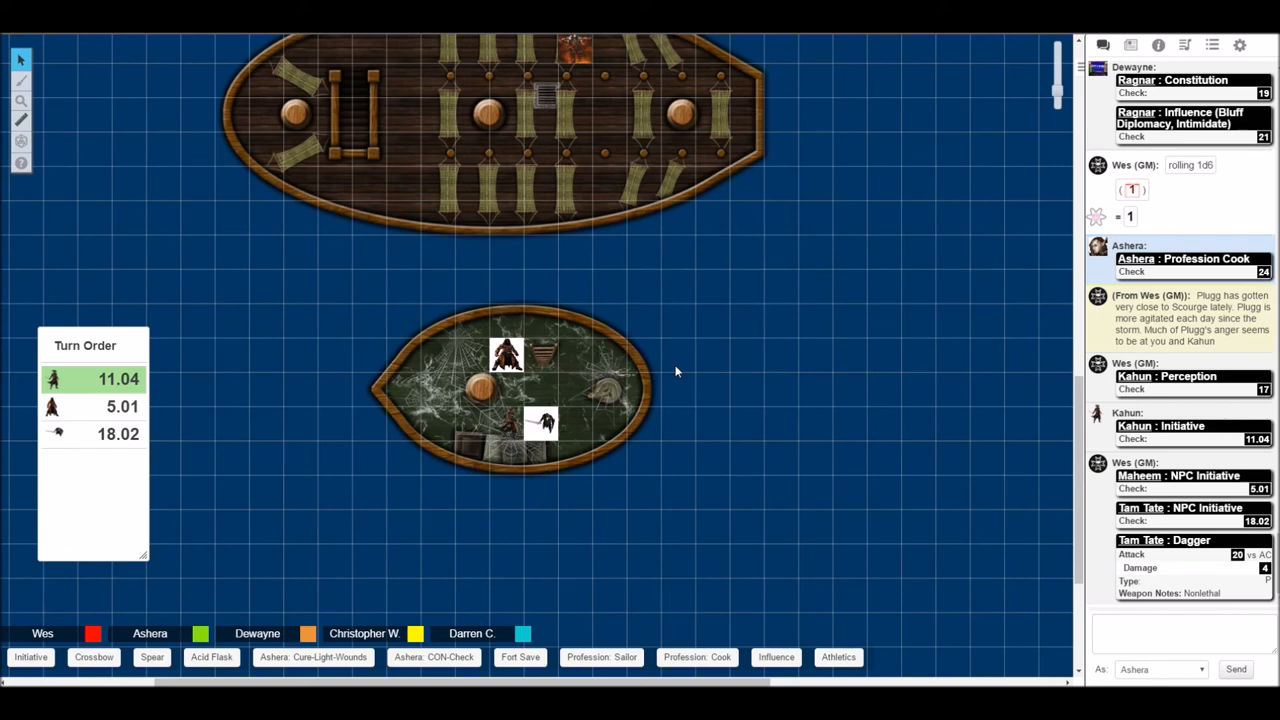
mouse_move(676, 388)
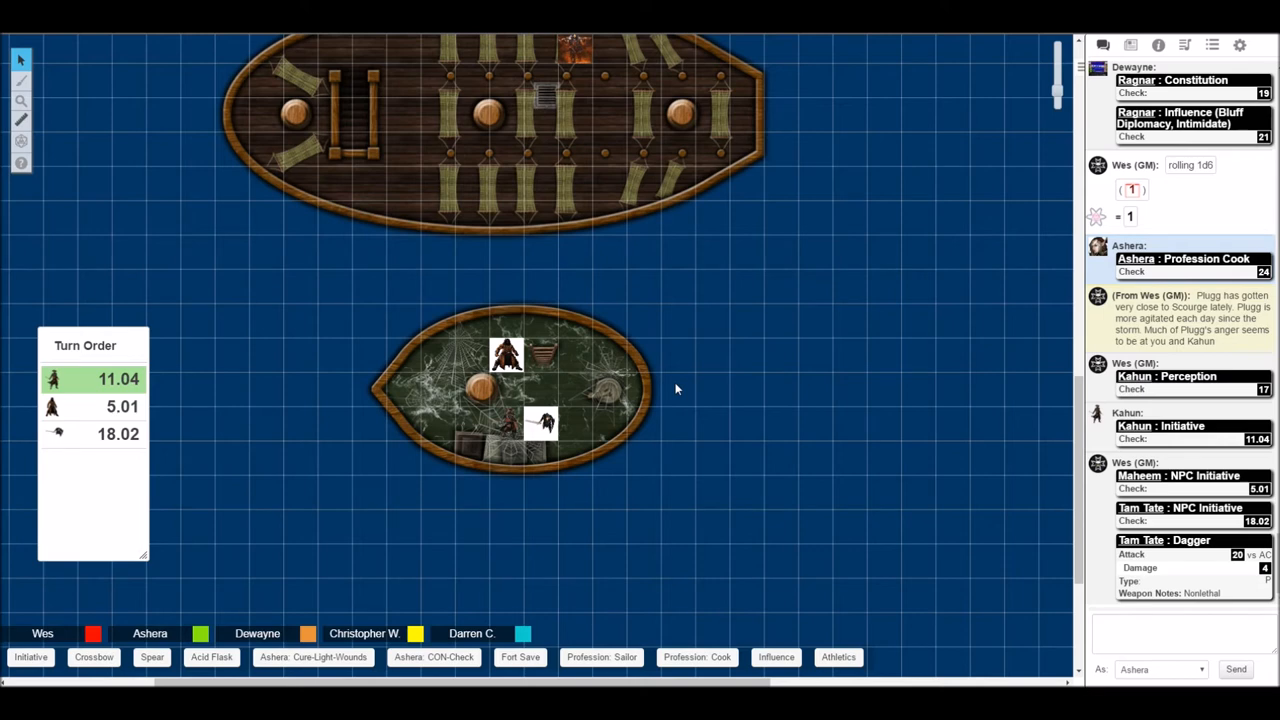
mouse_move(679, 407)
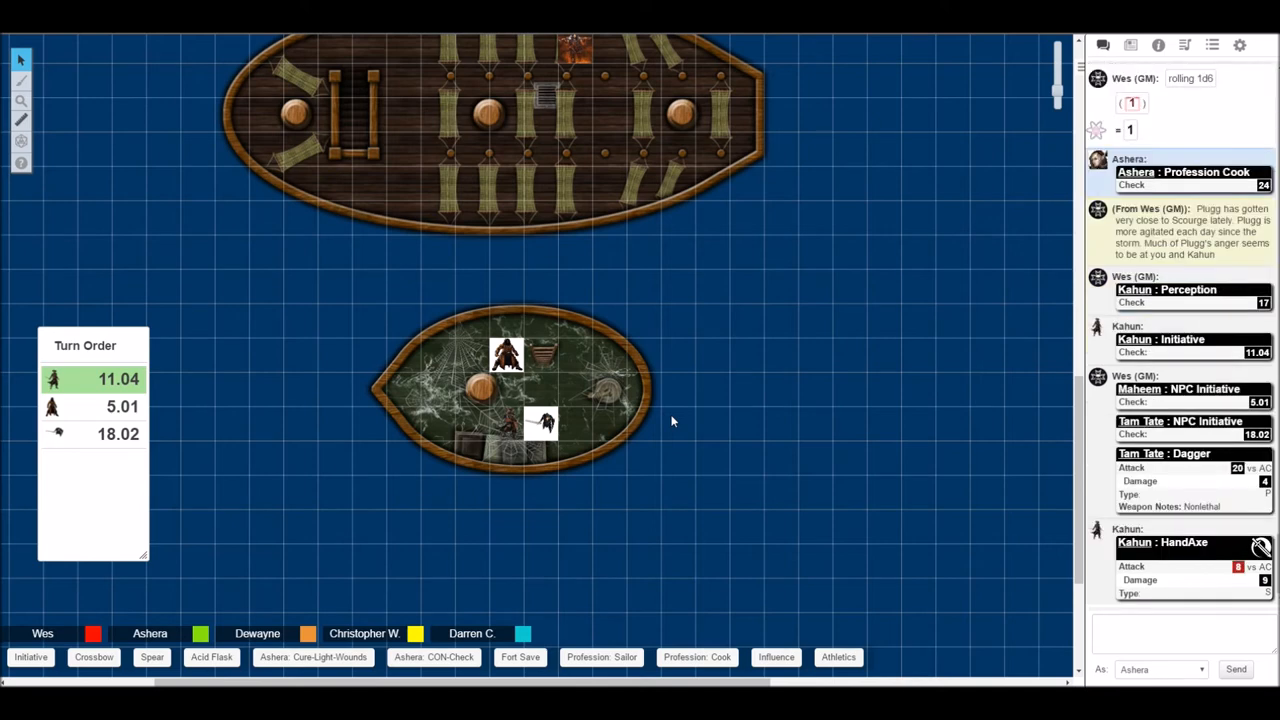
mouse_move(660, 425)
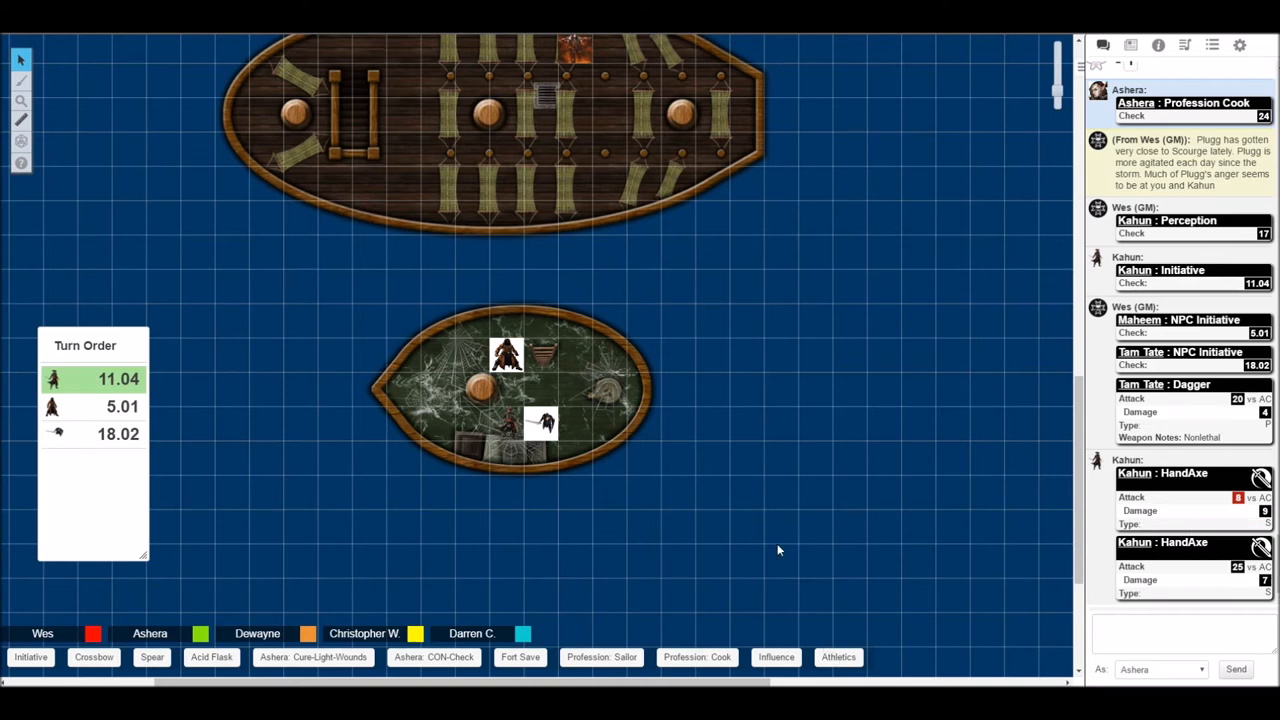
mouse_move(754, 522)
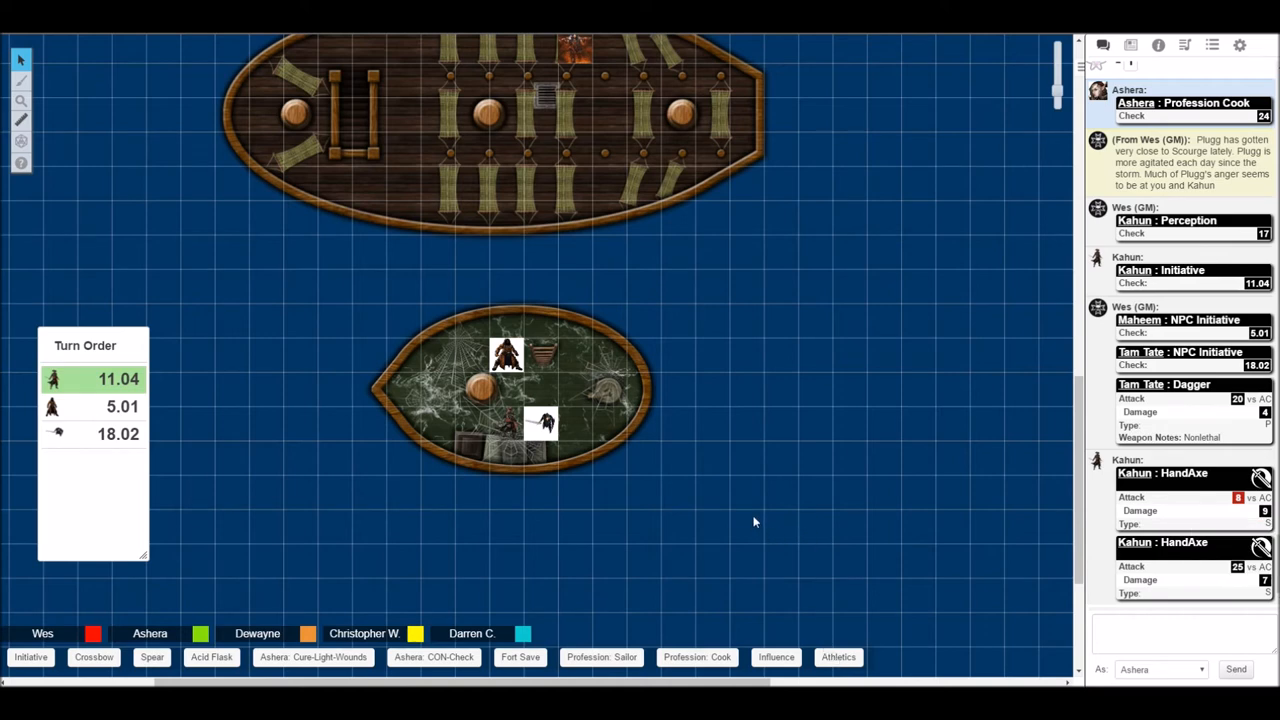
mouse_move(723, 450)
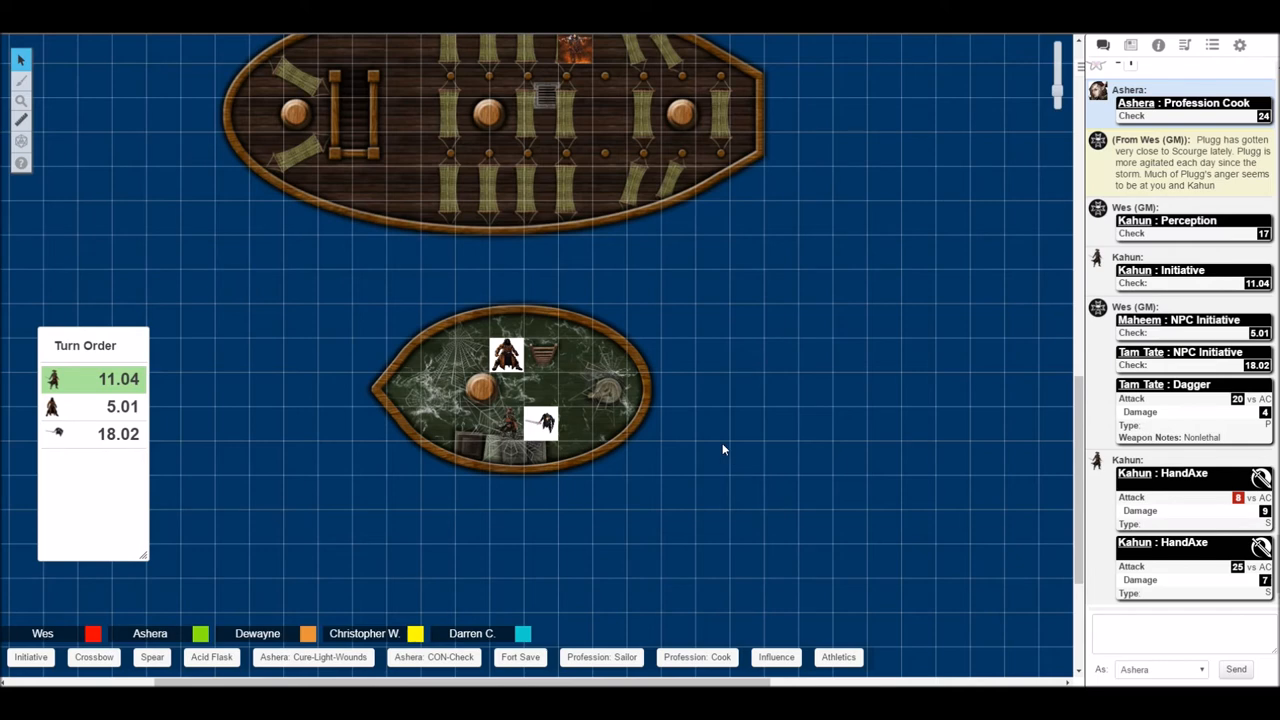
mouse_move(724, 308)
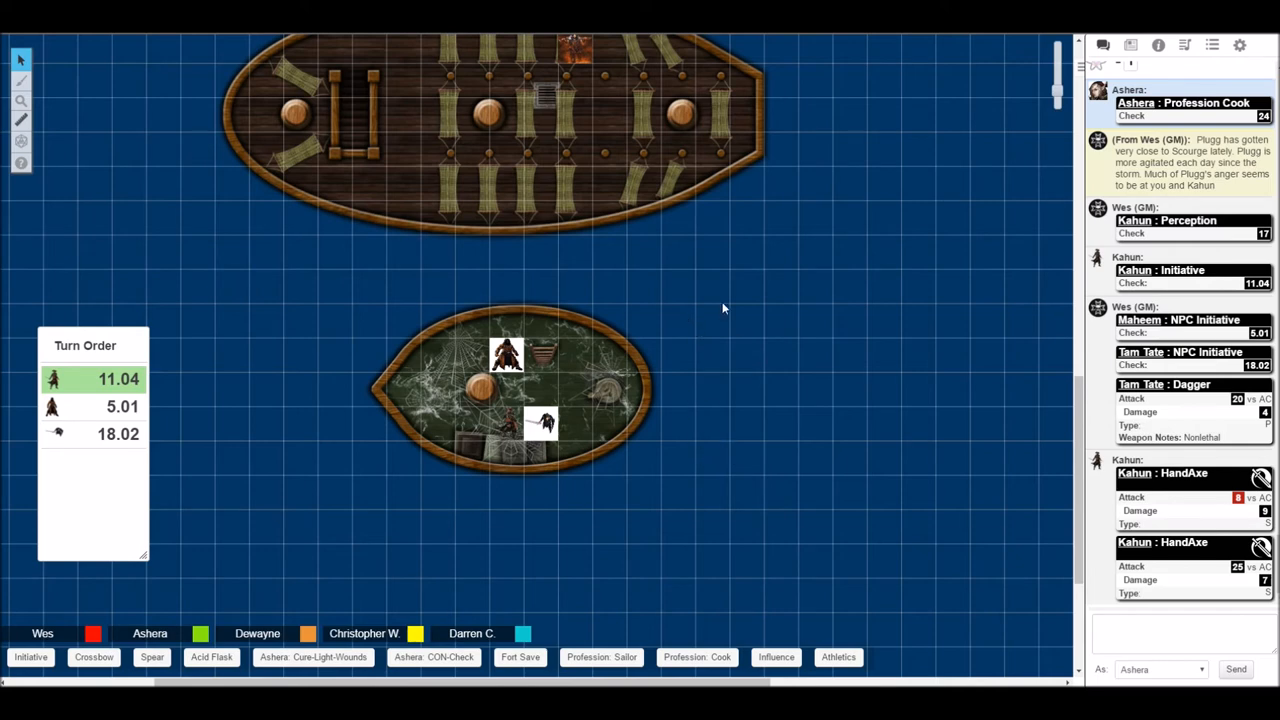
mouse_move(714, 308)
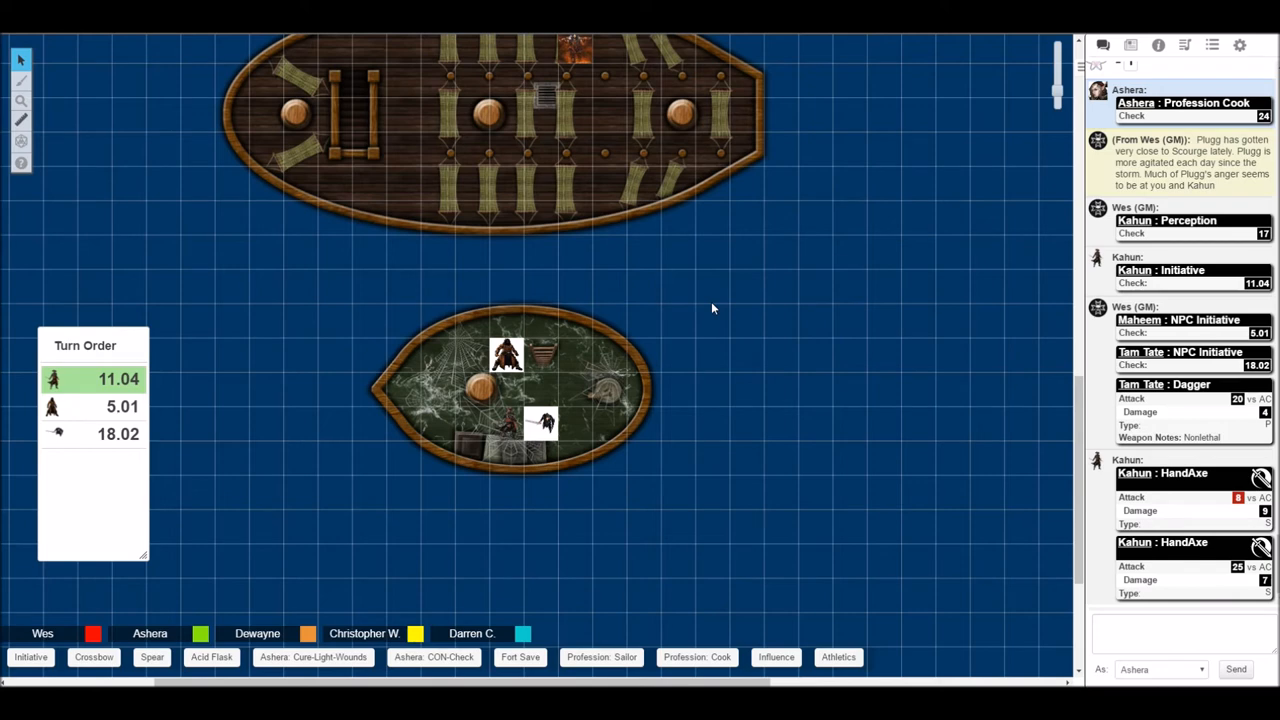
mouse_move(698, 314)
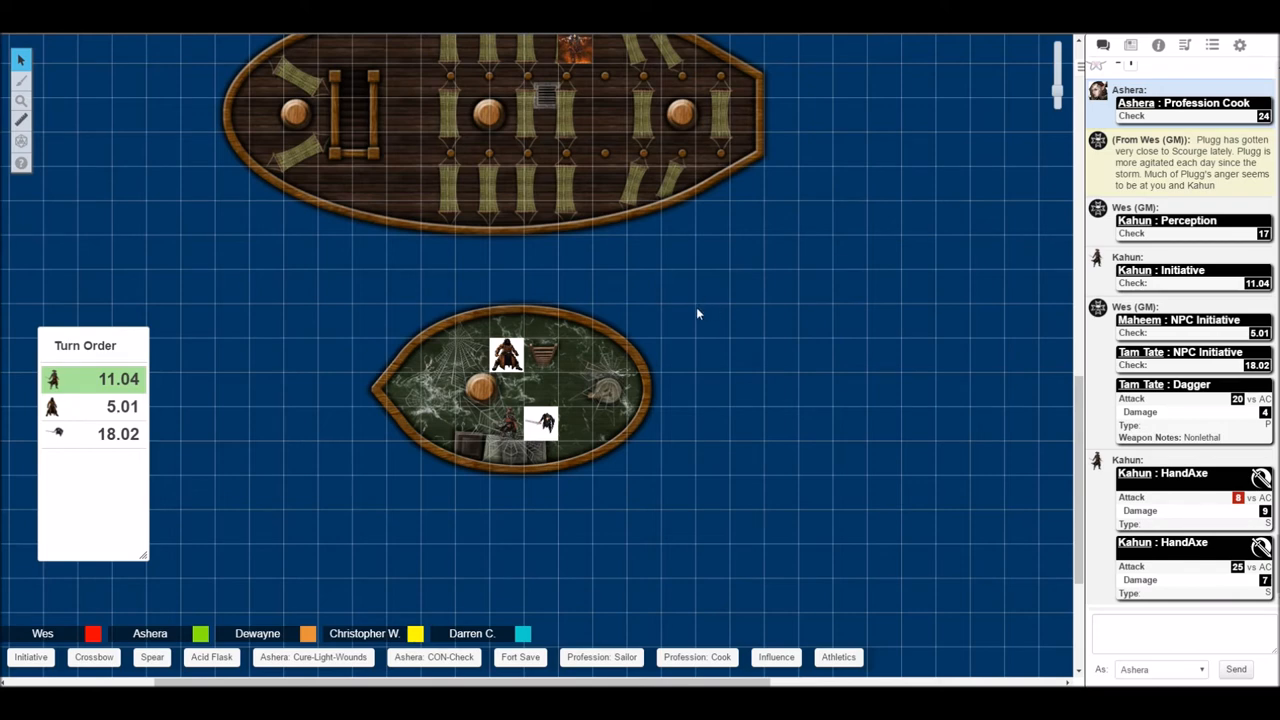
mouse_move(685, 359)
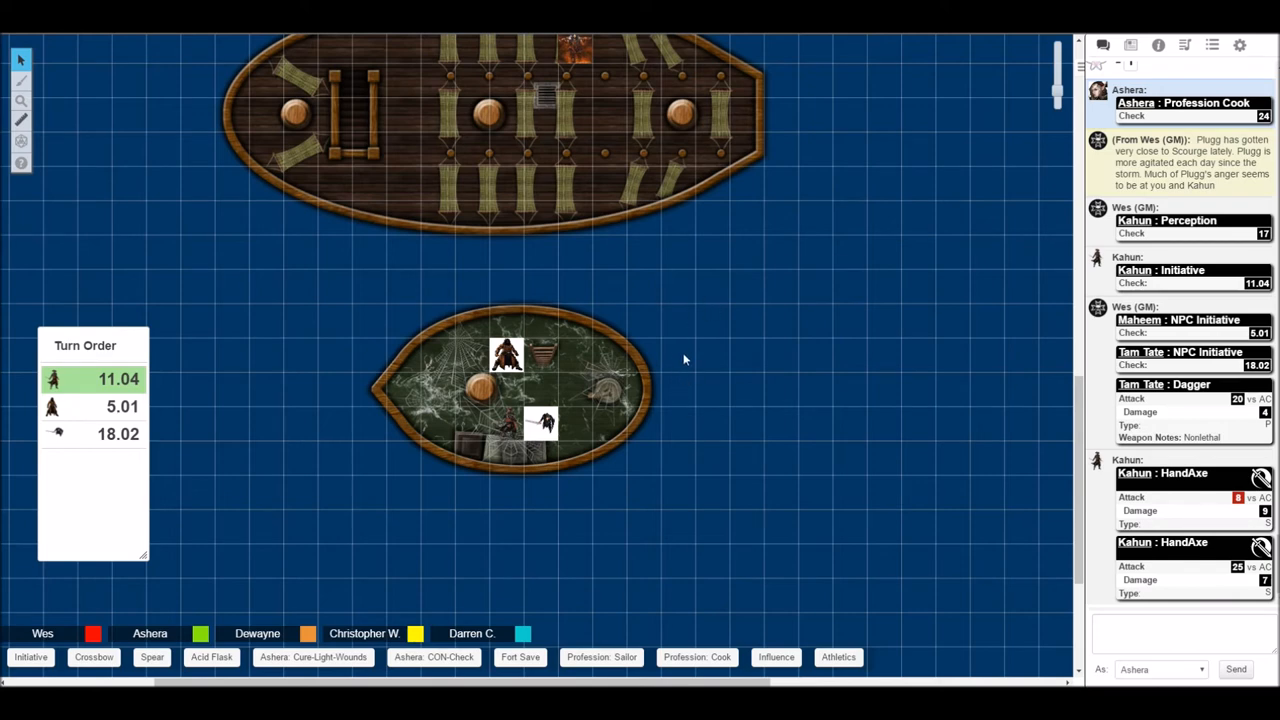
mouse_move(672, 383)
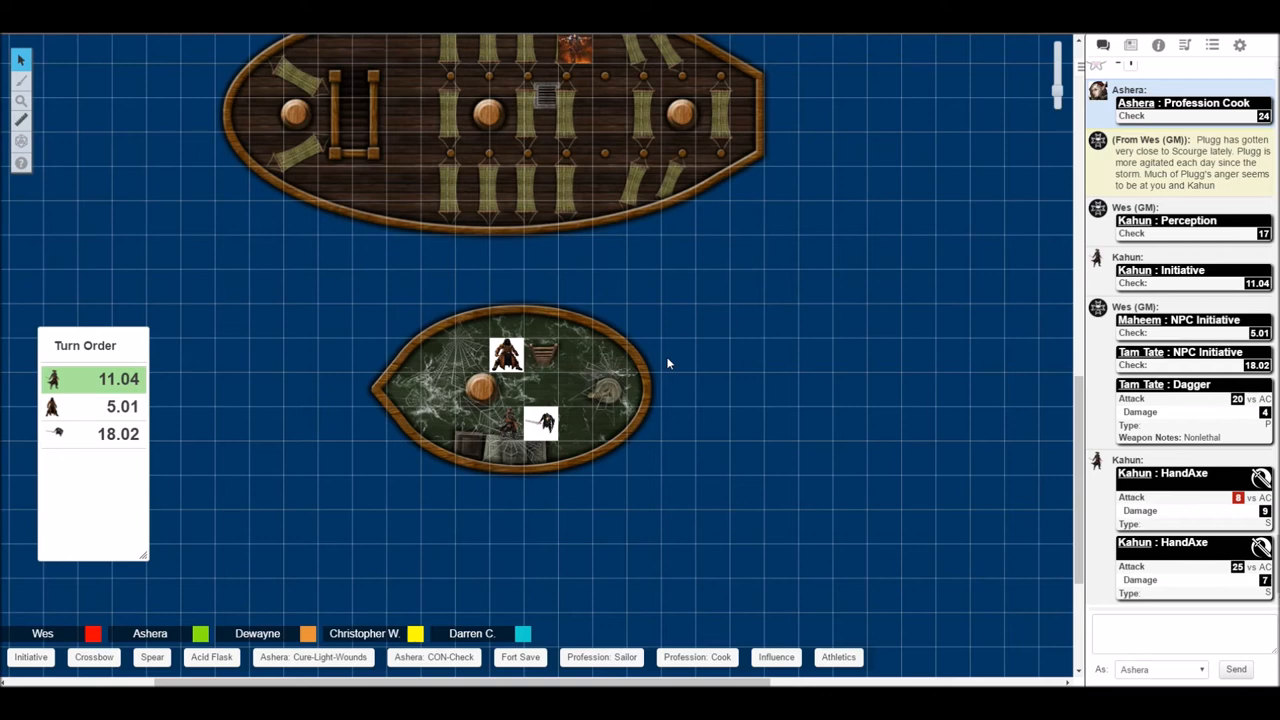
mouse_move(667, 360)
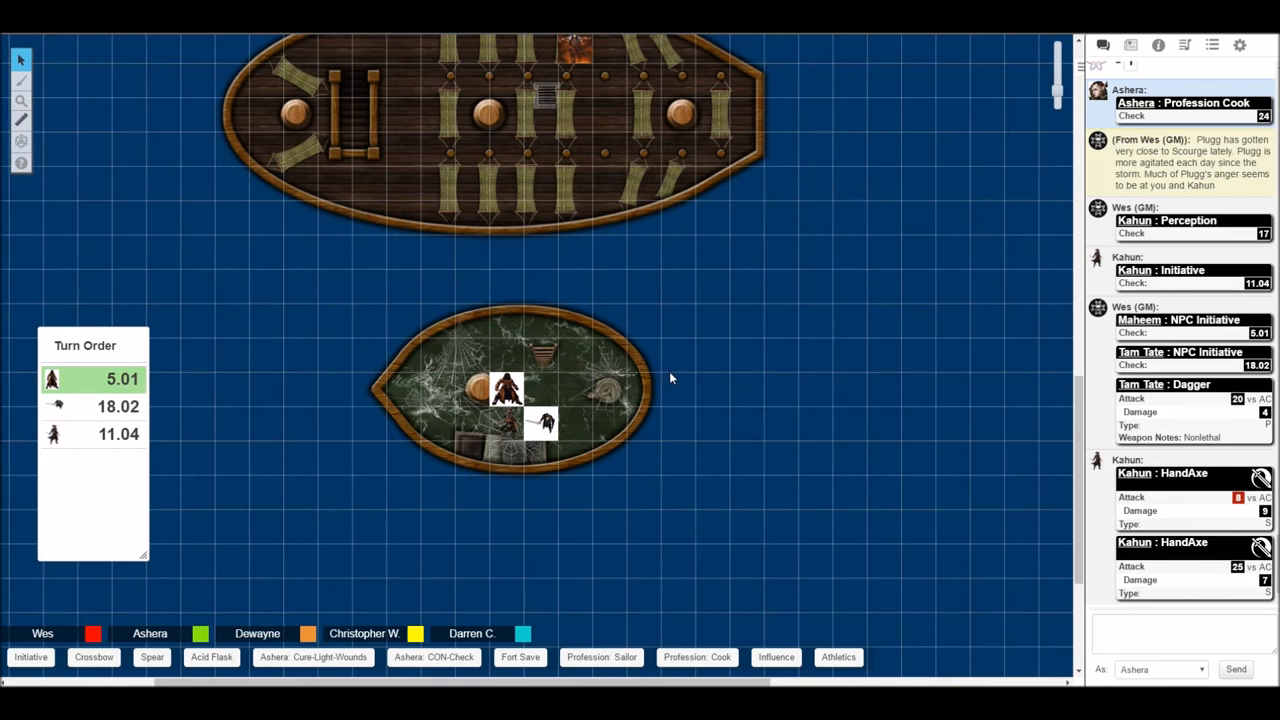
Scroll the chat down to Maheem's Dagger attack card, 10 vs AC for 5 damage.
scroll("down", 3)
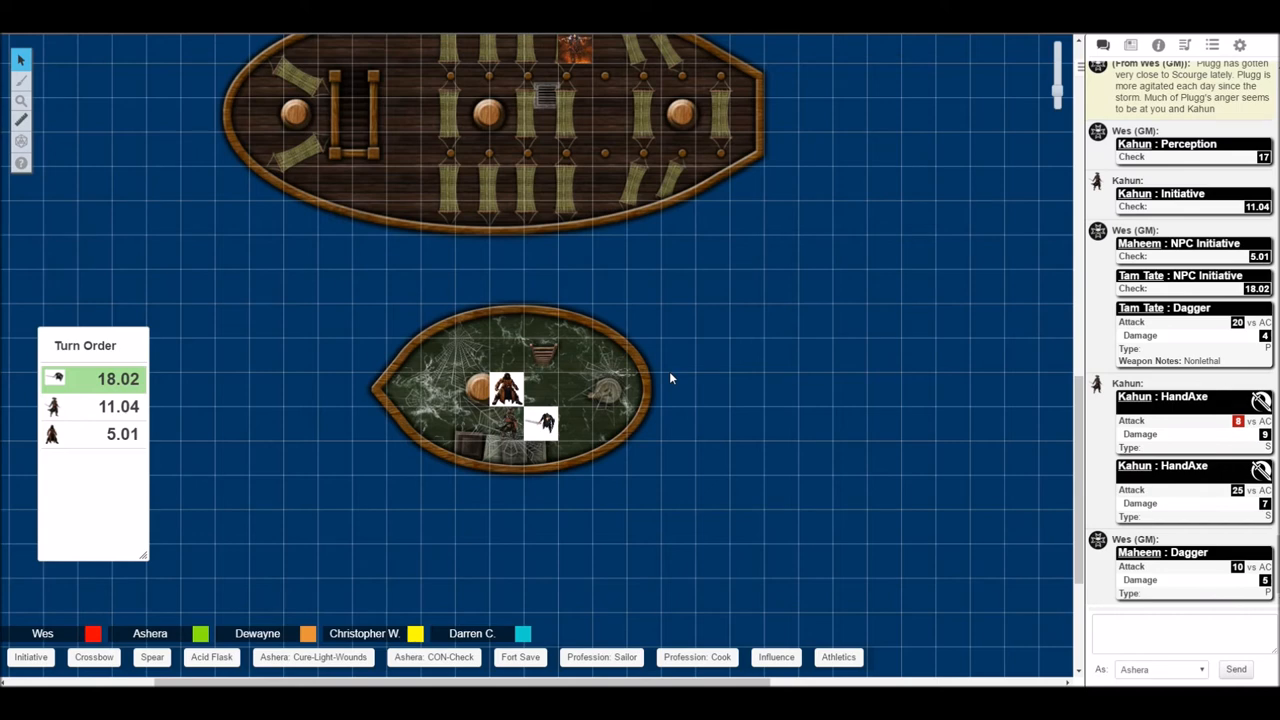
mouse_move(800, 380)
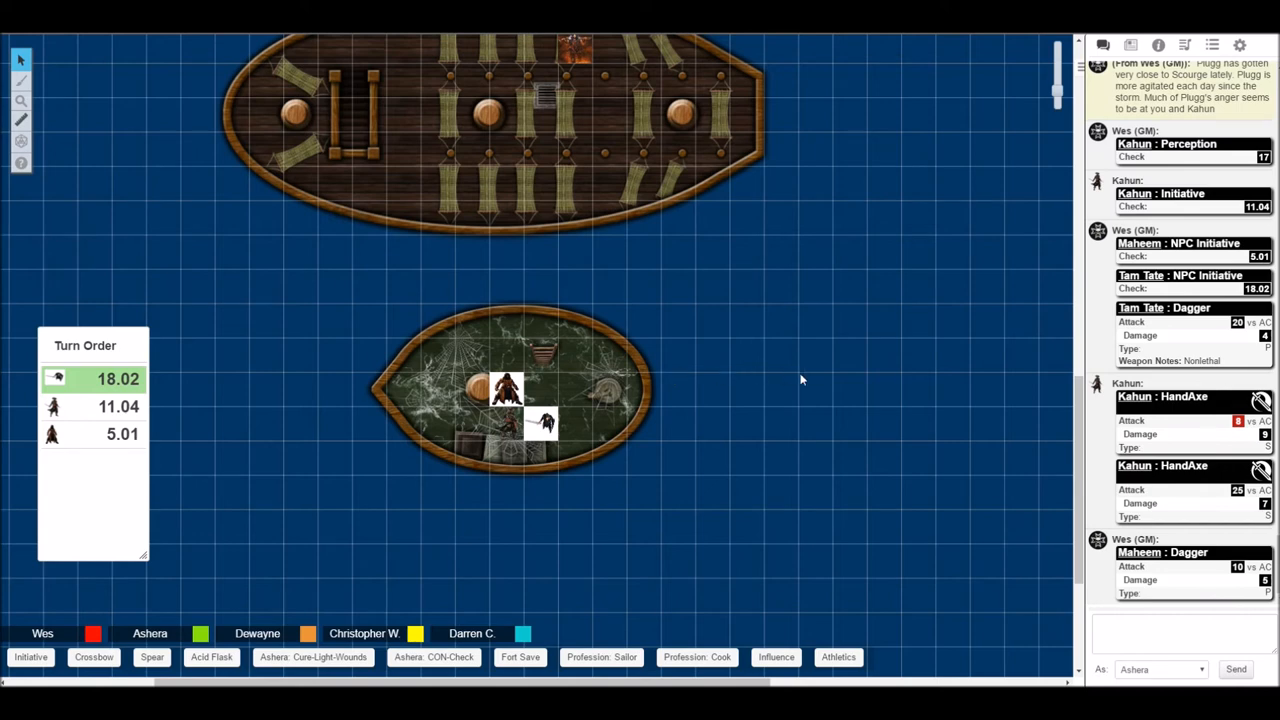
mouse_move(843, 310)
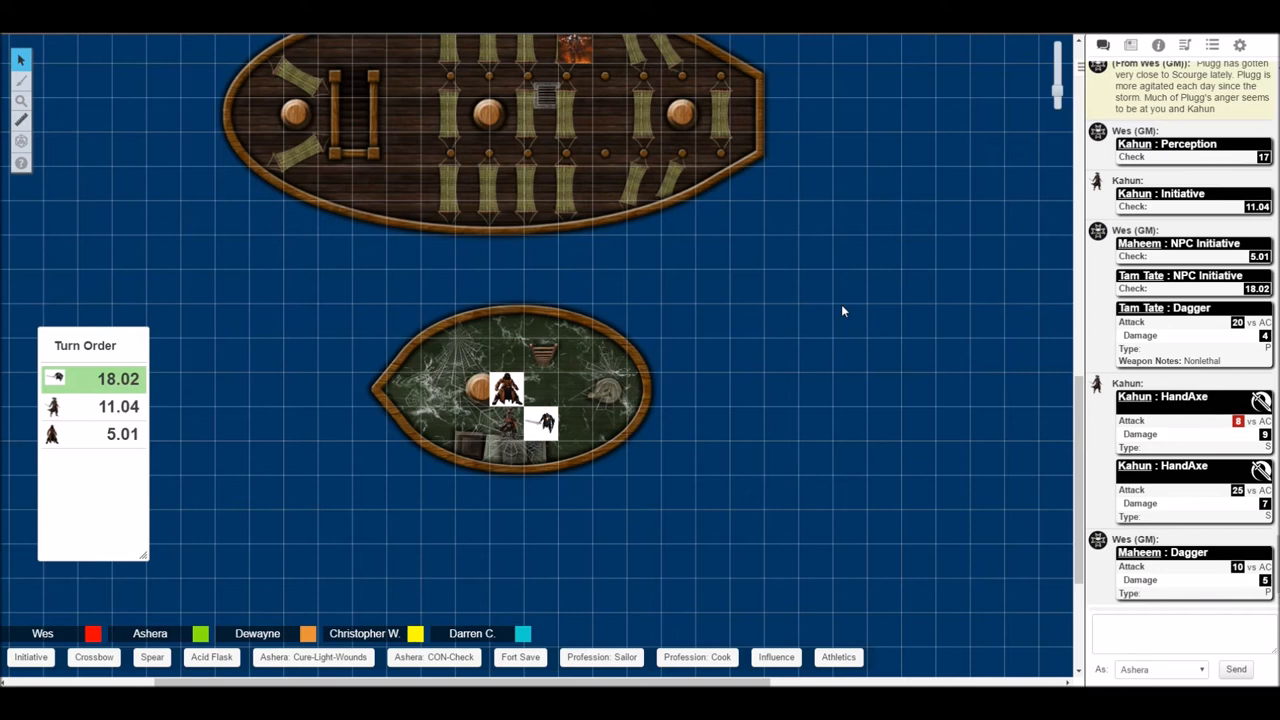
mouse_move(790, 317)
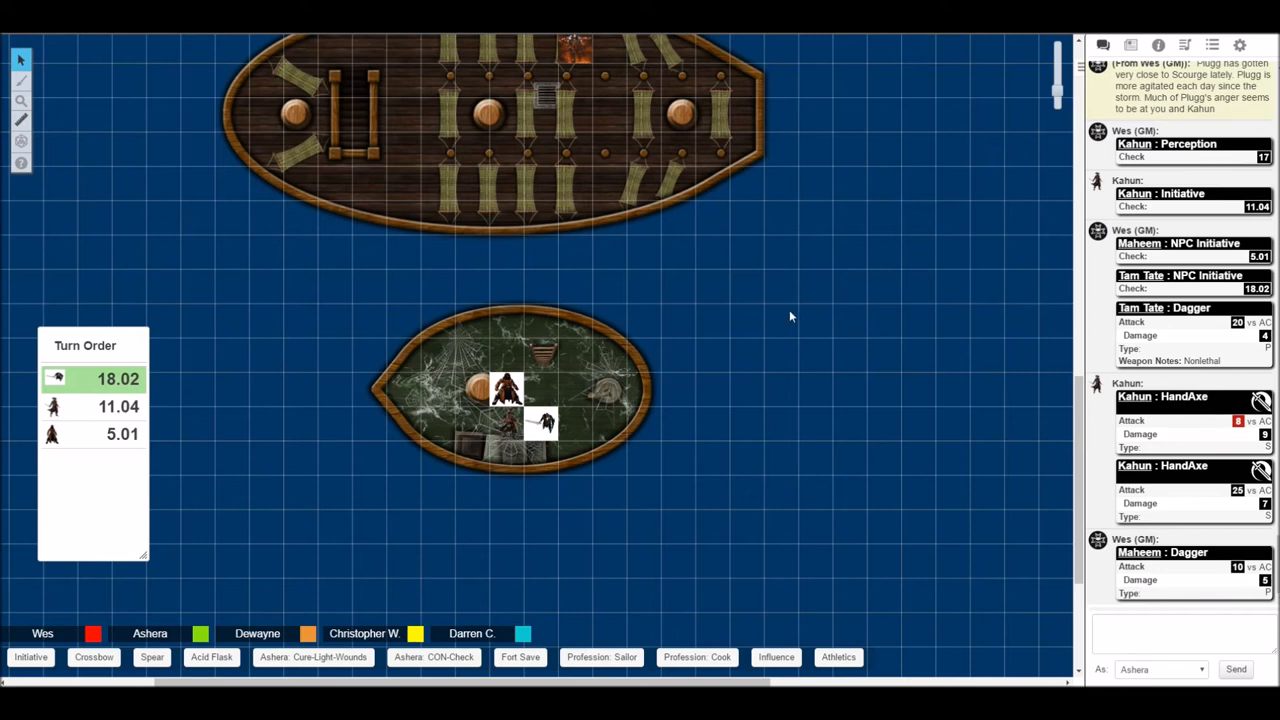
mouse_move(788, 311)
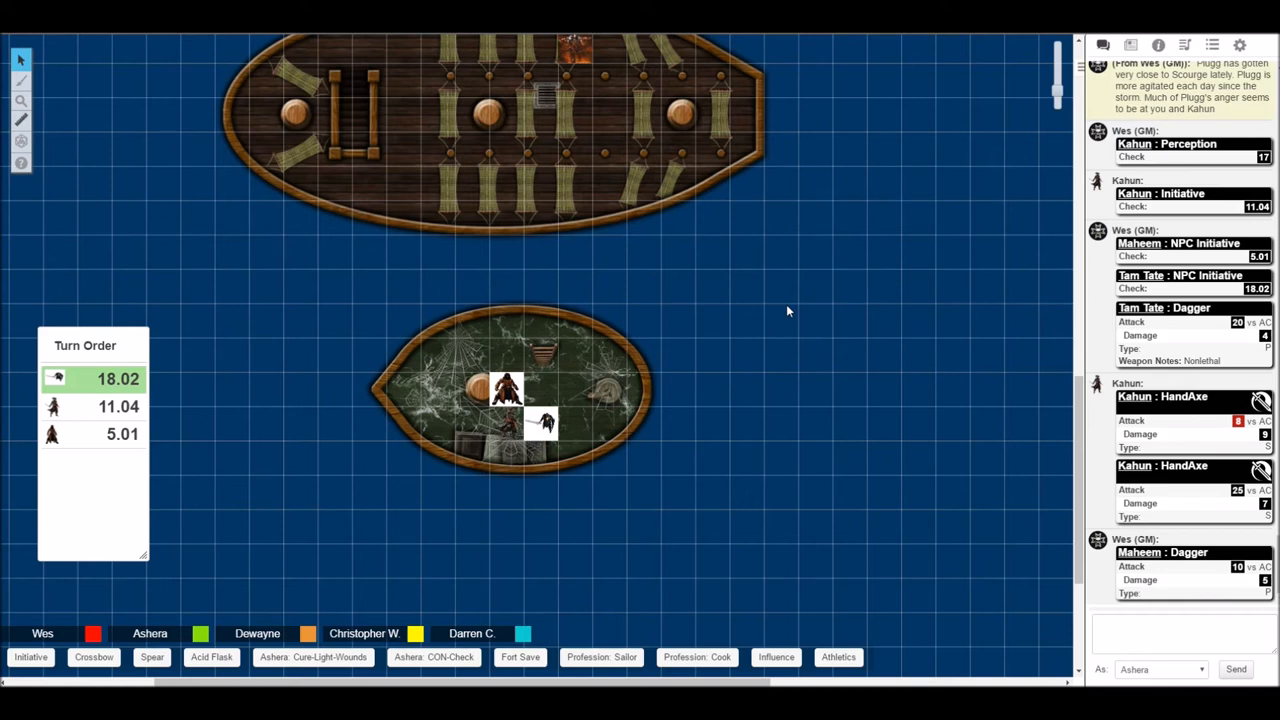
mouse_move(770, 317)
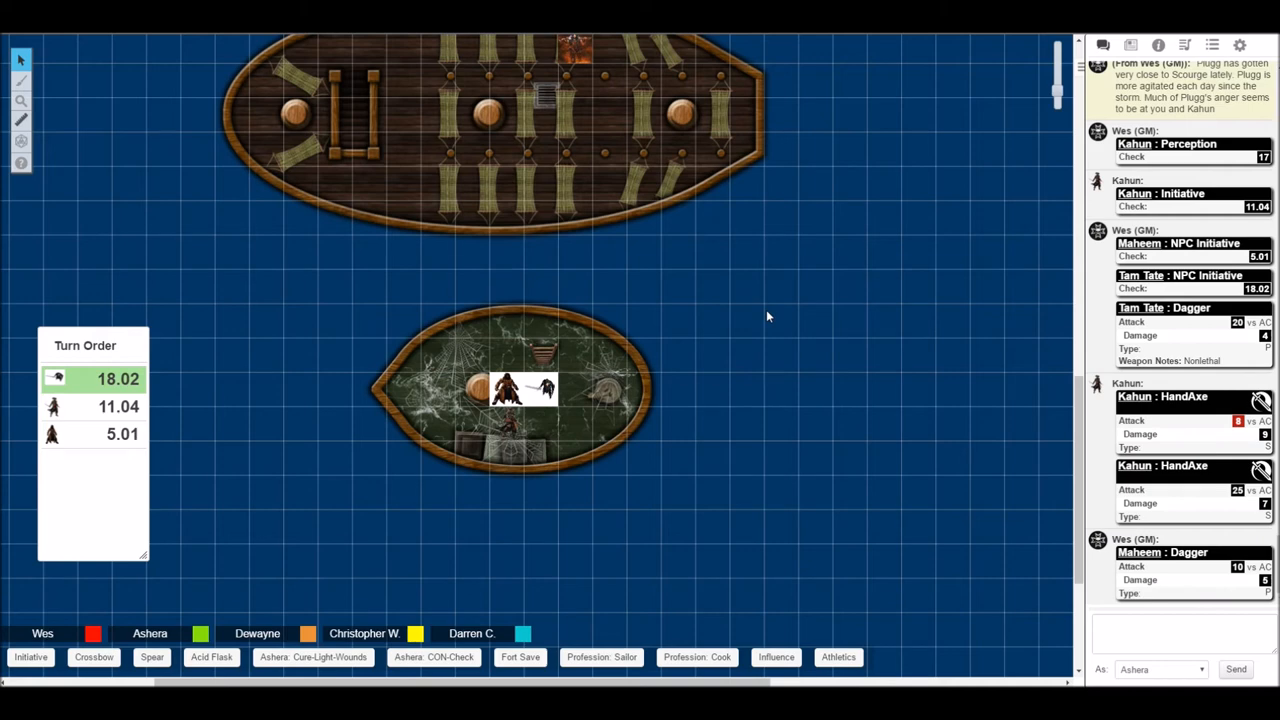
Scroll the chat down to Kahun's HandAxe attack, 20 vs AC for 5 damage.
scroll("down", 3)
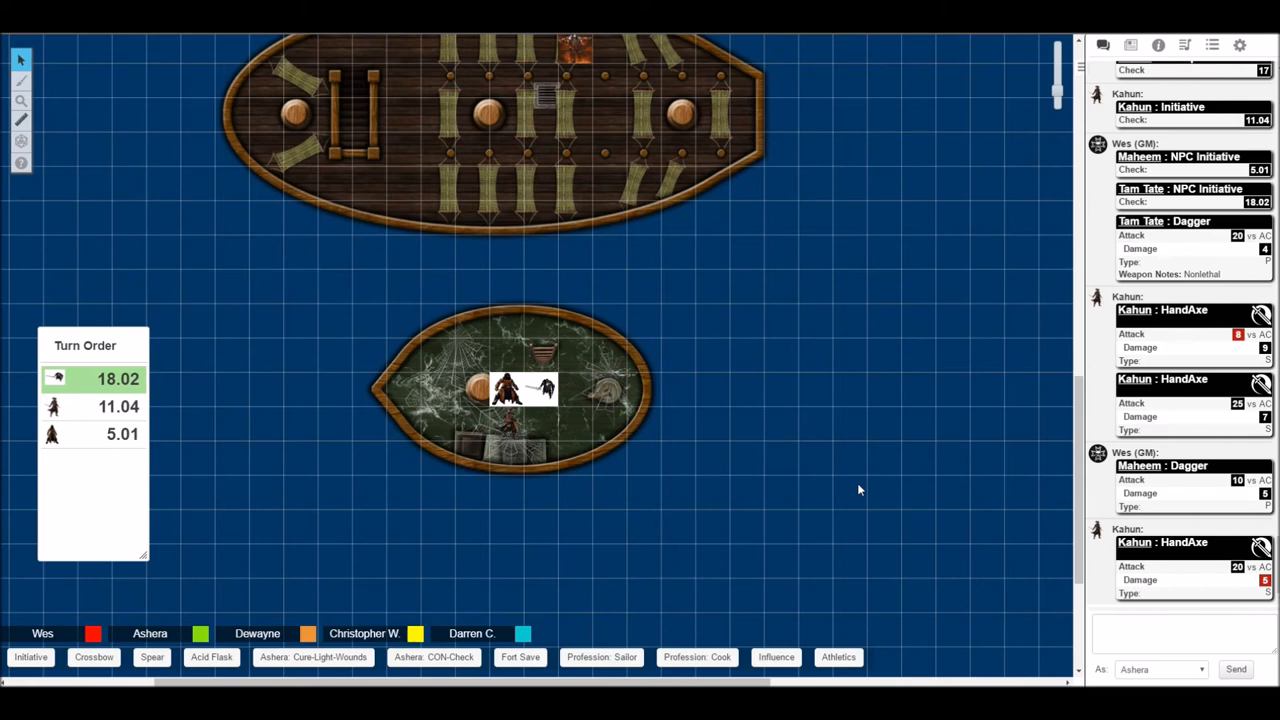
mouse_move(857, 487)
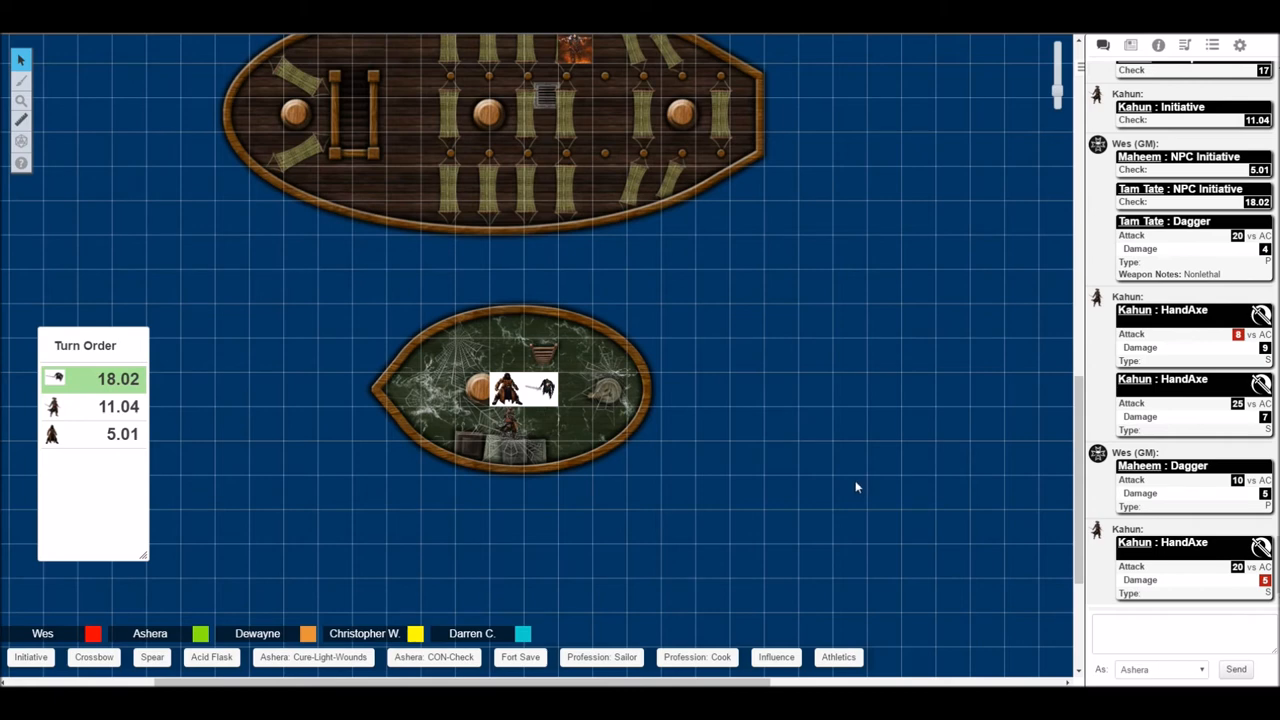
mouse_move(836, 463)
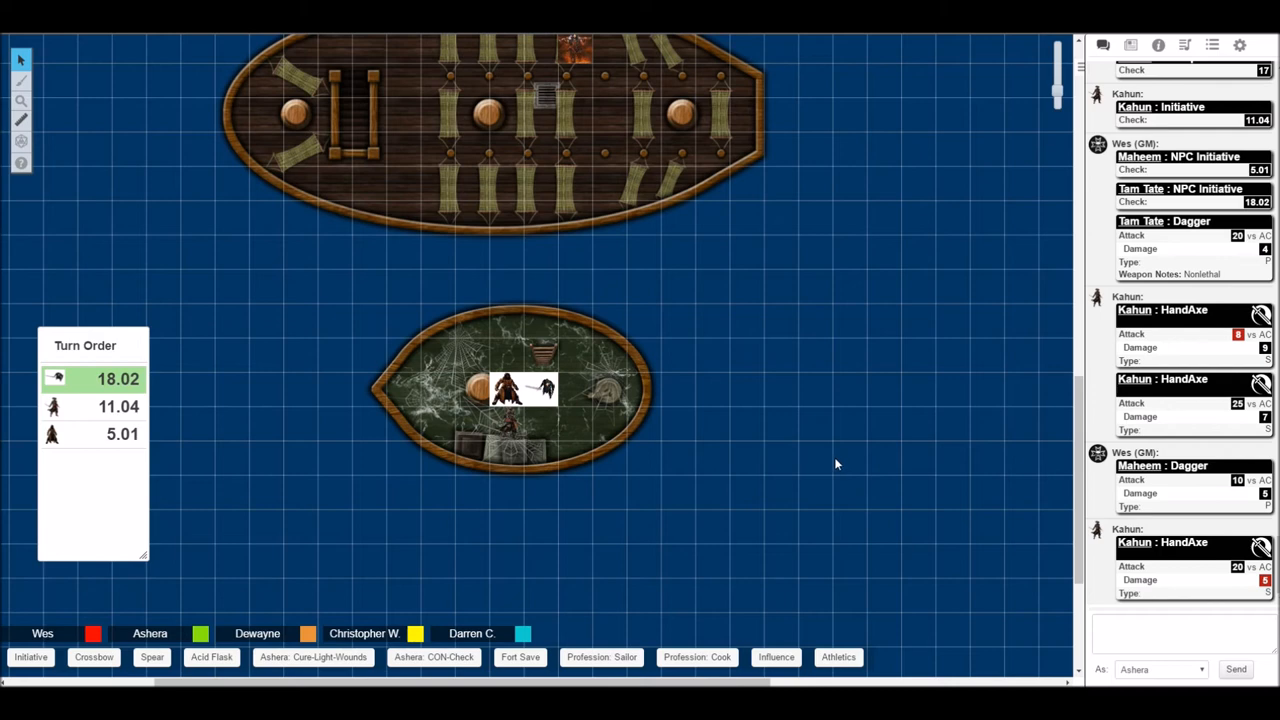
mouse_move(830, 458)
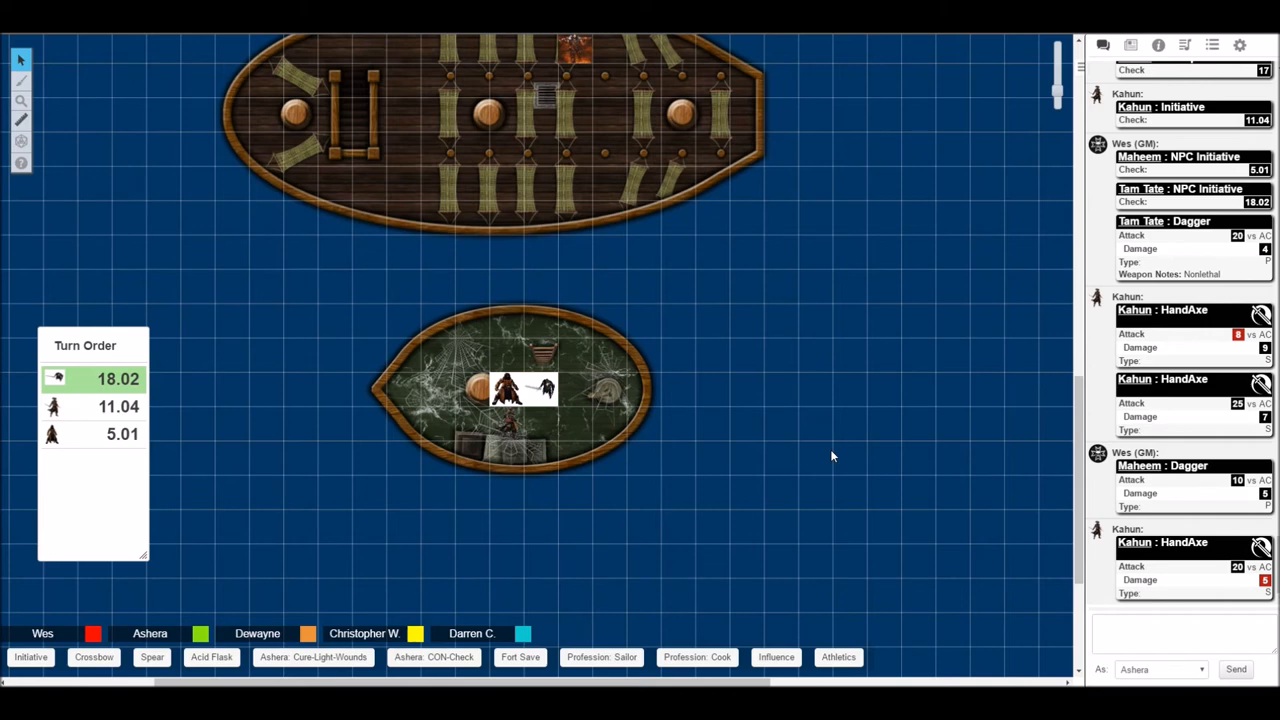
mouse_move(825, 440)
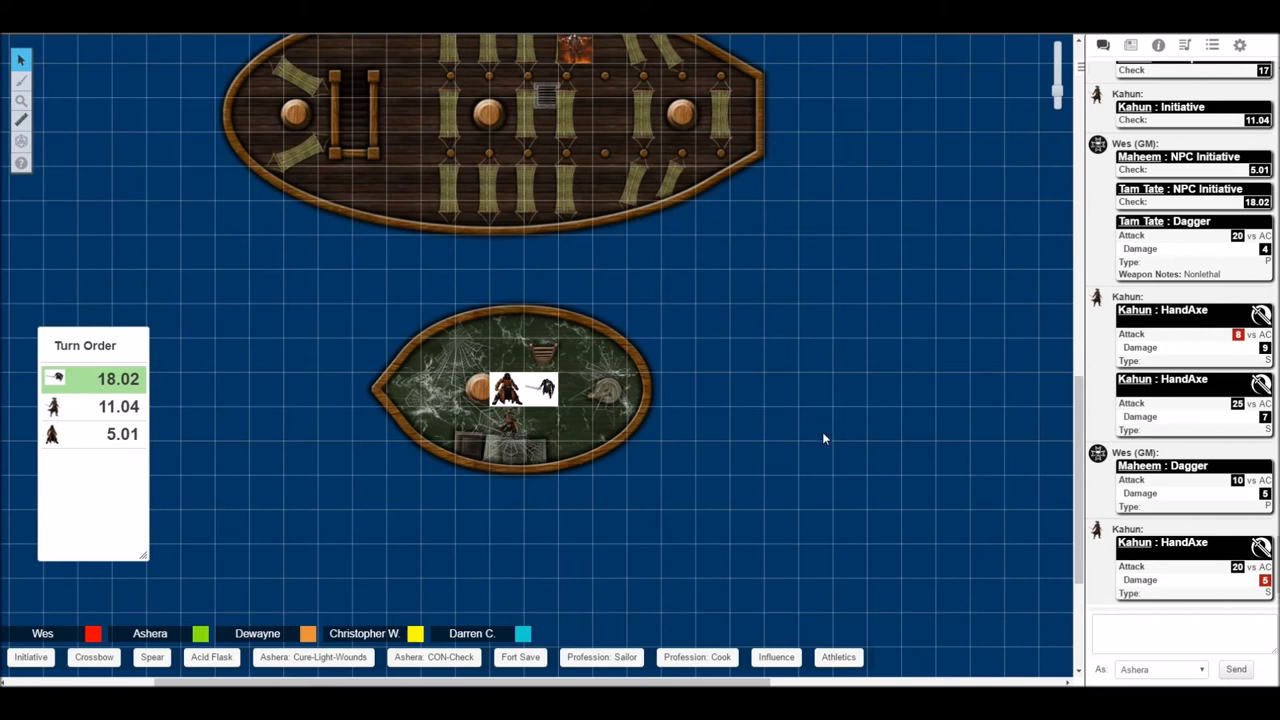
mouse_move(820, 433)
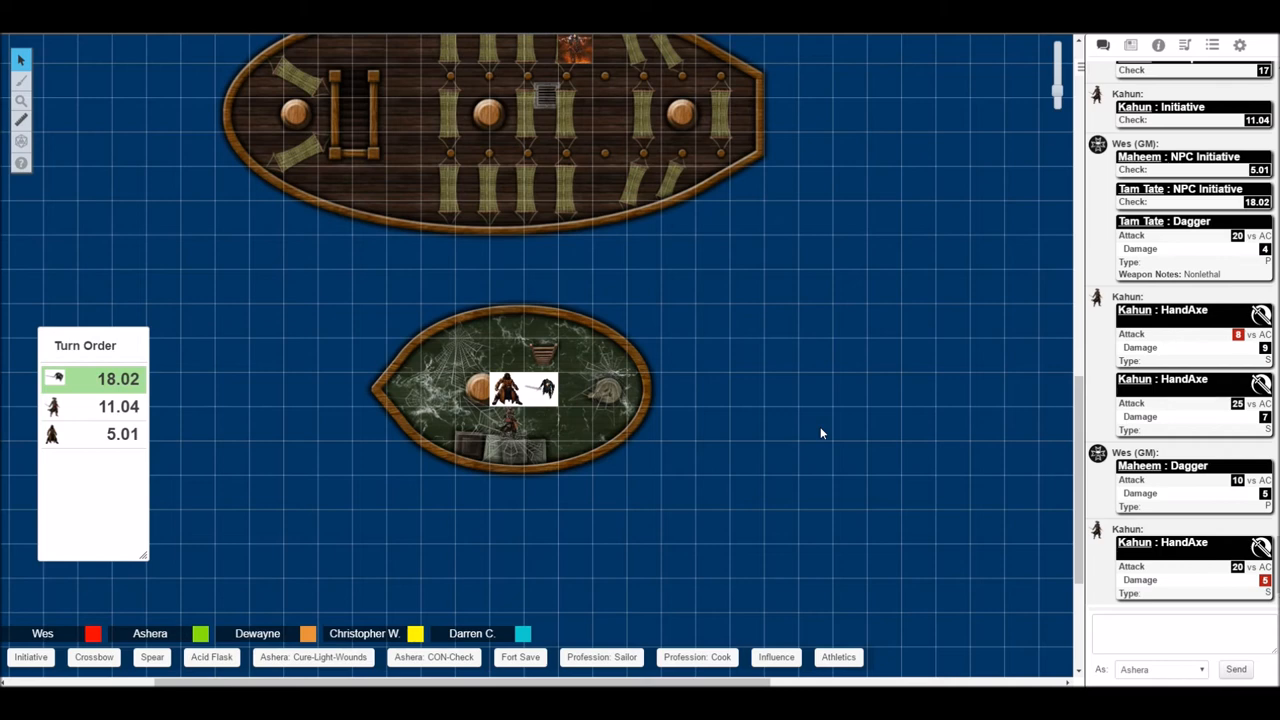
mouse_move(810, 445)
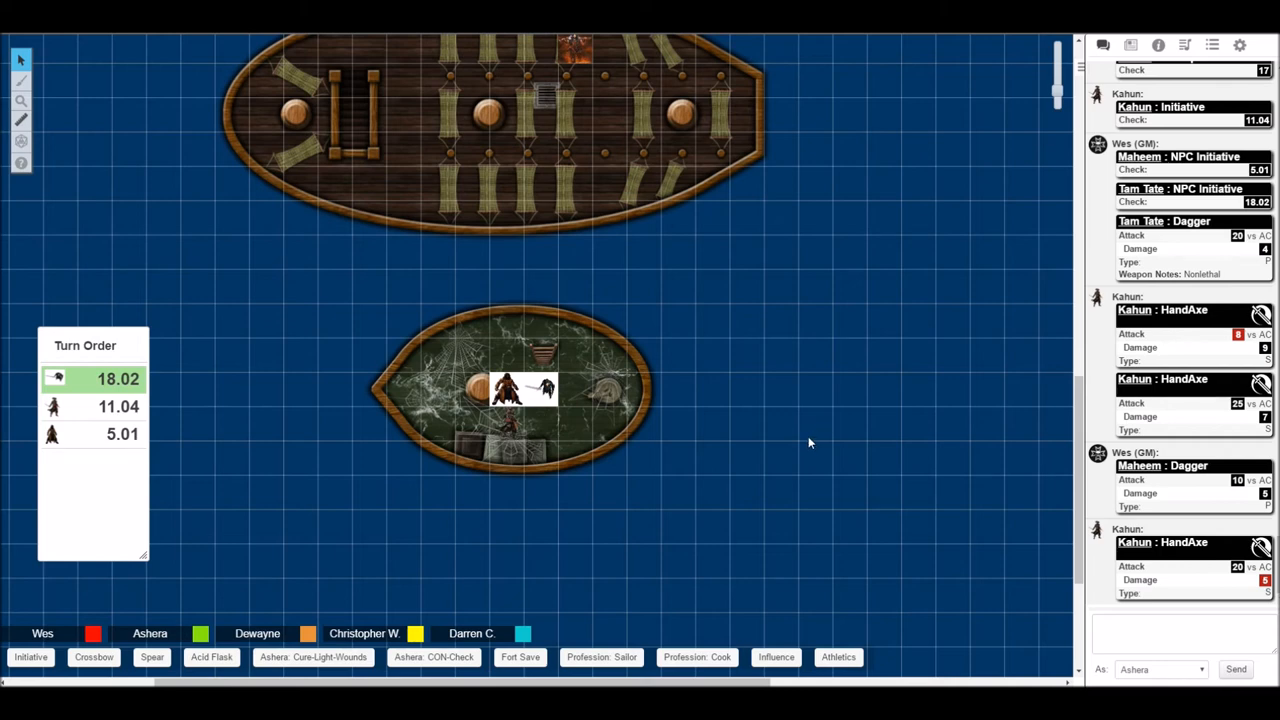
mouse_move(686, 425)
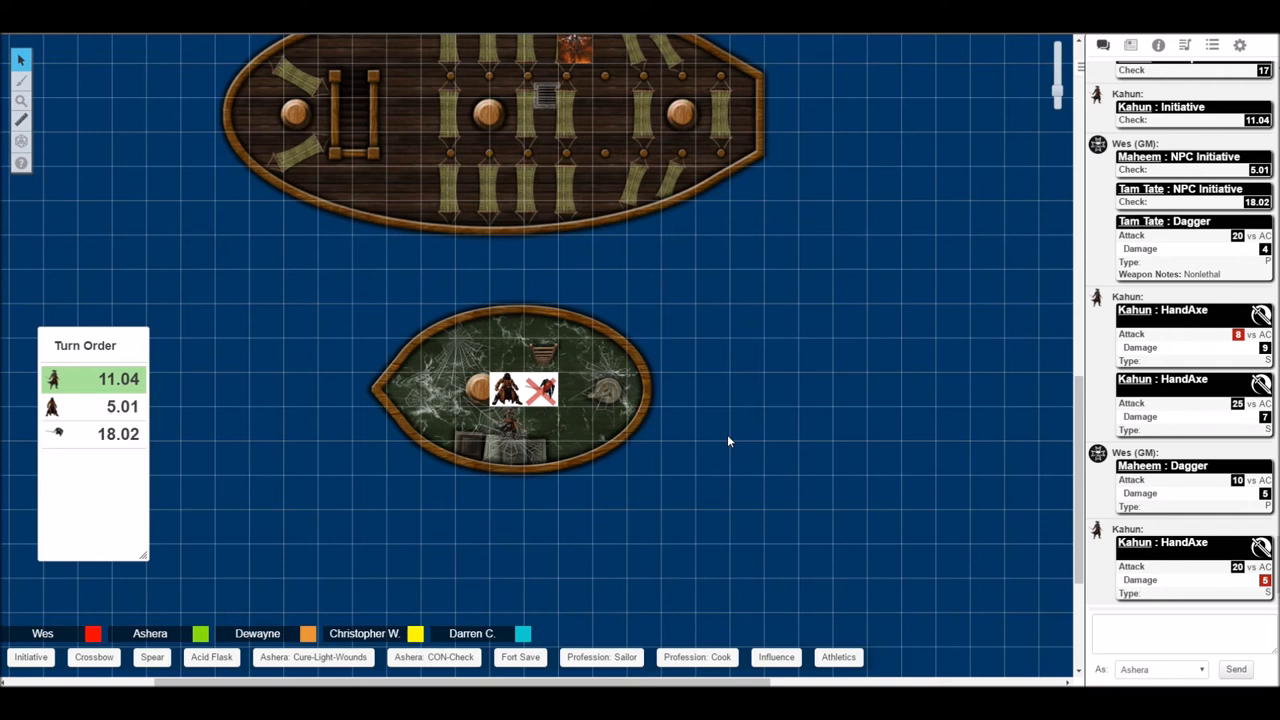
mouse_move(575, 376)
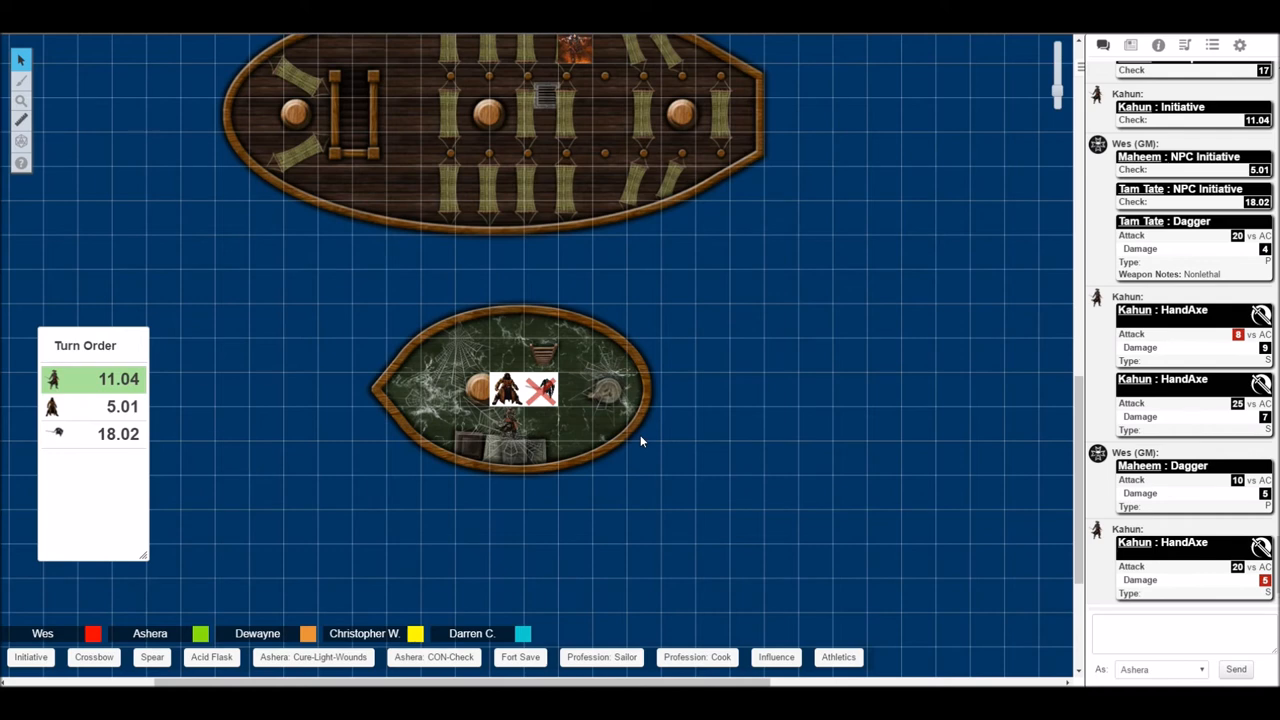
mouse_move(650, 437)
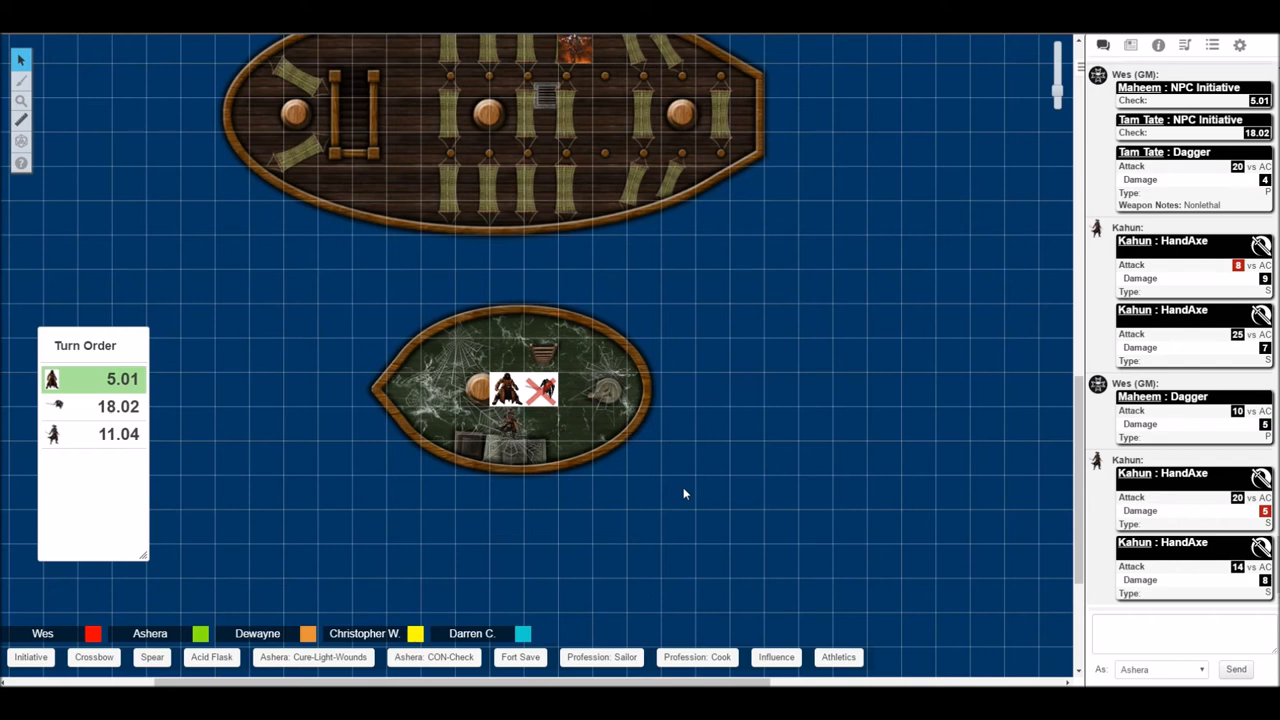
mouse_move(968, 461)
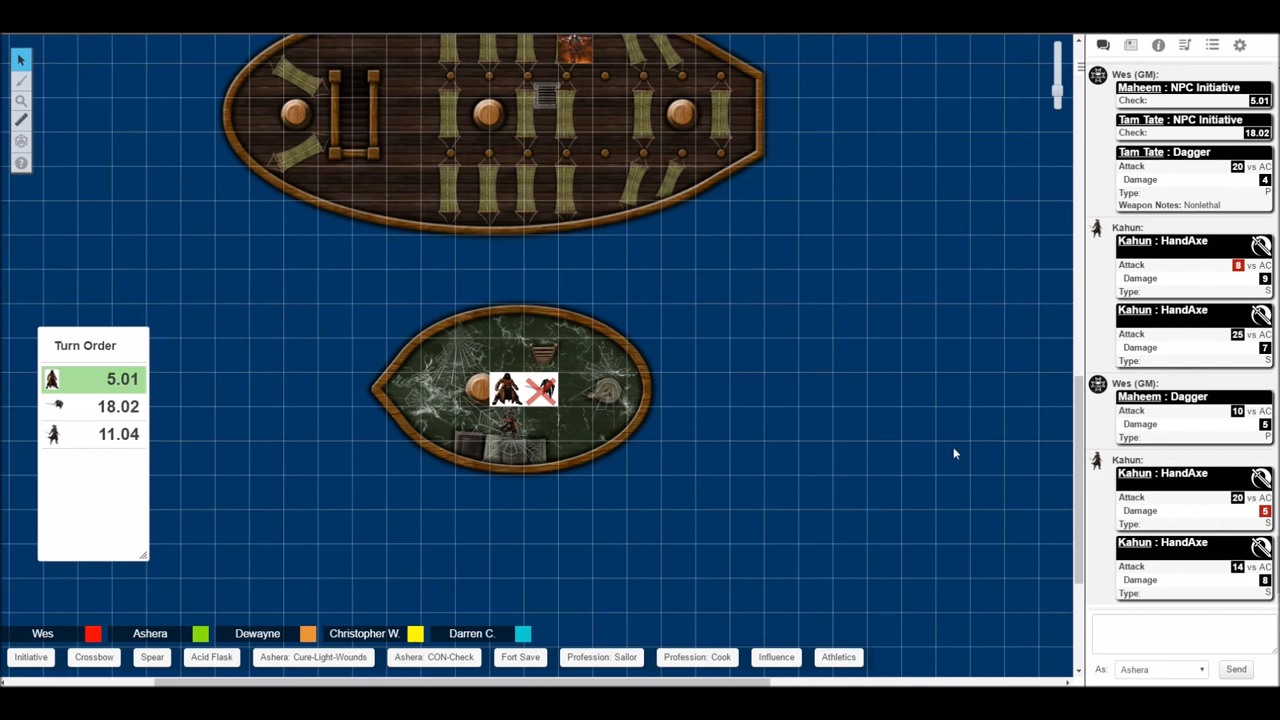
mouse_move(950, 443)
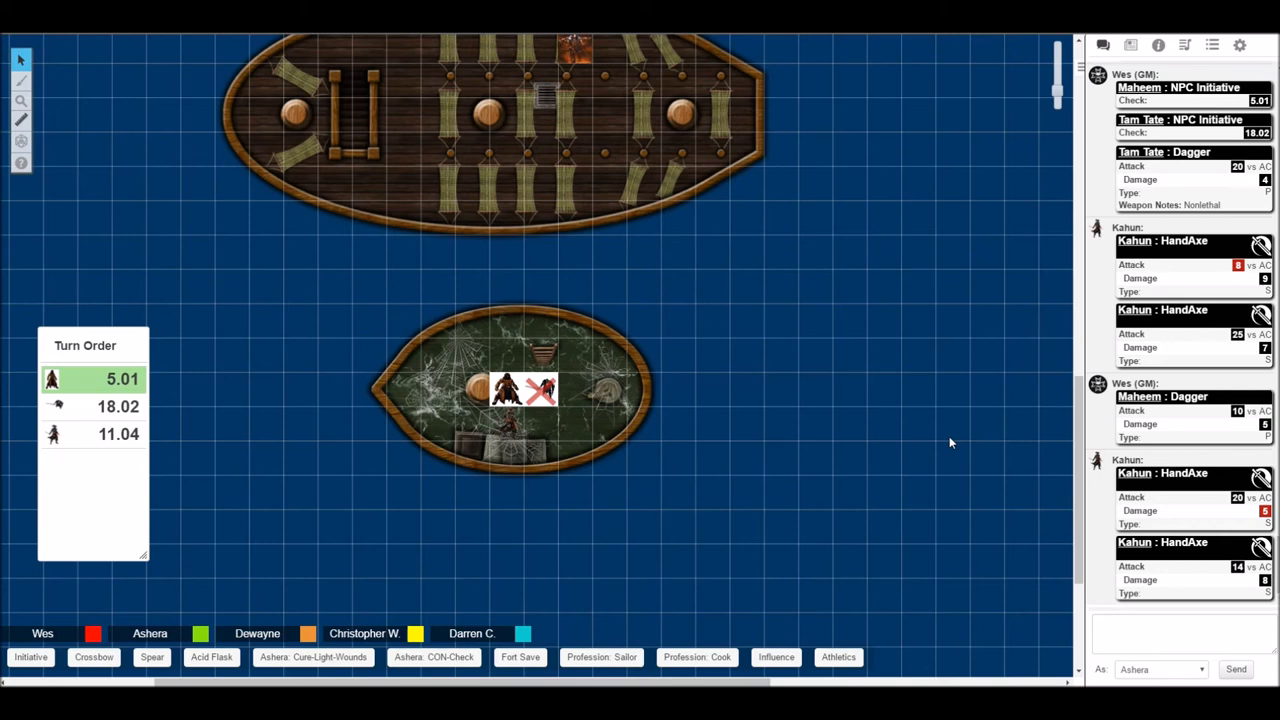
mouse_move(747, 341)
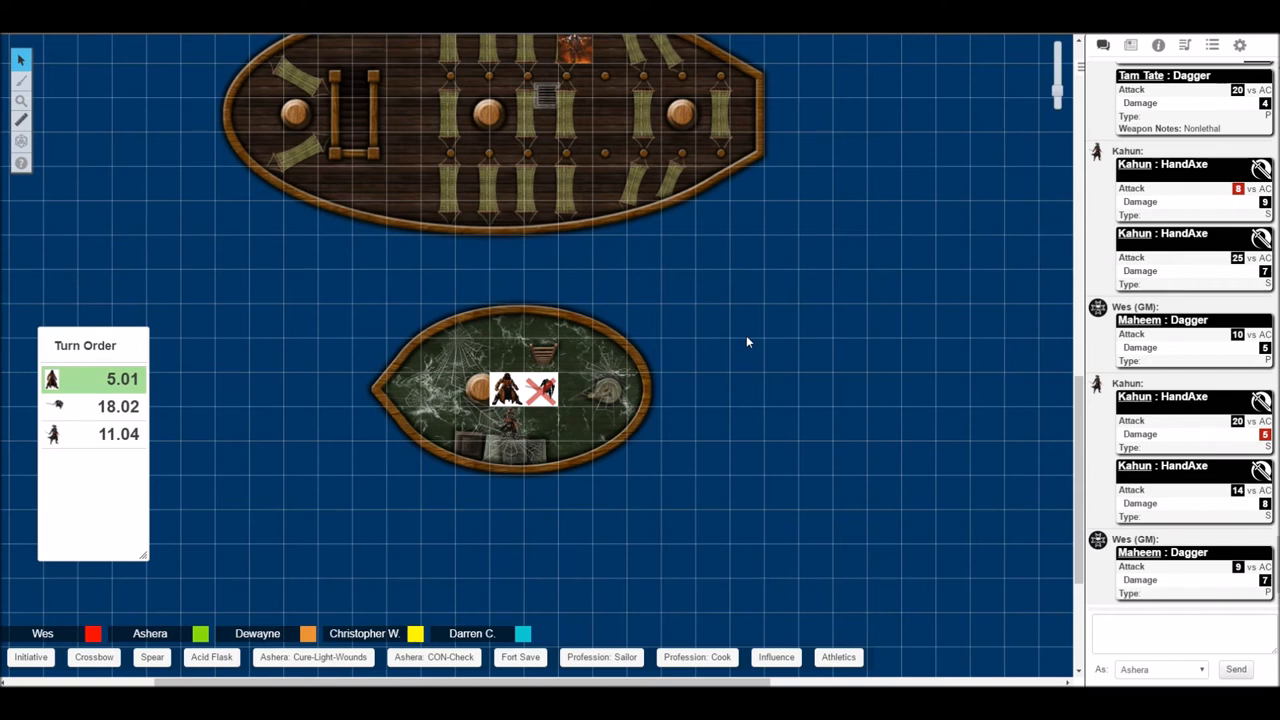
mouse_move(749, 343)
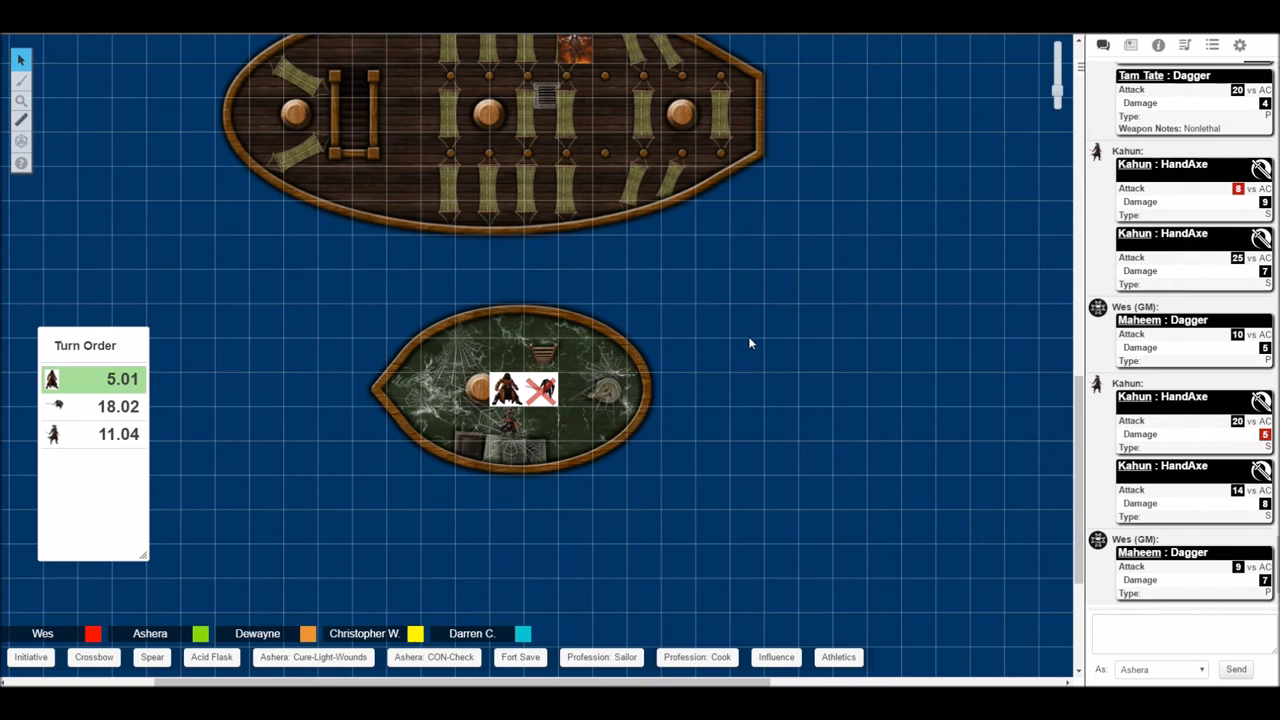
mouse_move(737, 351)
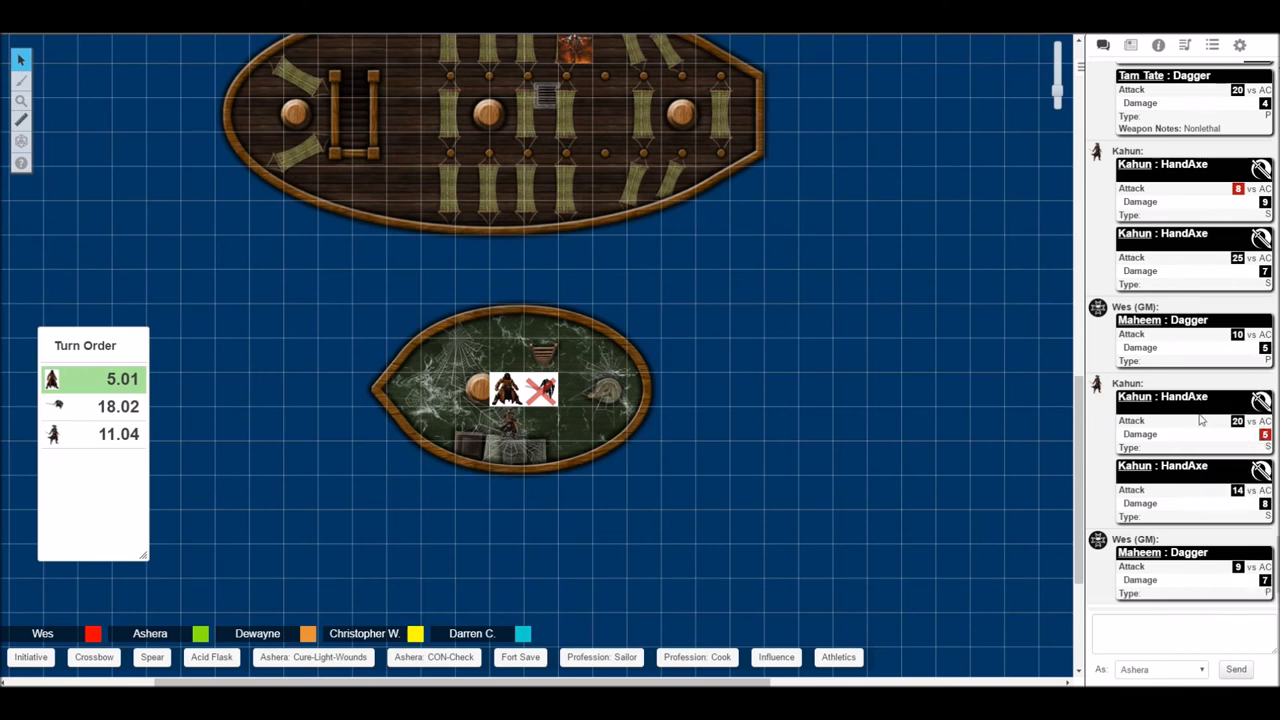
mouse_move(840, 510)
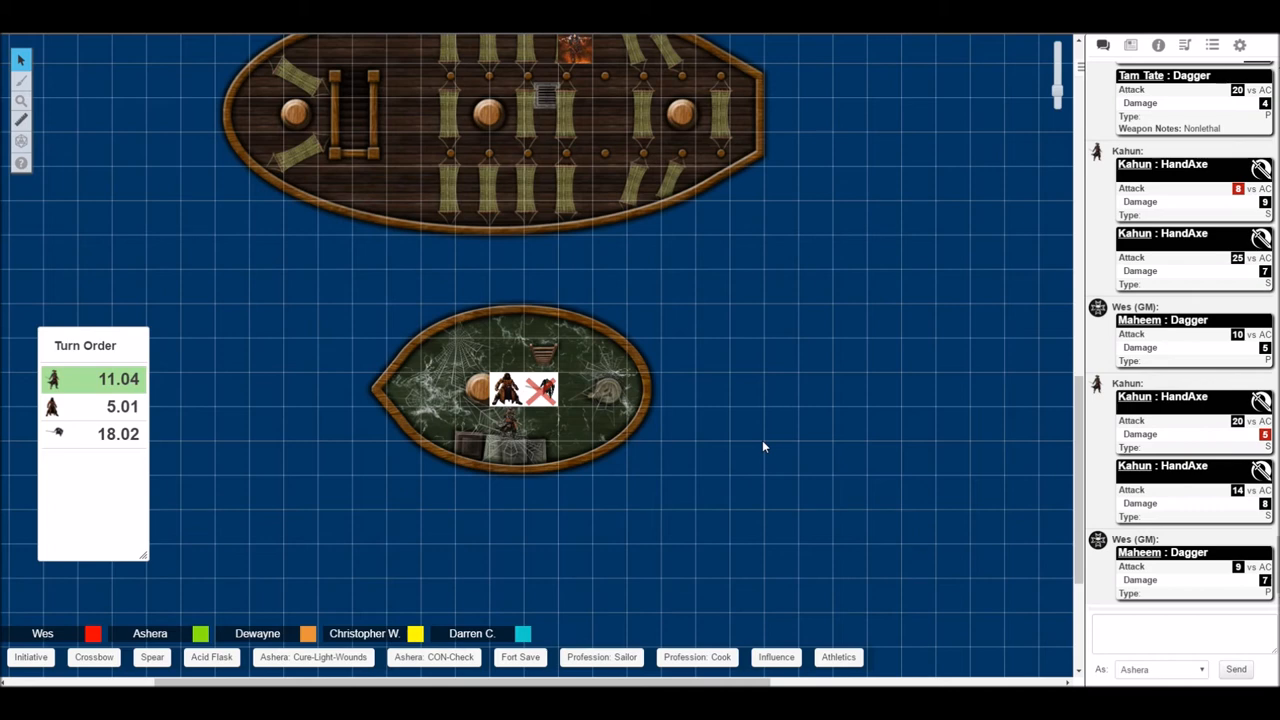
mouse_move(727, 415)
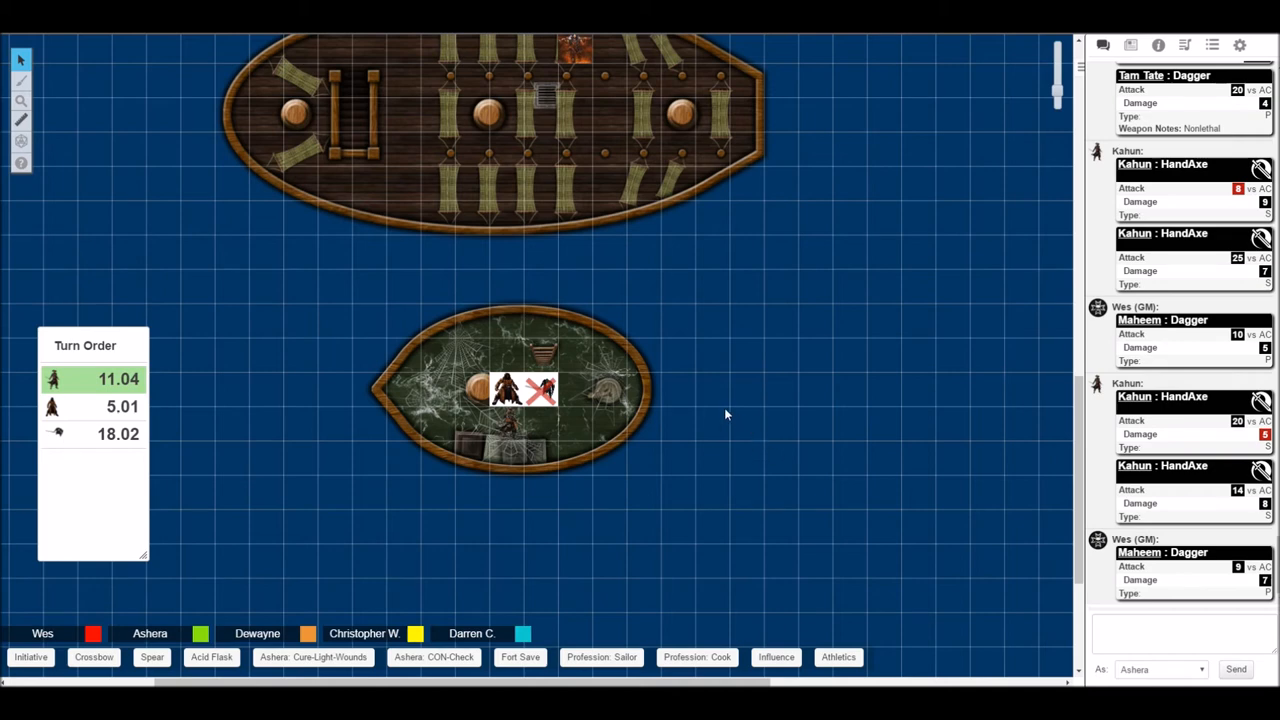
mouse_move(718, 406)
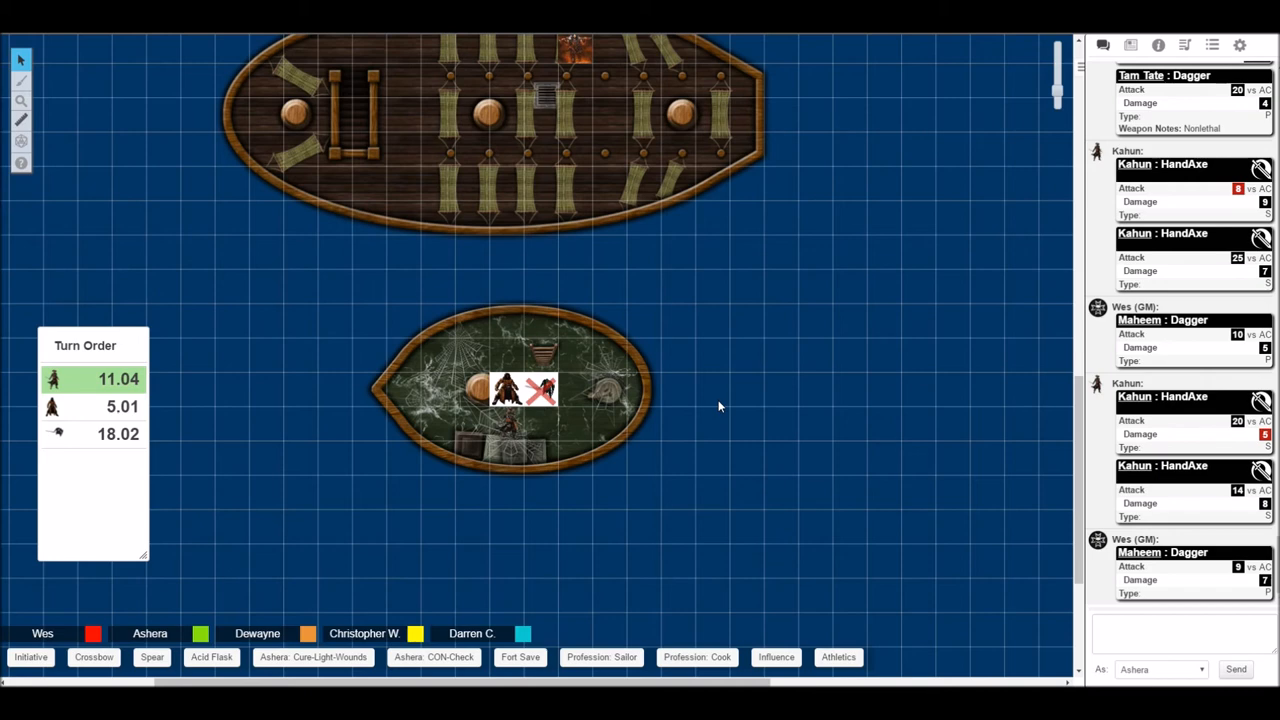
mouse_move(699, 397)
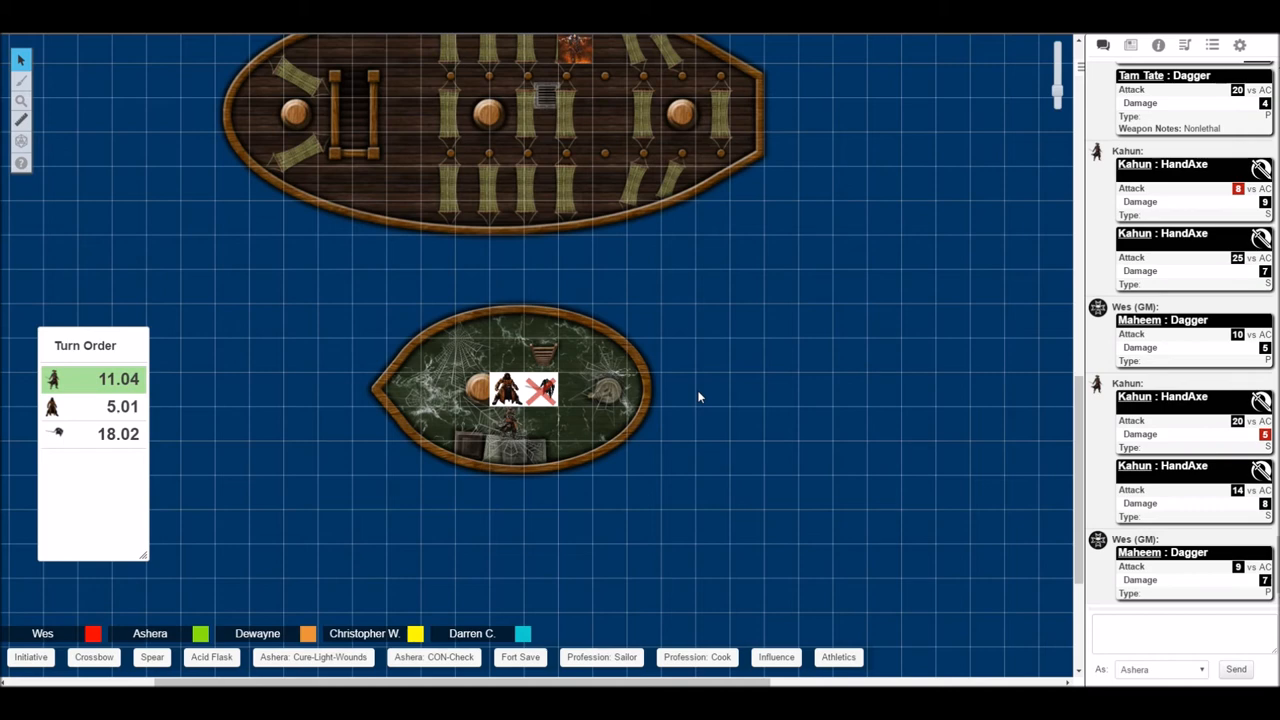
mouse_move(695, 392)
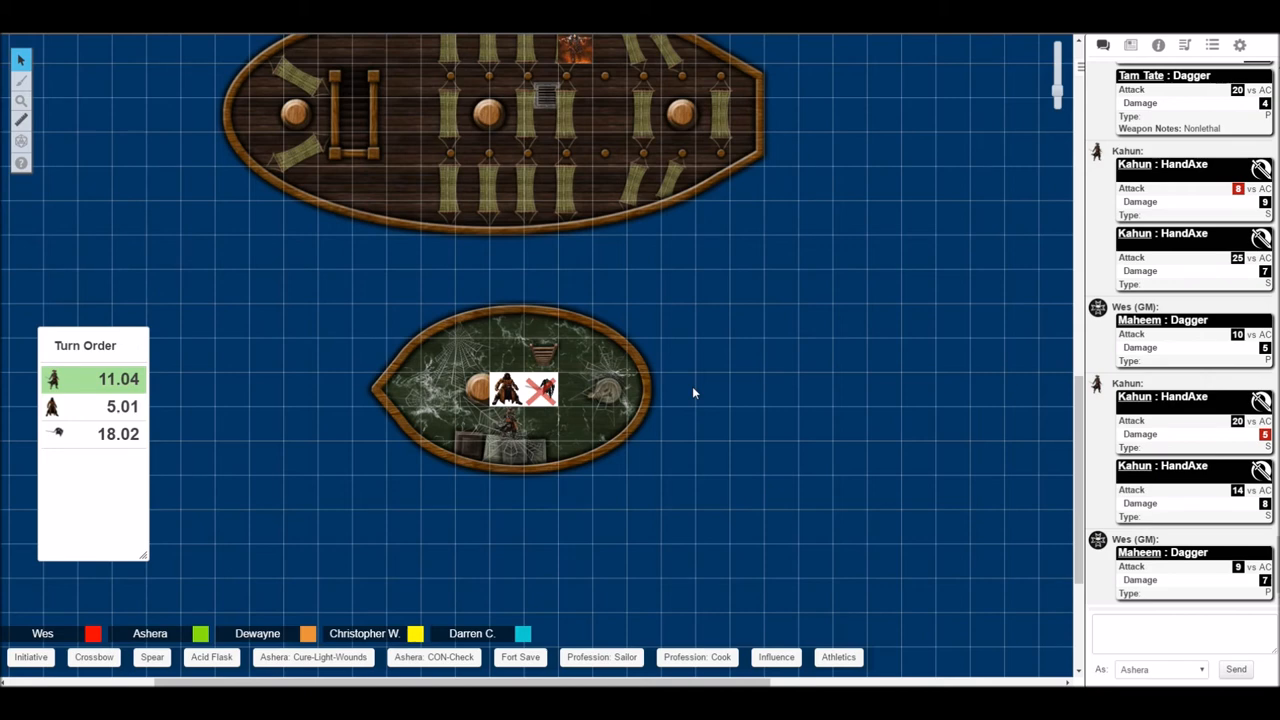
Scroll the chat down to Kahun's latest HandAxe roll, 14 vs AC for 10 damage.
scroll("down", 3)
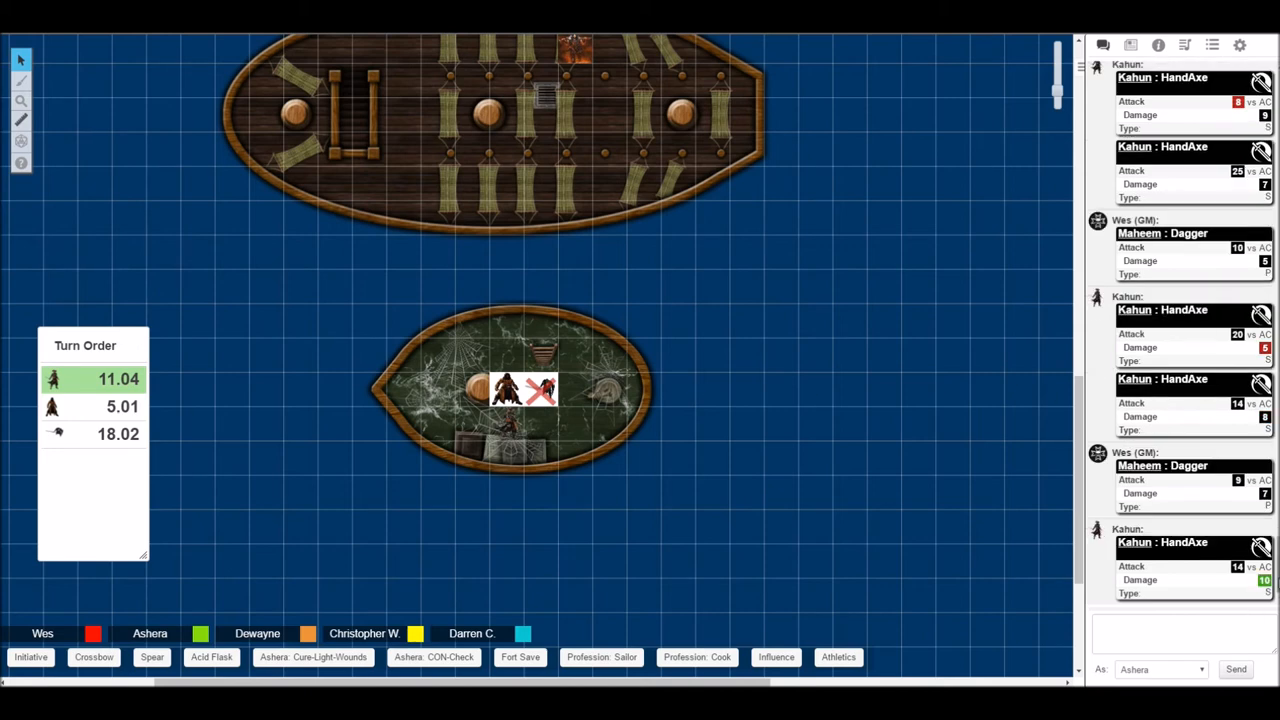
mouse_move(1021, 626)
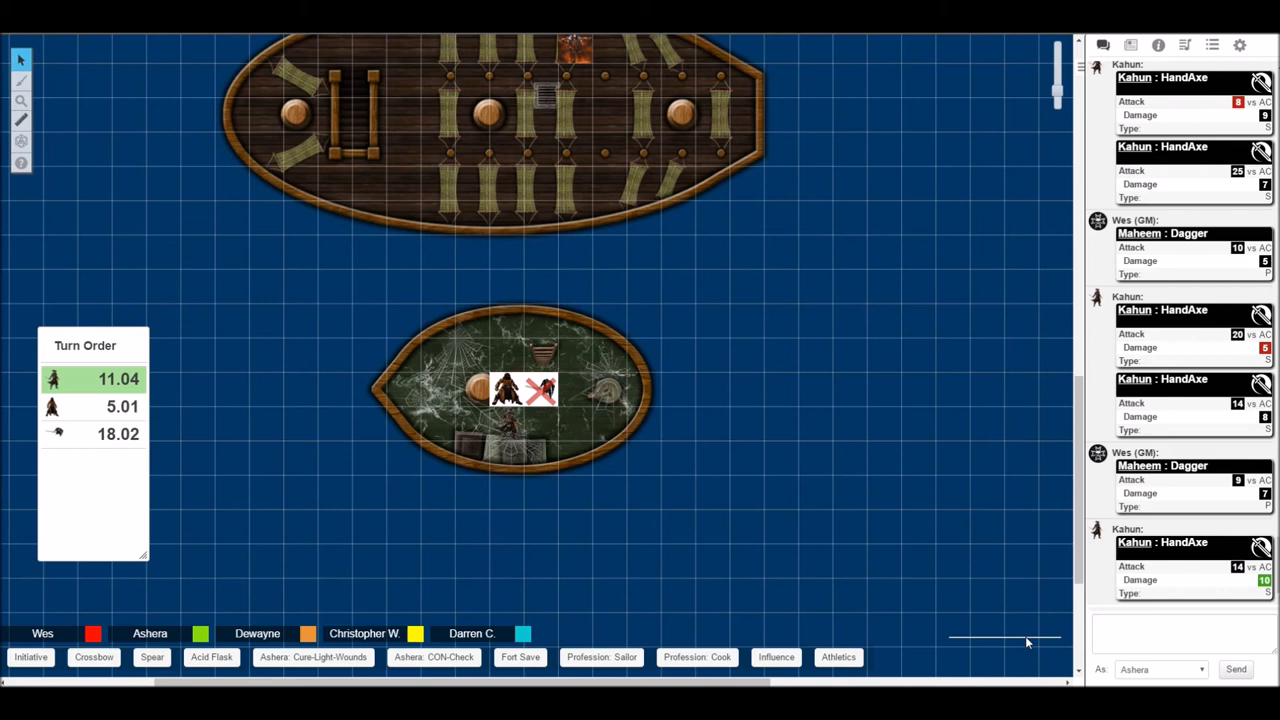
mouse_move(995, 620)
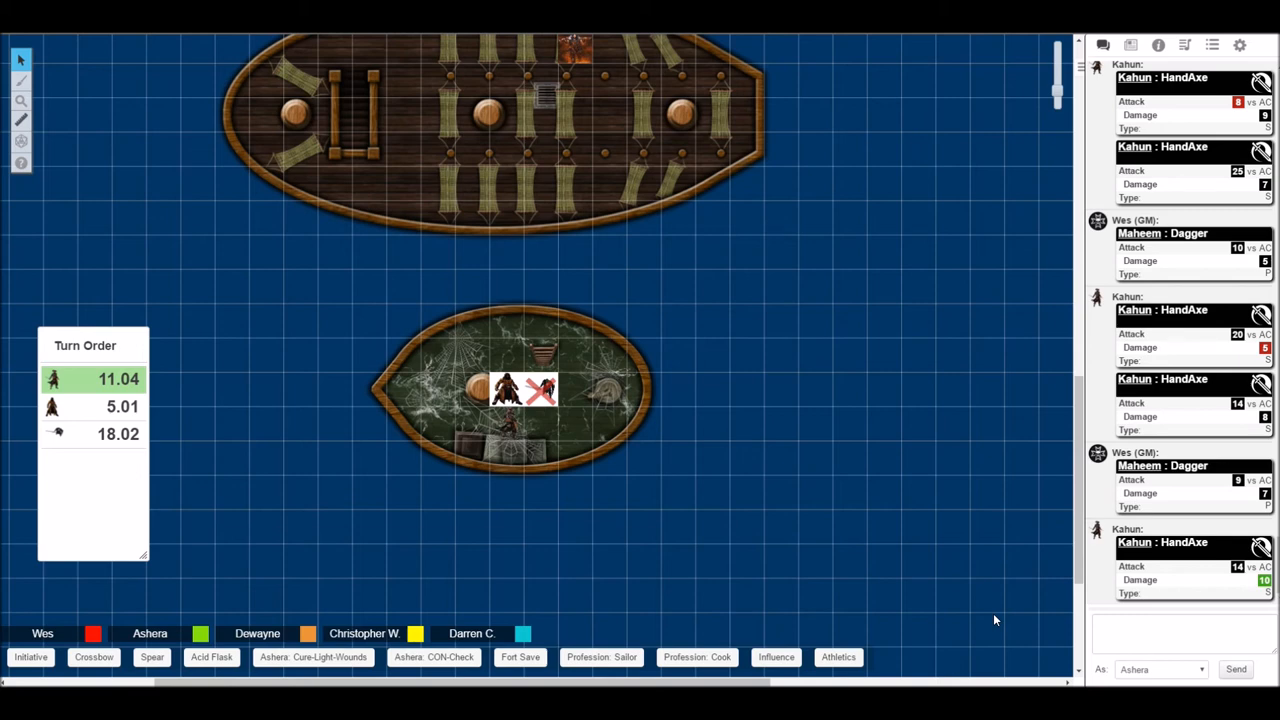
mouse_move(830, 505)
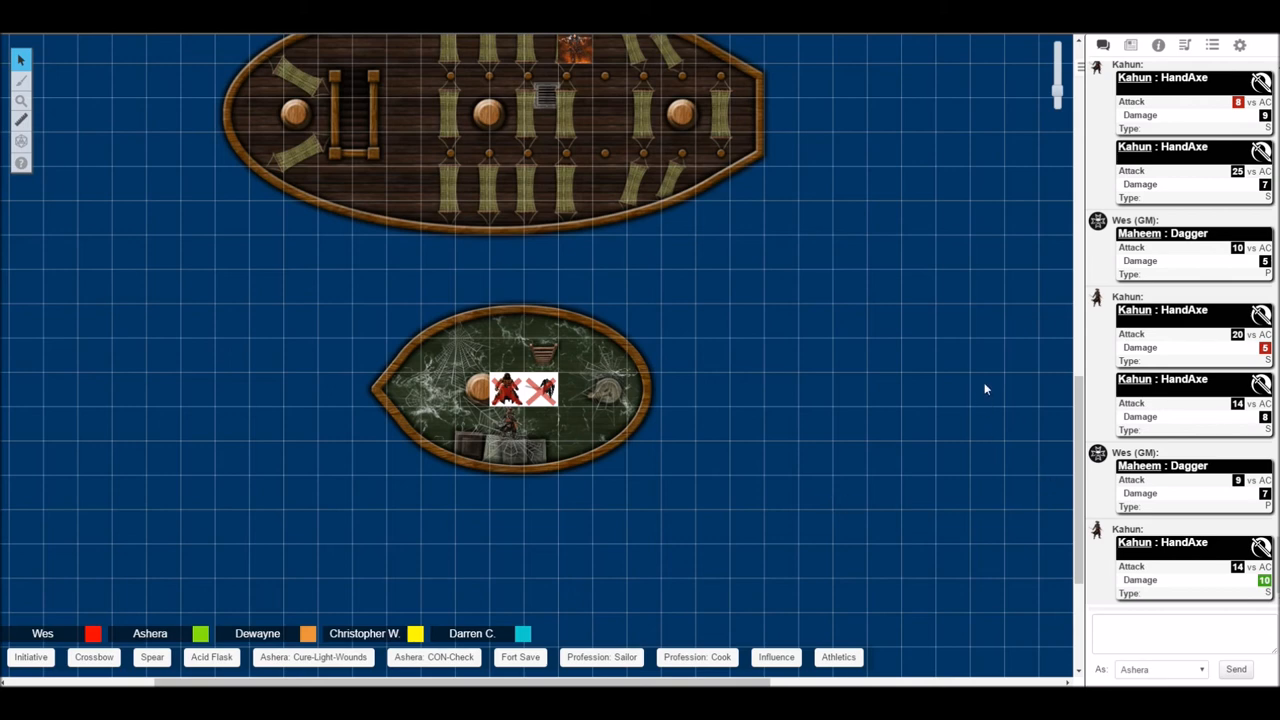
mouse_move(840, 457)
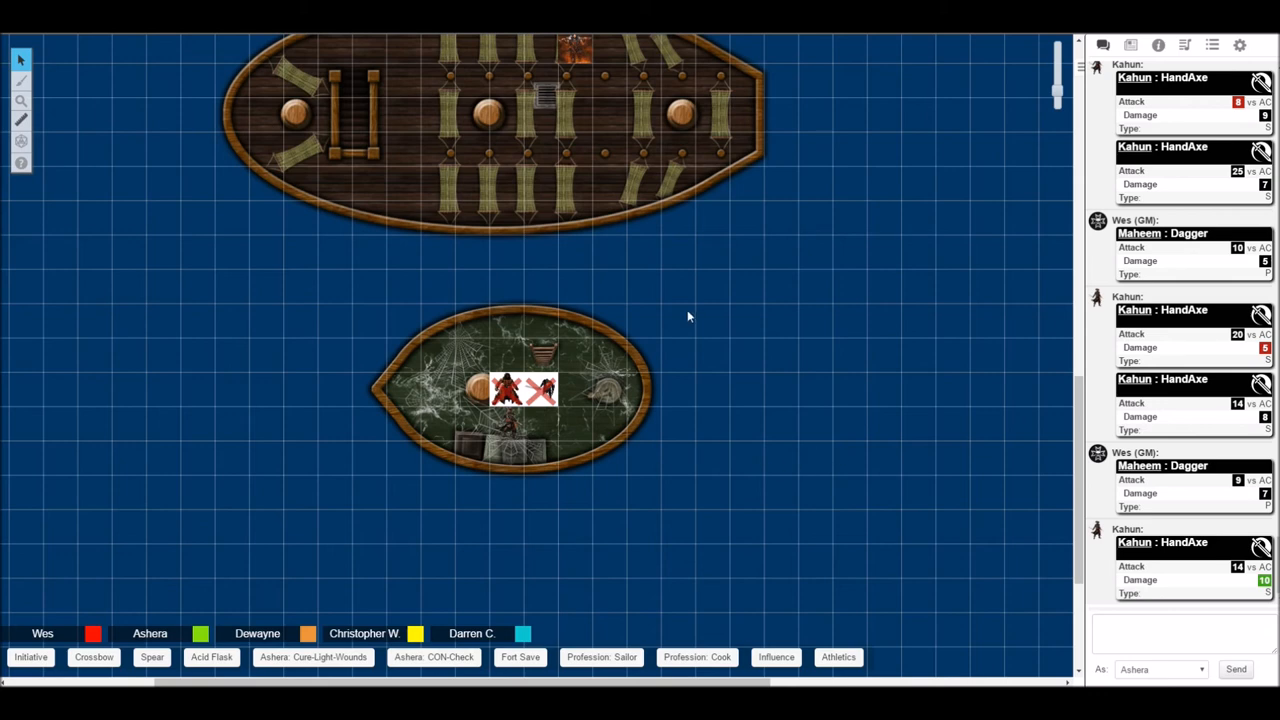
mouse_move(660, 326)
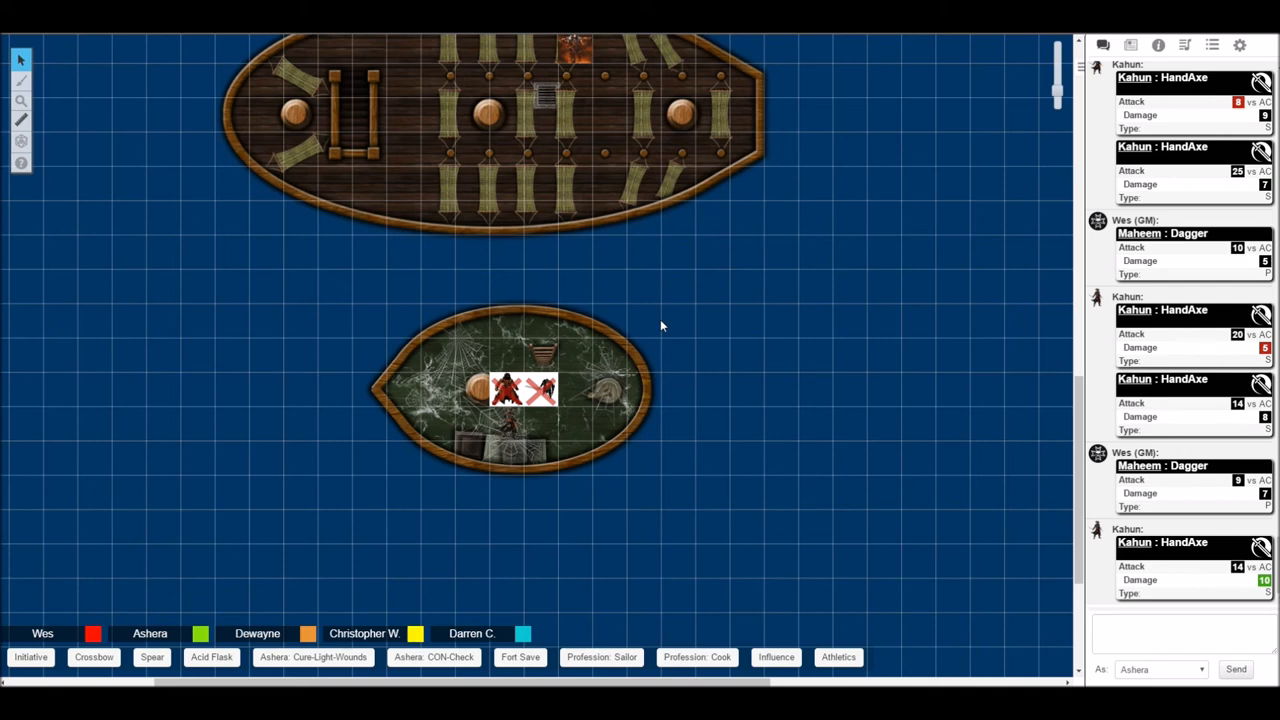
mouse_move(700, 279)
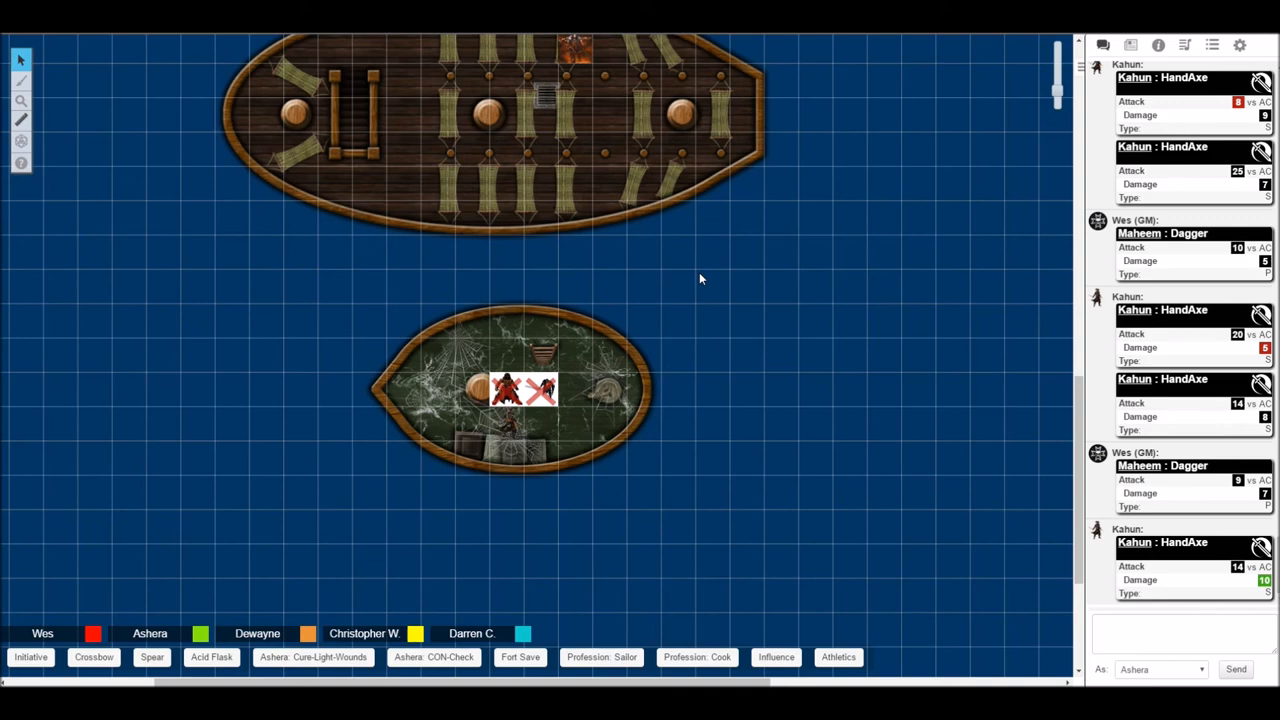
Scroll the ocean map down to the cargo deck holding Ashera's token.
scroll("down", 3)
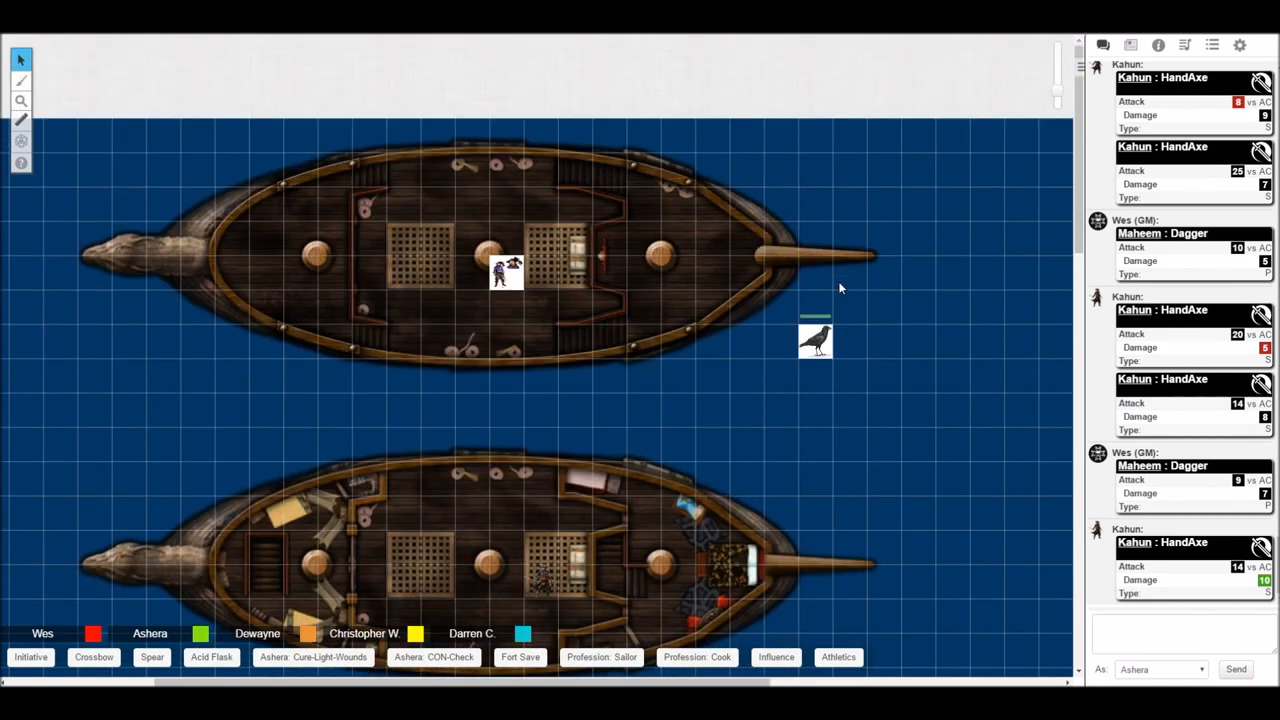
scroll("down", 3)
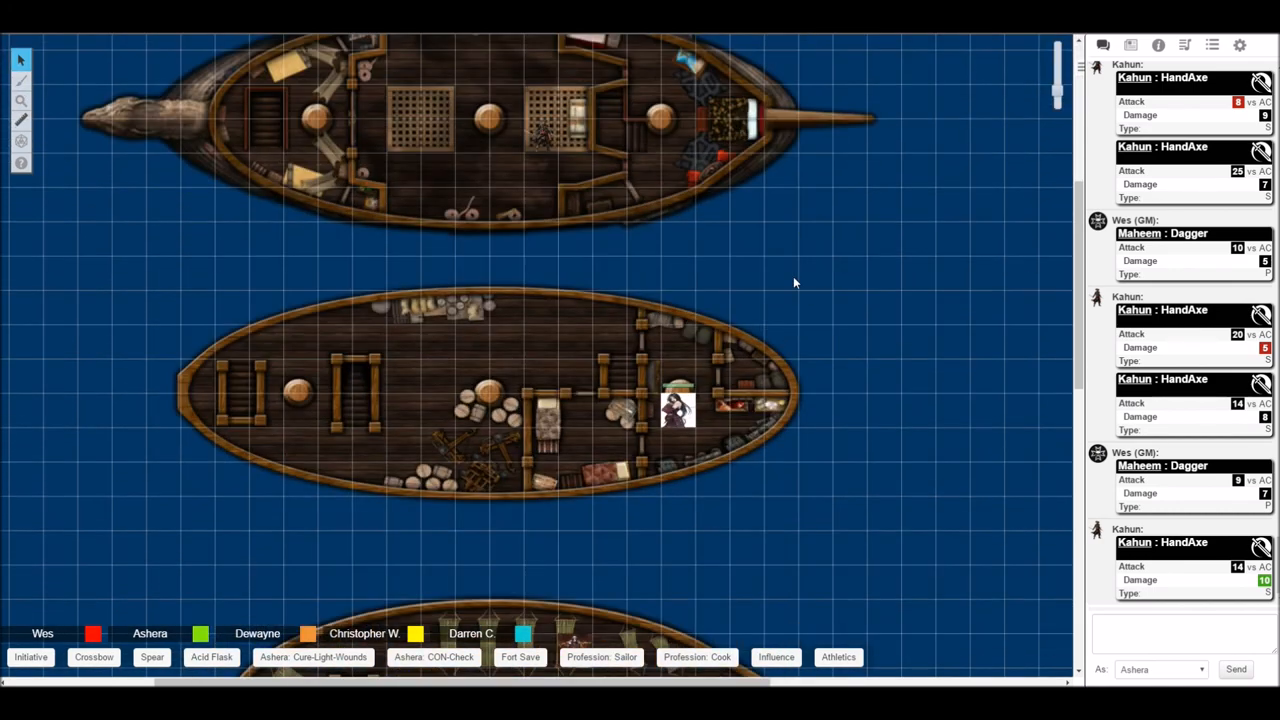
mouse_move(785, 267)
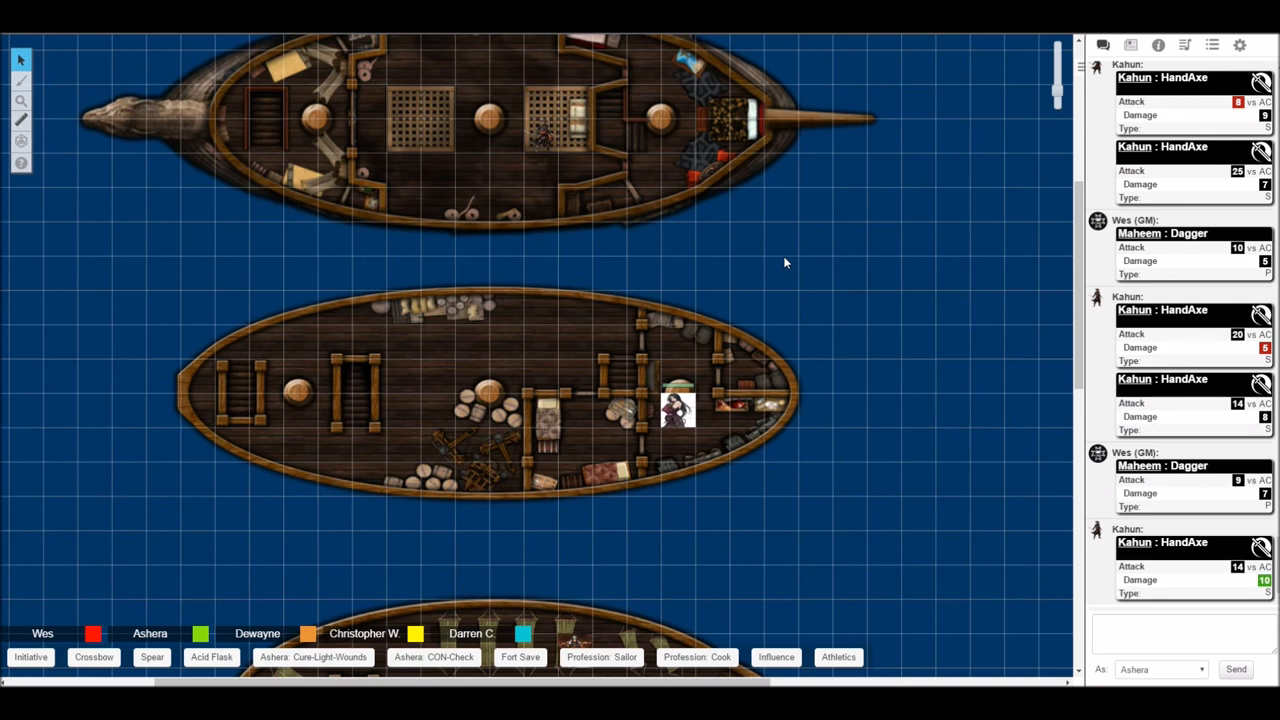
mouse_move(796, 293)
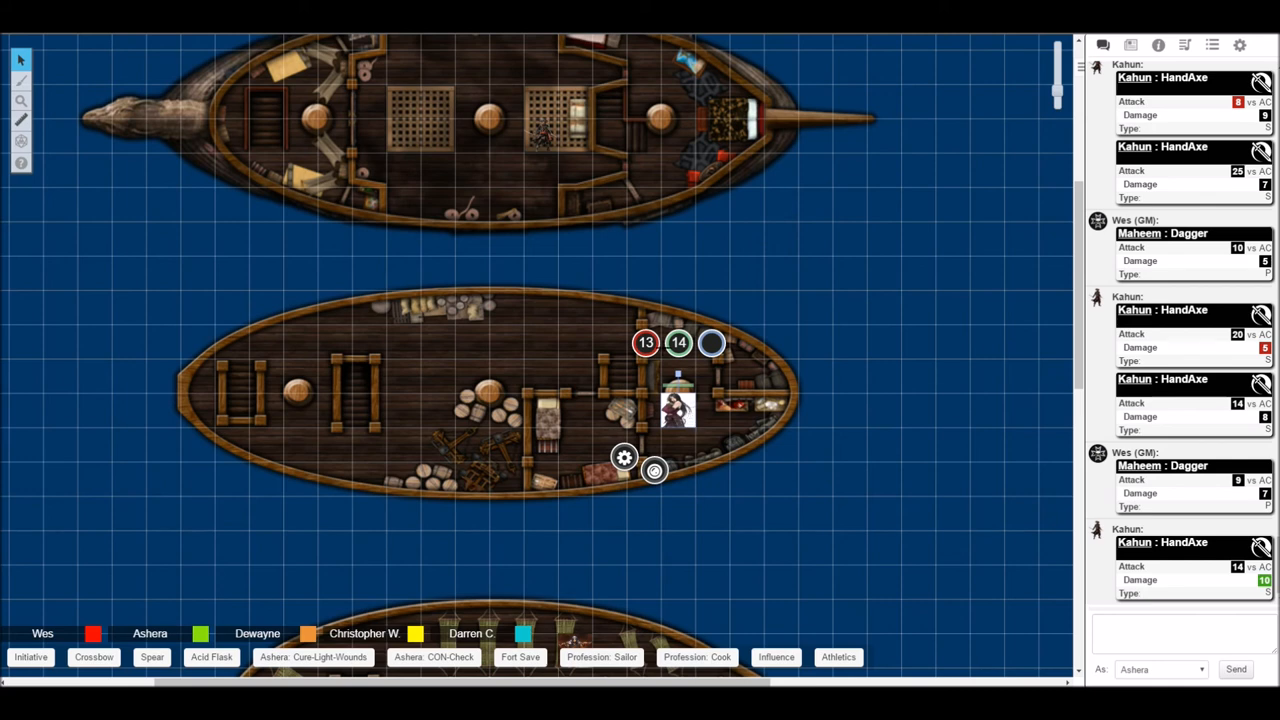
Begin a chat message as Ashera starting with 'Gra'.
left_click(1180, 632)
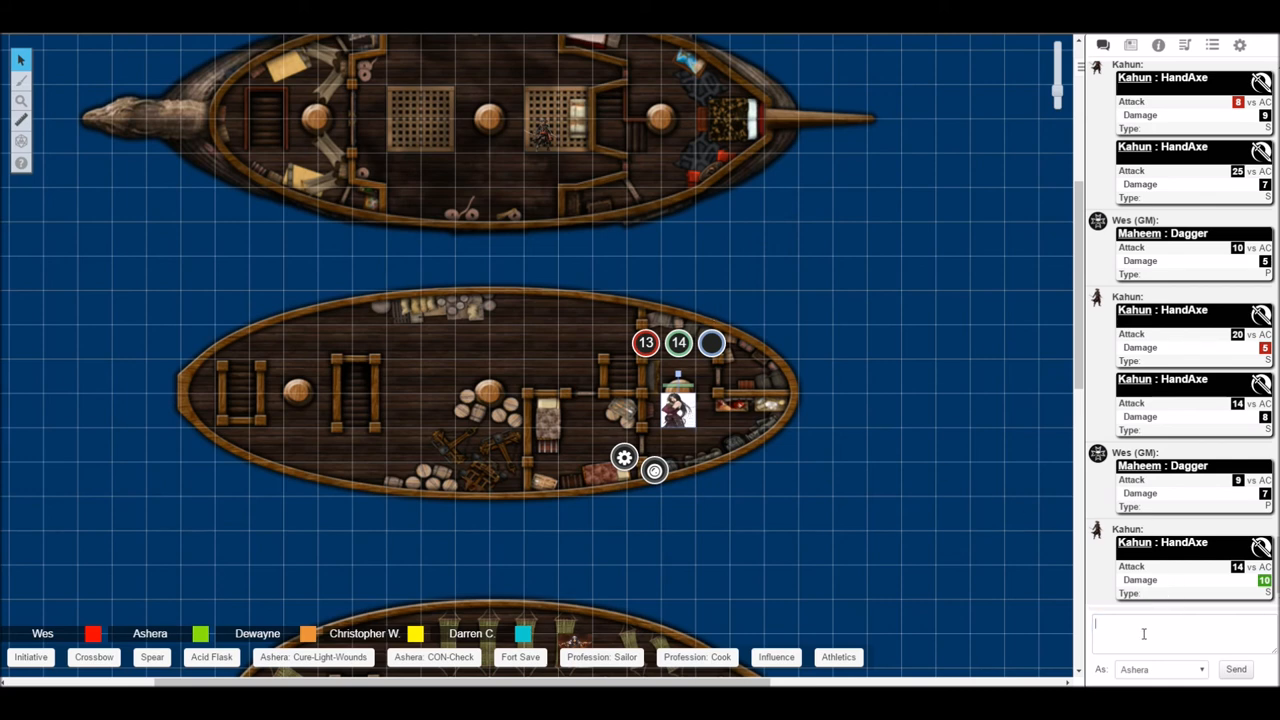
type("Gra")
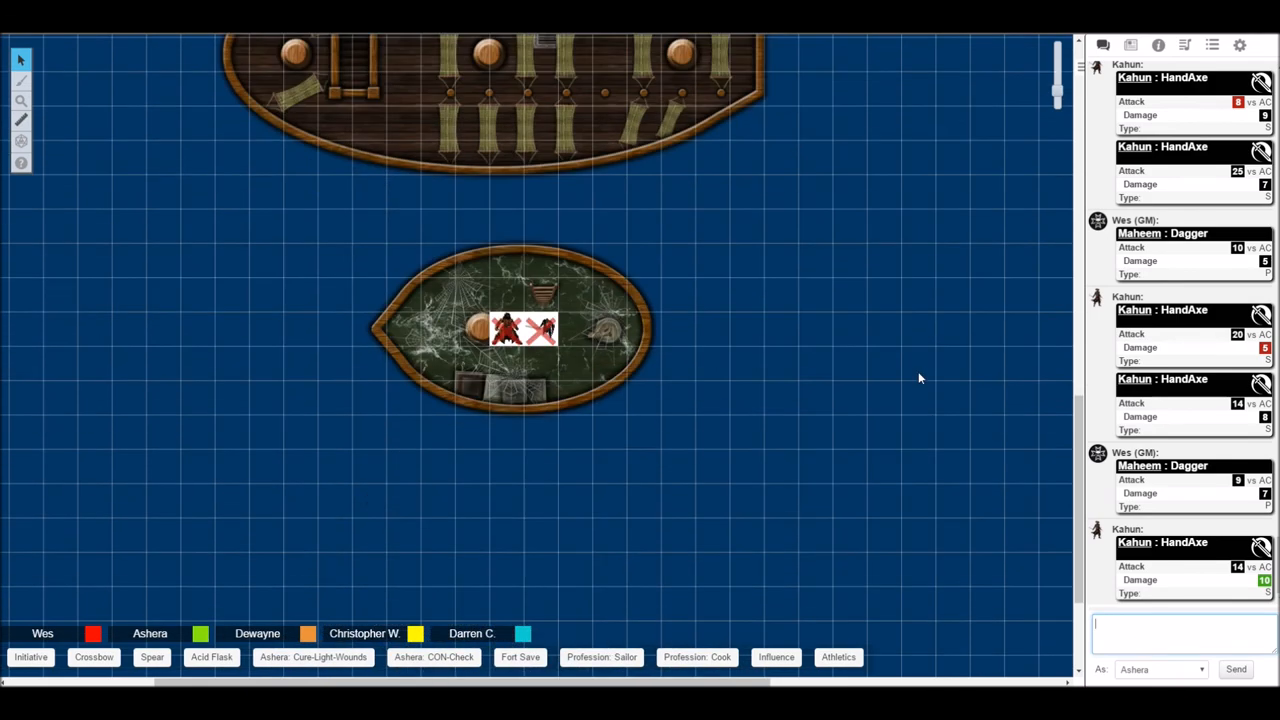
mouse_move(915, 374)
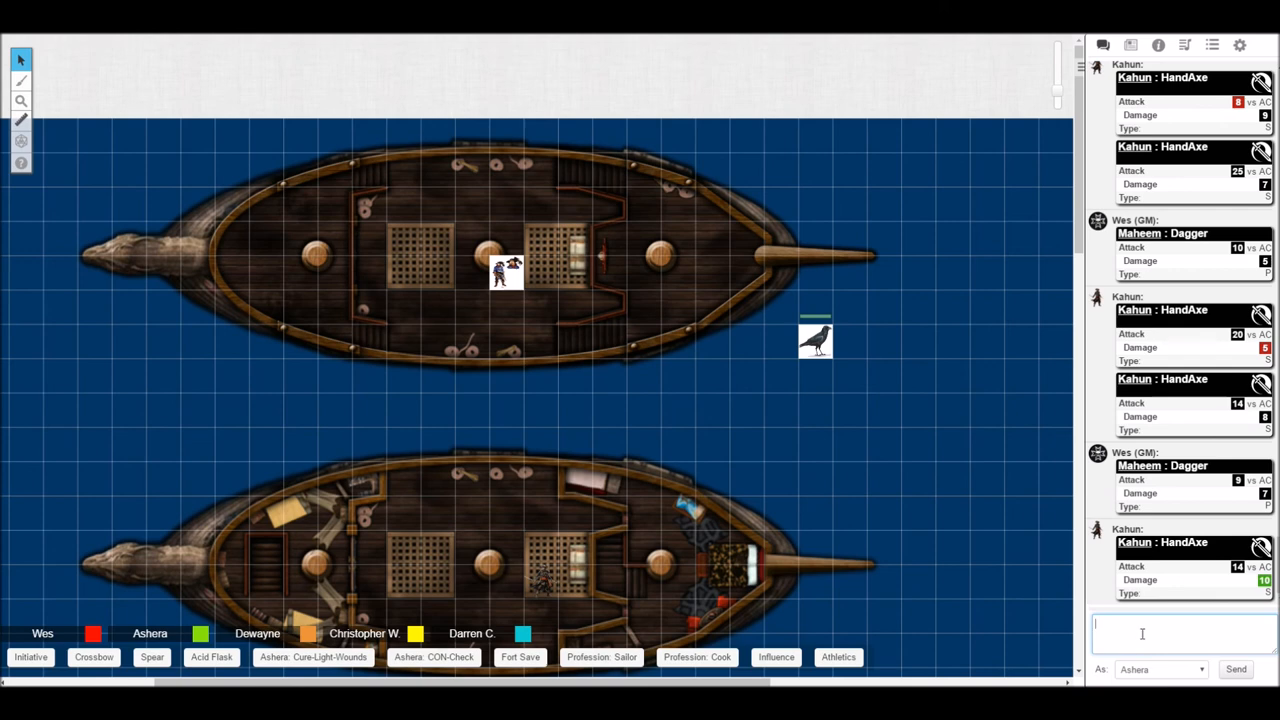
Post Ashera's chat lines 'Now, the bilges are FILTHY!' and 'High fives?'.
type("Now,")
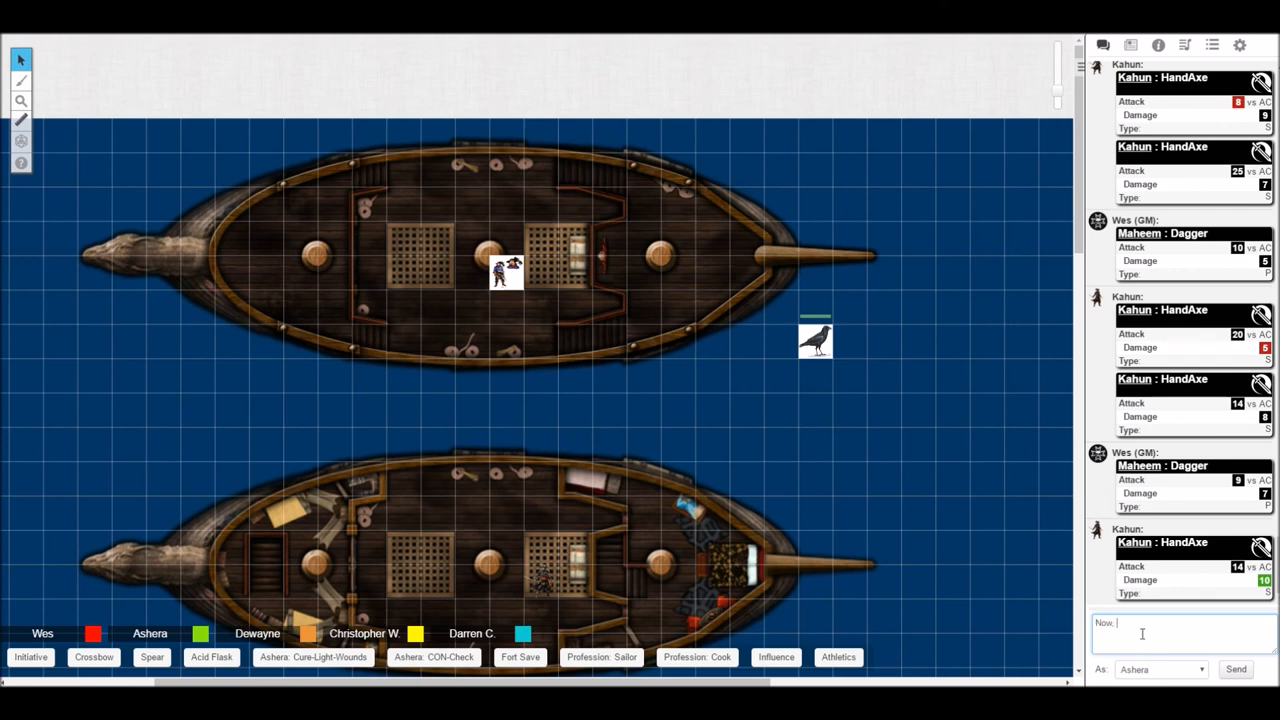
type("it")
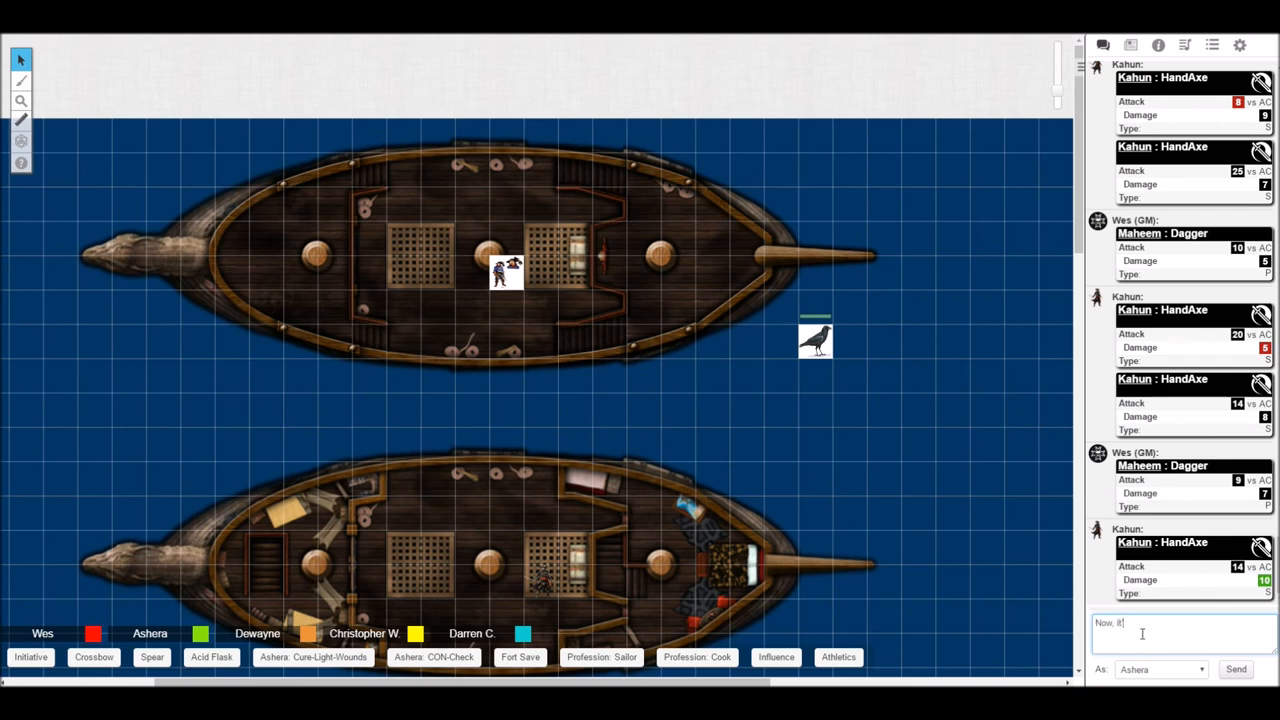
type("the bilges are")
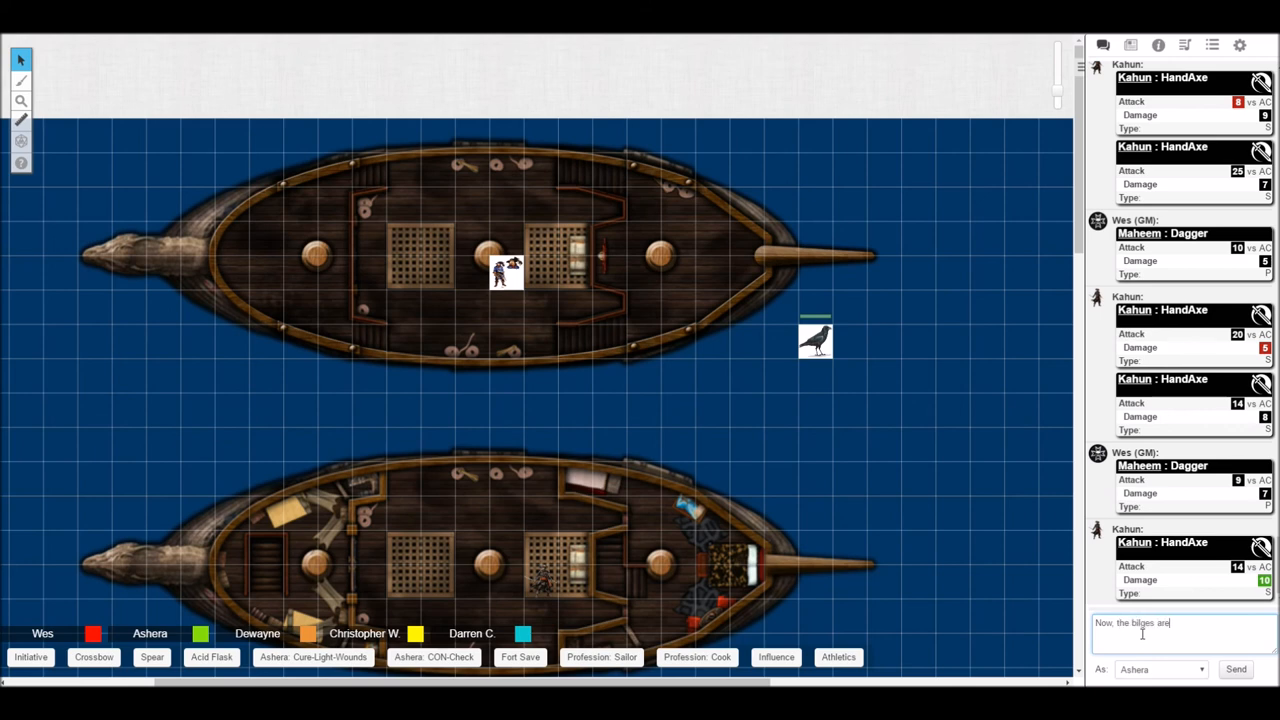
type("FILTHY!")
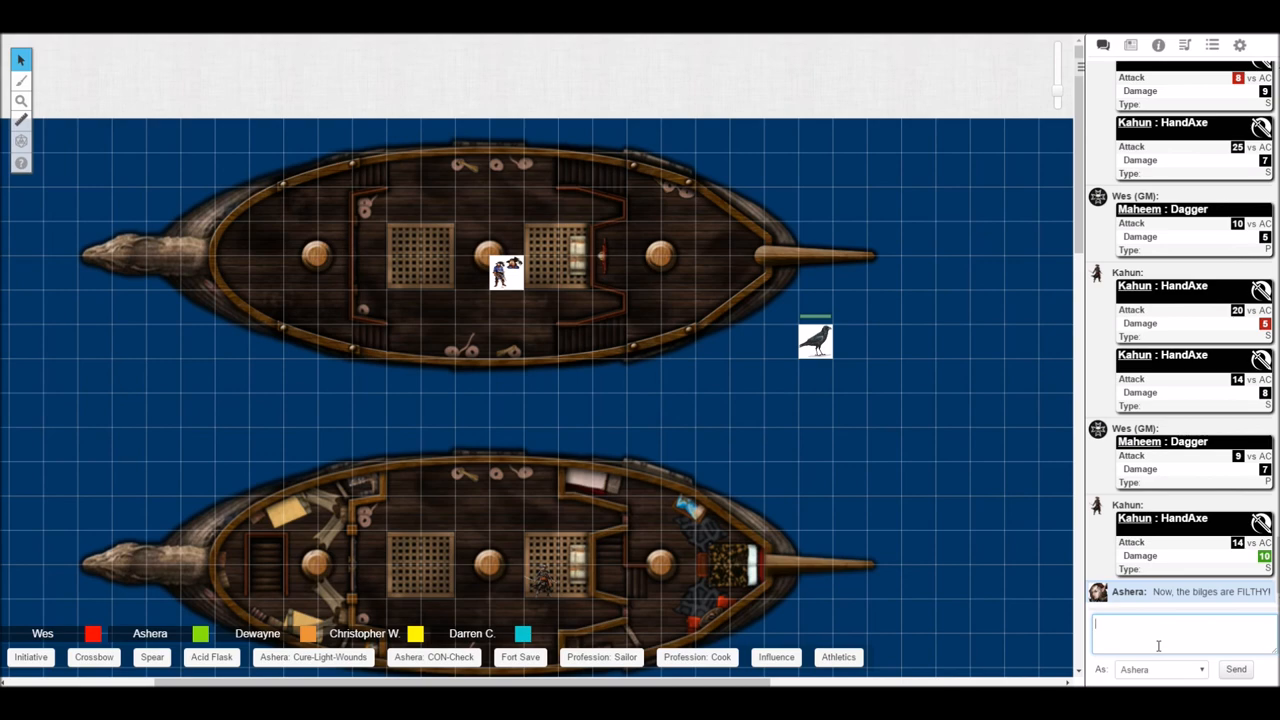
scroll("down", 3)
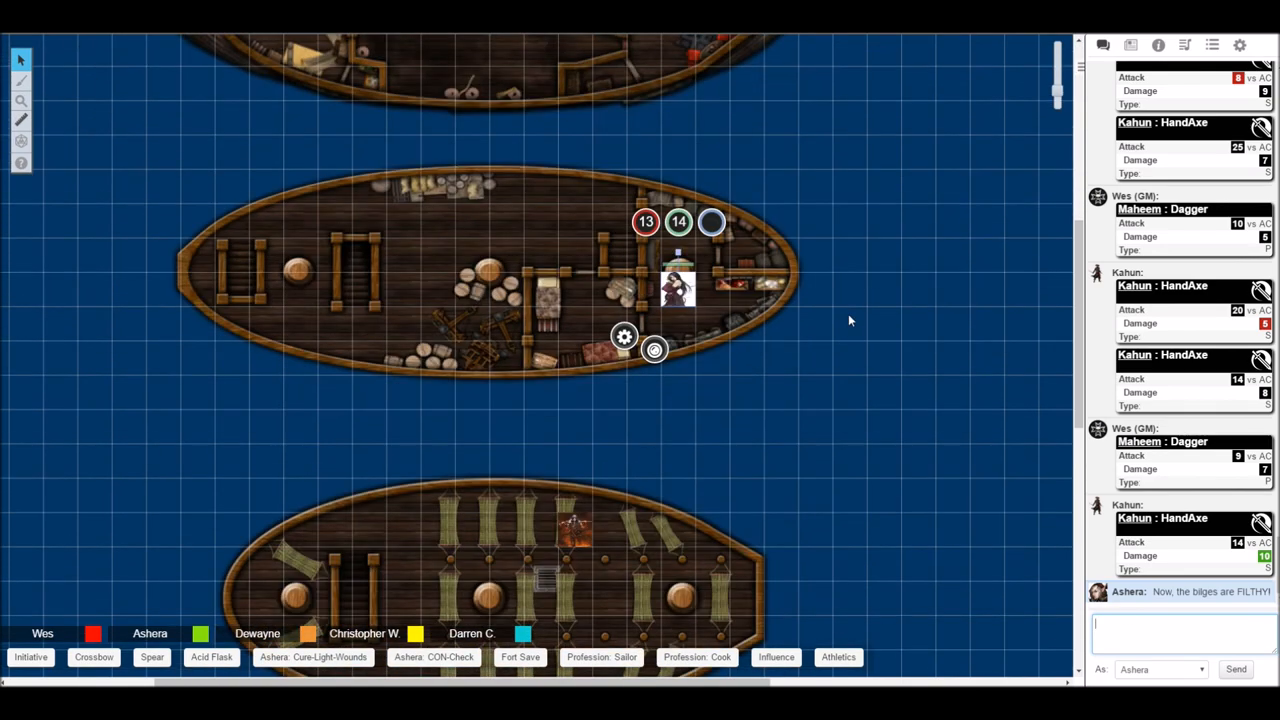
mouse_move(863, 326)
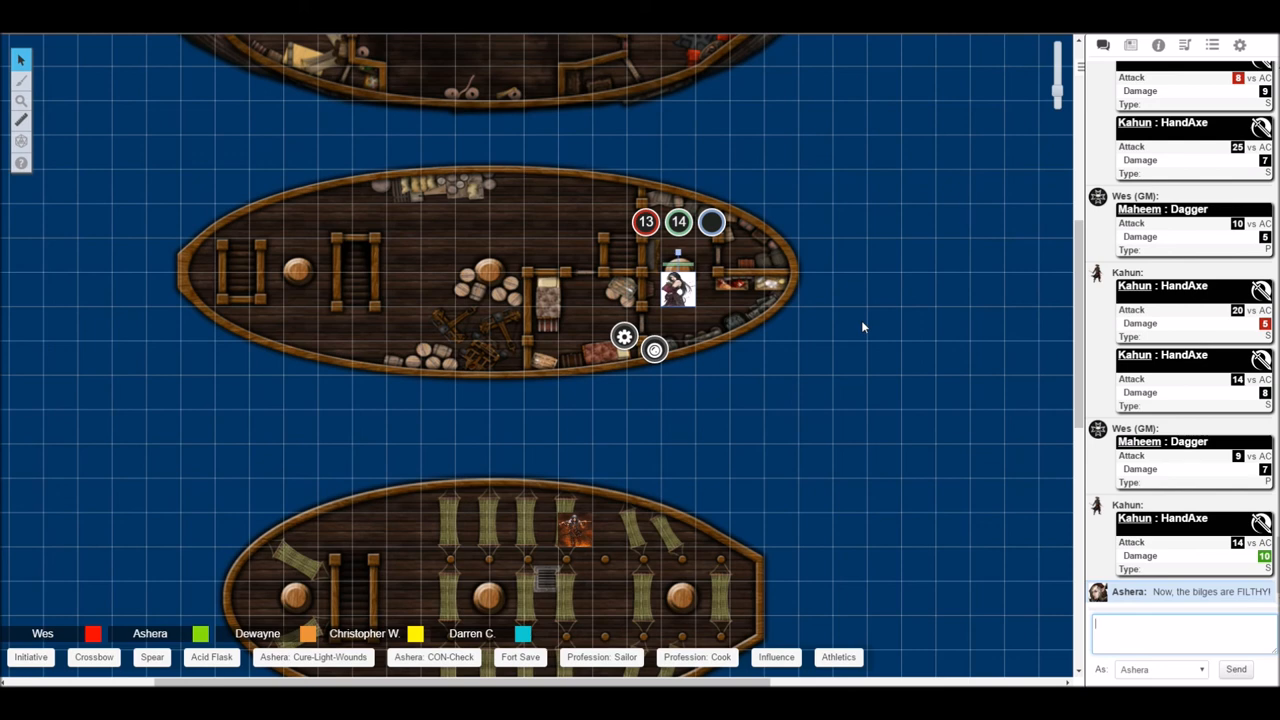
type("High fives?")
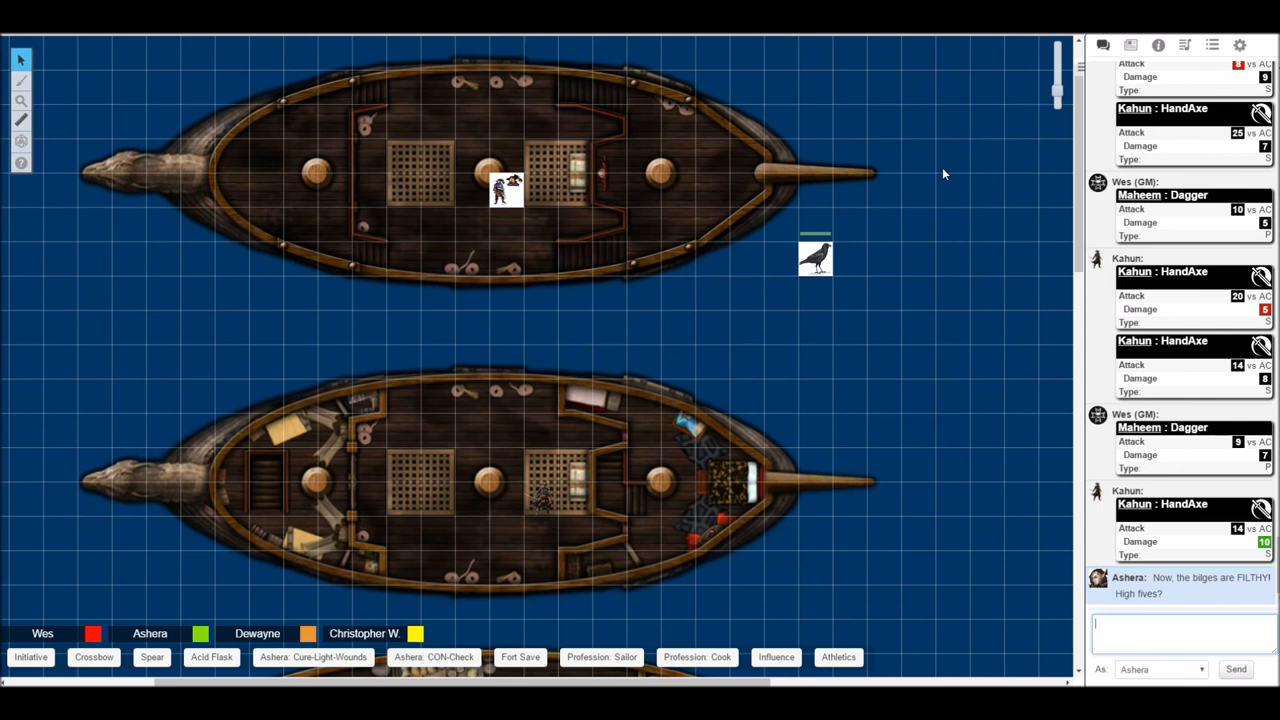
scroll("down", 3)
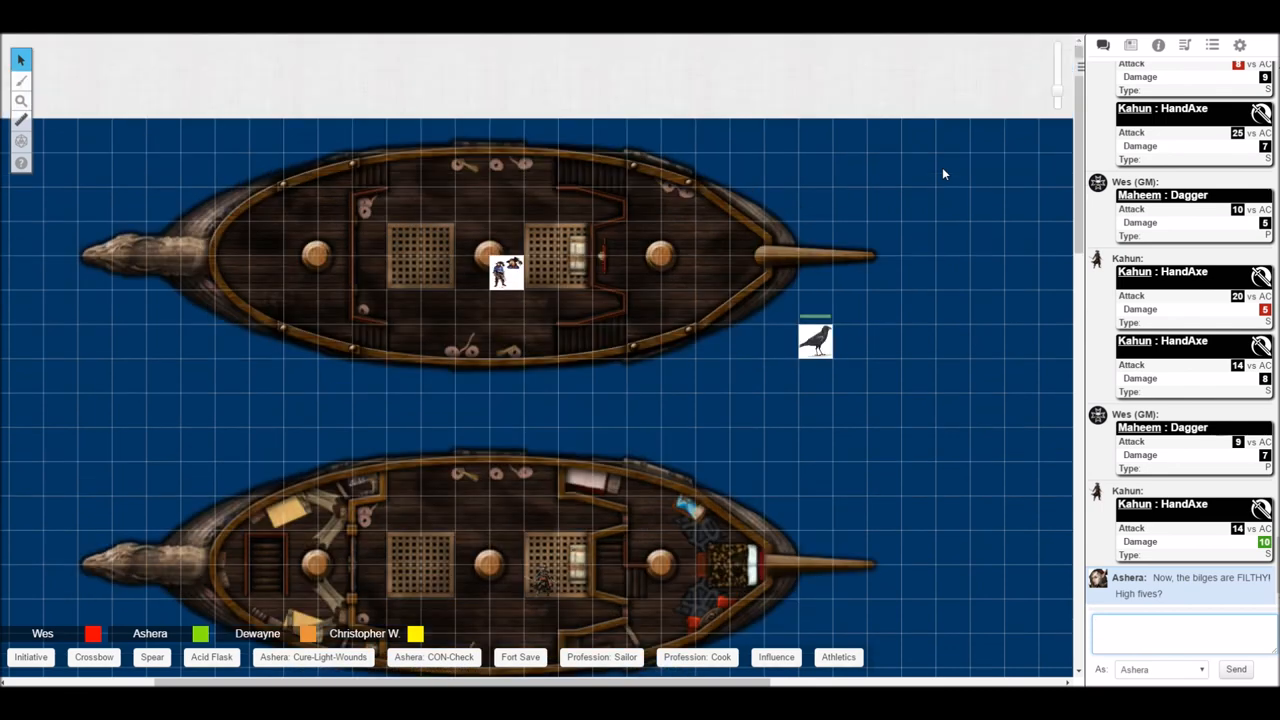
scroll("down", 3)
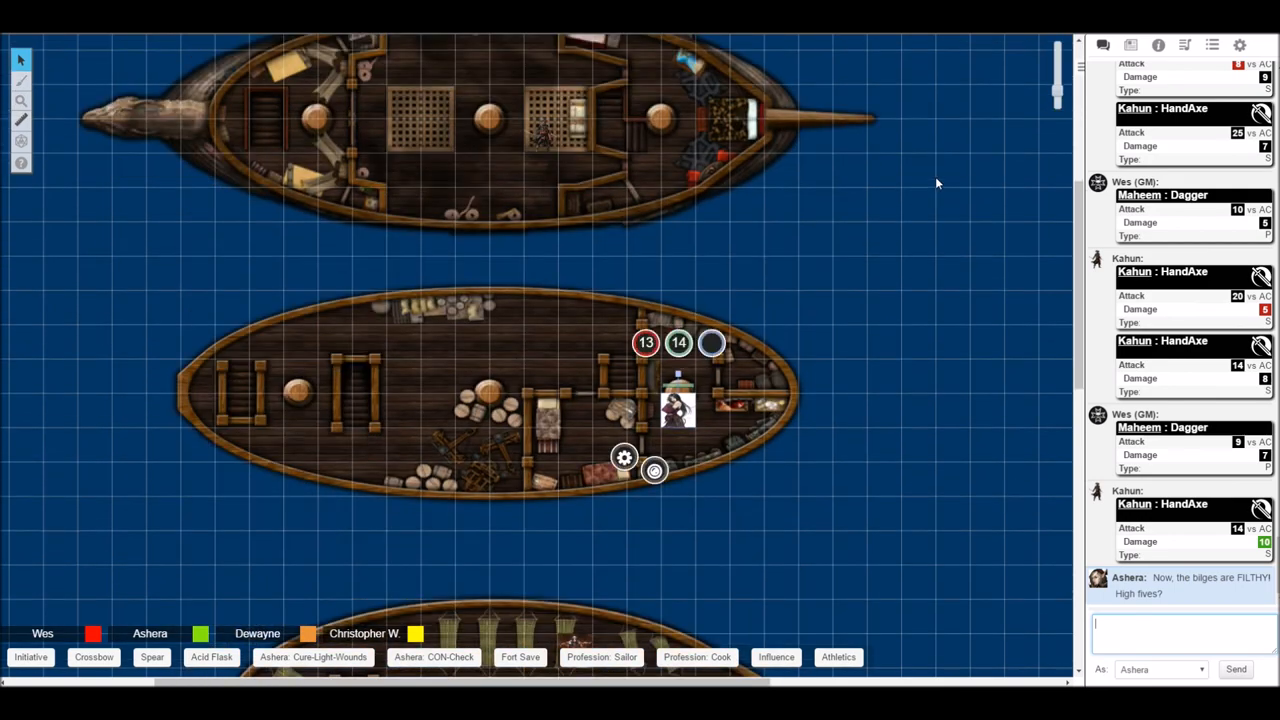
mouse_move(933, 184)
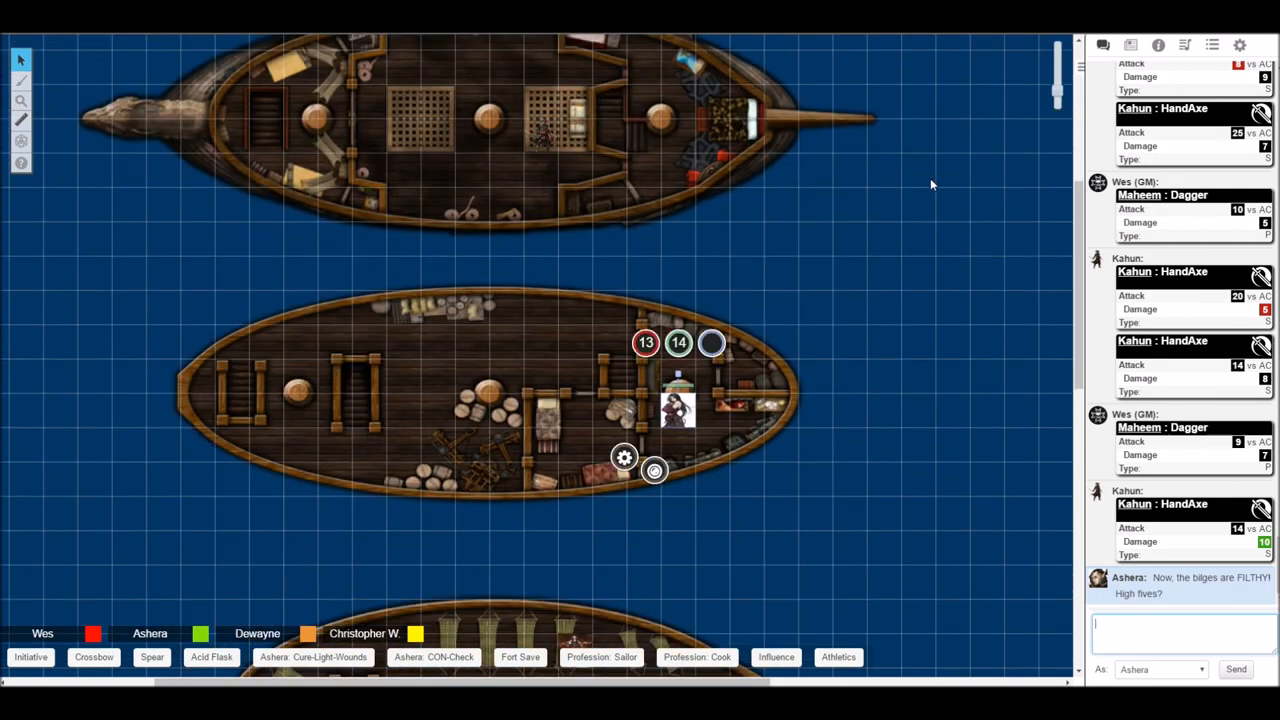
mouse_move(658, 377)
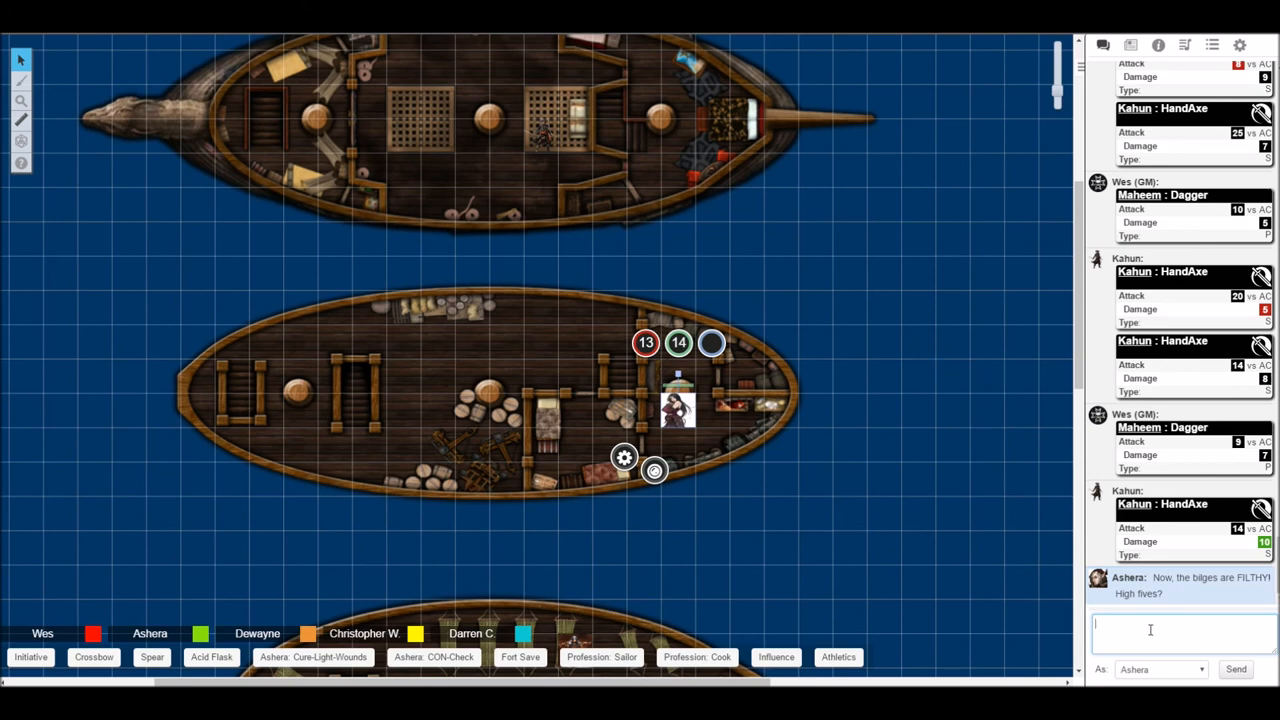
Post Ashera's third chat message 'DANCE!'.
type("DANCE!")
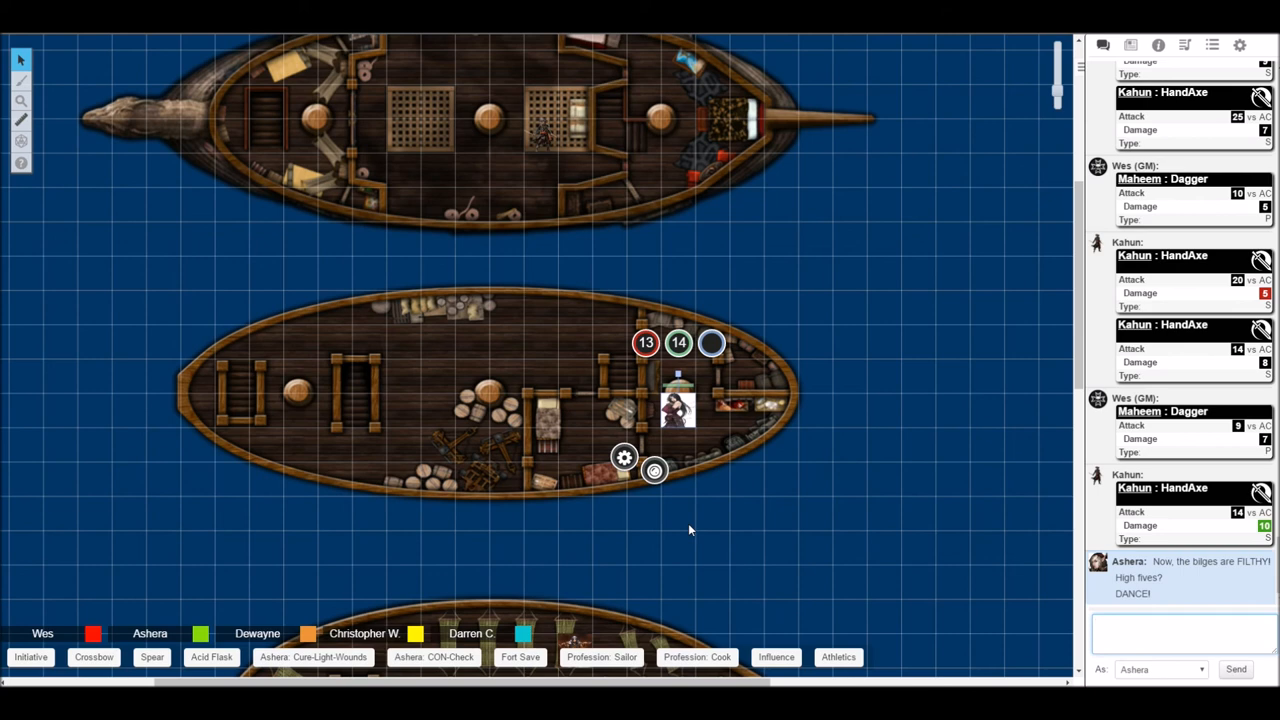
mouse_move(700, 530)
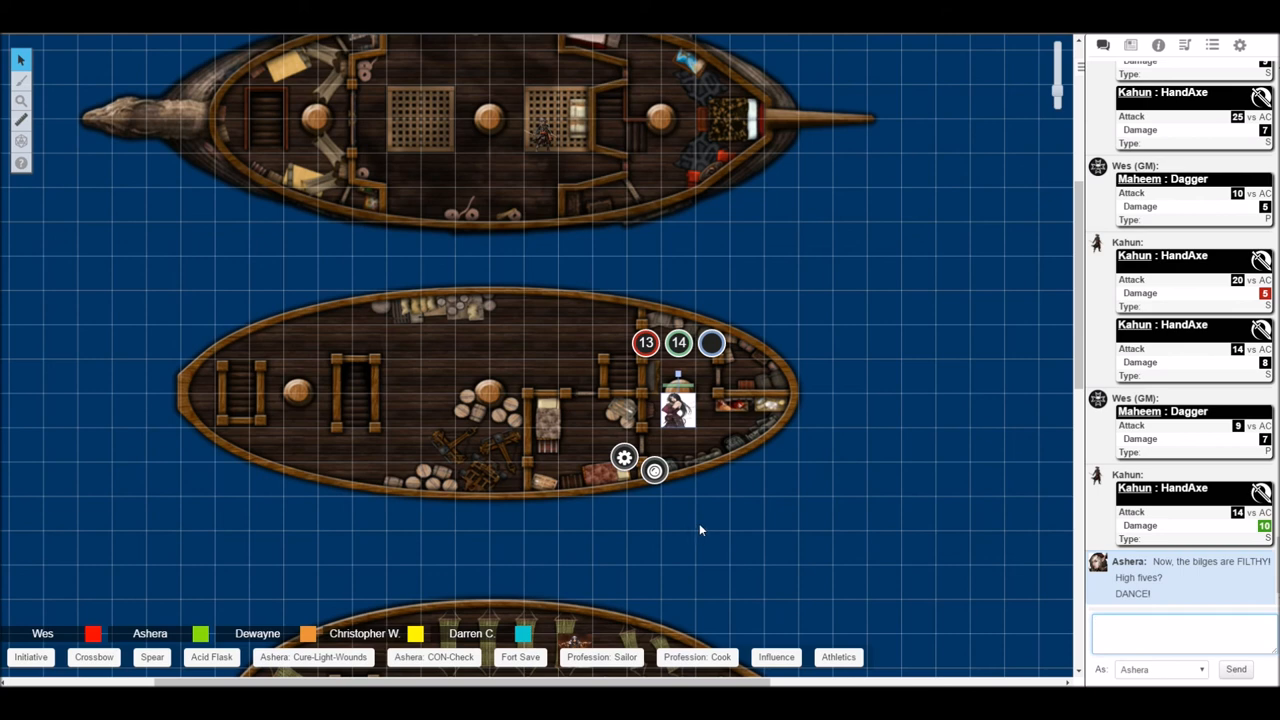
mouse_move(785, 527)
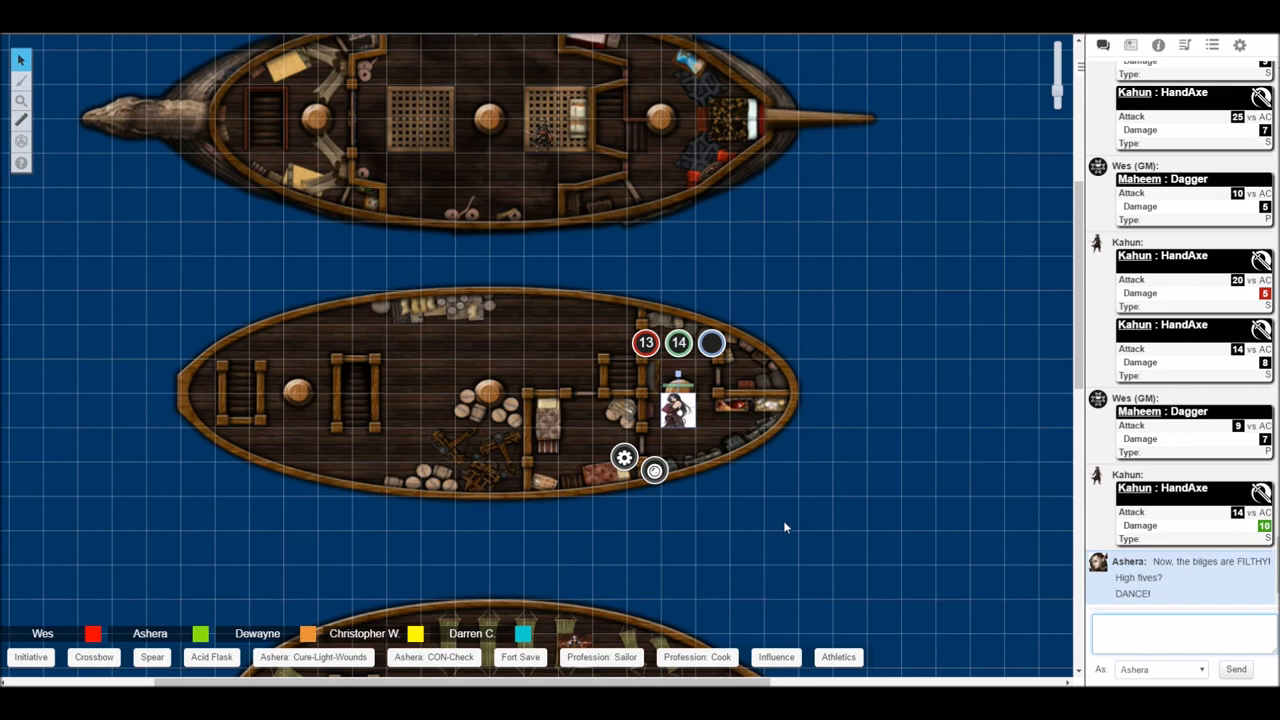
mouse_move(766, 534)
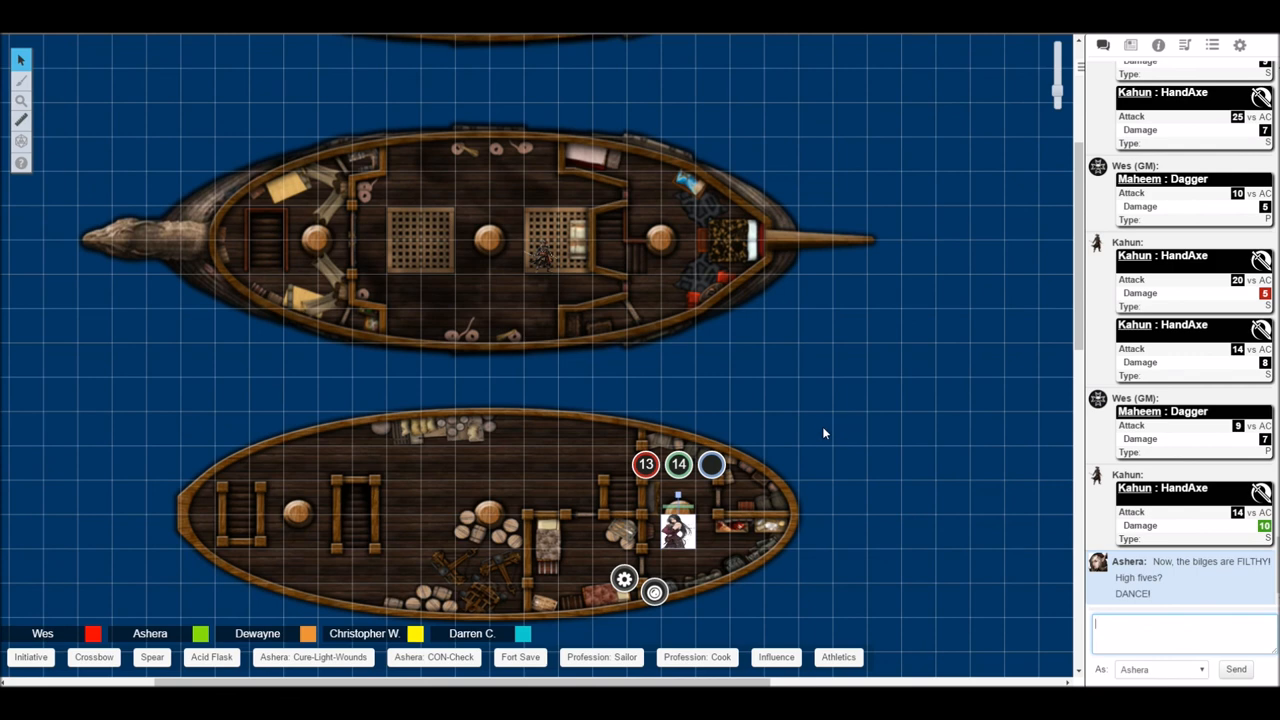
mouse_move(878, 394)
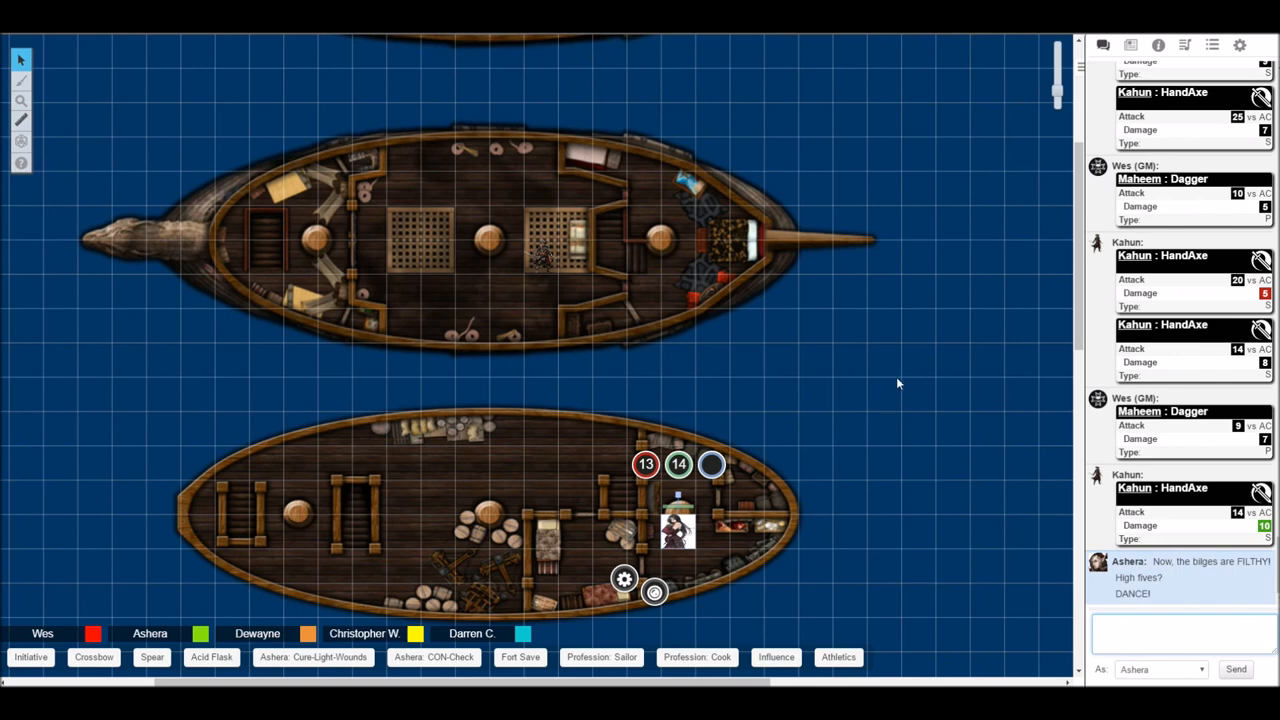
mouse_move(924, 378)
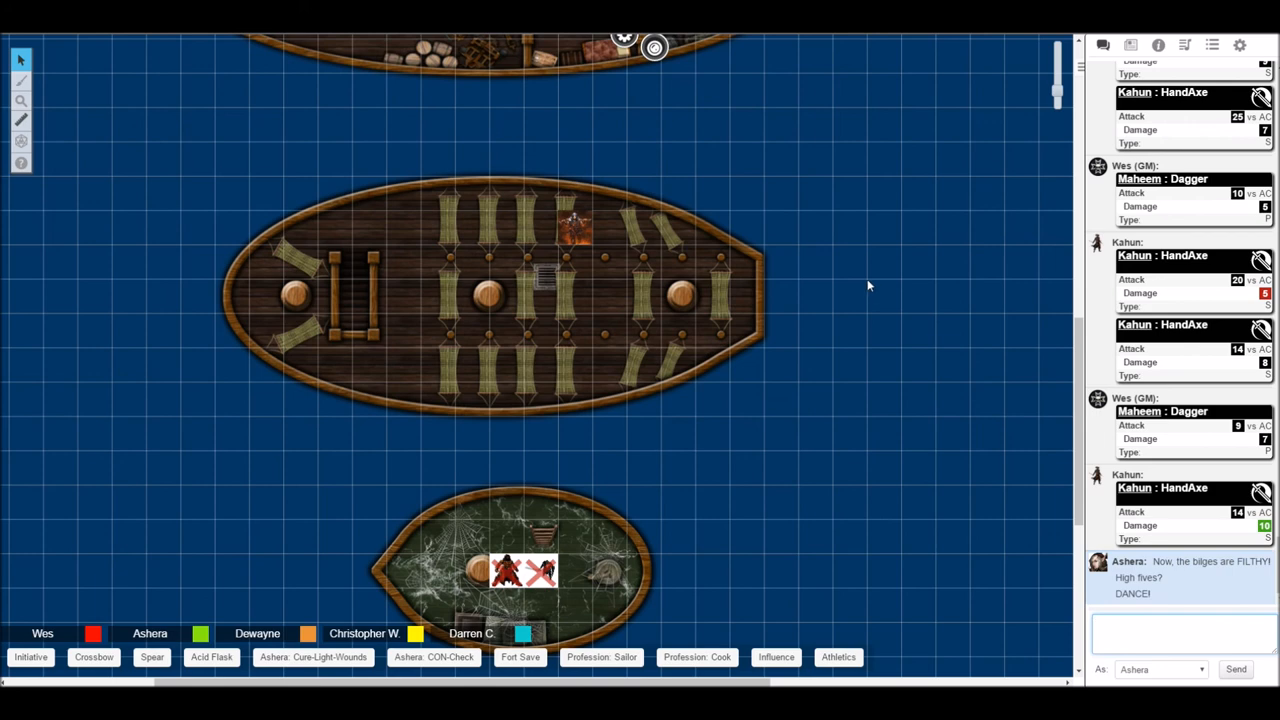
Focus the chat input again with the cargo deck and Ashera's token in view.
left_click(1180, 632)
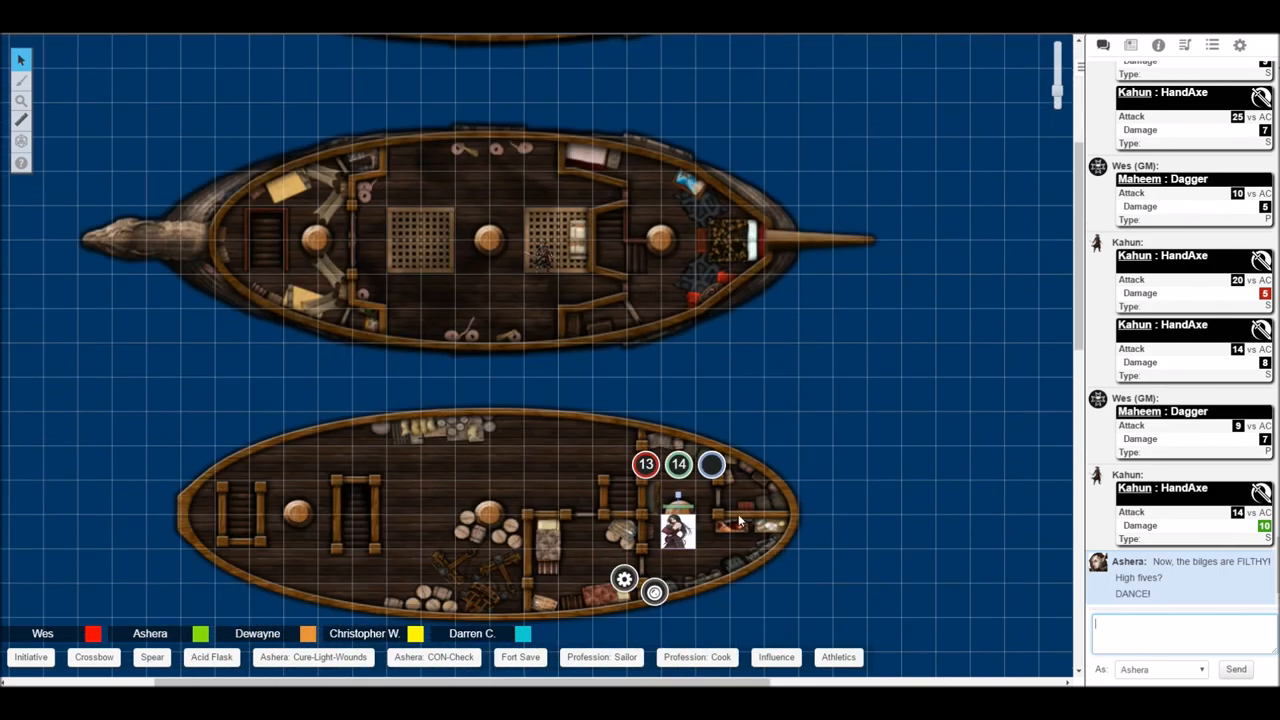
mouse_move(741, 518)
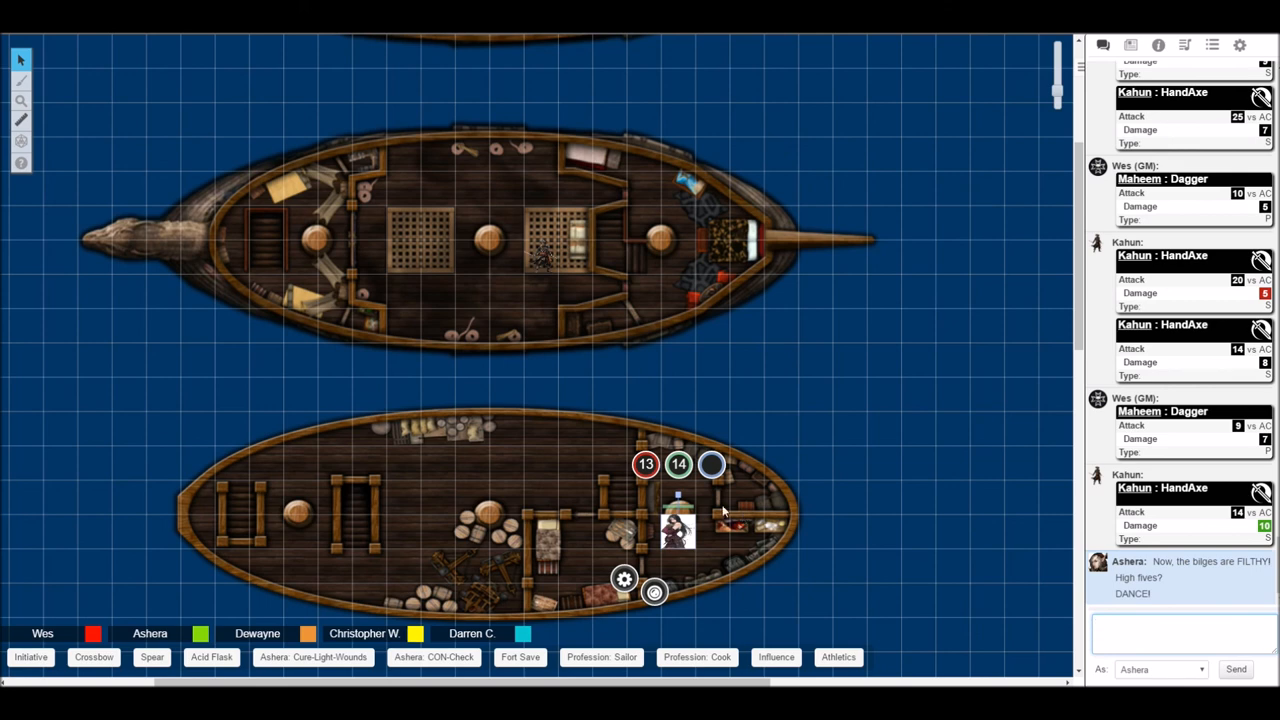
mouse_move(715, 505)
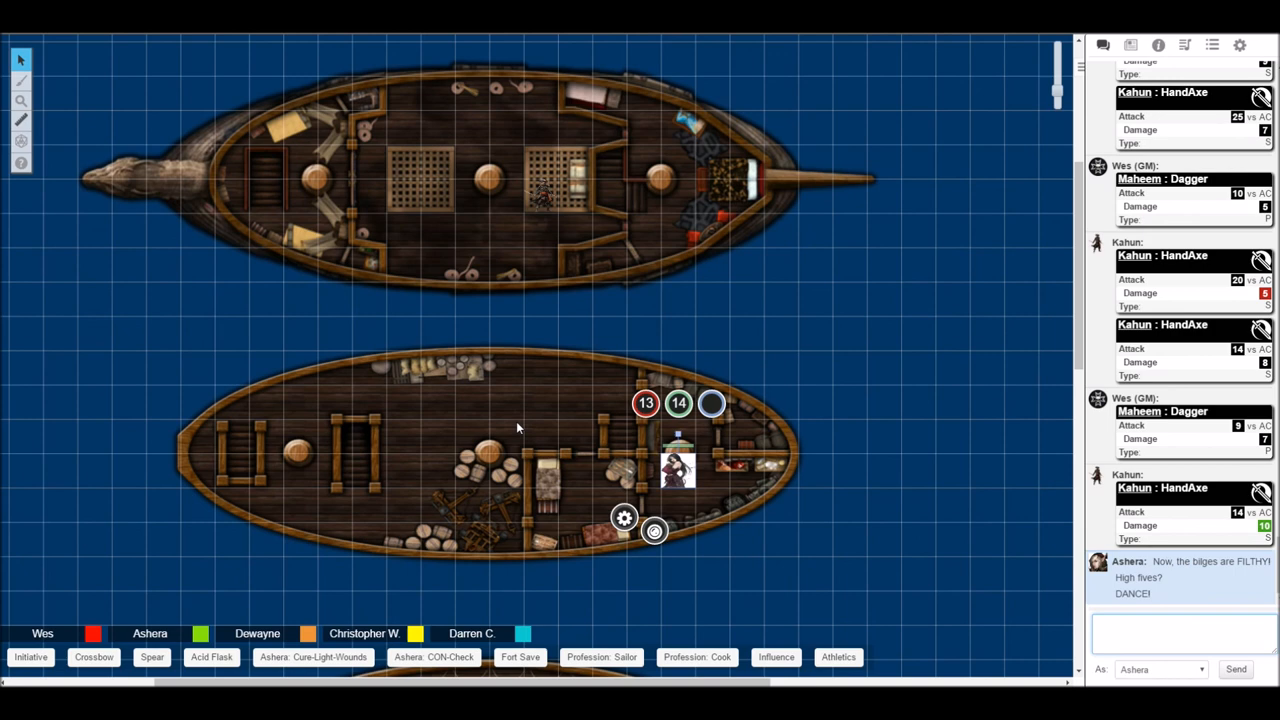
mouse_move(508, 430)
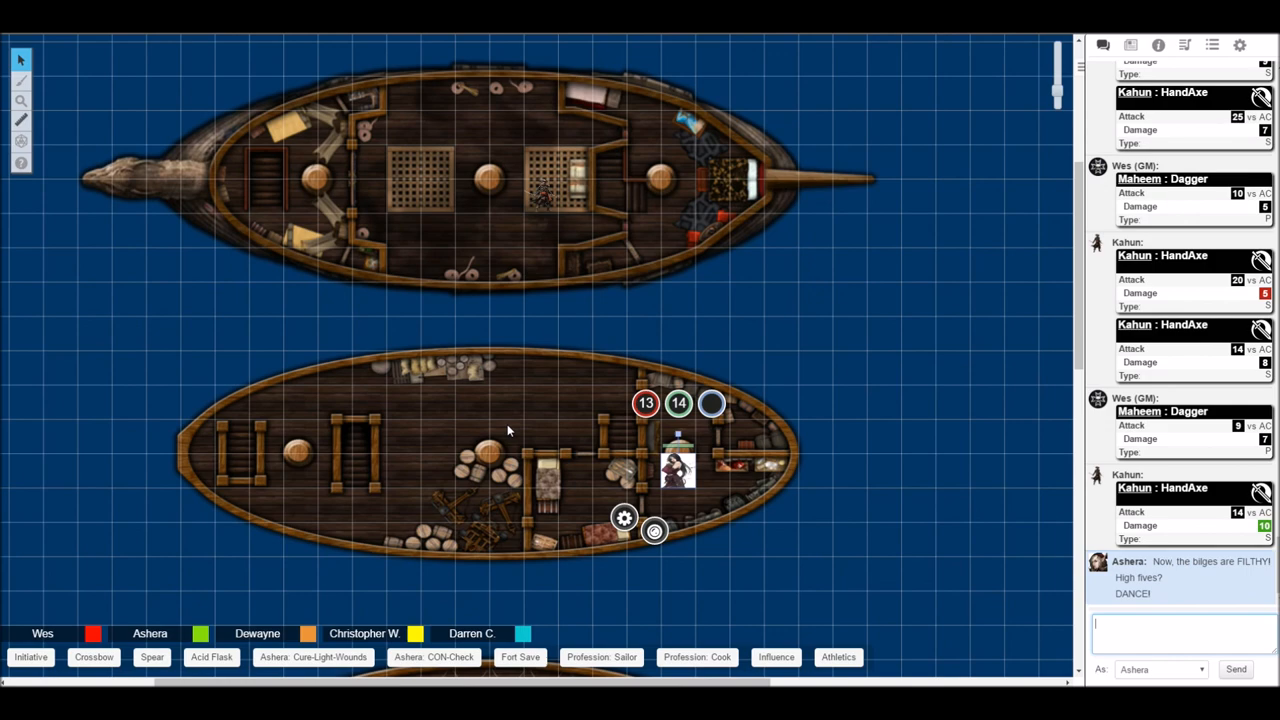
mouse_move(618, 420)
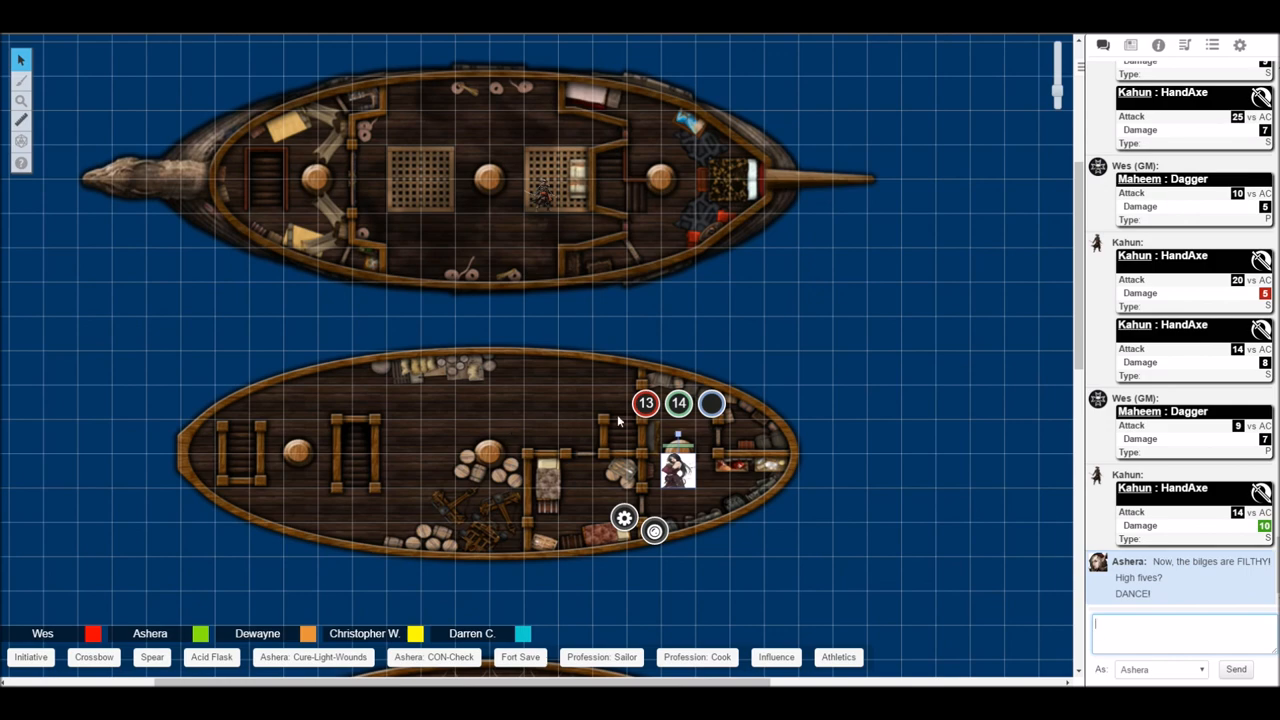
scroll("down", 3)
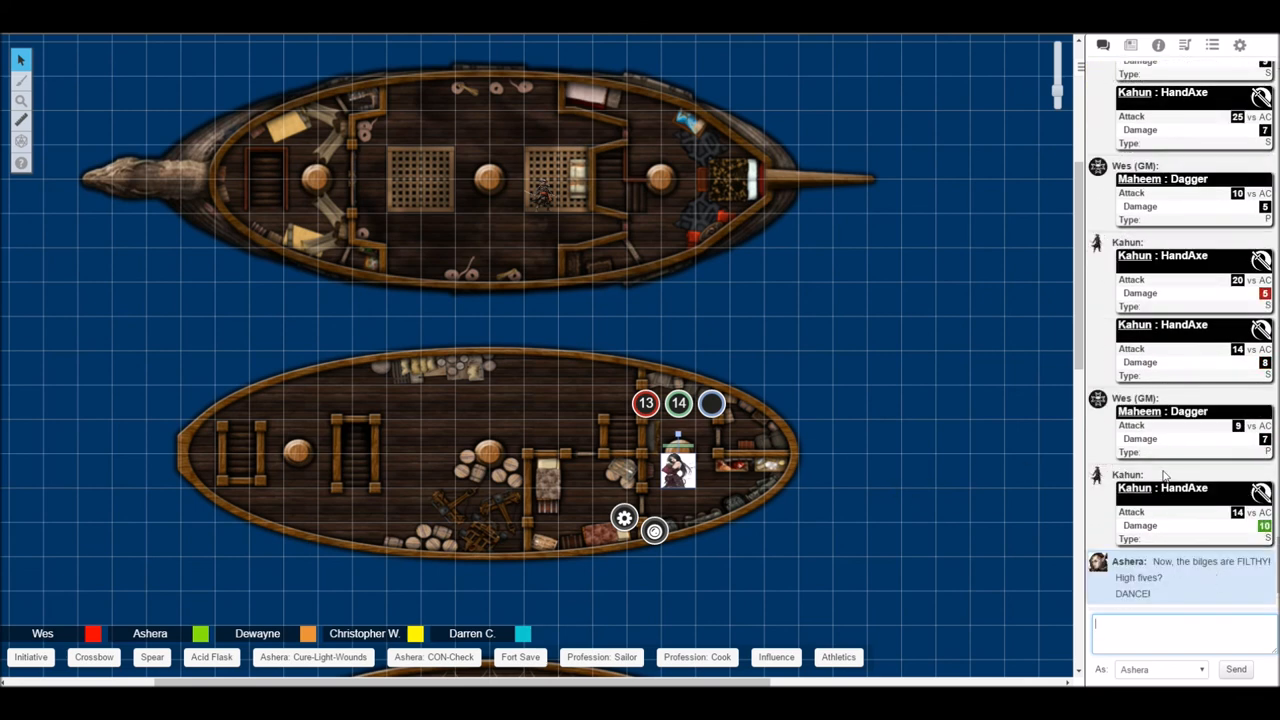
scroll("down", 3)
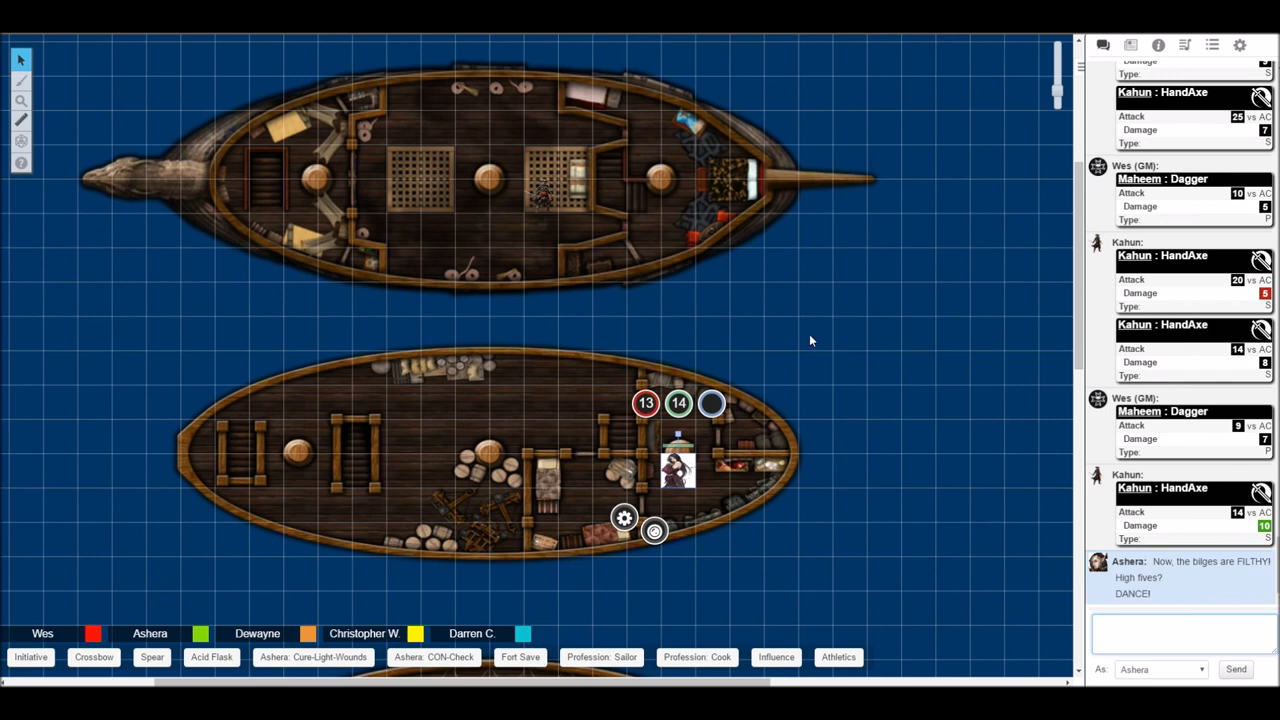
mouse_move(894, 270)
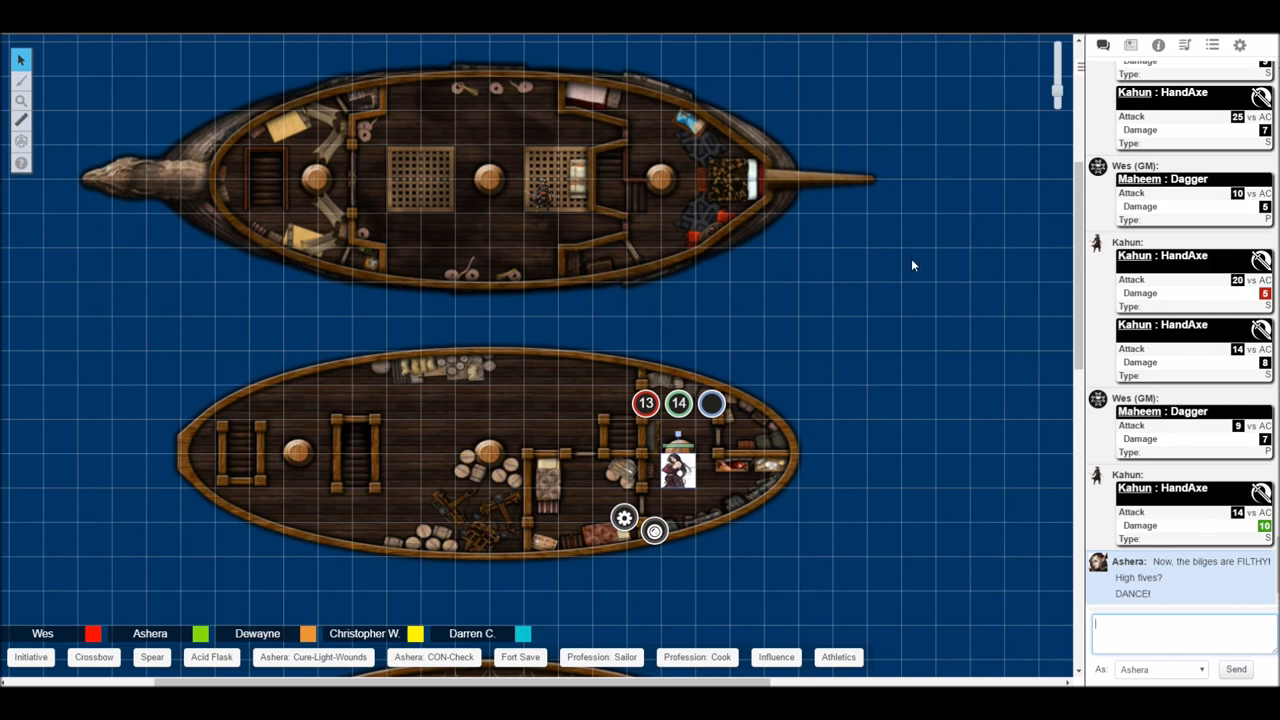
scroll("down", 3)
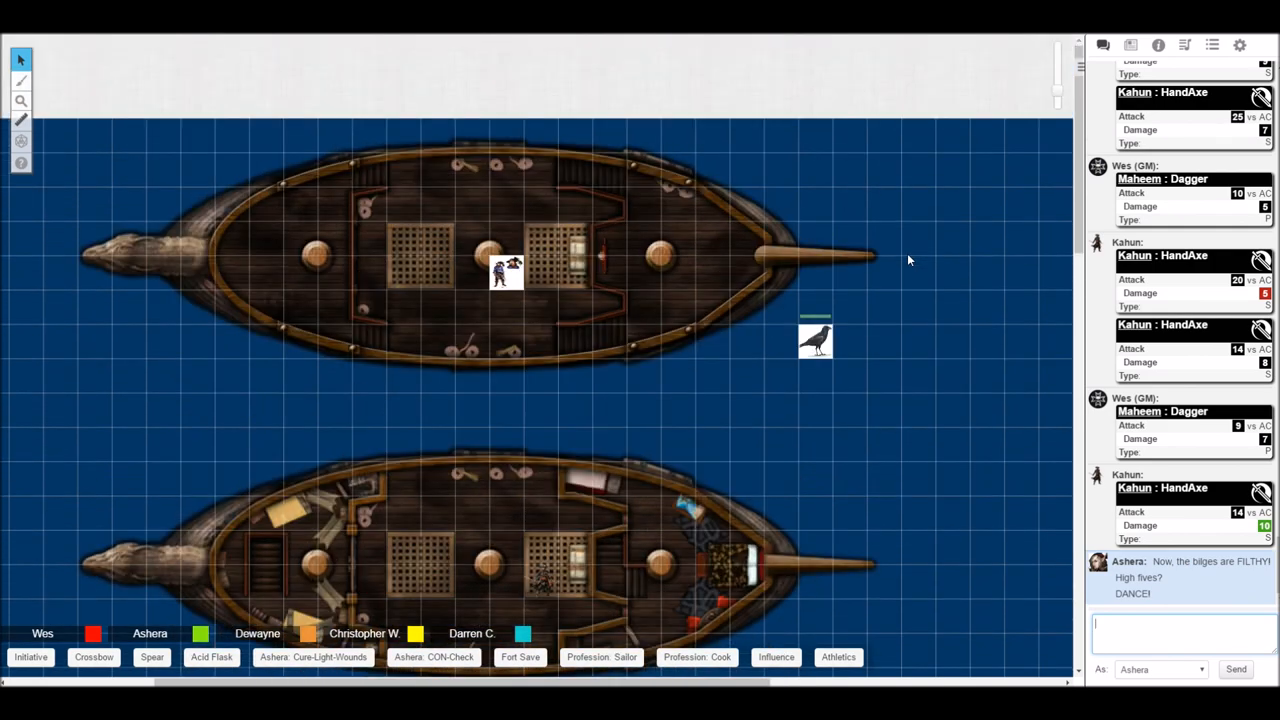
scroll("down", 3)
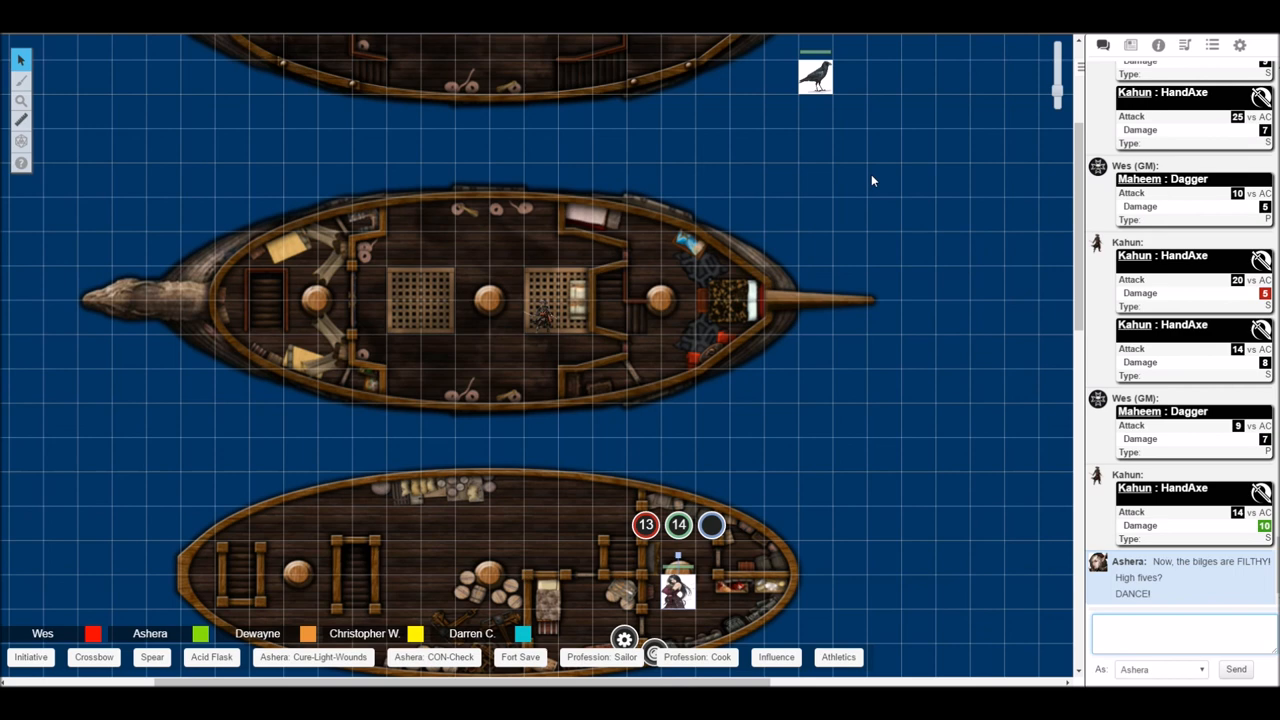
scroll("down", 3)
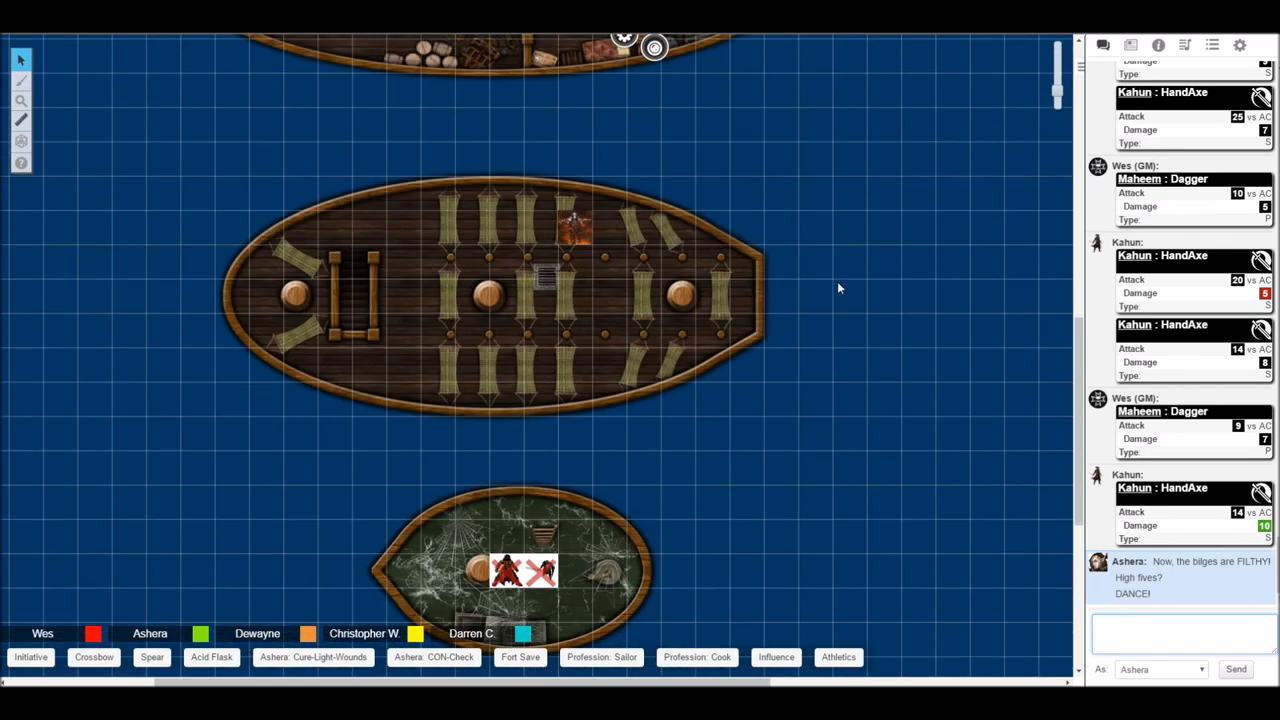
left_click(1180, 630)
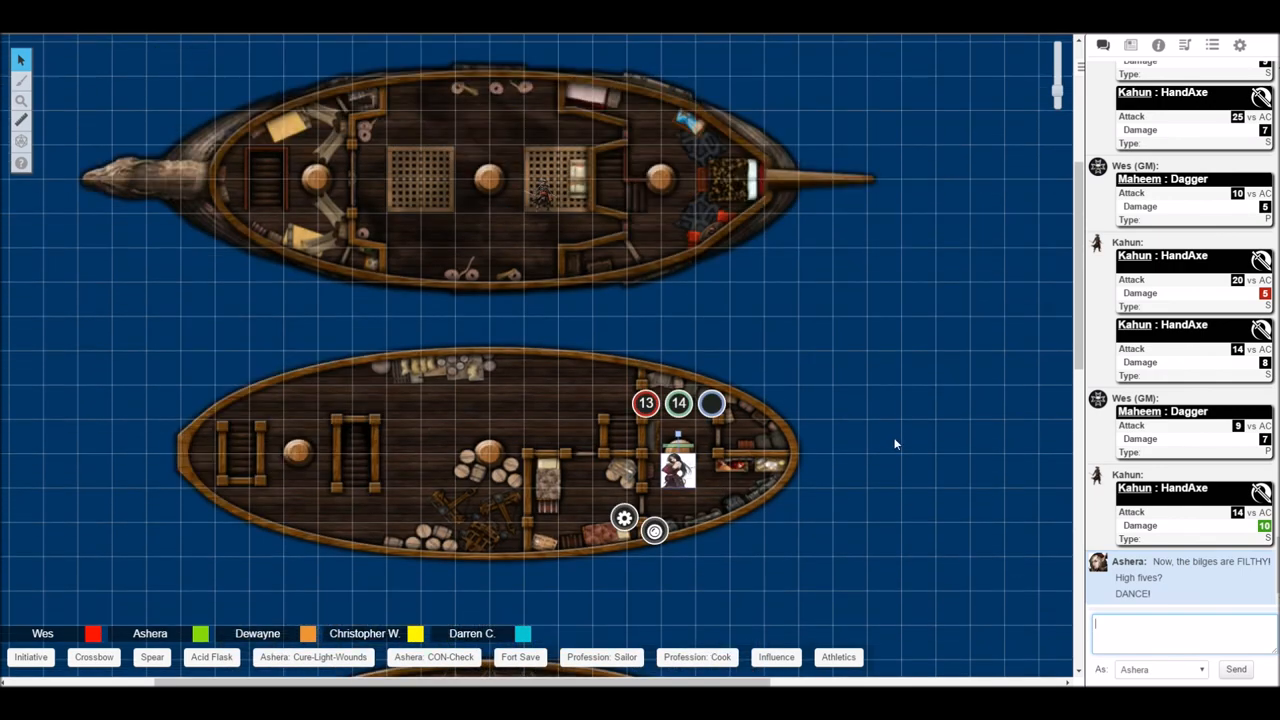
mouse_move(895, 405)
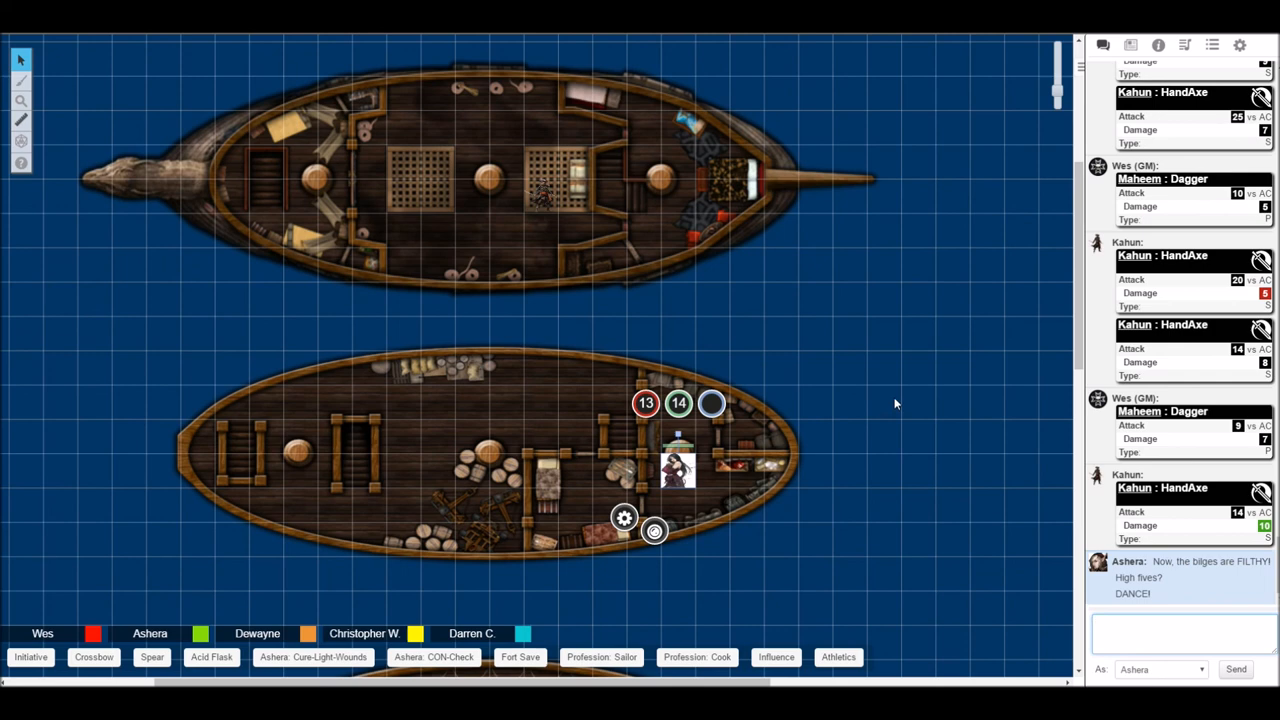
mouse_move(894, 416)
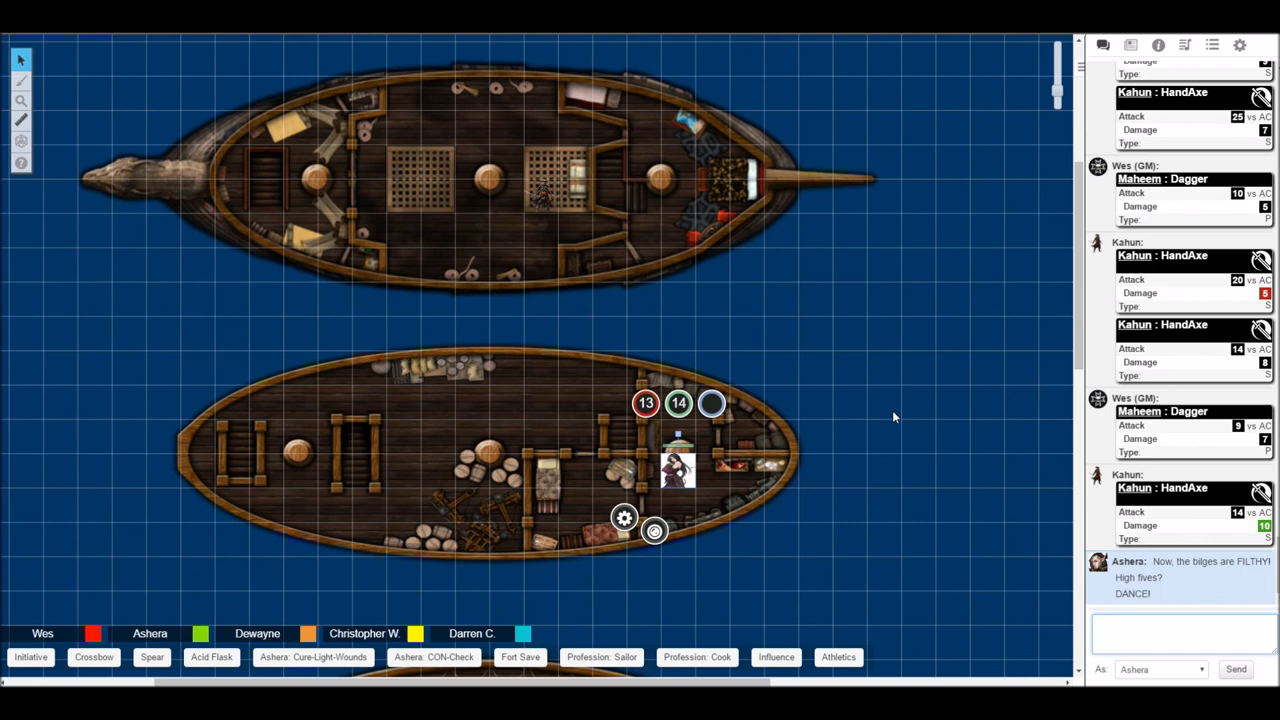
mouse_move(898, 457)
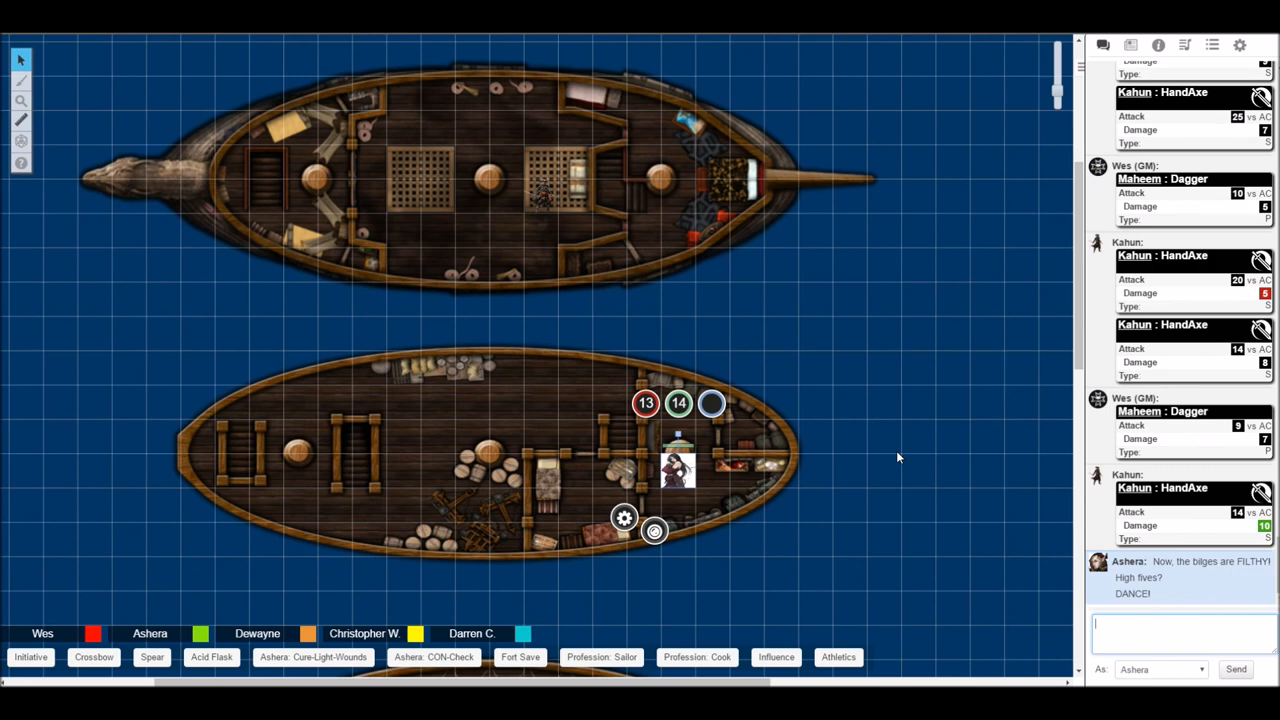
mouse_move(898, 440)
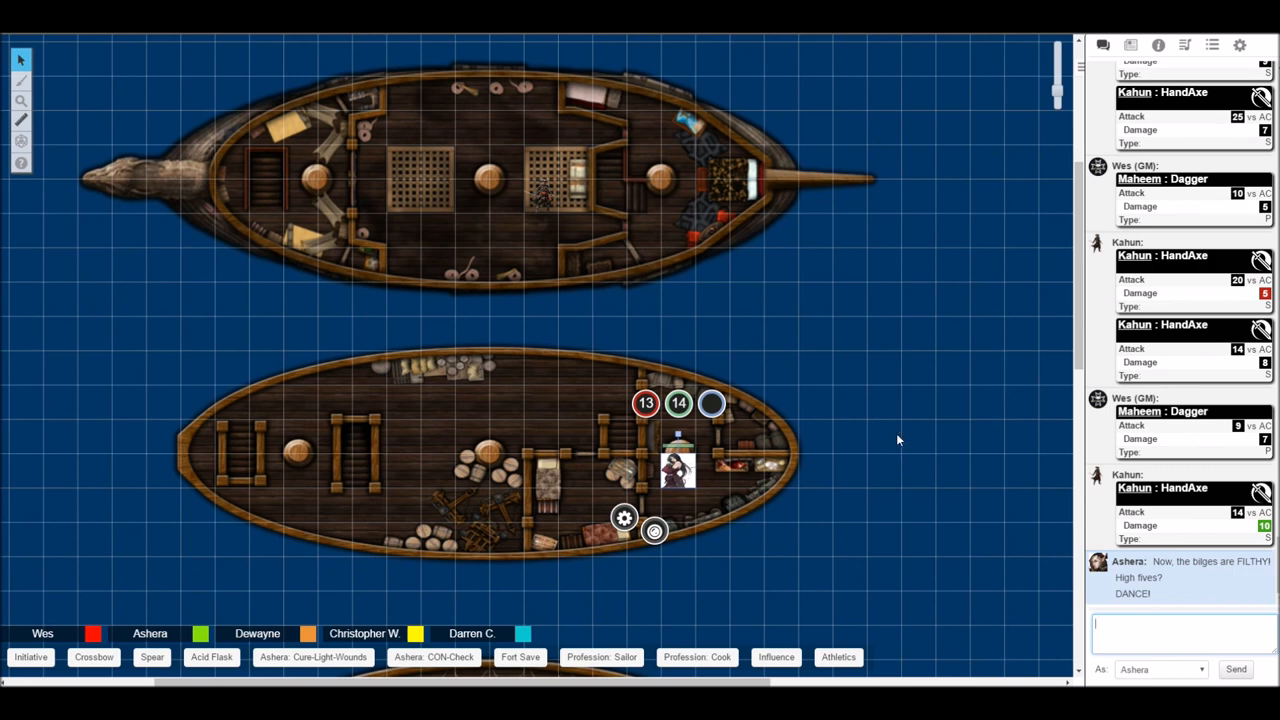